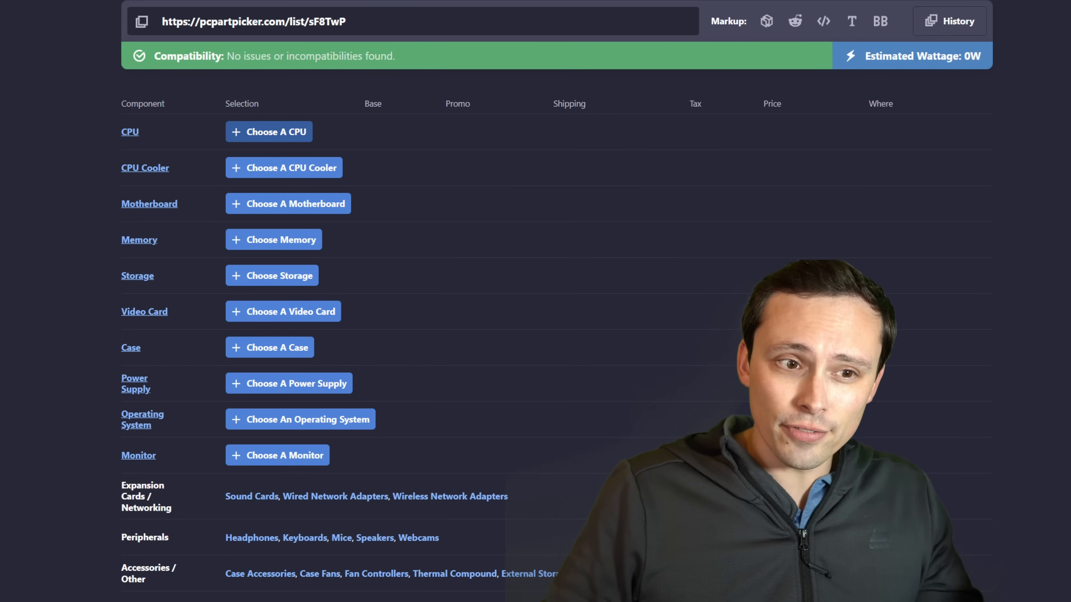
- Search the CPU list for '3600' and add the AMD Ryzen 5 3600 processor
left_click(268, 131)
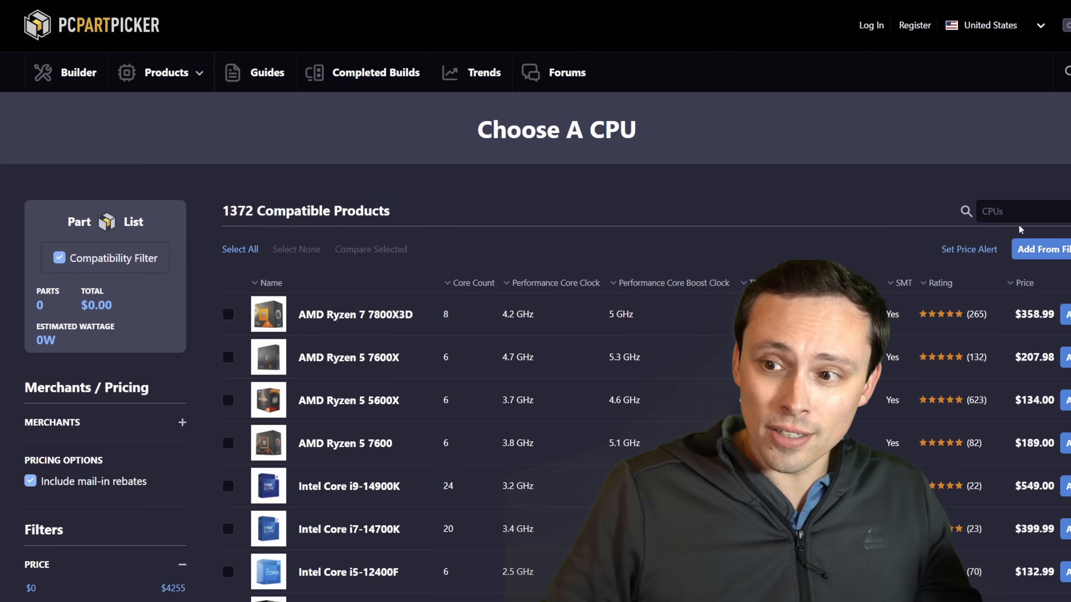
left_click(1017, 211)
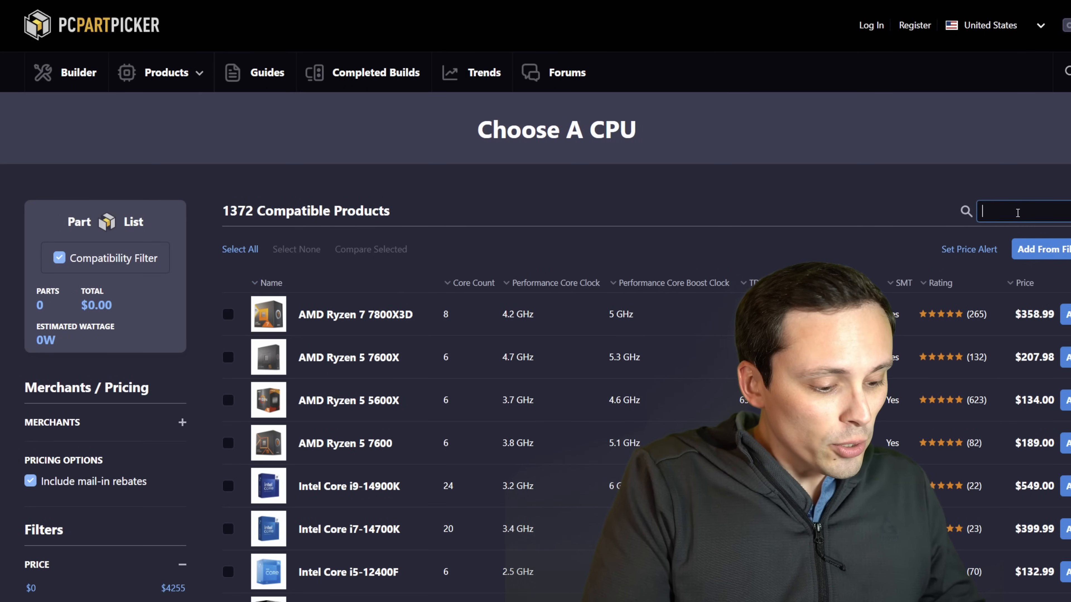
type("3600")
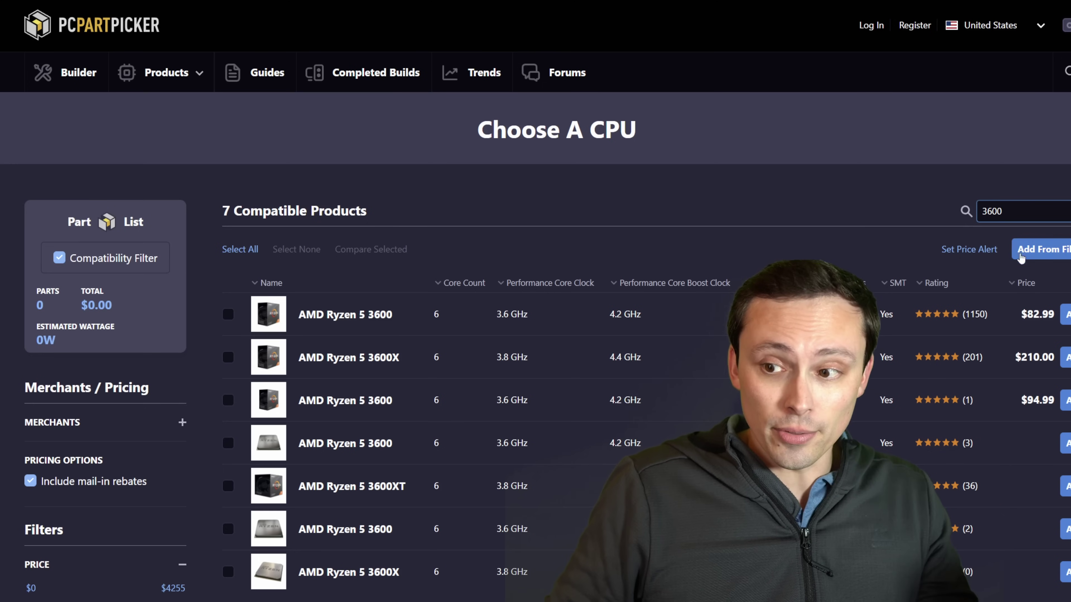
scroll("down", 3)
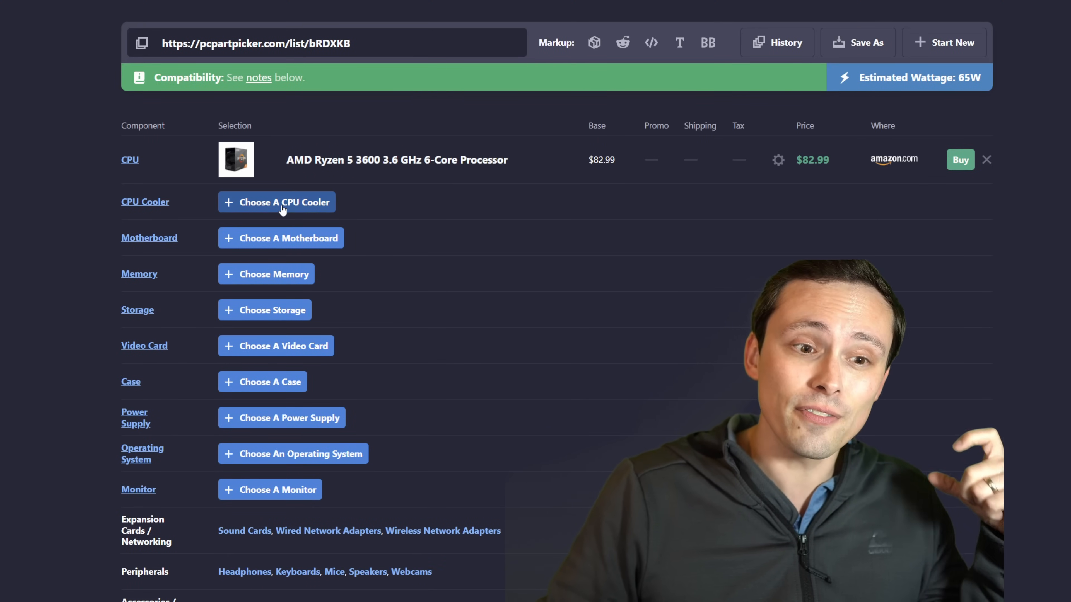
mouse_move(274, 191)
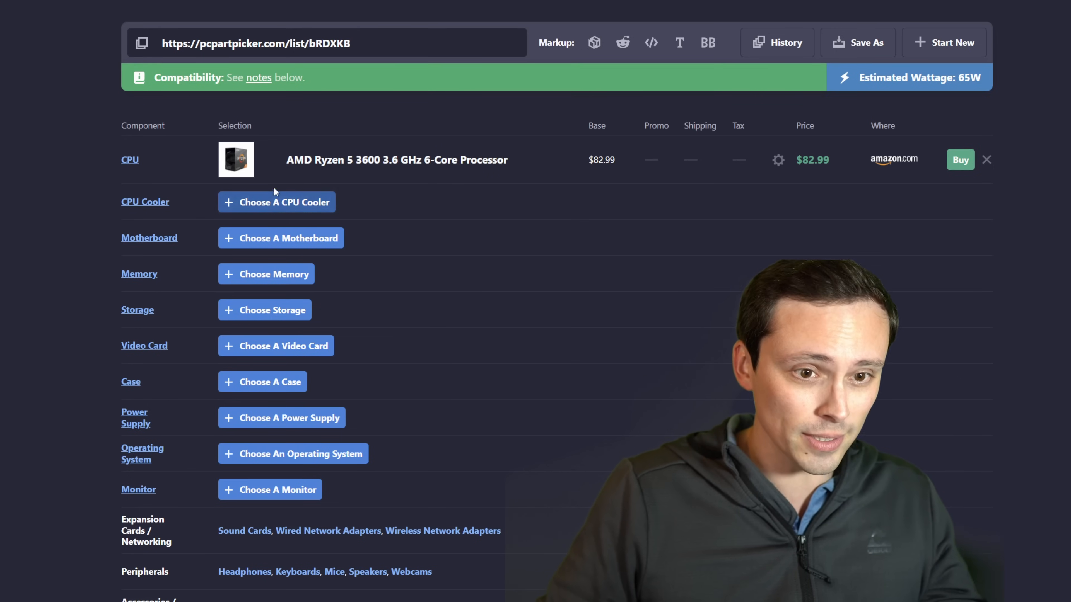
- List compatible motherboards sorted by price, cheapest first
left_click(280, 238)
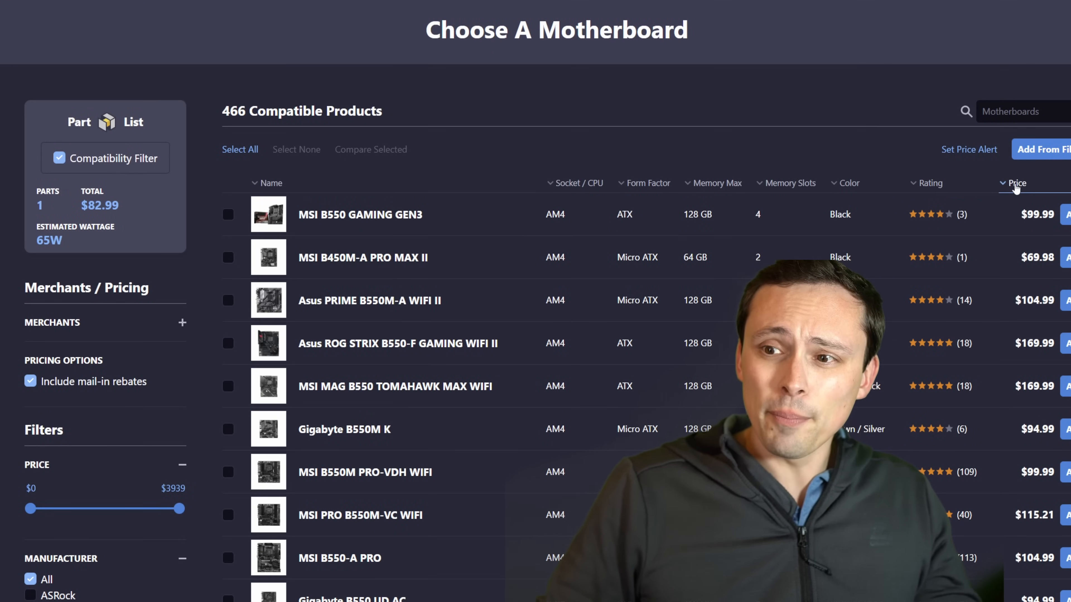
left_click(1020, 183)
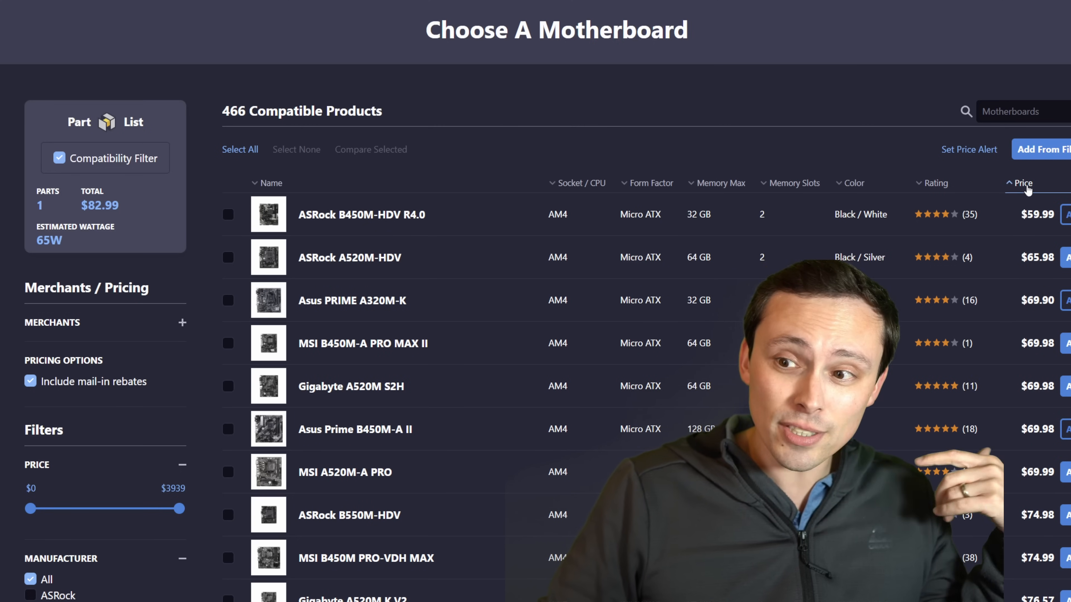
mouse_move(361, 214)
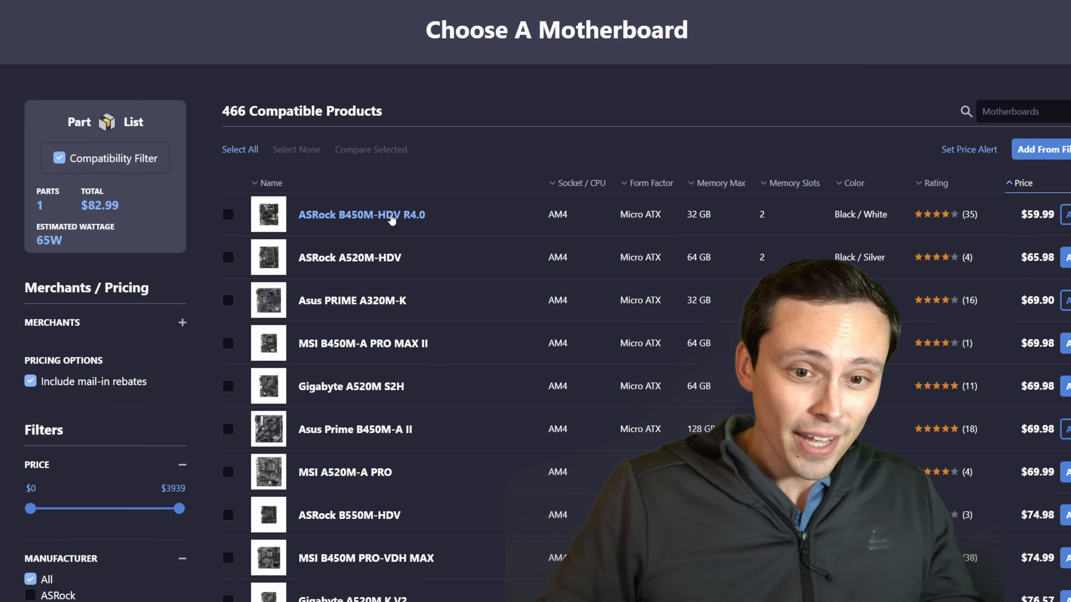
mouse_move(355, 217)
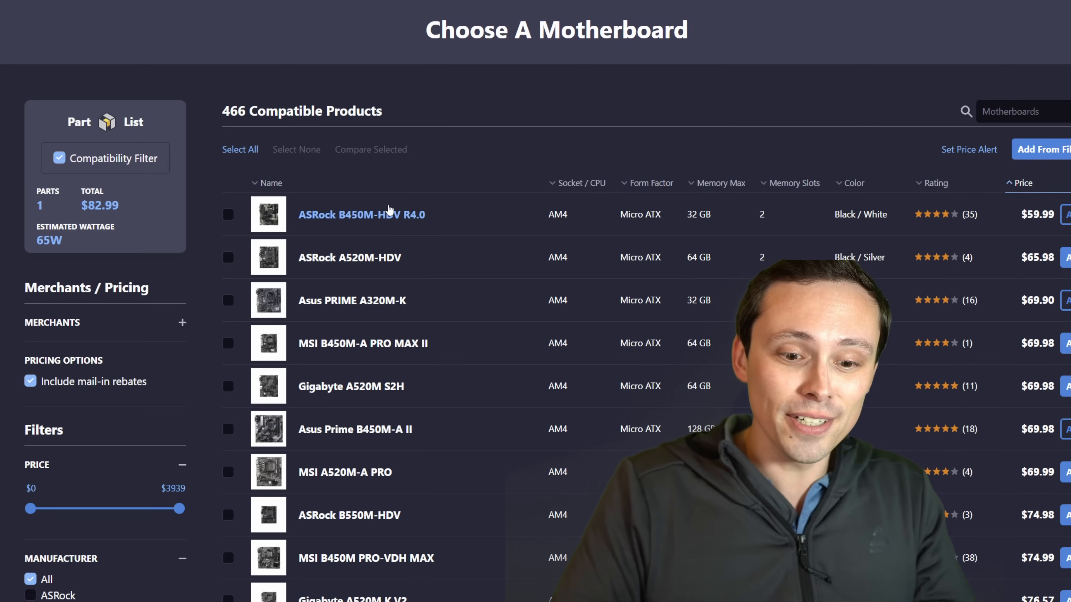
mouse_move(988, 212)
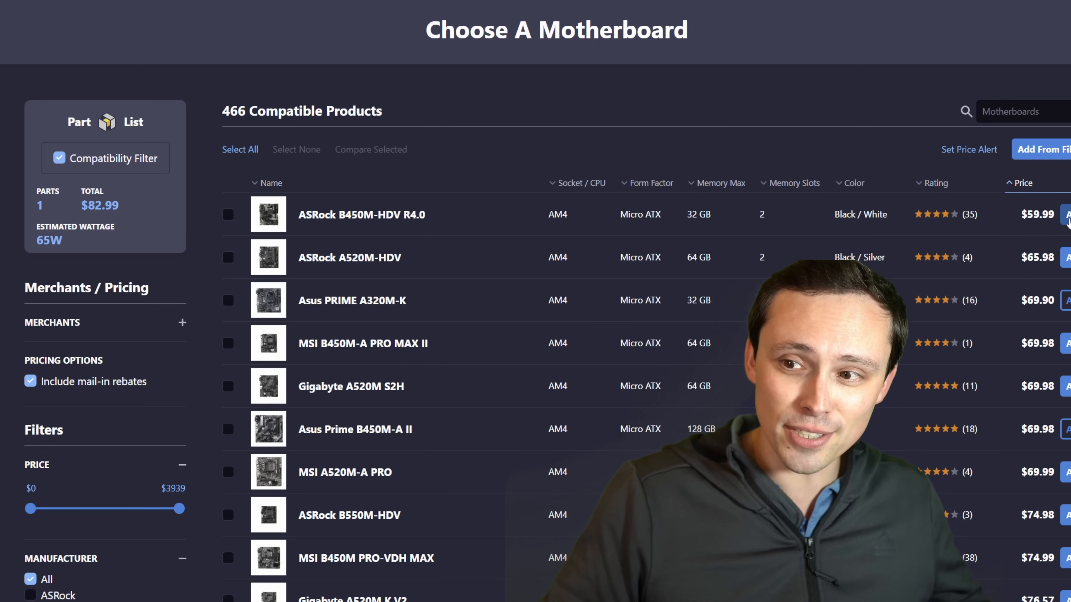
mouse_move(361, 214)
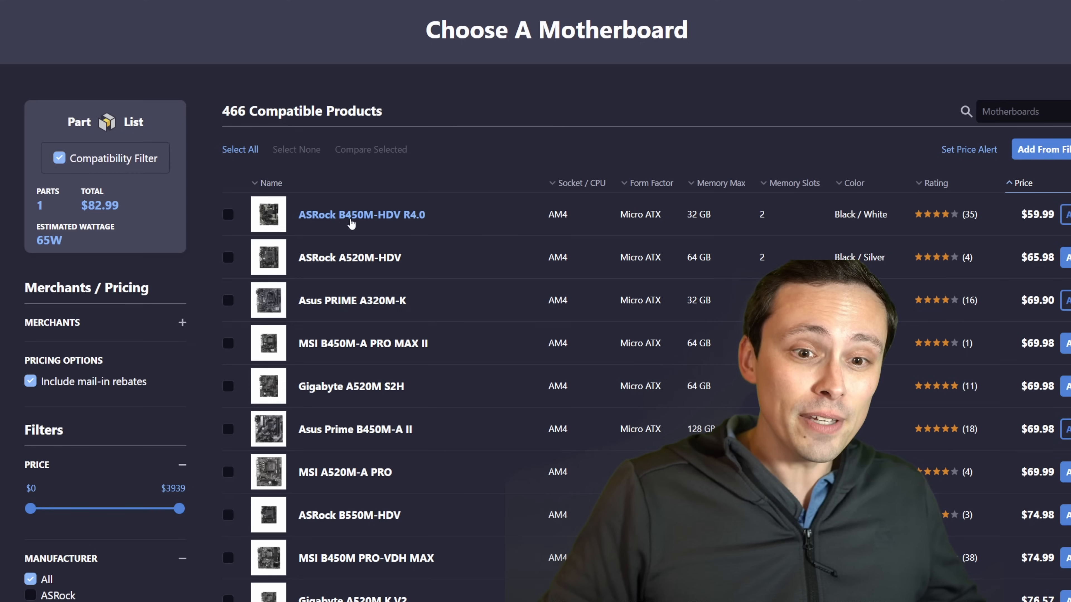
mouse_move(375, 215)
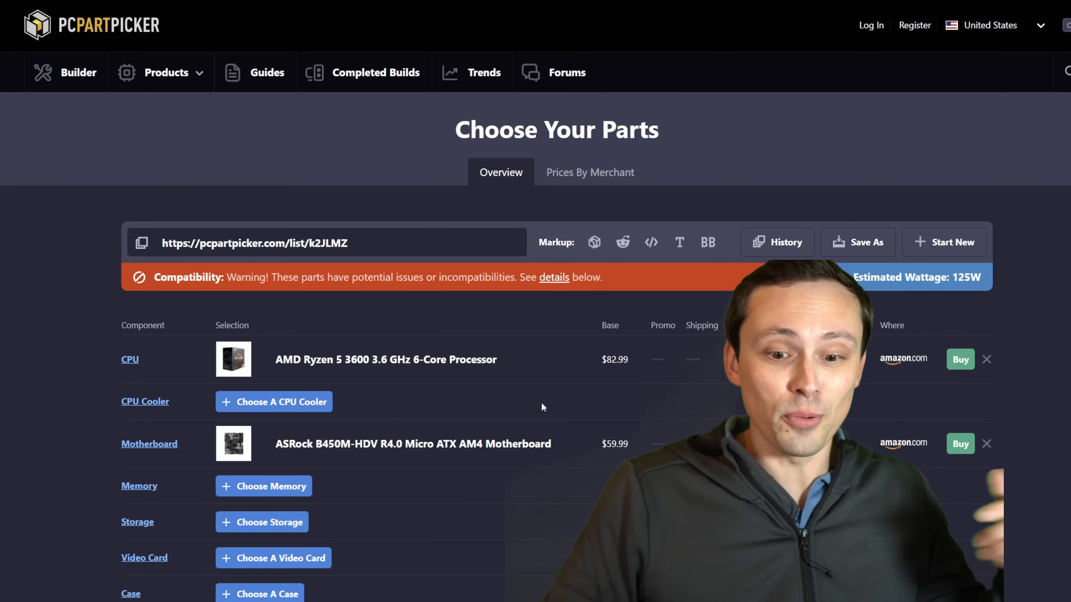
scroll("down", 3)
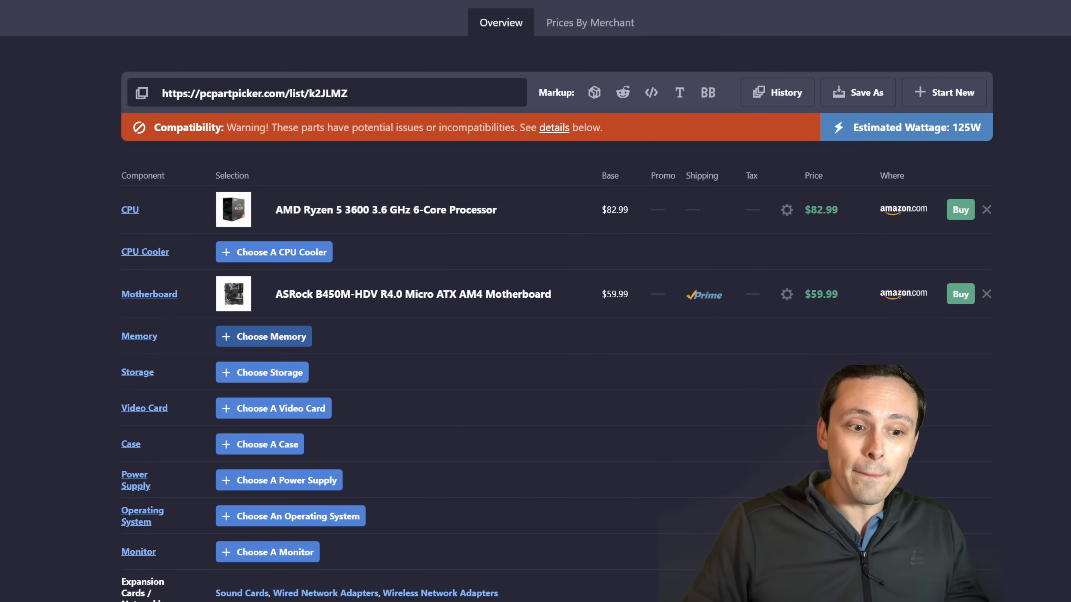
- Filter the memory list to two-stick 16GB (32 GB total) kits
left_click(262, 335)
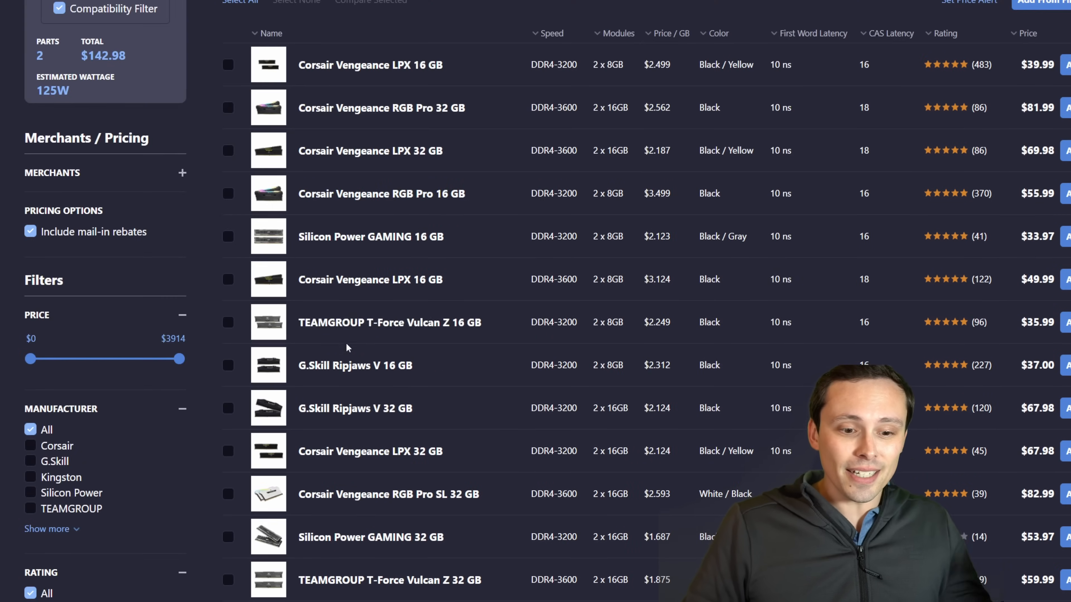
scroll("down", 3)
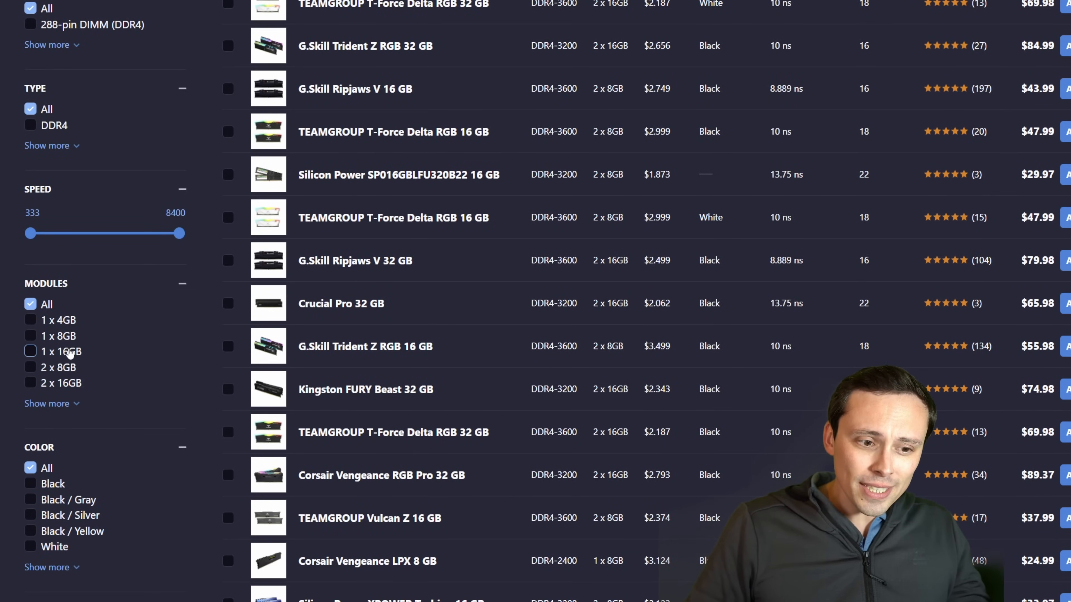
left_click(30, 368)
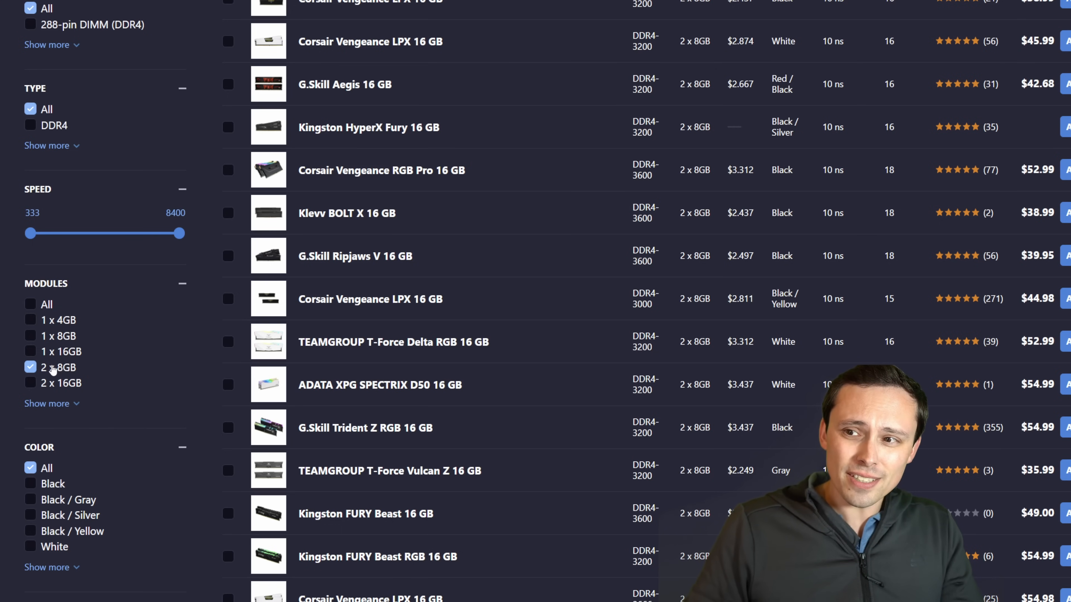
left_click(30, 382)
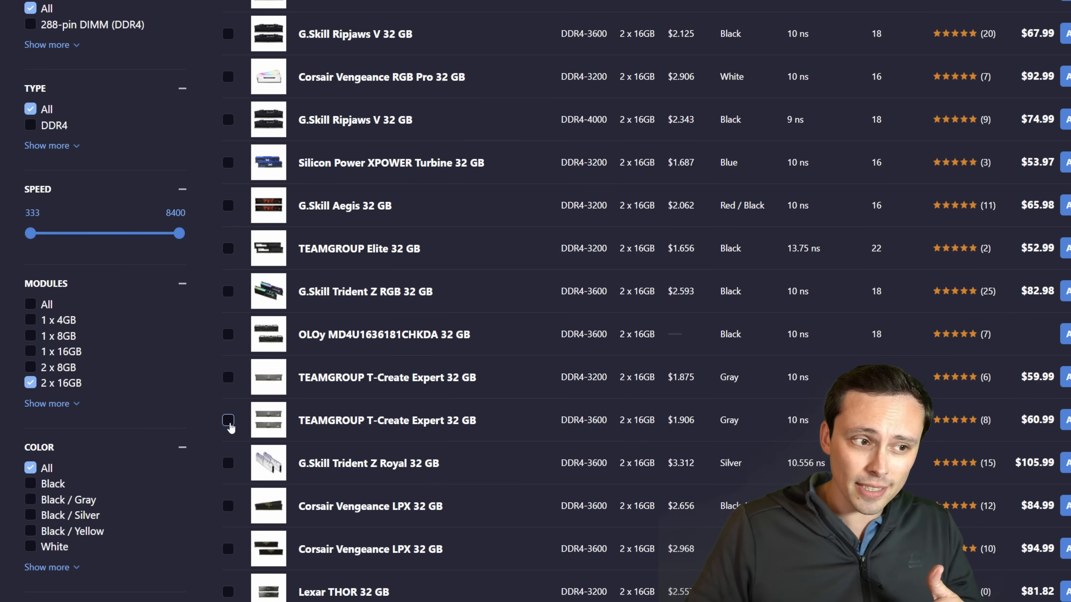
scroll("up", 3)
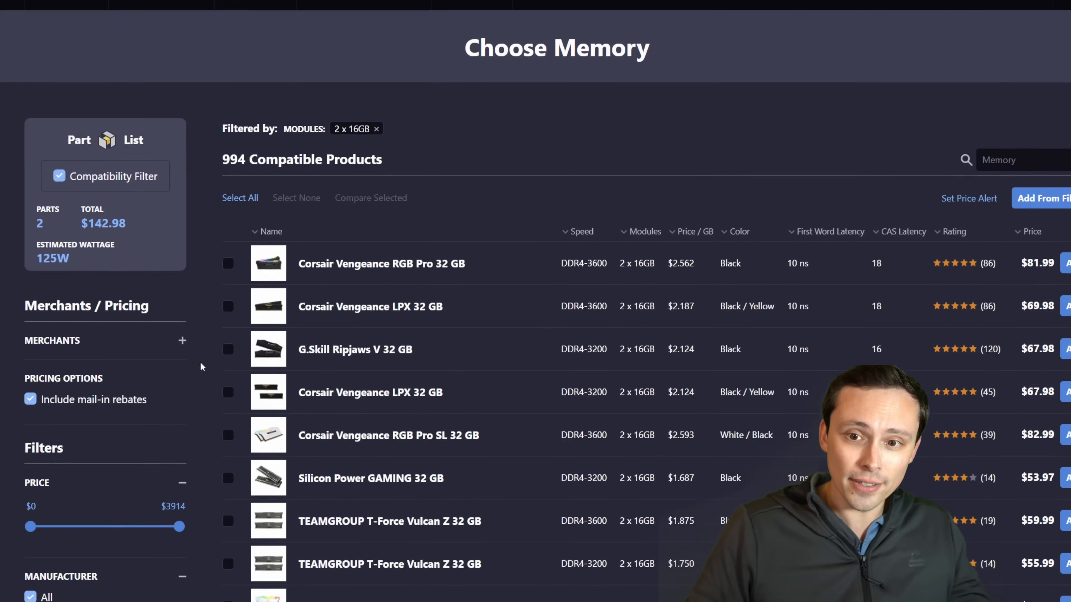
scroll("down", 3)
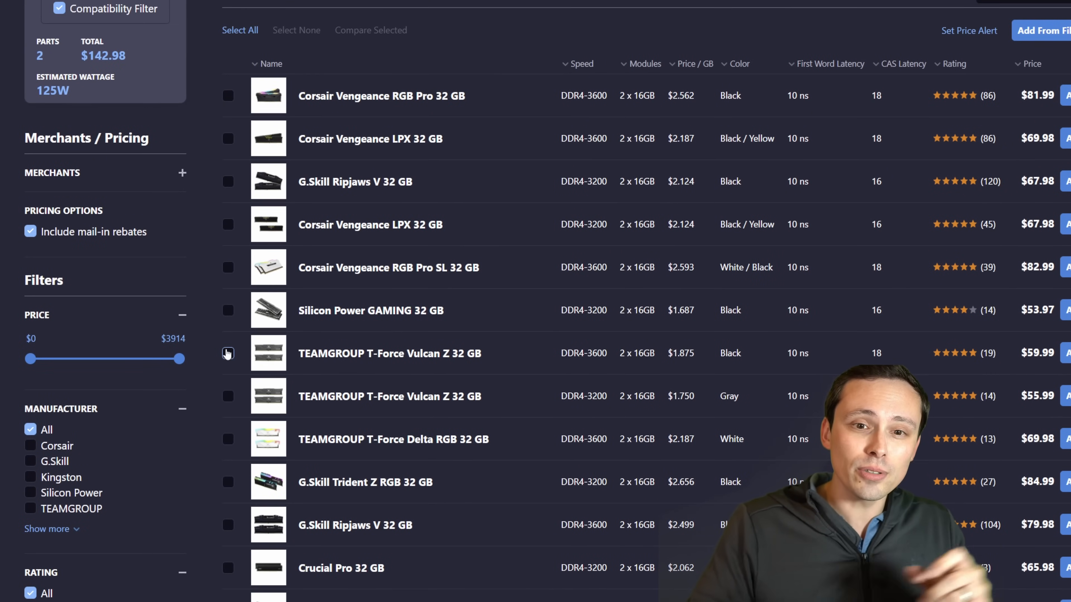
mouse_move(1062, 95)
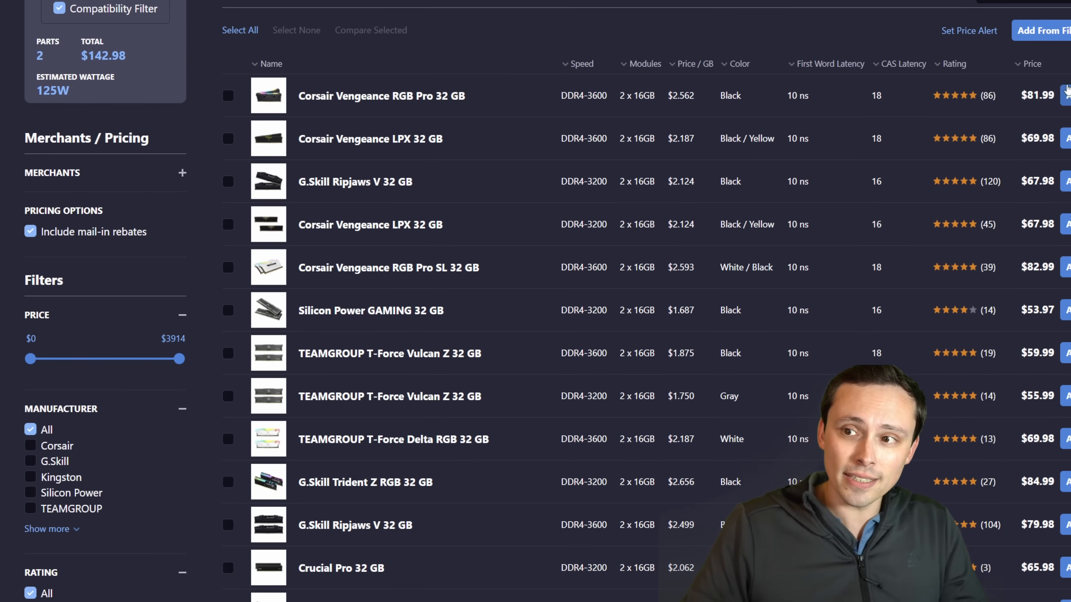
- Sort the memory kits cheapest first and browse the low-priced 32 GB DDR4 options
left_click(1037, 63)
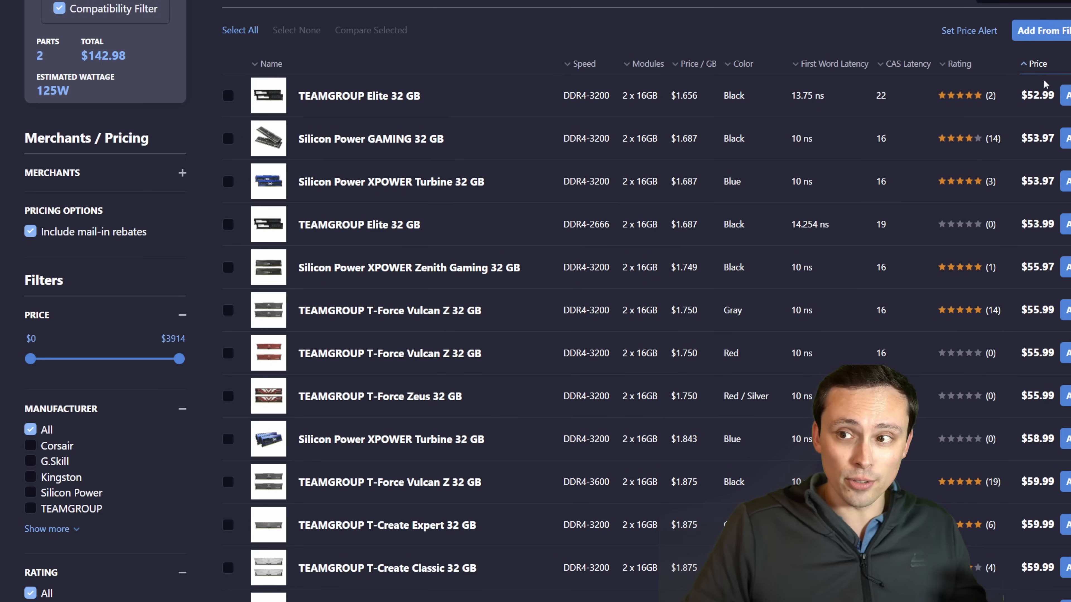
scroll("up", 3)
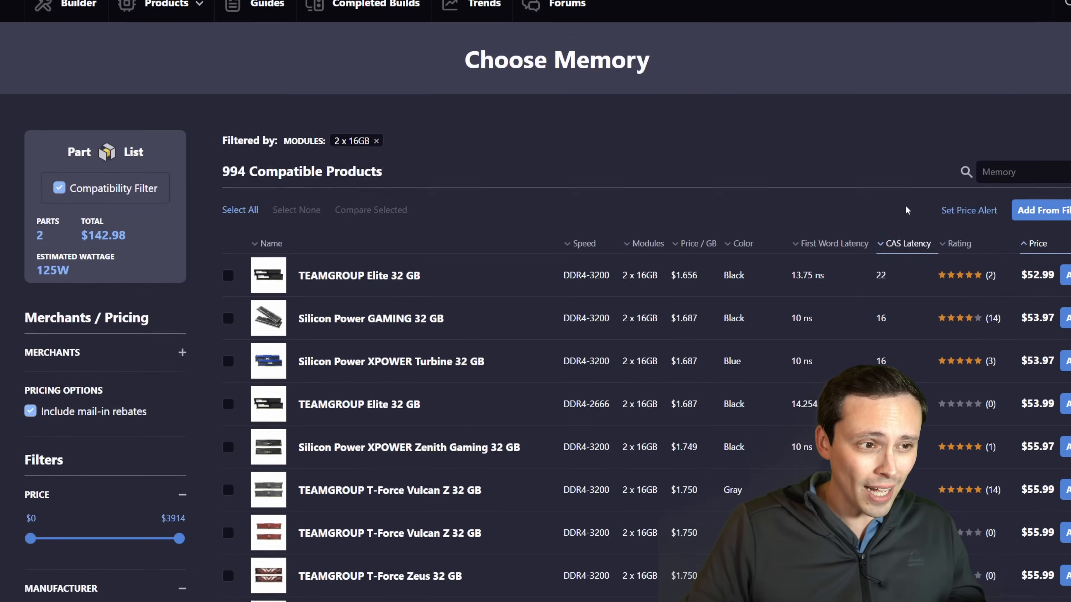
scroll("down", 3)
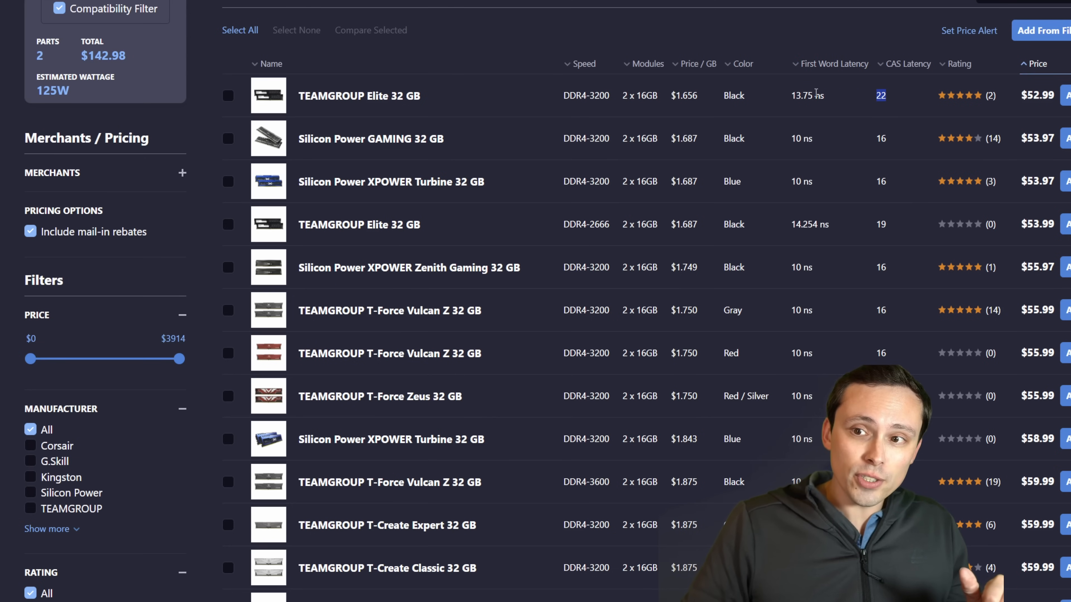
mouse_move(813, 125)
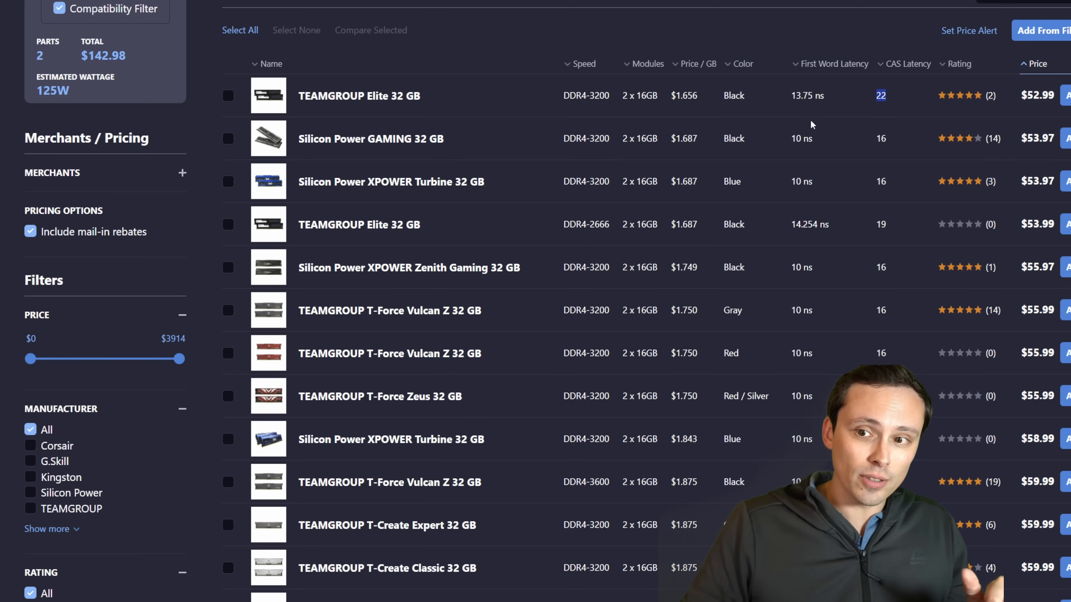
mouse_move(603, 142)
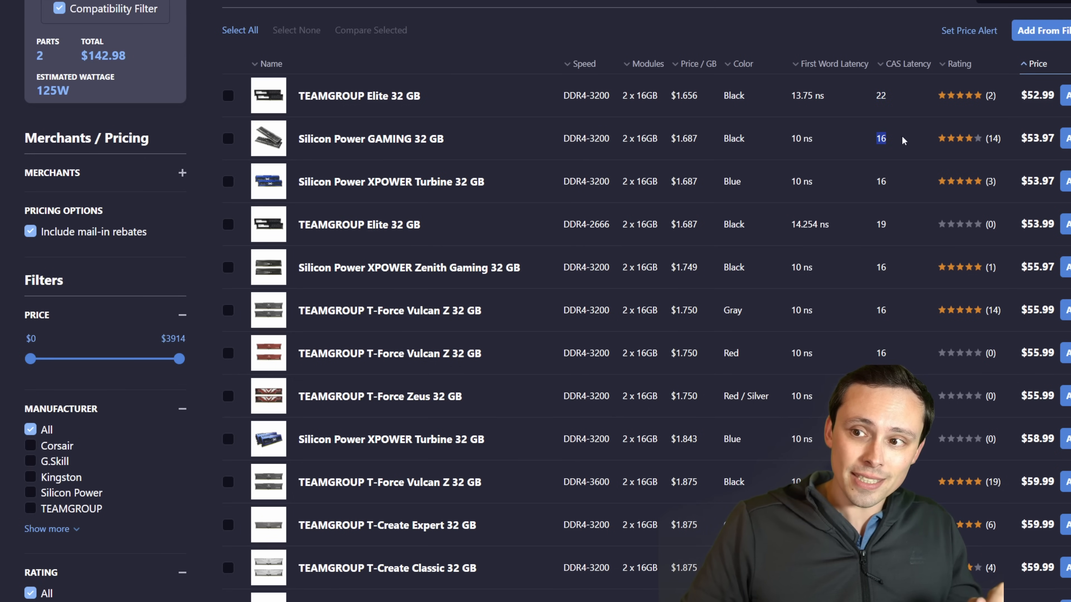
mouse_move(895, 103)
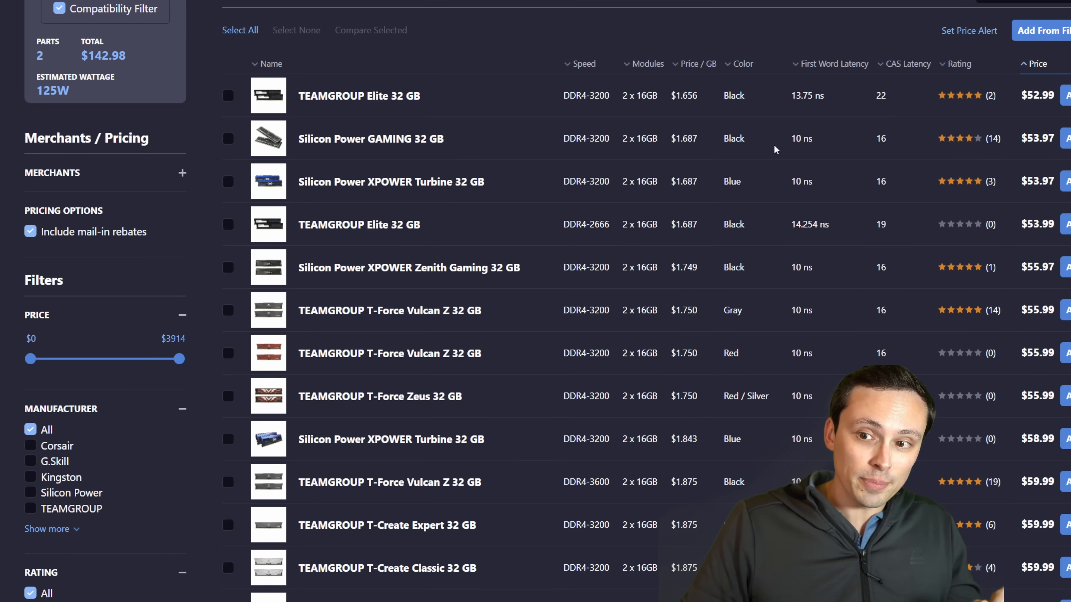
scroll("down", 3)
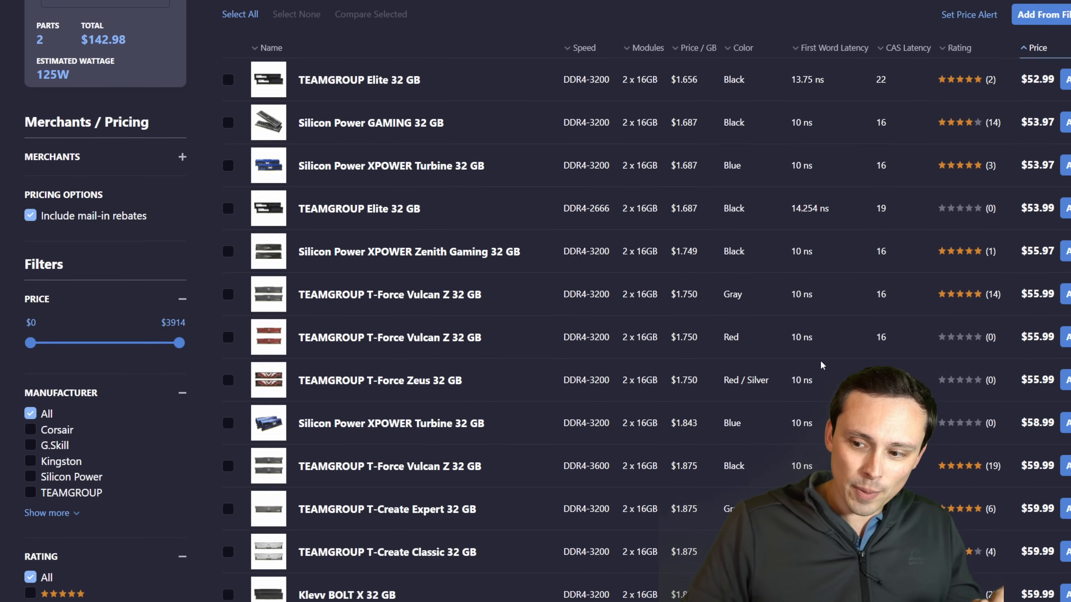
scroll("down", 3)
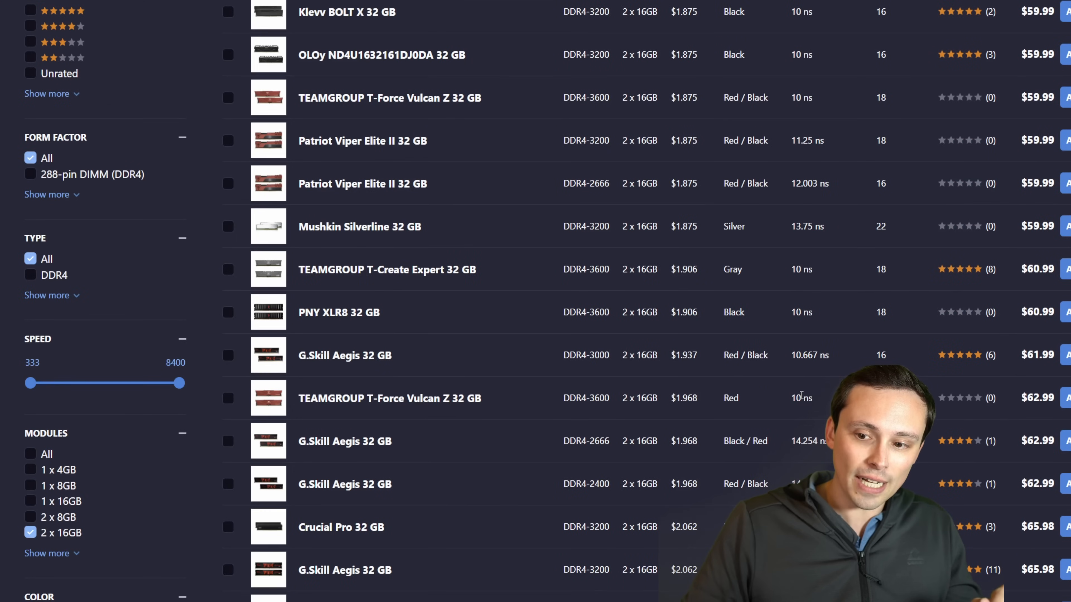
scroll("down", 3)
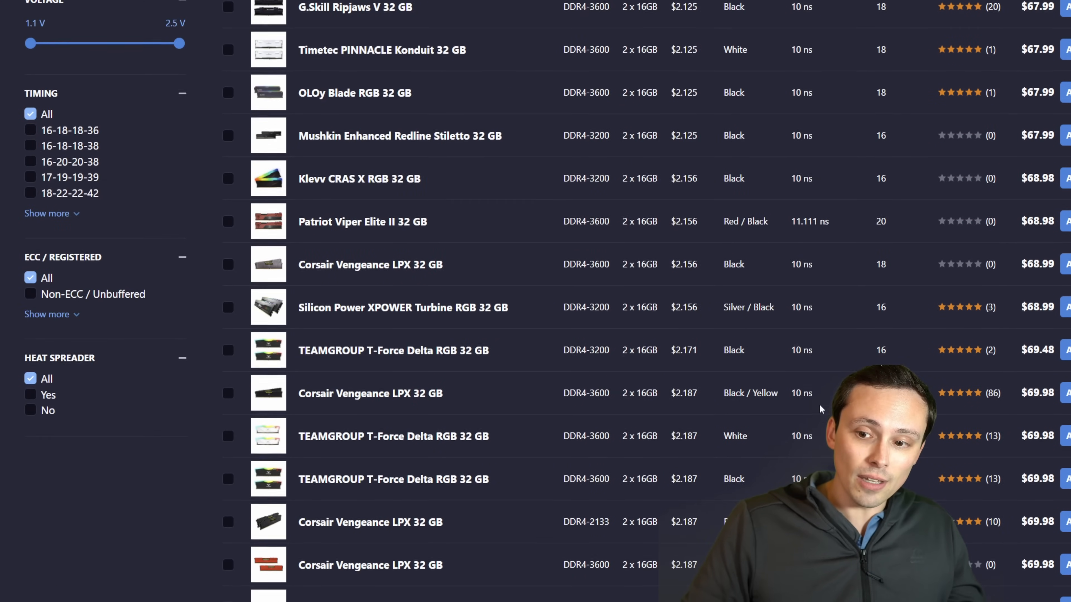
scroll("up", 3)
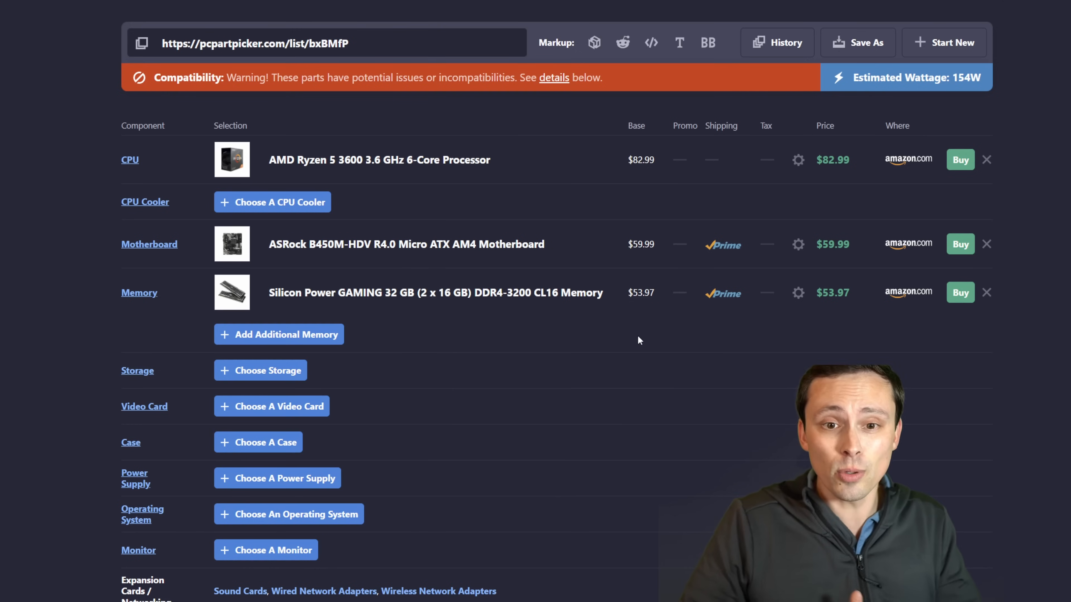
mouse_move(591, 332)
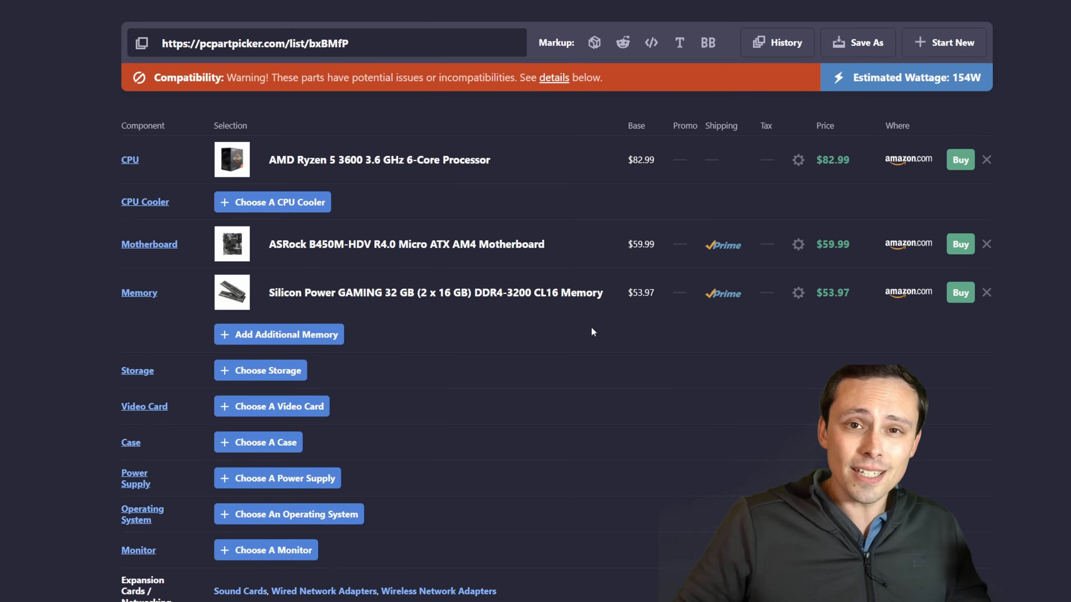
mouse_move(580, 322)
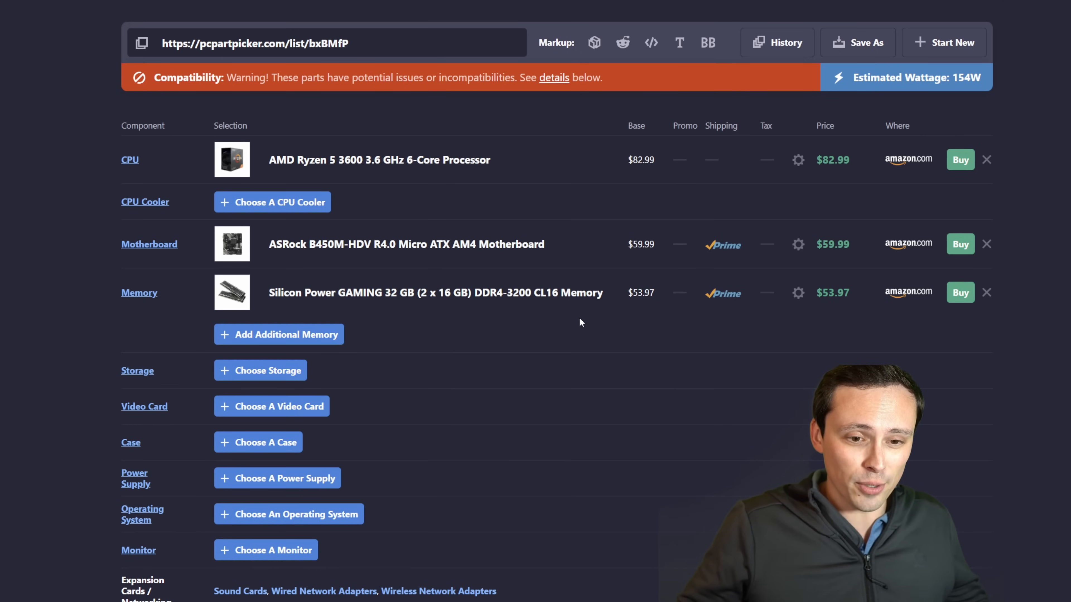
mouse_move(481, 285)
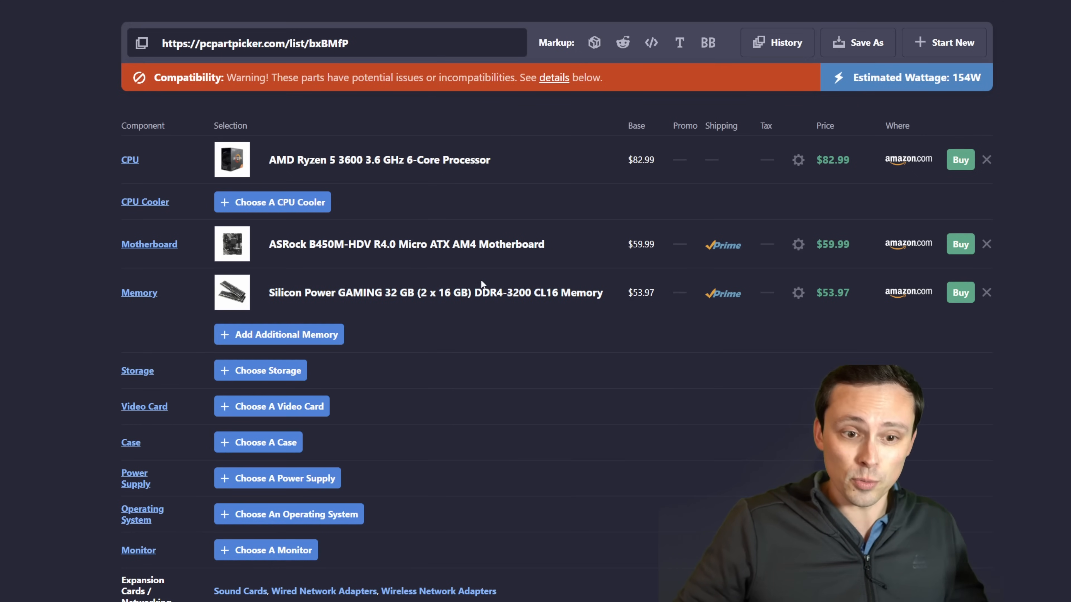
mouse_move(364, 321)
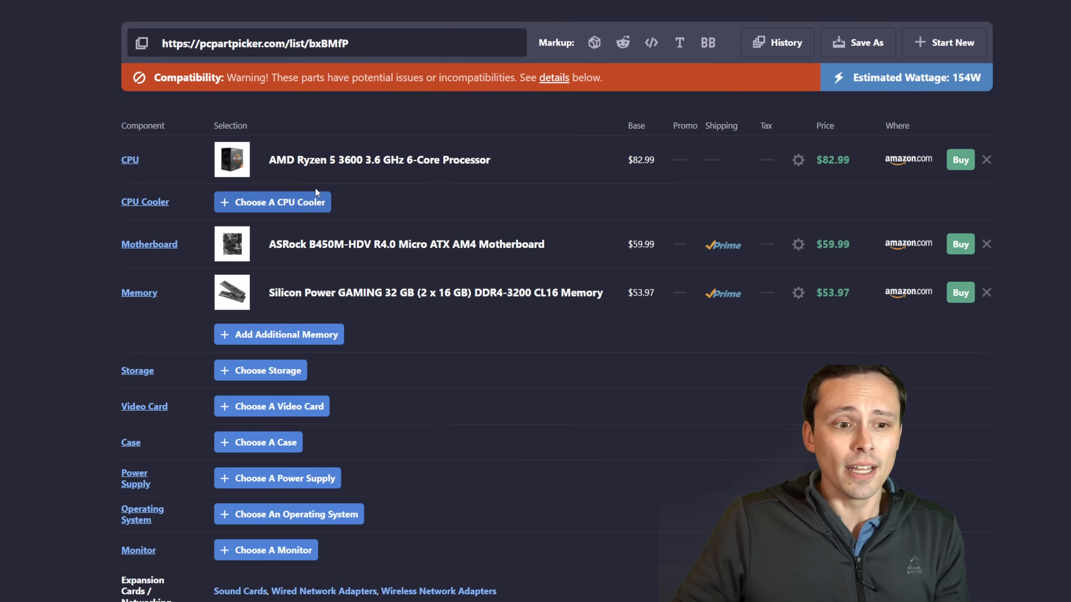
mouse_move(307, 210)
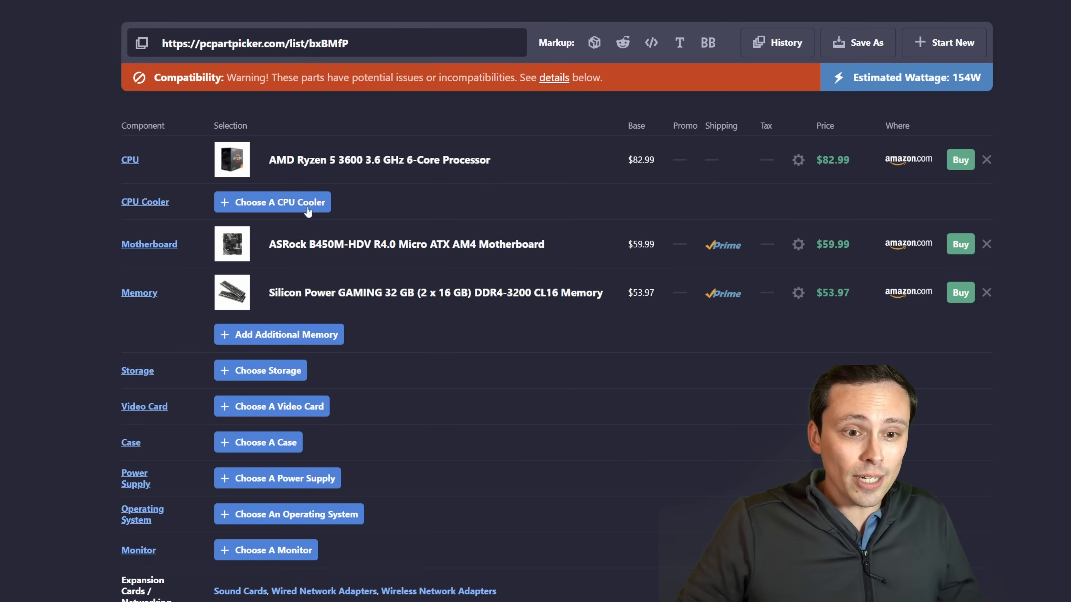
mouse_move(286, 169)
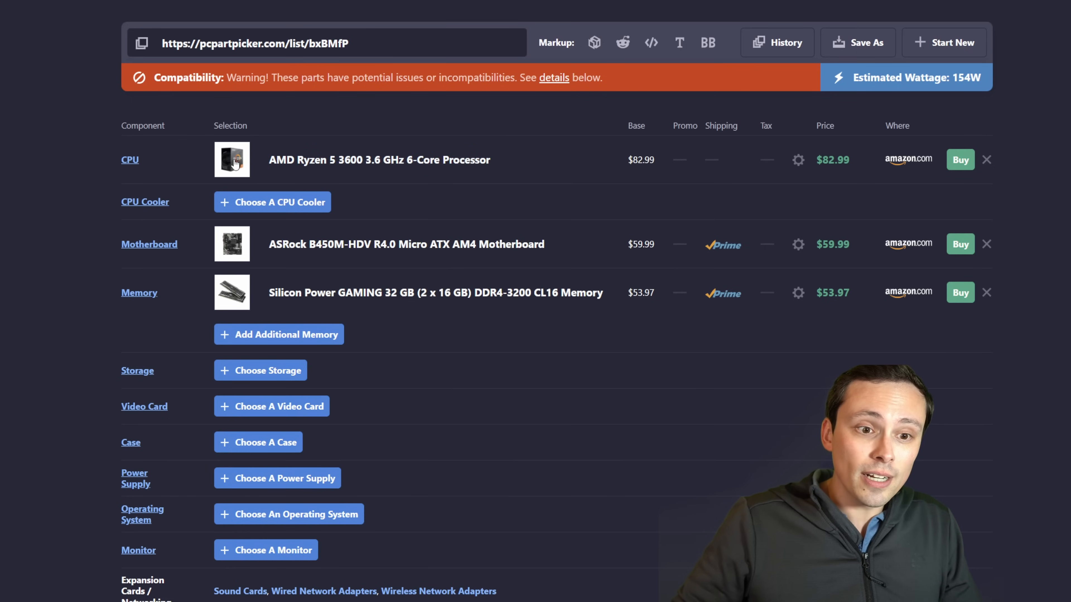
mouse_move(379, 160)
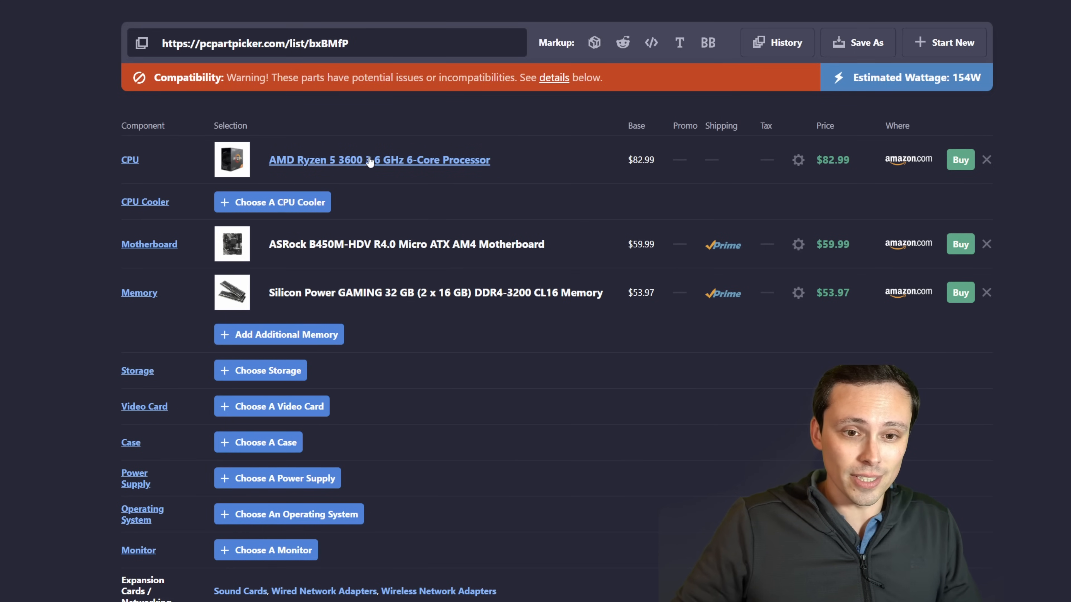
mouse_move(355, 172)
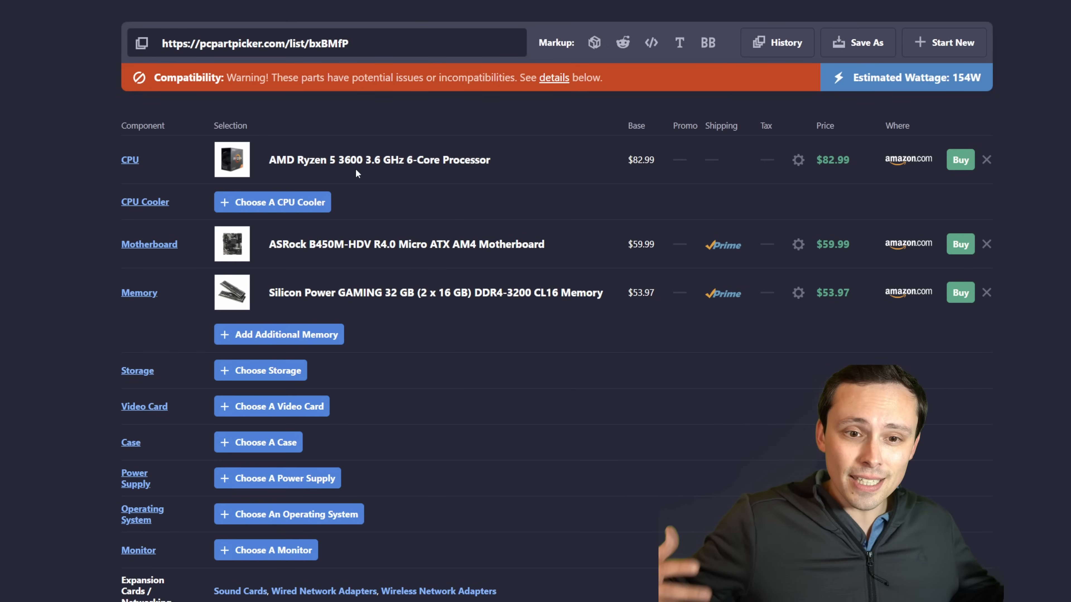
mouse_move(273, 202)
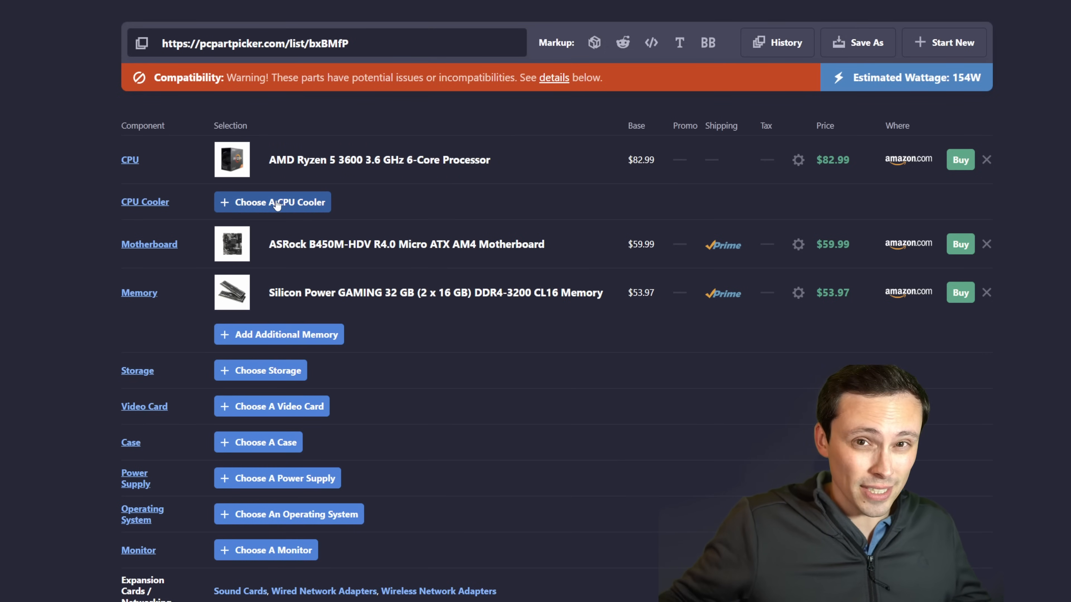
mouse_move(275, 221)
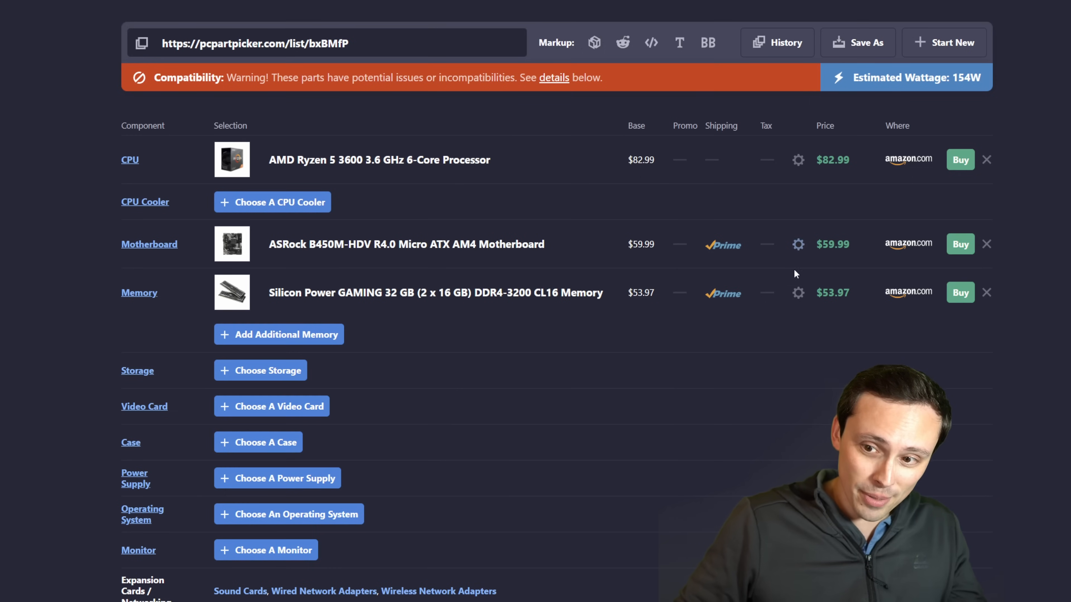
mouse_move(287, 211)
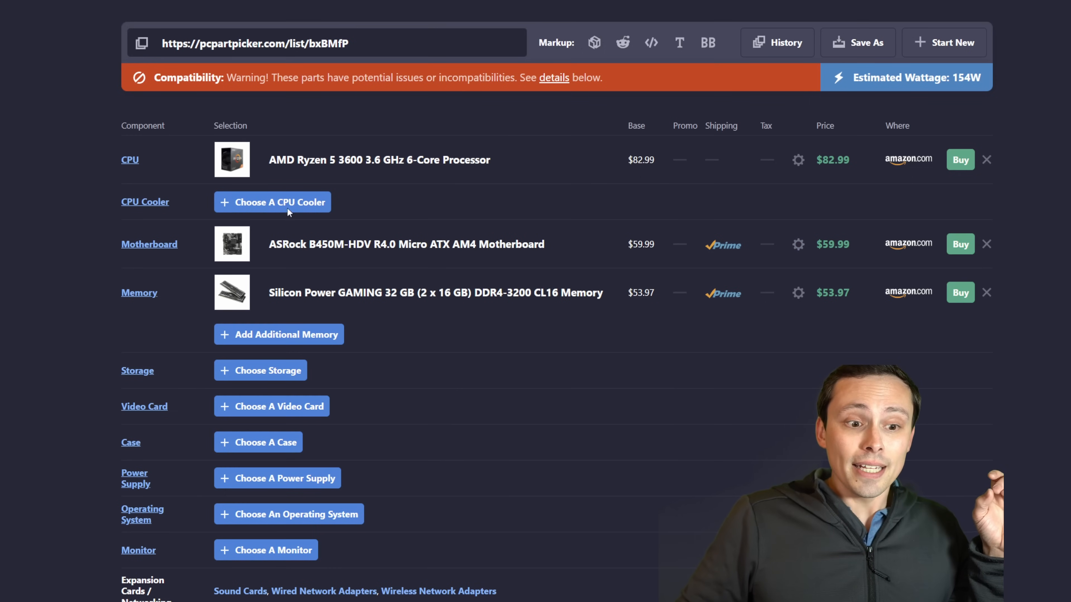
mouse_move(319, 173)
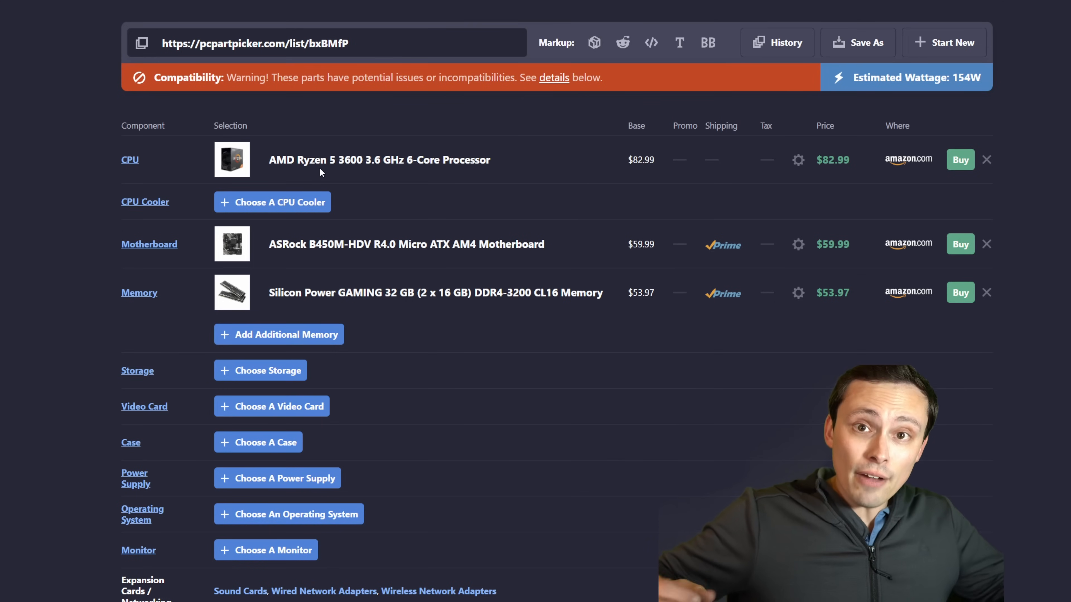
mouse_move(308, 177)
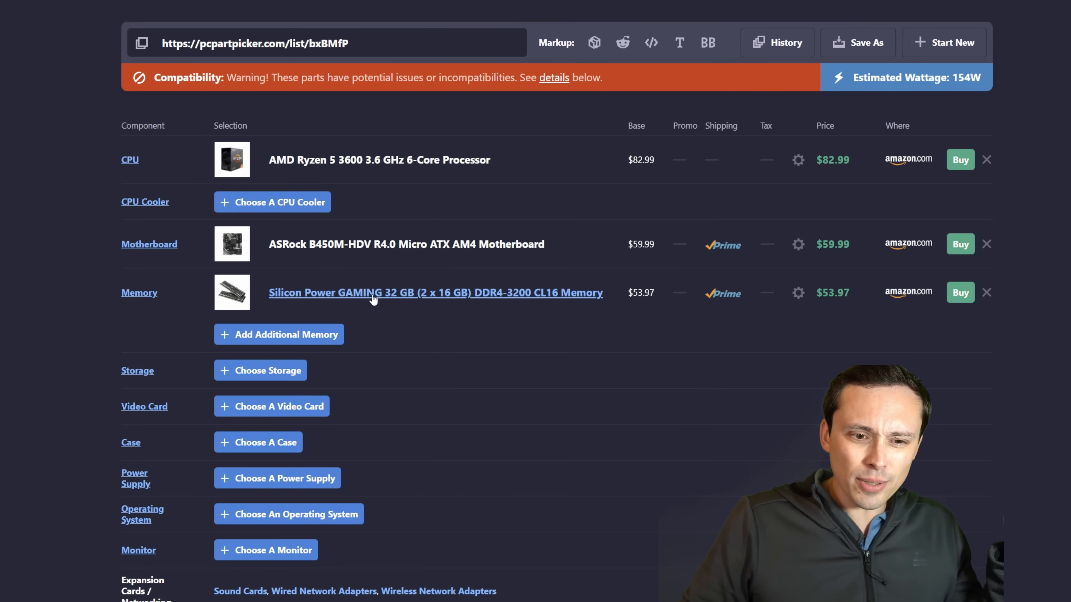
mouse_move(102, 172)
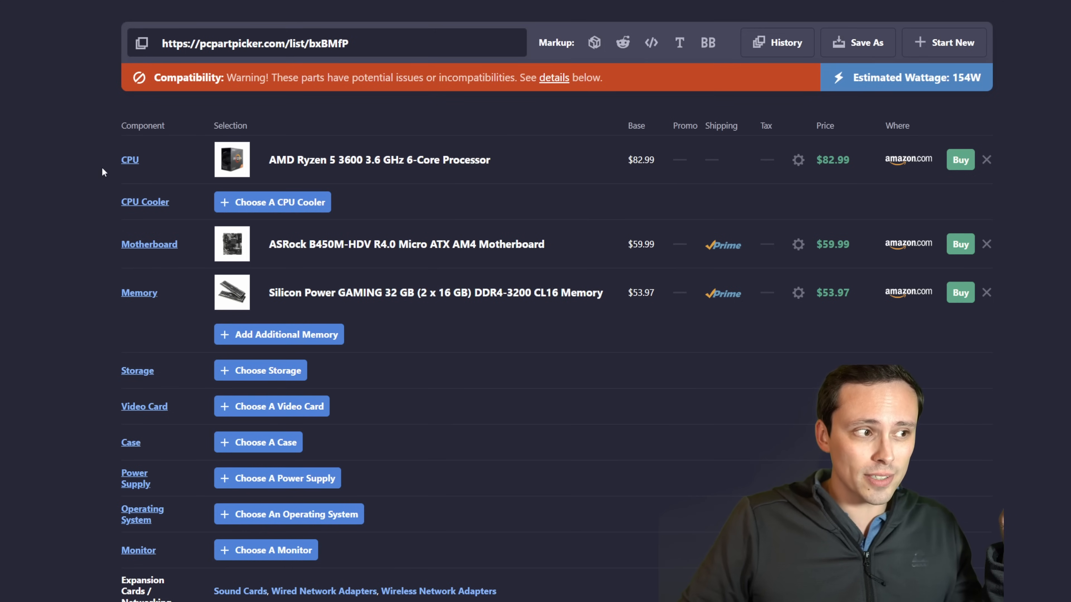
mouse_move(116, 266)
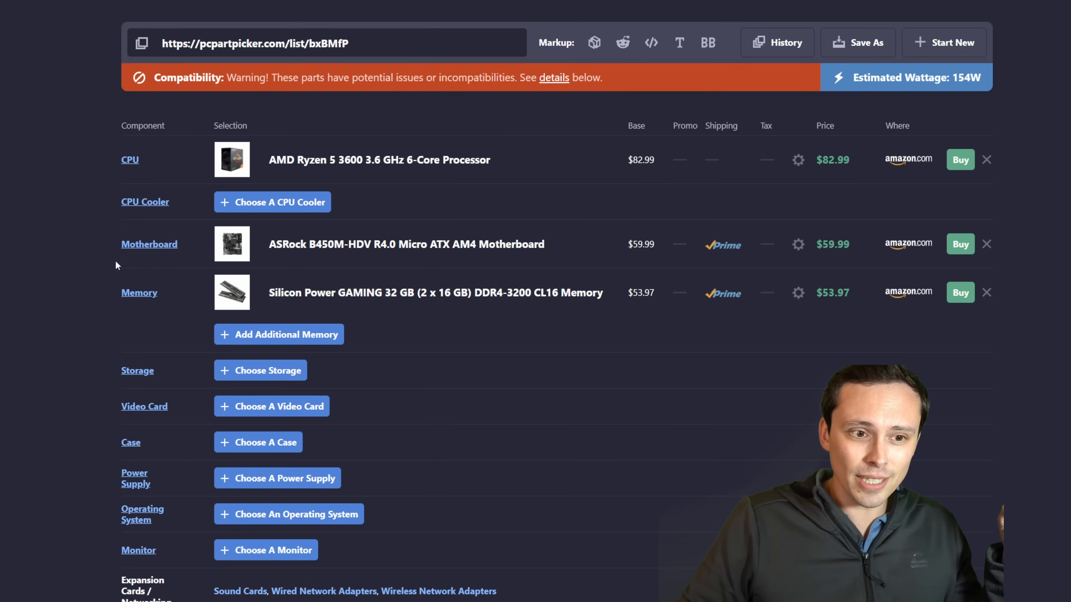
mouse_move(416, 230)
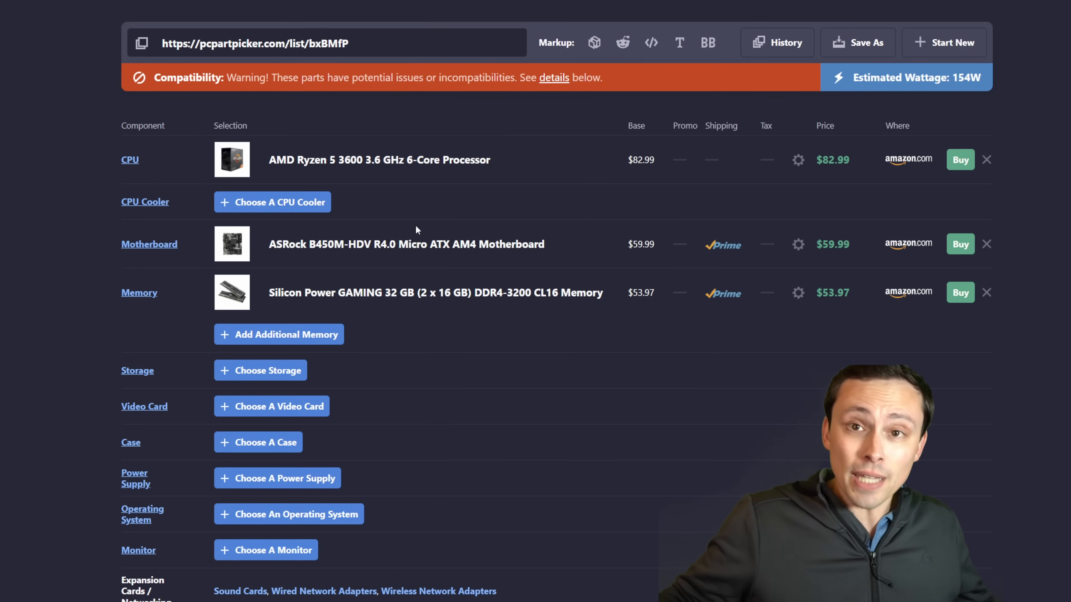
mouse_move(271, 407)
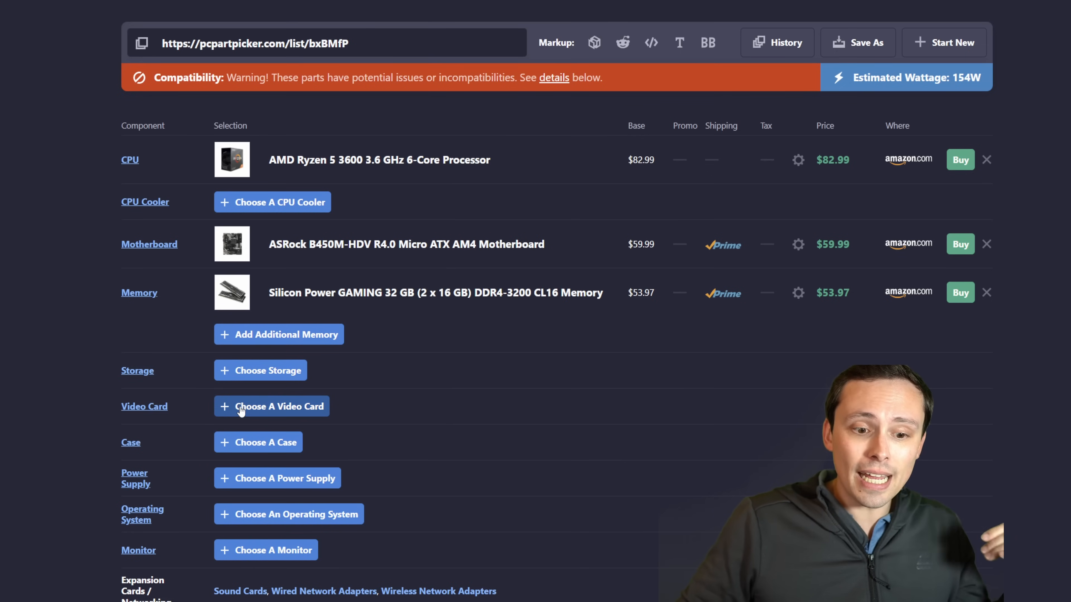
- View the Radeon RX 6700 spec page and mark its 10 GB memory size
left_click(271, 405)
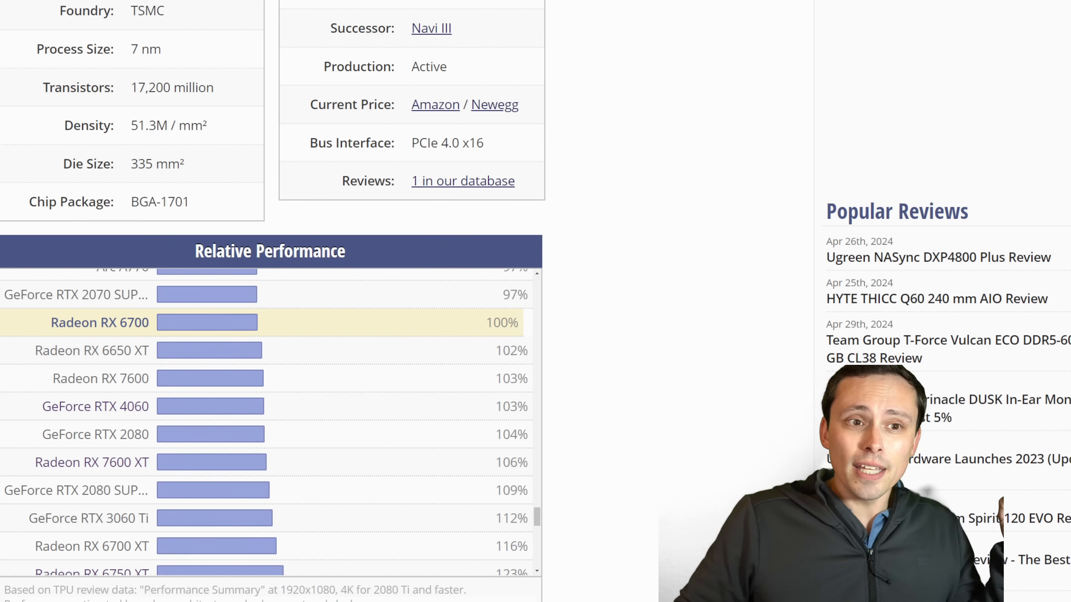
scroll("up", 3)
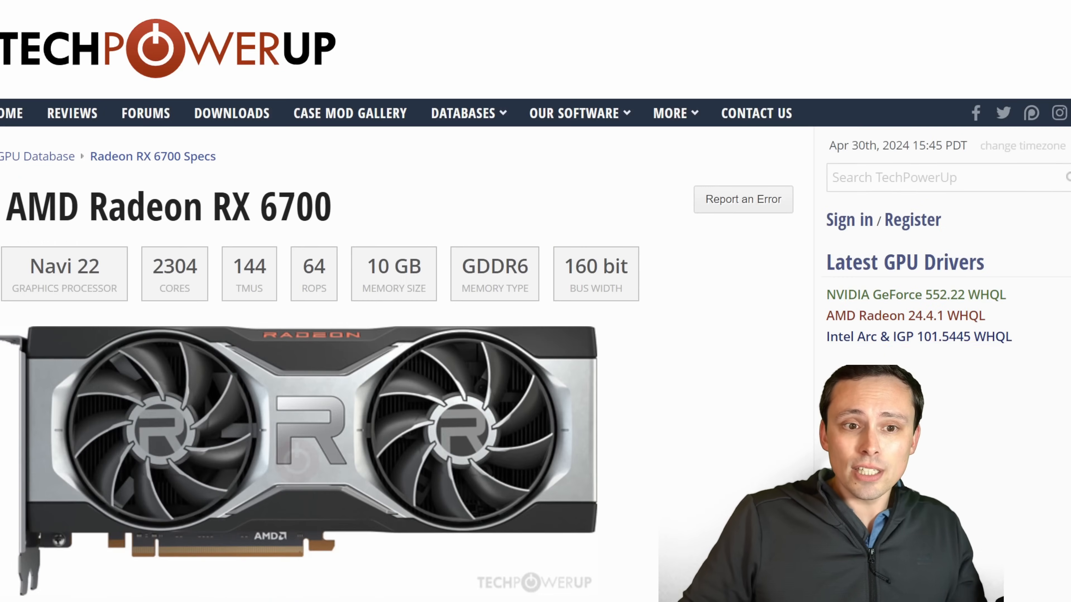
scroll("down", 3)
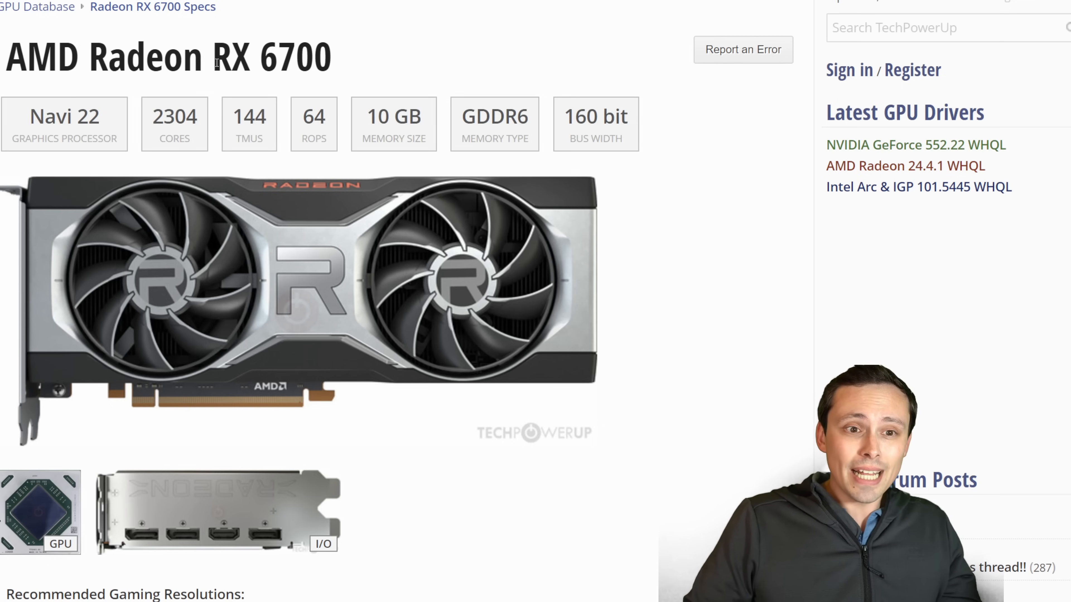
double_click(271, 58)
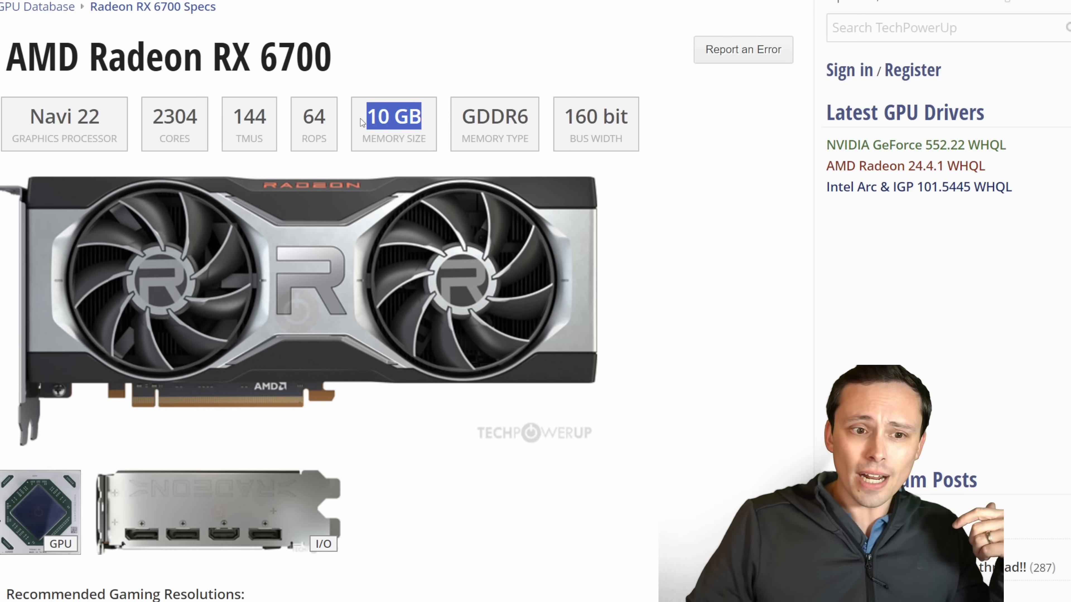
mouse_move(461, 165)
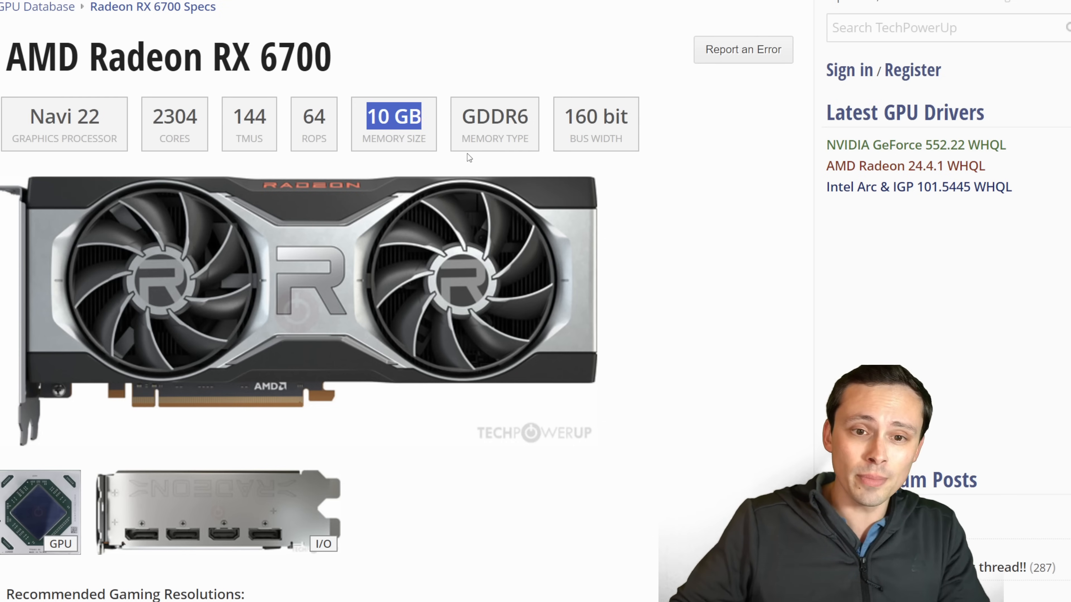
mouse_move(619, 195)
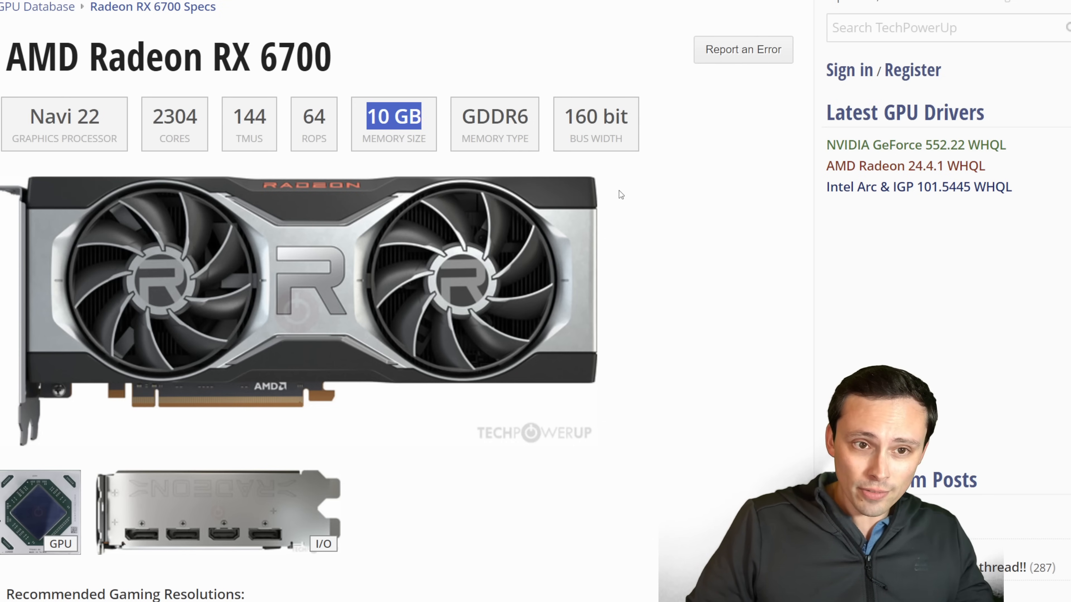
- Mark the RX 6700 XT's 116% figure in the Relative Performance chart
scroll("down", 3)
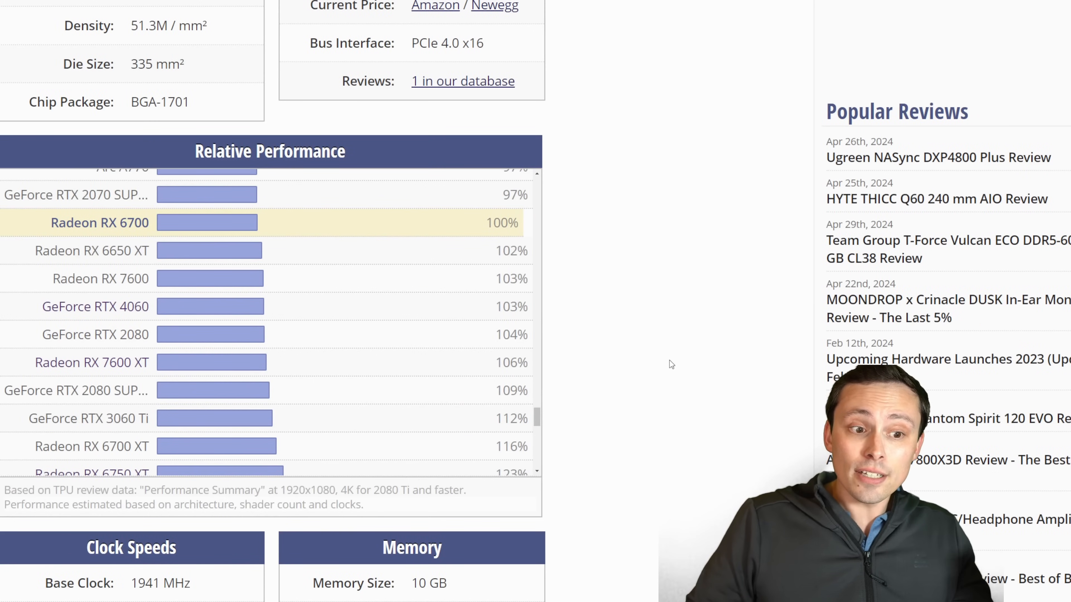
mouse_move(409, 217)
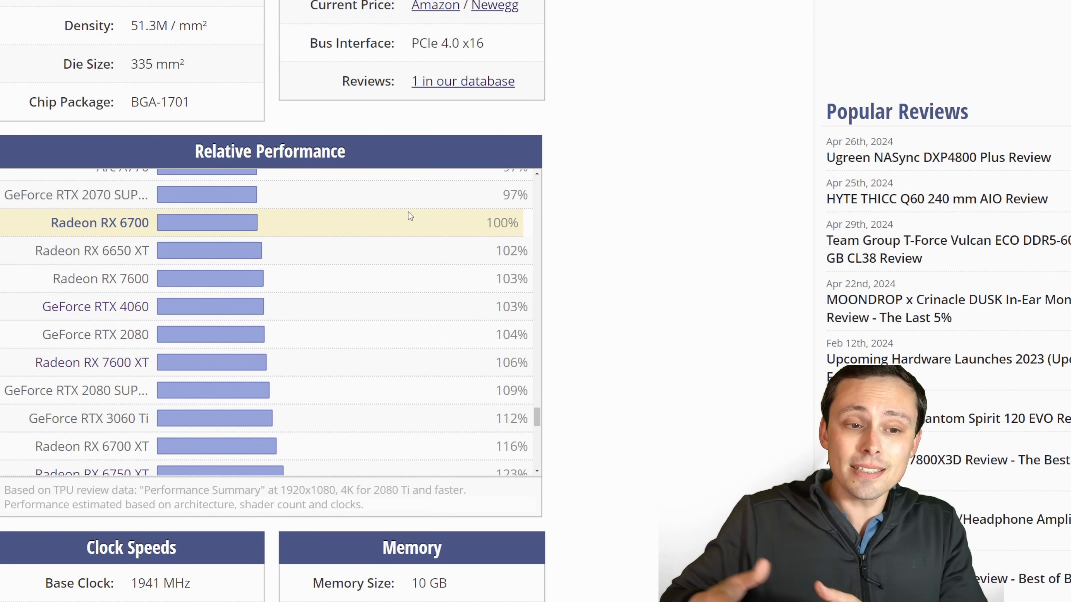
mouse_move(299, 252)
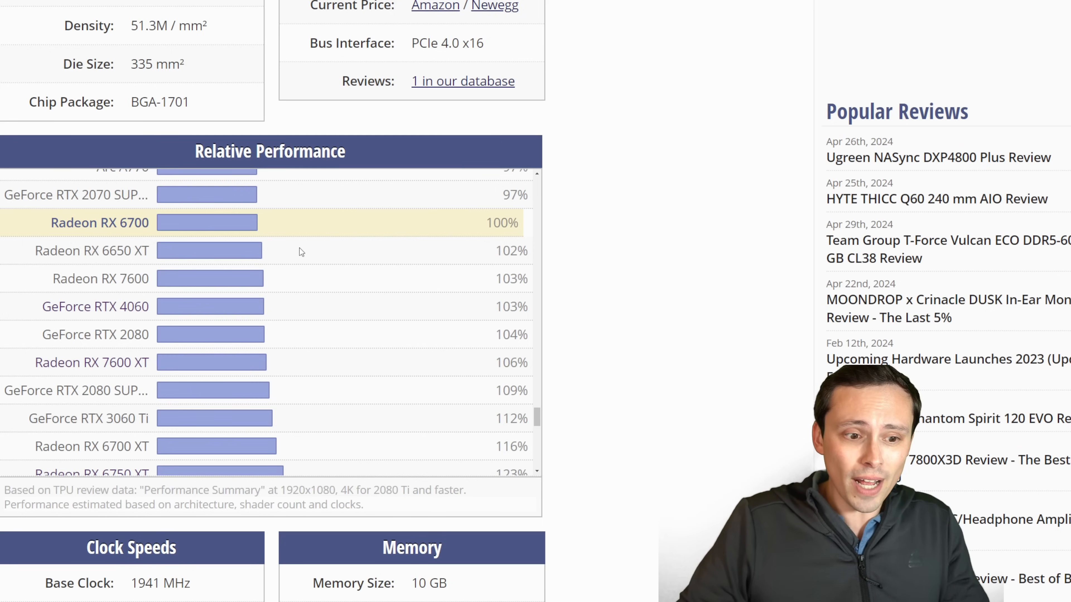
mouse_move(200, 330)
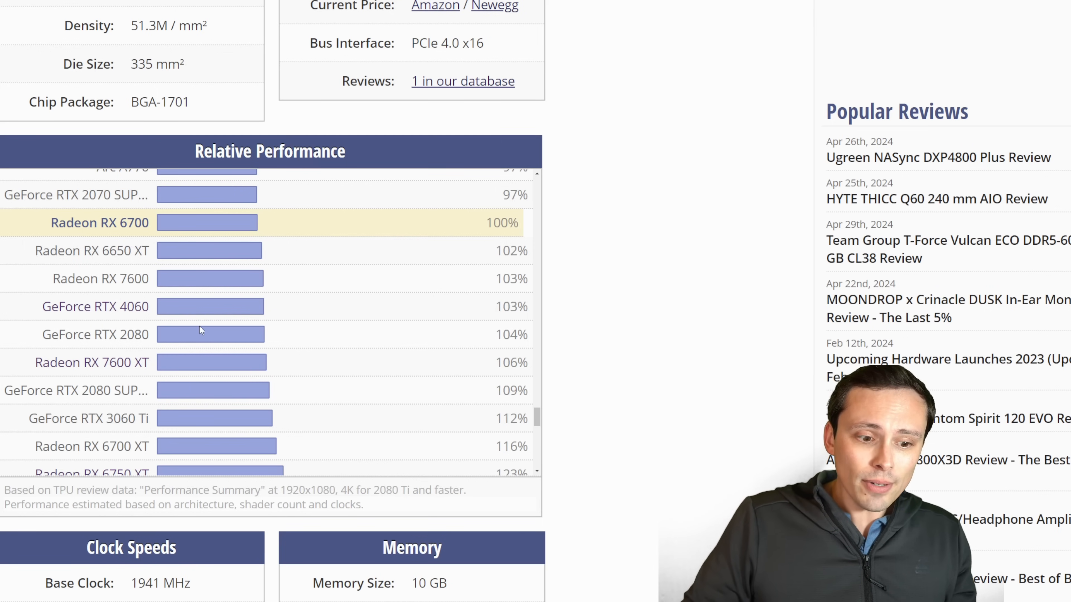
scroll("down", 3)
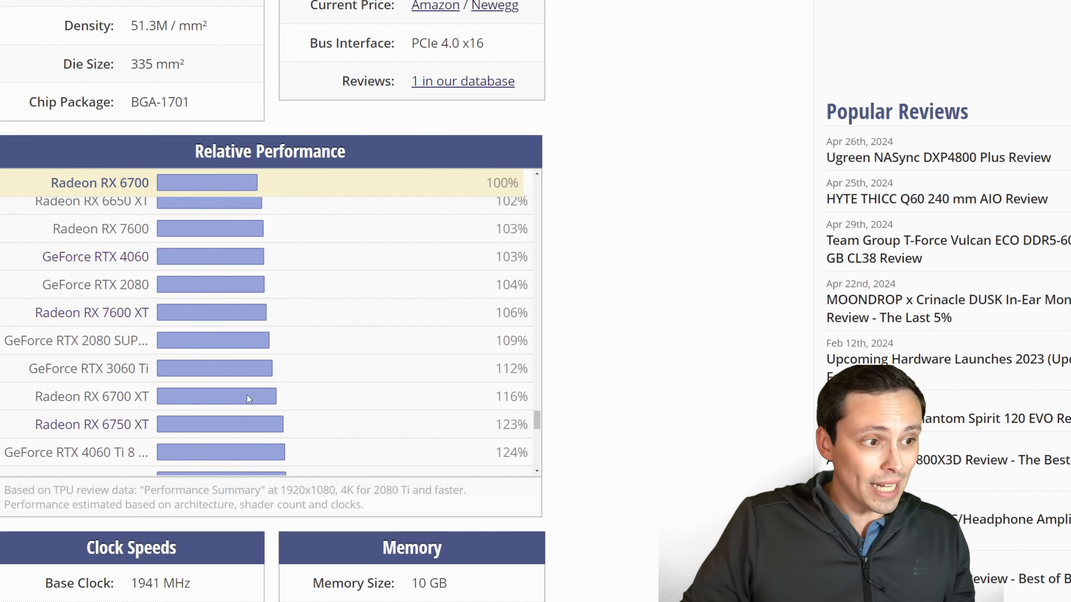
mouse_move(505, 402)
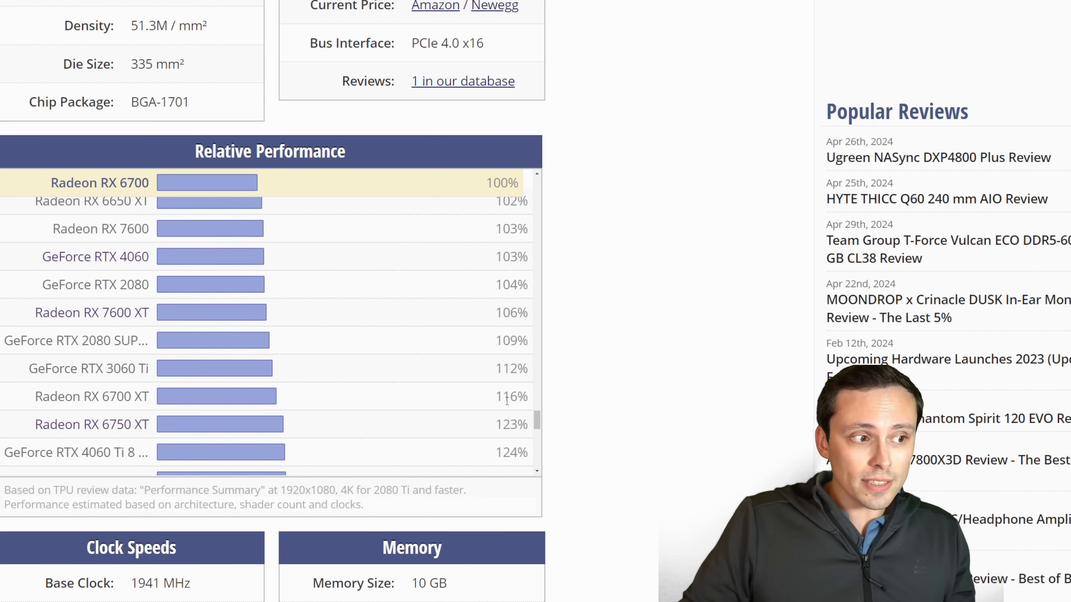
double_click(510, 396)
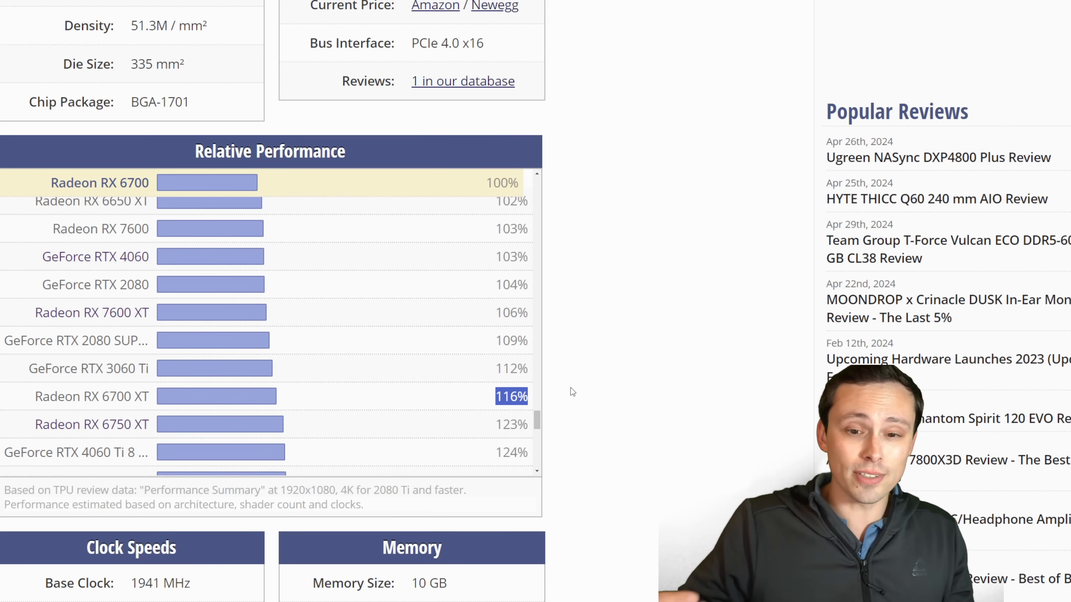
mouse_move(134, 336)
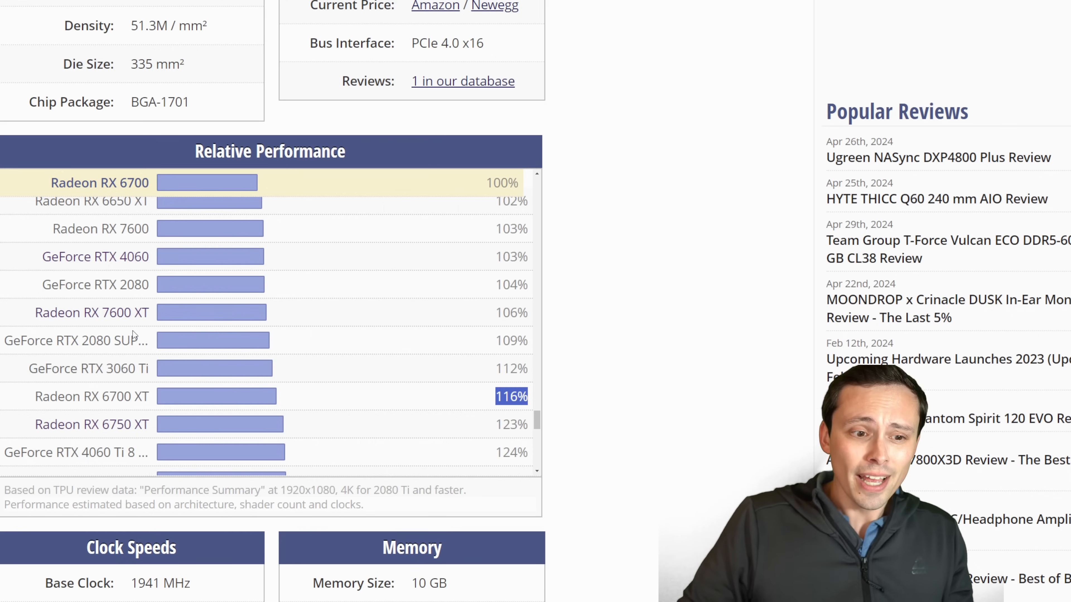
mouse_move(172, 253)
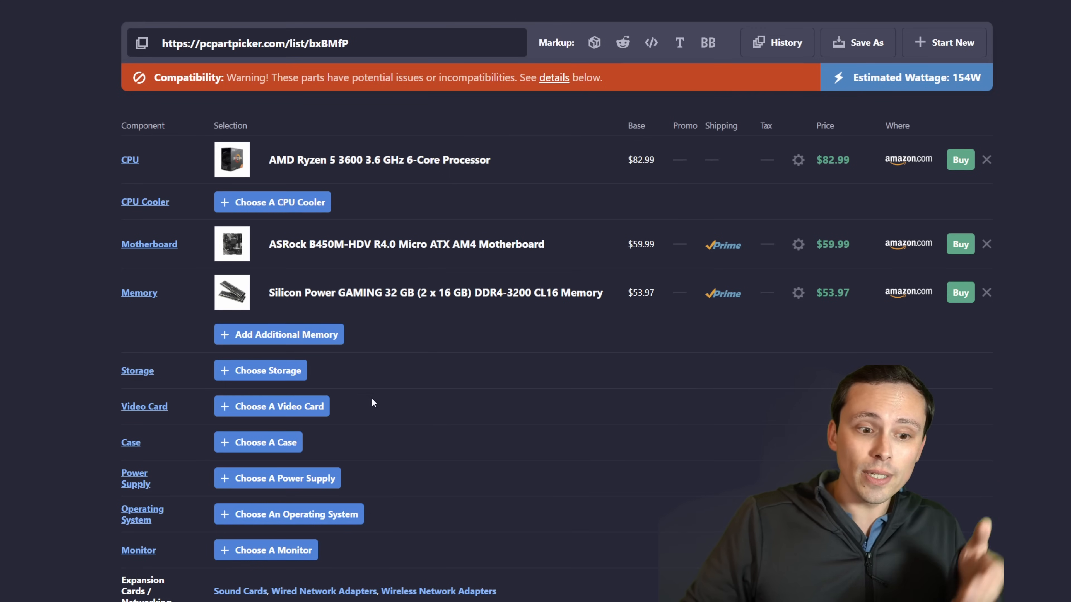
- Search video cards for '6700 xt' and mark the cheapest card's $299.99 price
left_click(270, 406)
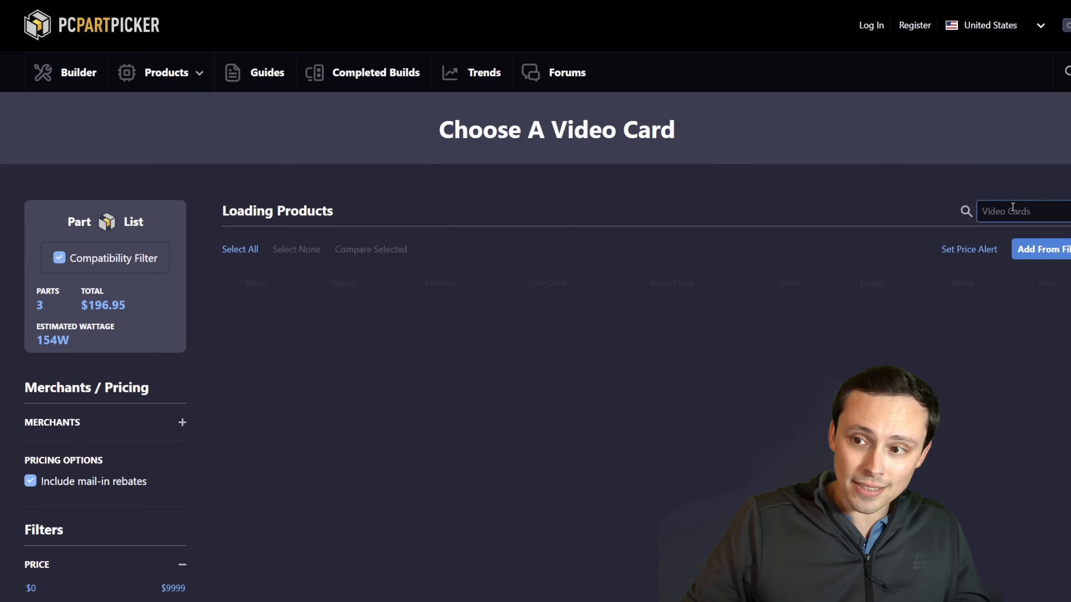
type("4060")
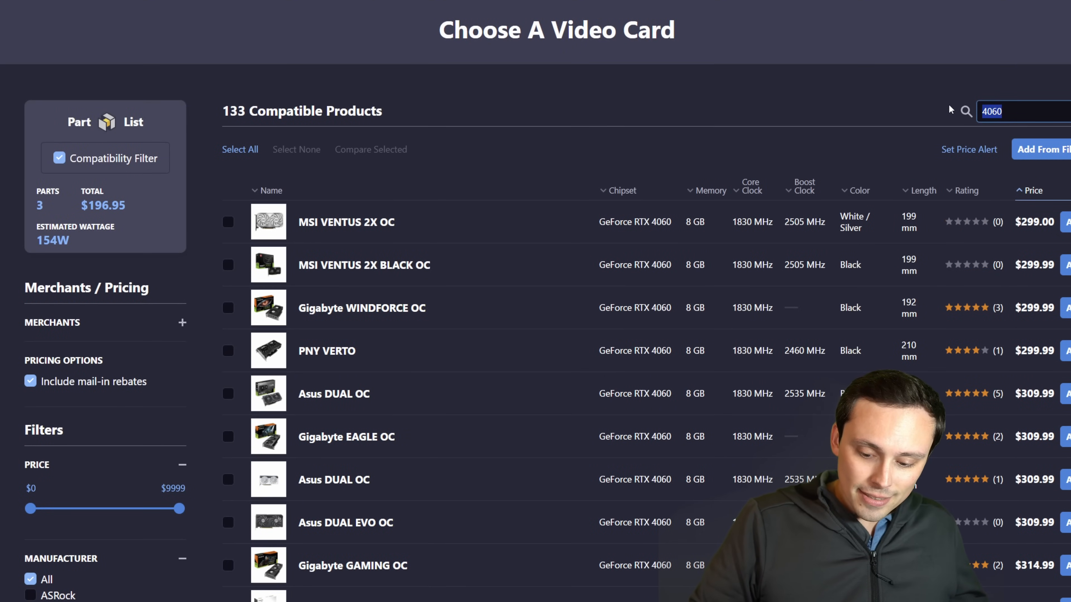
type("6700 cy")
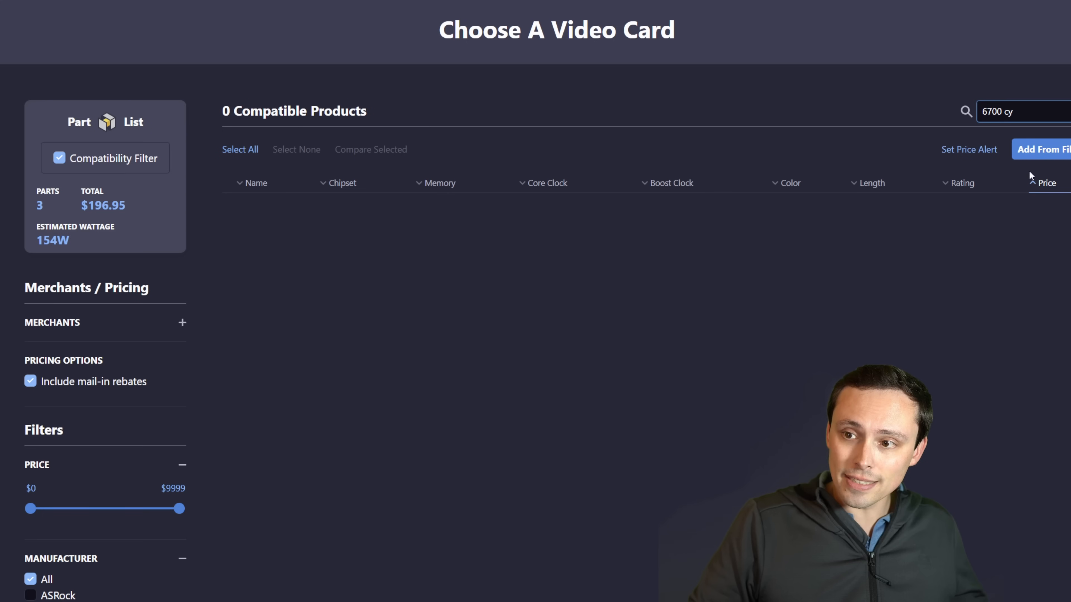
type("xt")
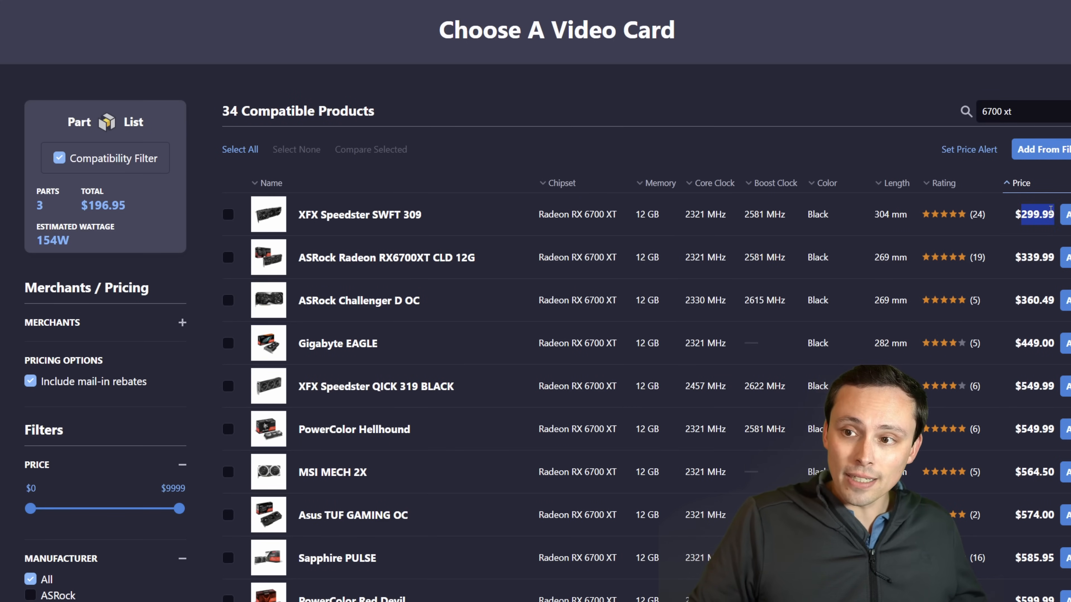
triple_click(1017, 111)
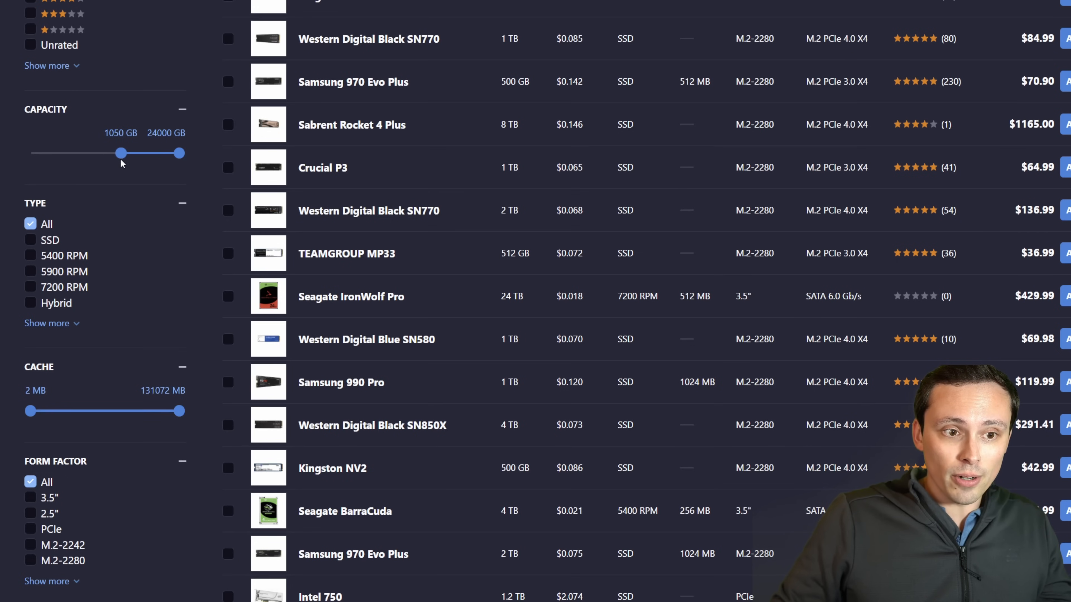
- Limit storage results to about 1 TB and larger and browse the drives
left_click_drag(122, 153, 121, 153)
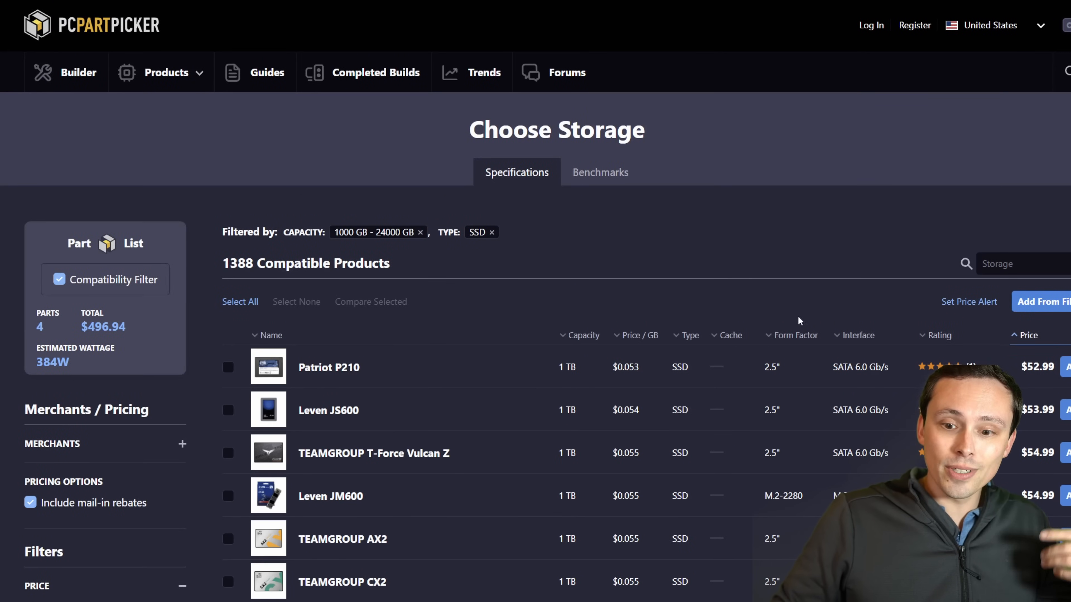
scroll("down", 3)
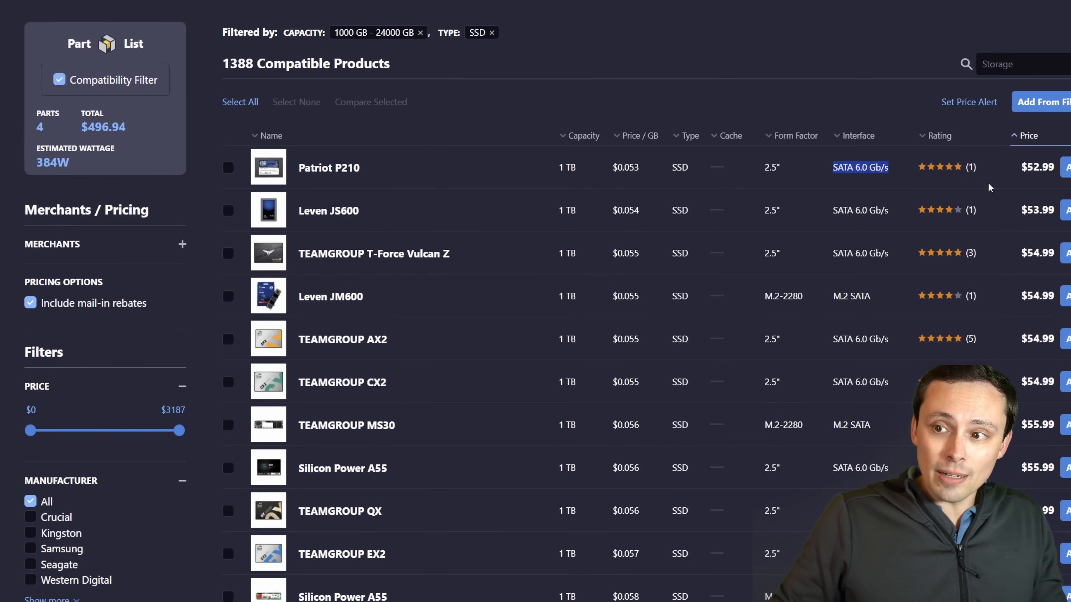
scroll("down", 3)
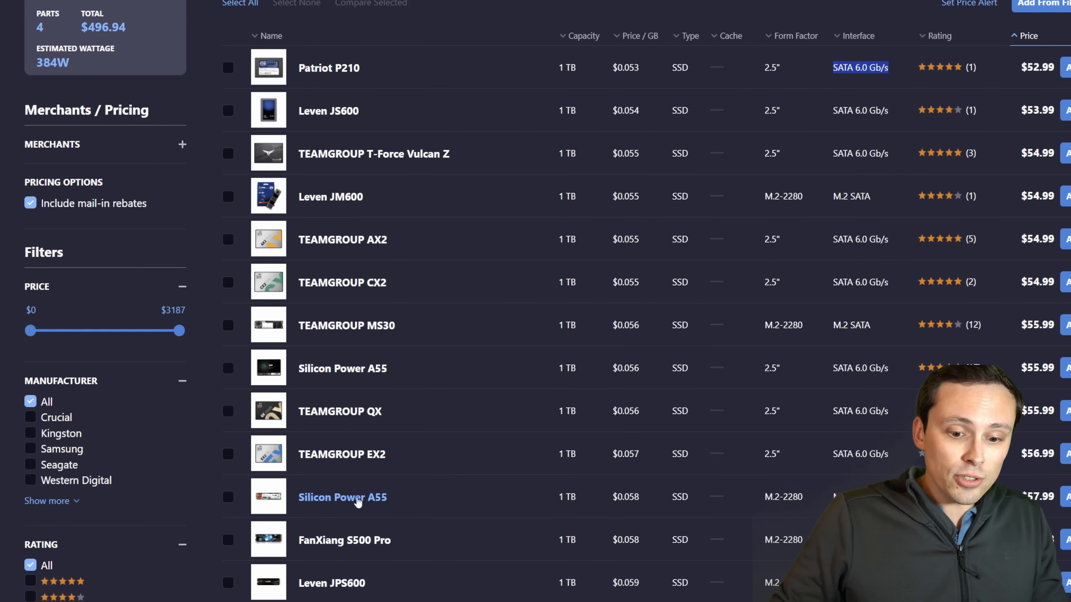
mouse_move(342, 239)
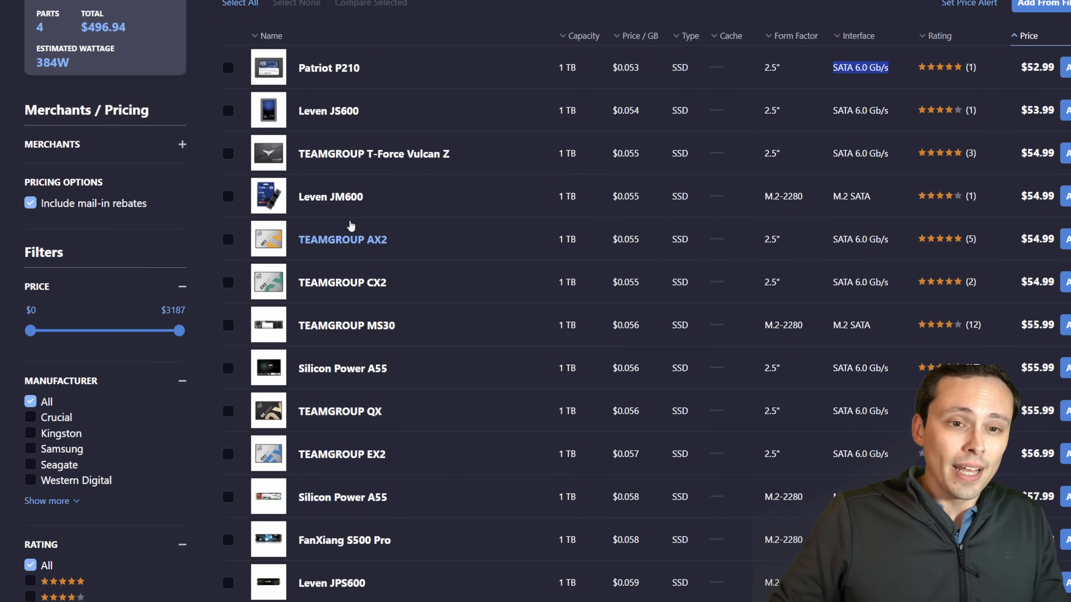
scroll("up", 3)
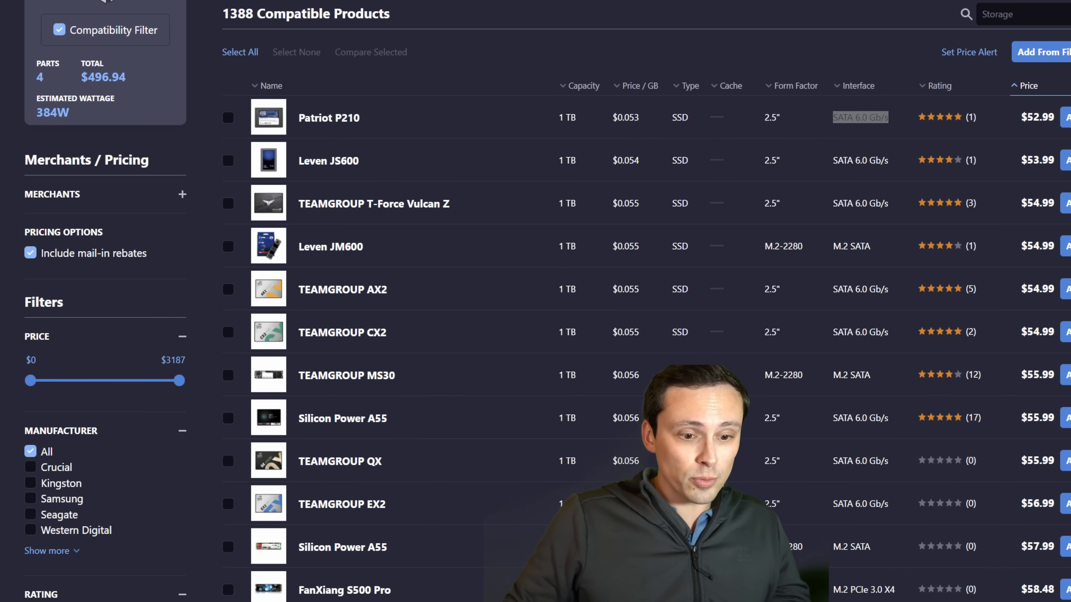
scroll("down", 3)
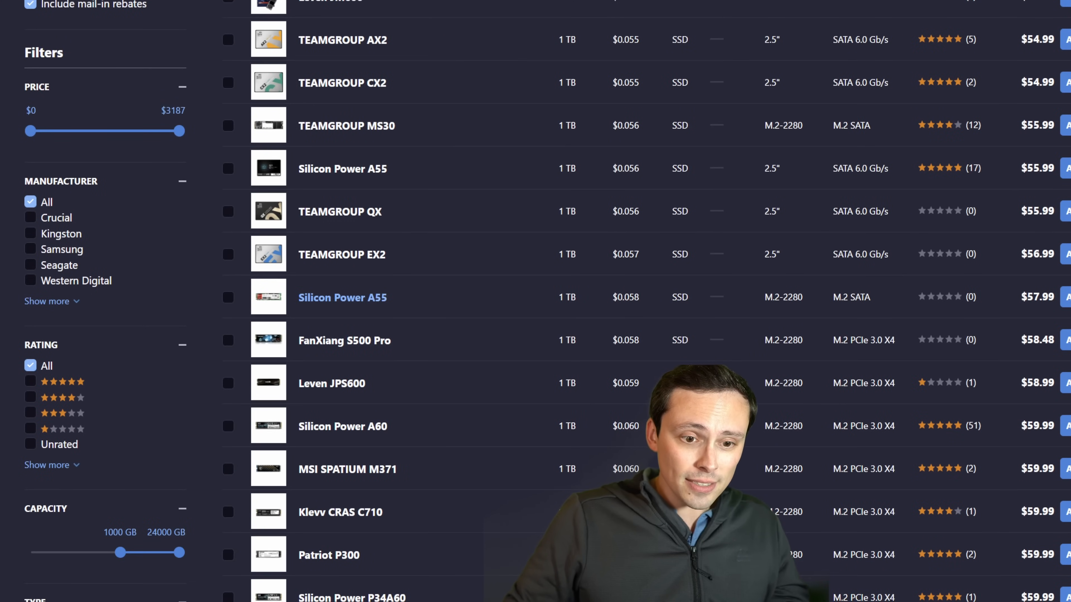
scroll("down", 3)
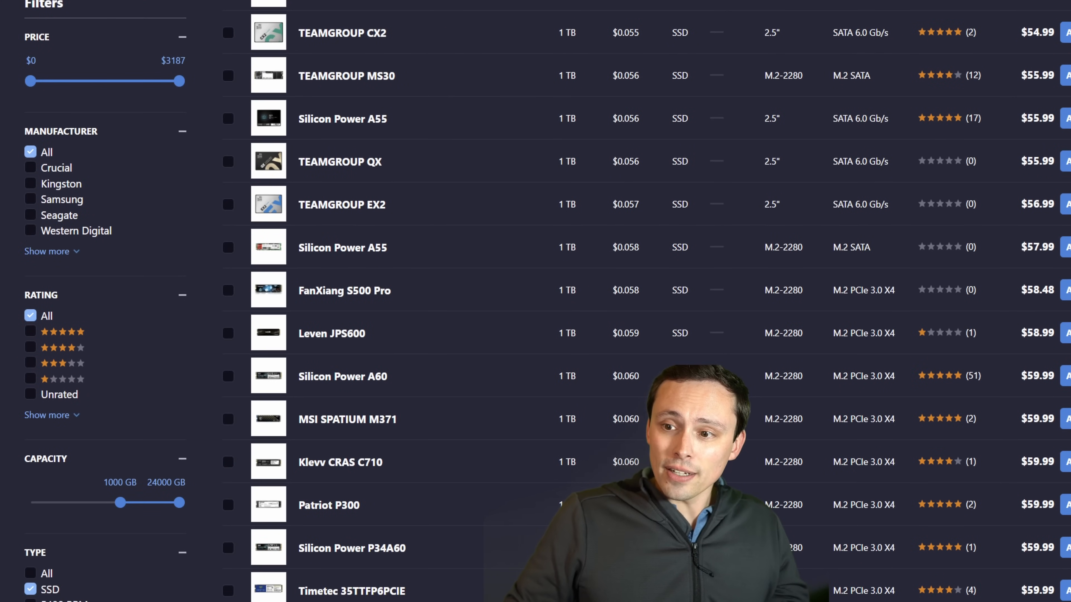
mouse_move(341, 247)
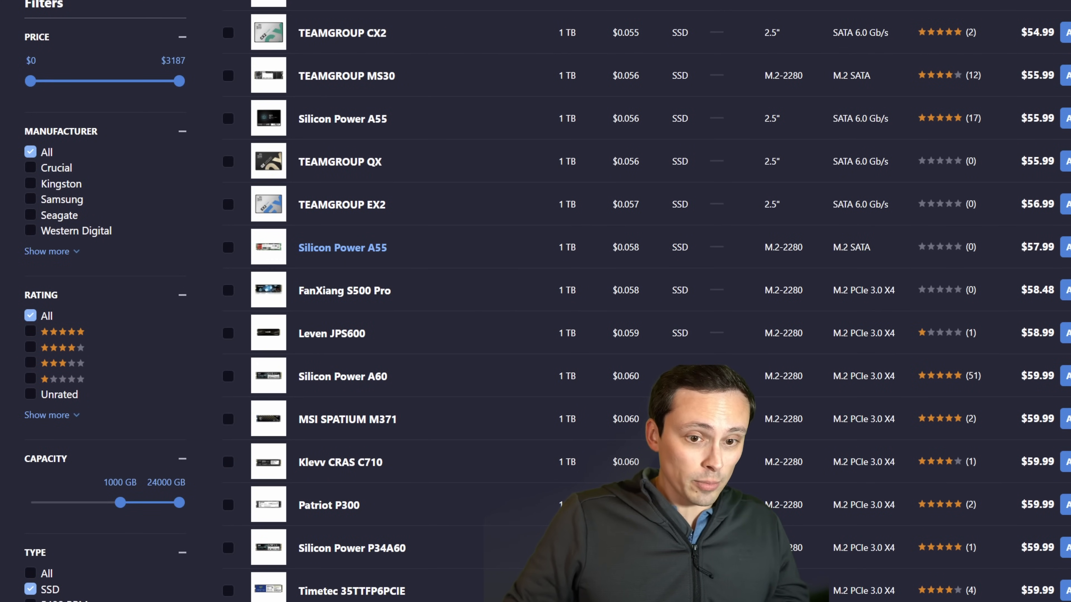
mouse_move(267, 248)
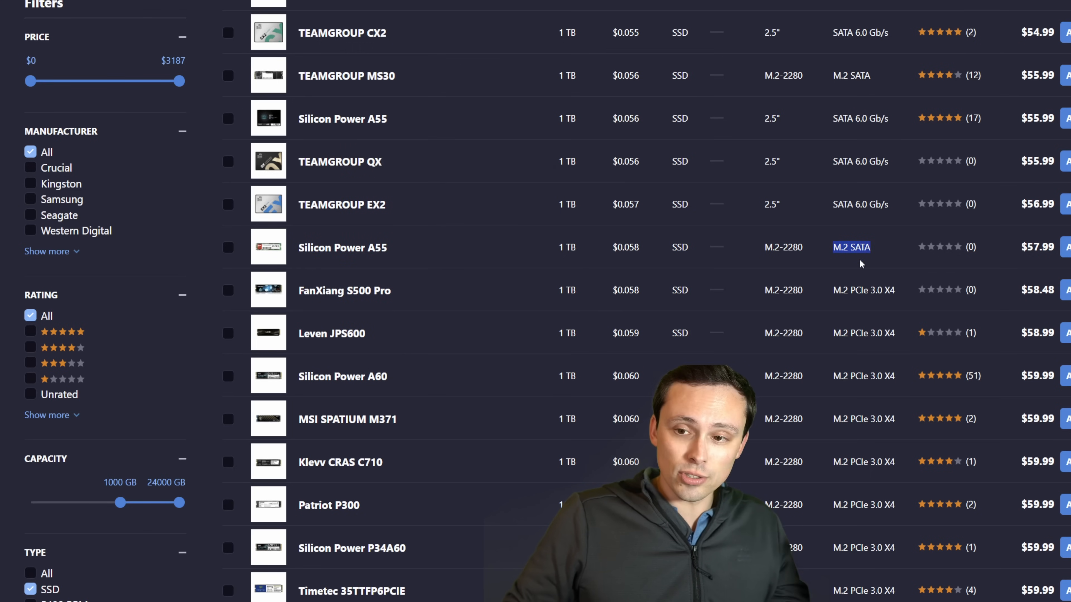
mouse_move(331, 334)
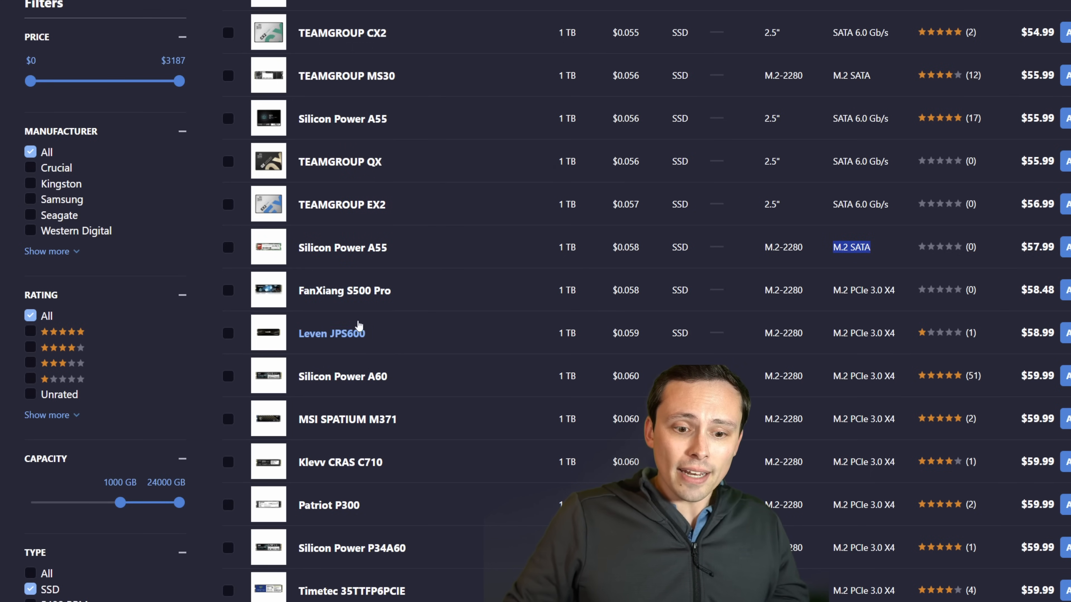
- Scroll the storage list to the Kingston NV2 1 TB NVMe SSD at $60.99
scroll("down", 3)
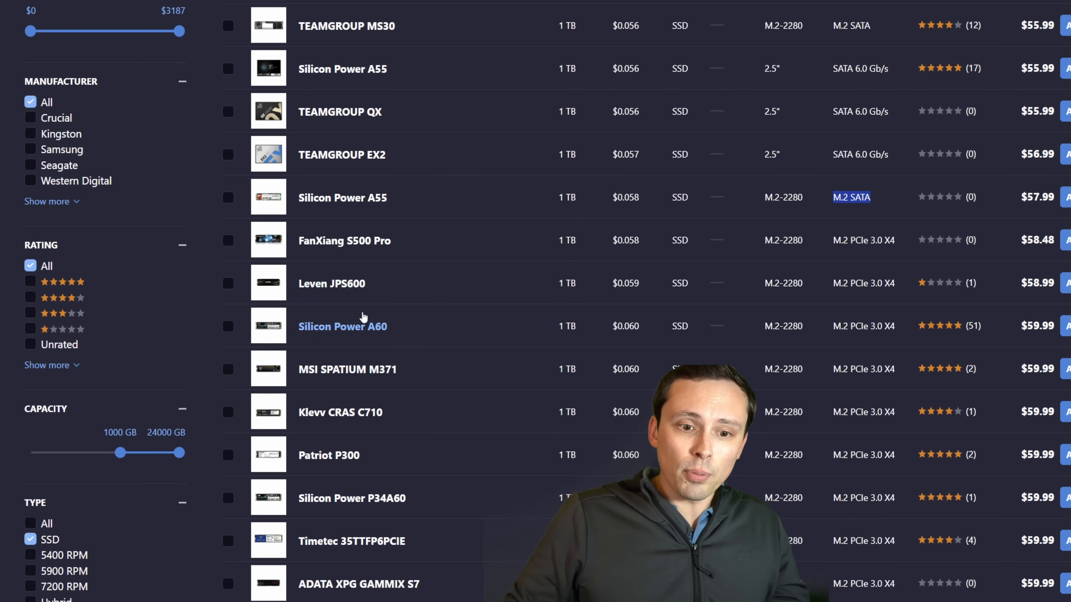
mouse_move(380, 256)
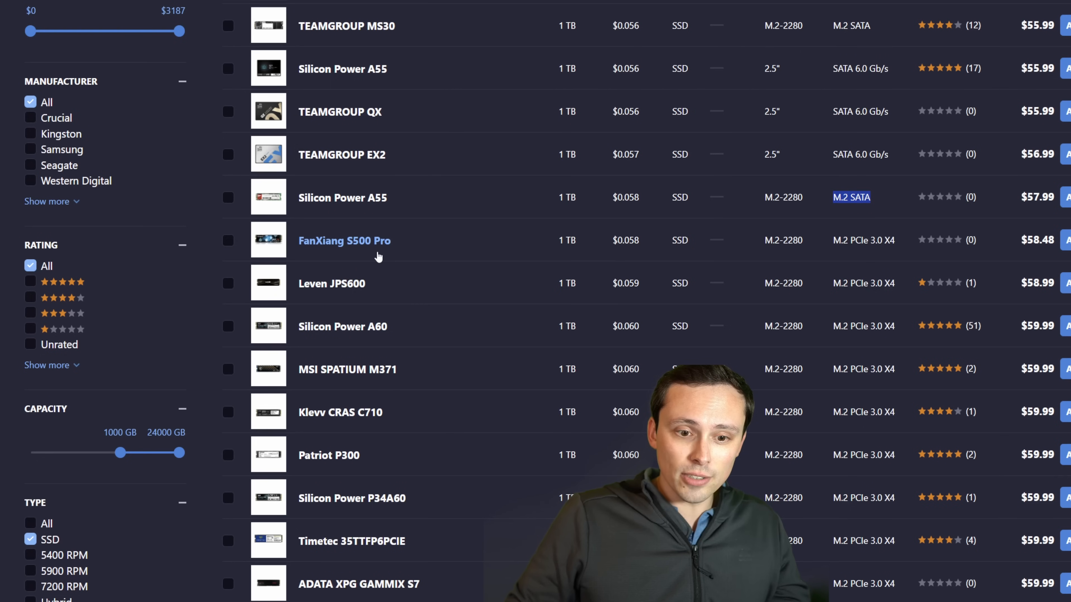
mouse_move(344, 325)
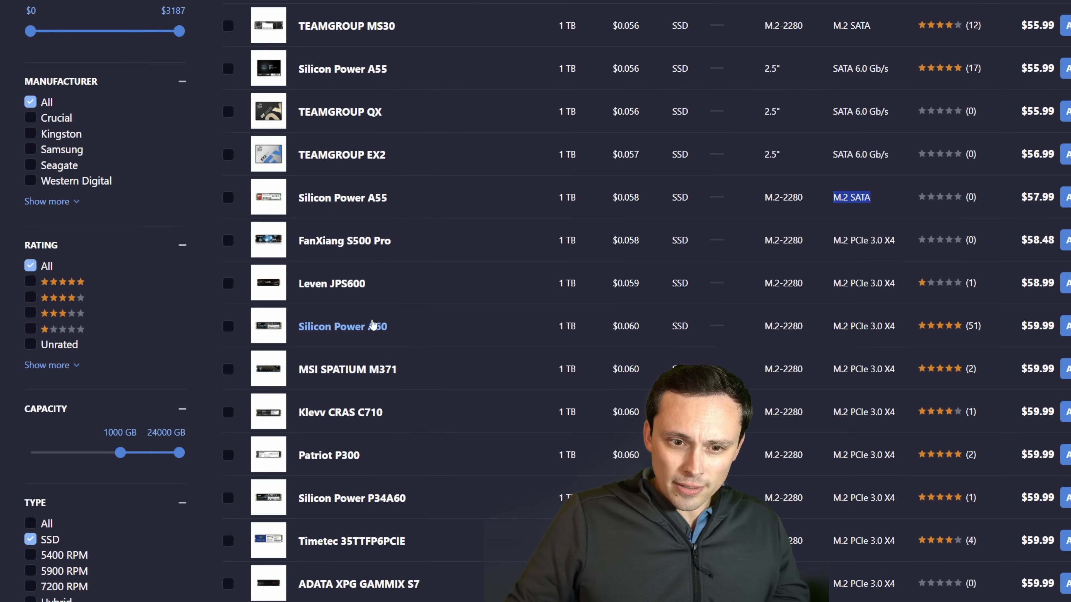
scroll("down", 3)
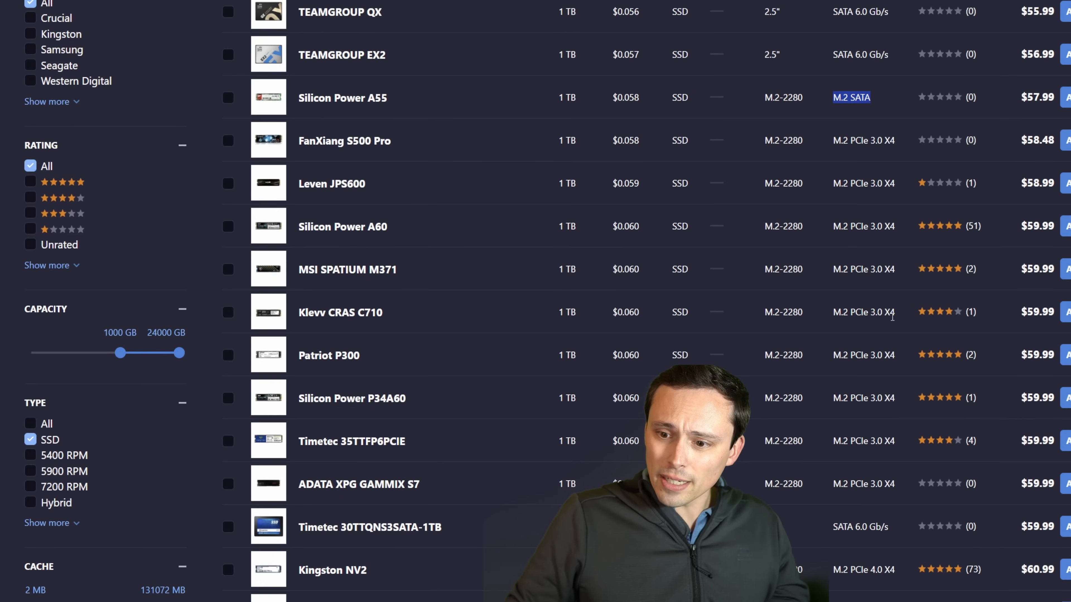
scroll("down", 3)
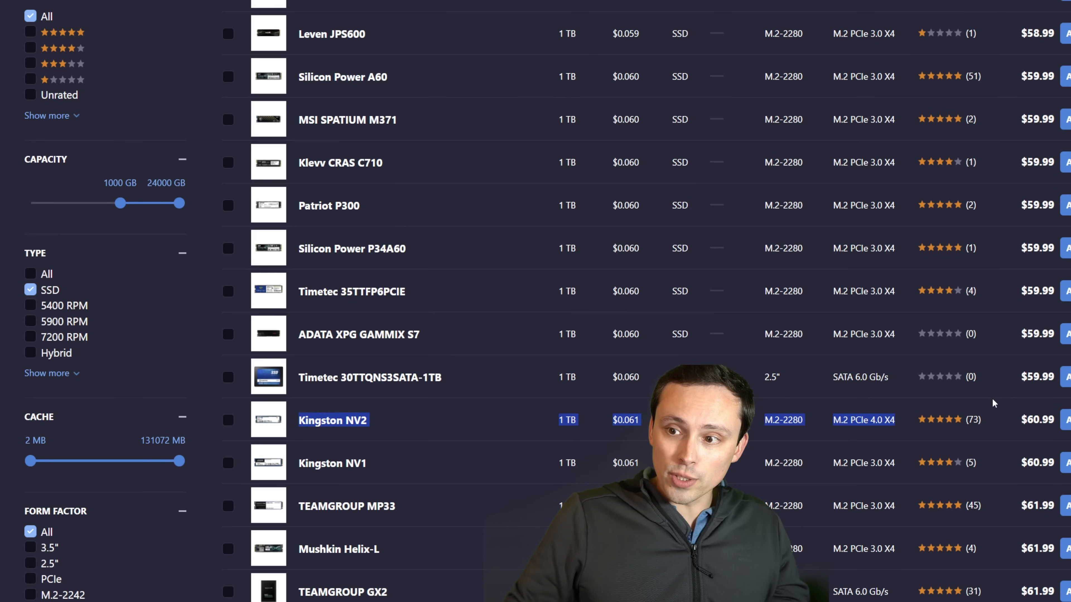
scroll("up", 3)
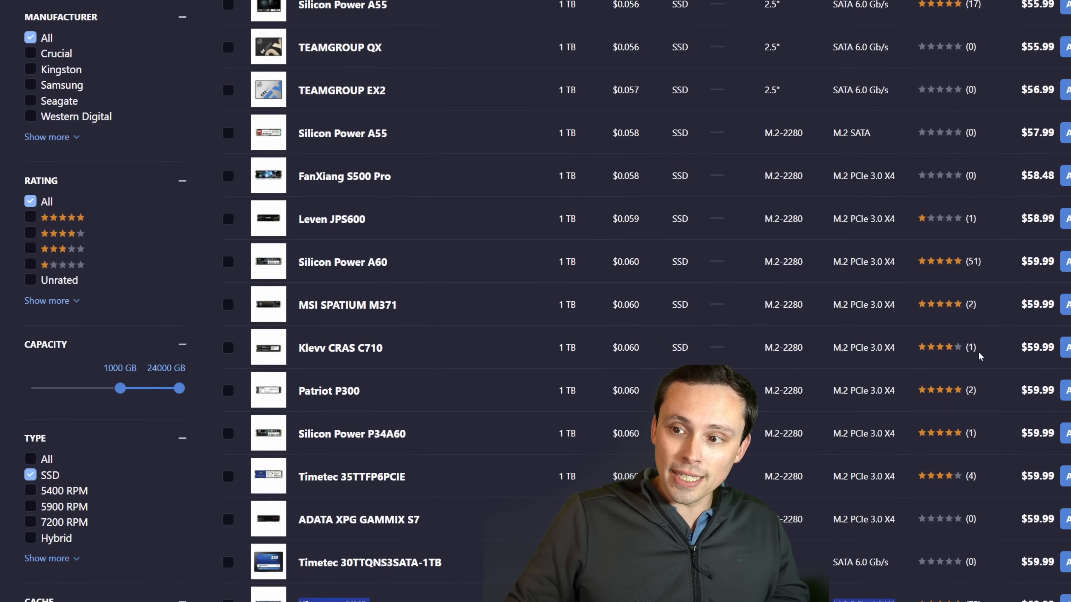
scroll("down", 3)
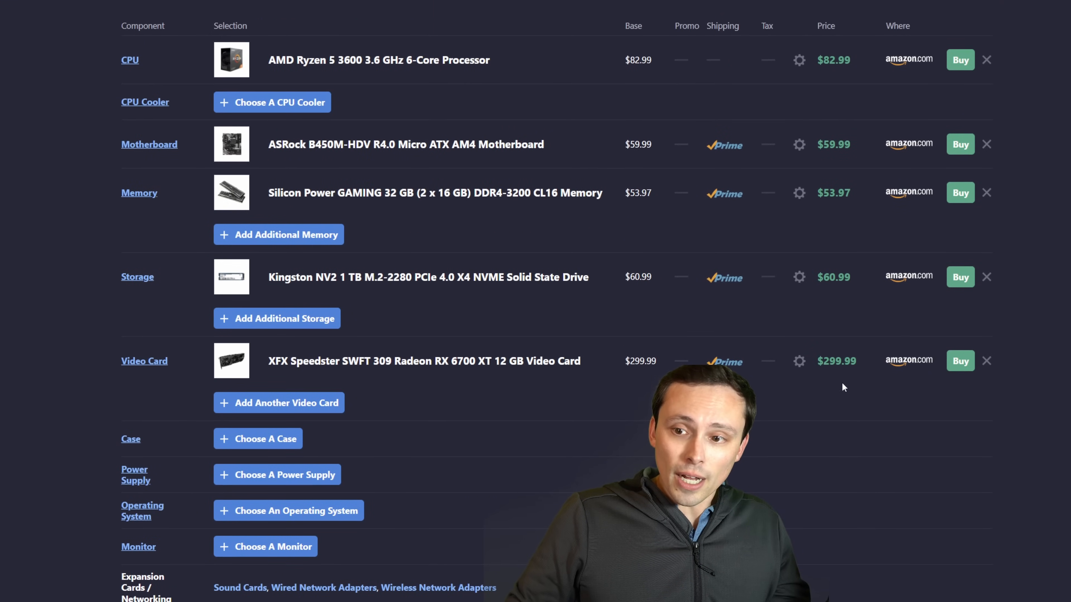
scroll("up", 3)
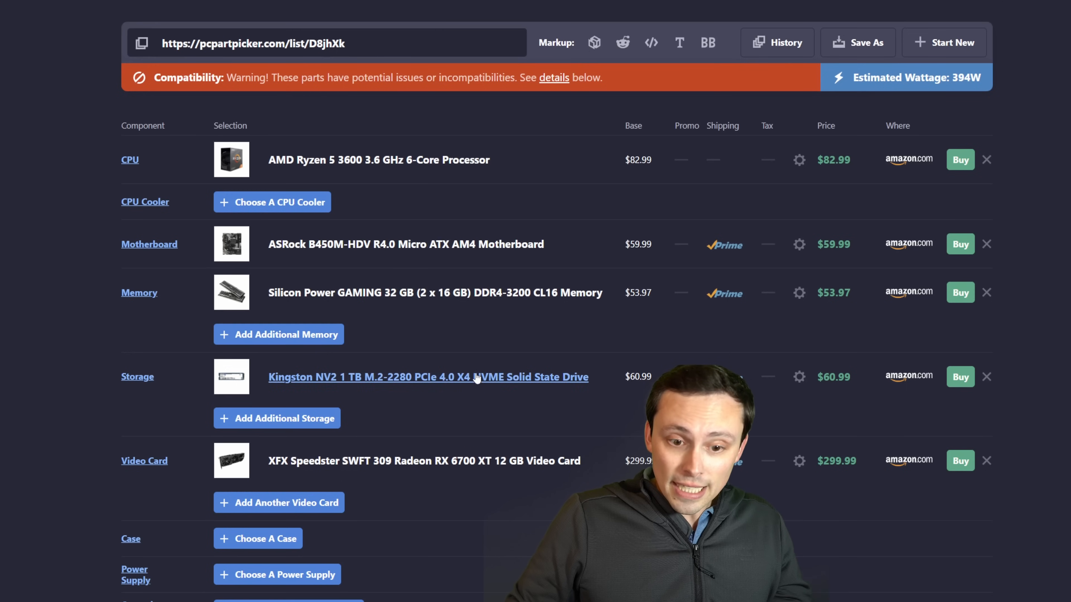
mouse_move(343, 436)
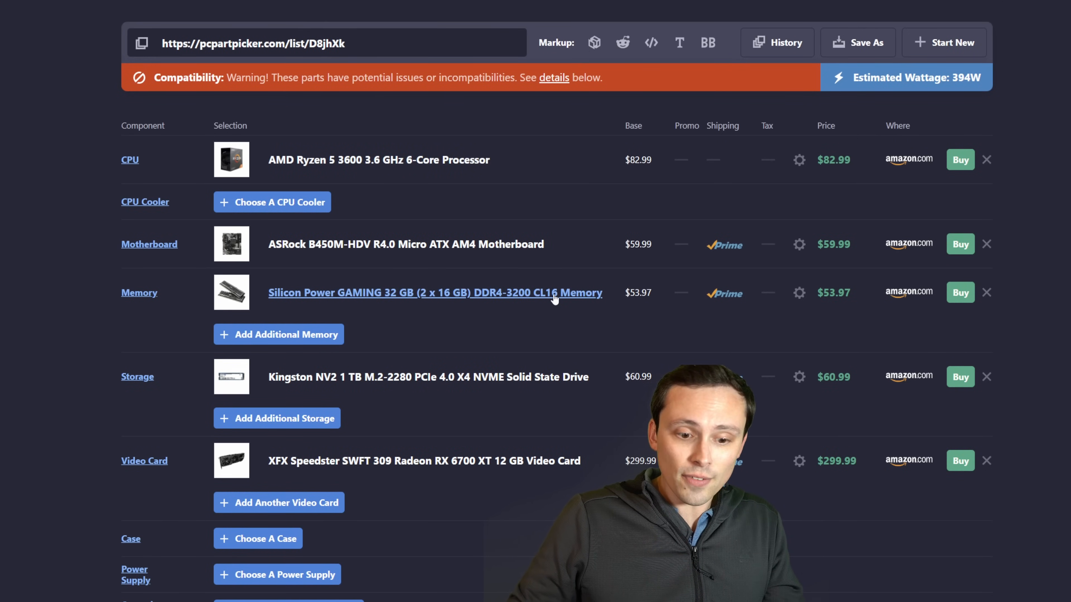
scroll("down", 3)
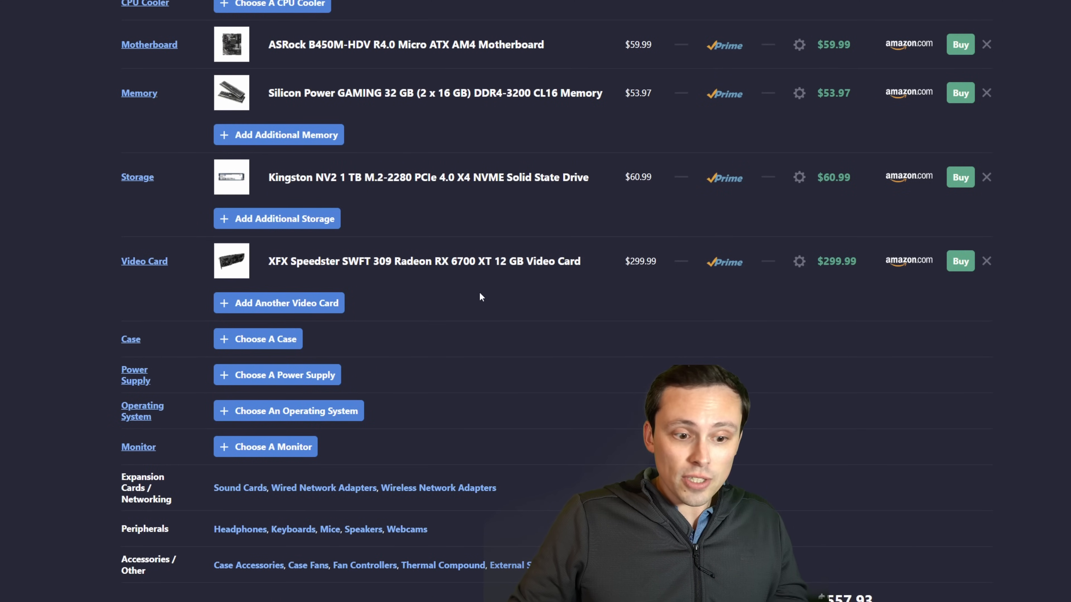
mouse_move(277, 374)
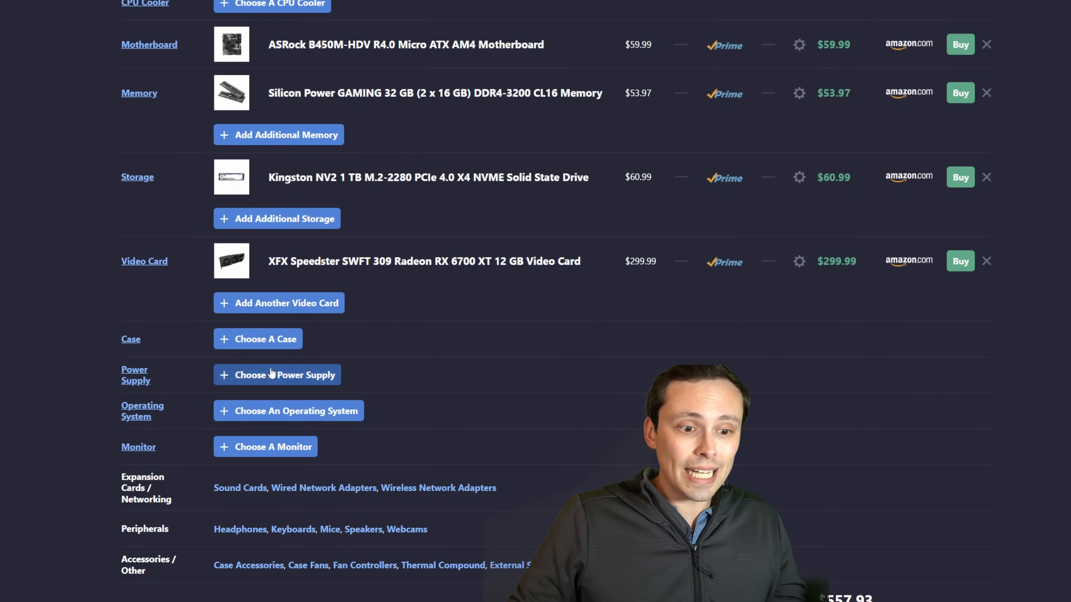
- Show the cases compatible with the current build
left_click(258, 339)
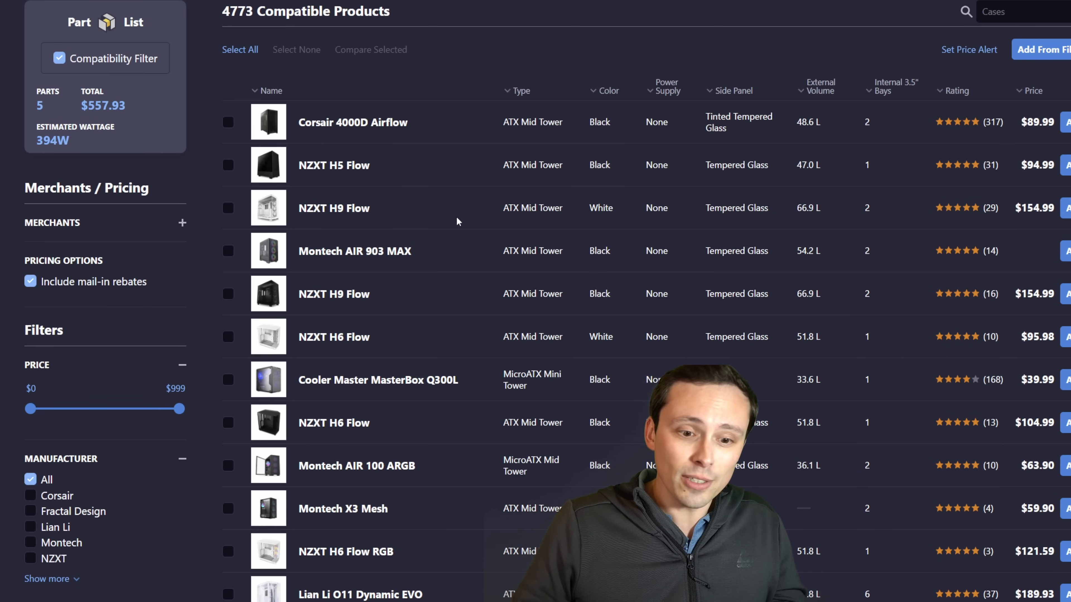
mouse_move(563, 235)
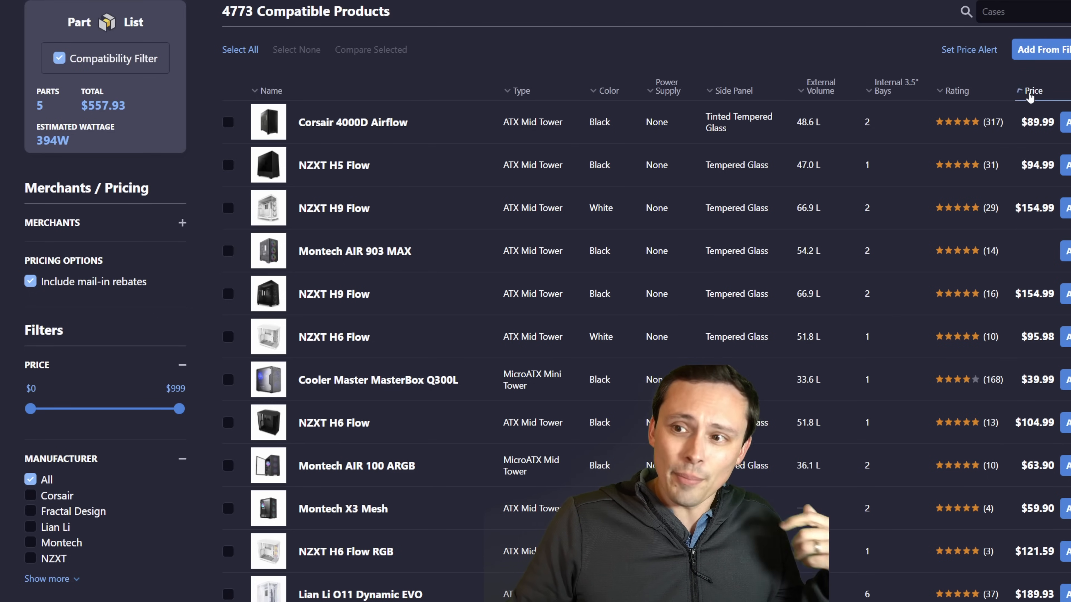
- Sort cases cheapest first and scroll into the roughly $60 price range
left_click(1033, 90)
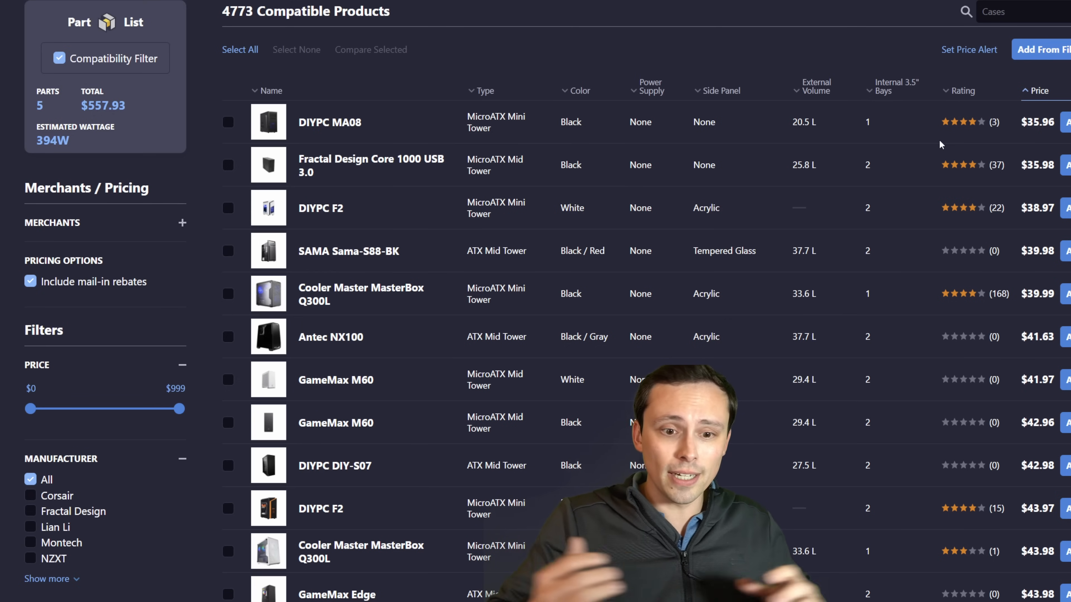
mouse_move(883, 198)
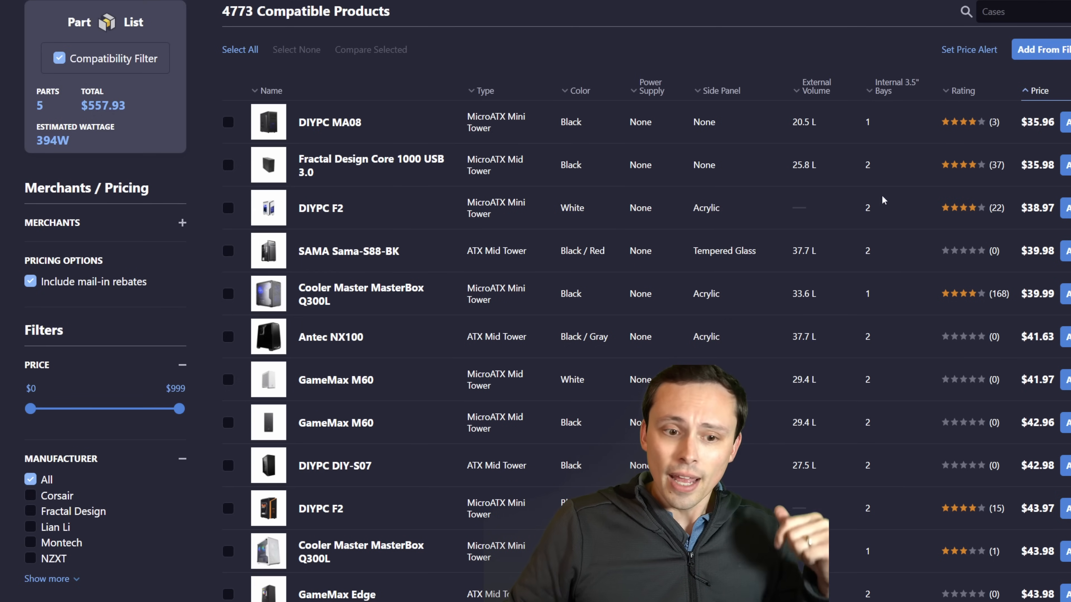
mouse_move(330, 122)
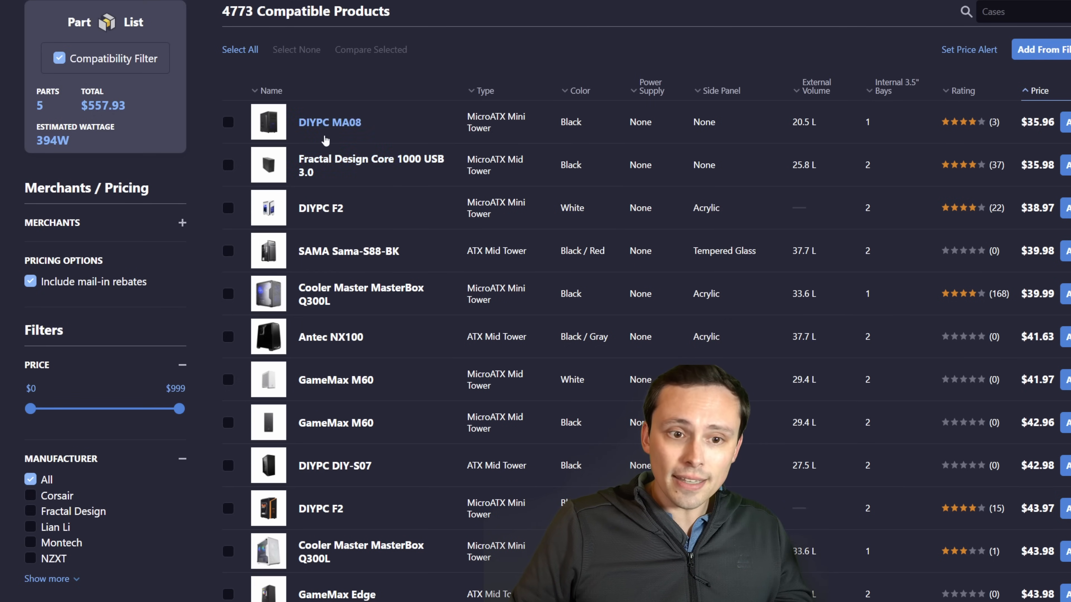
scroll("down", 3)
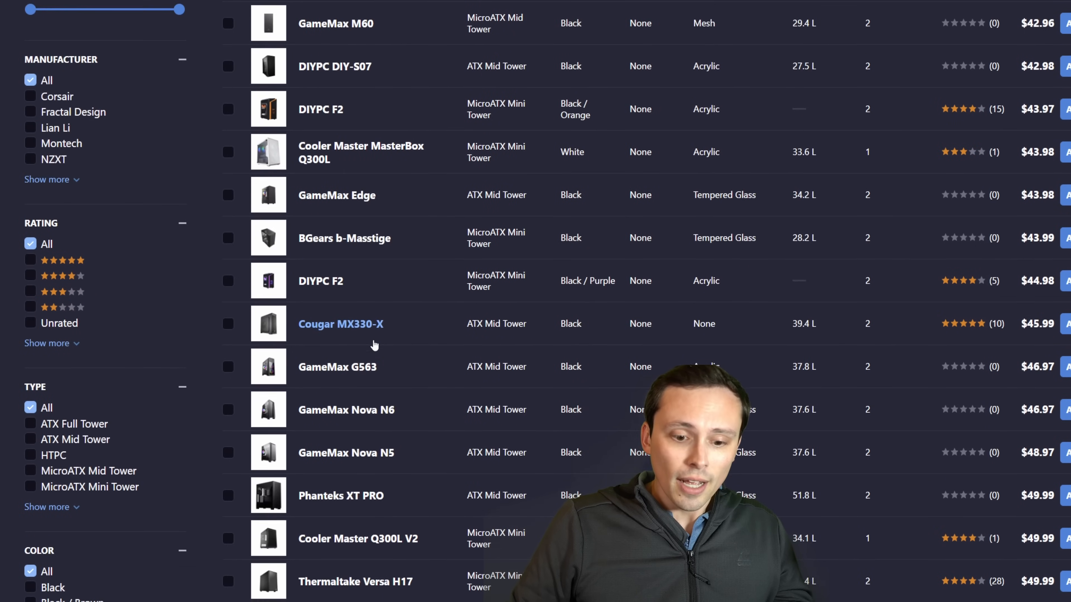
scroll("down", 3)
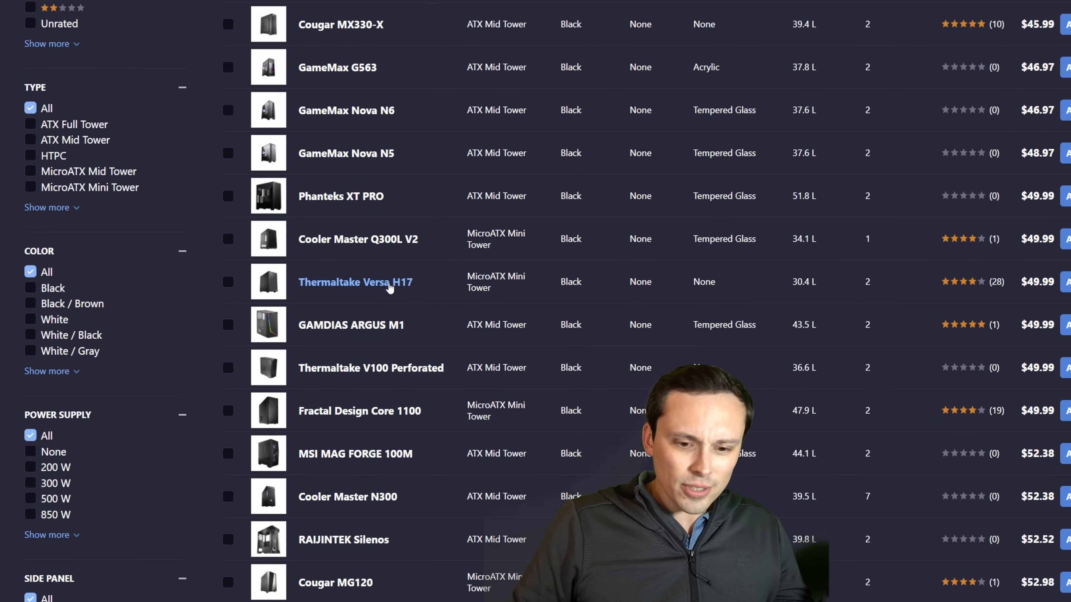
scroll("down", 3)
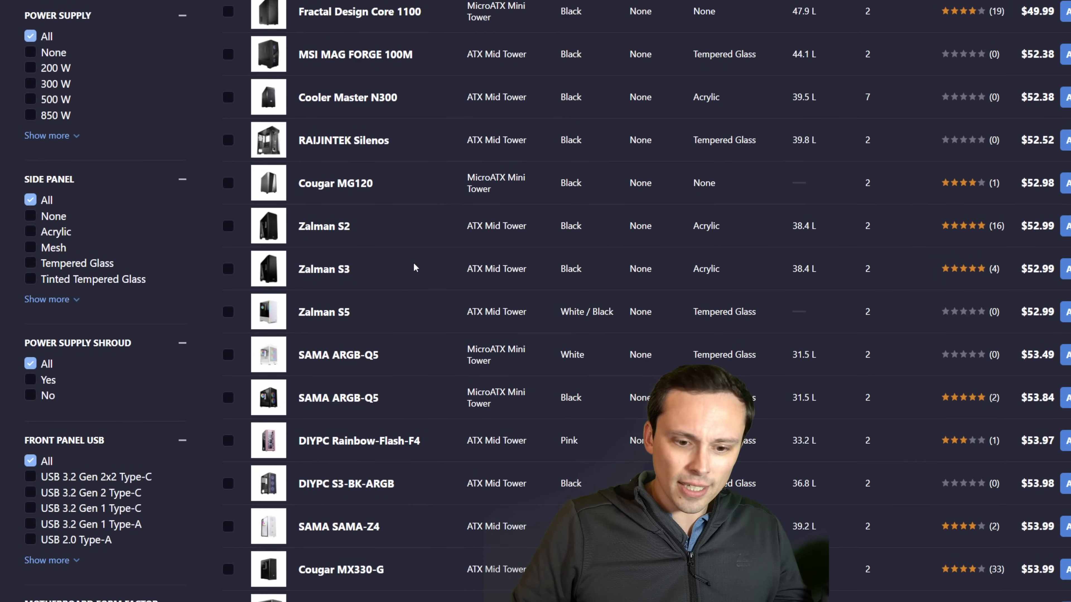
scroll("down", 3)
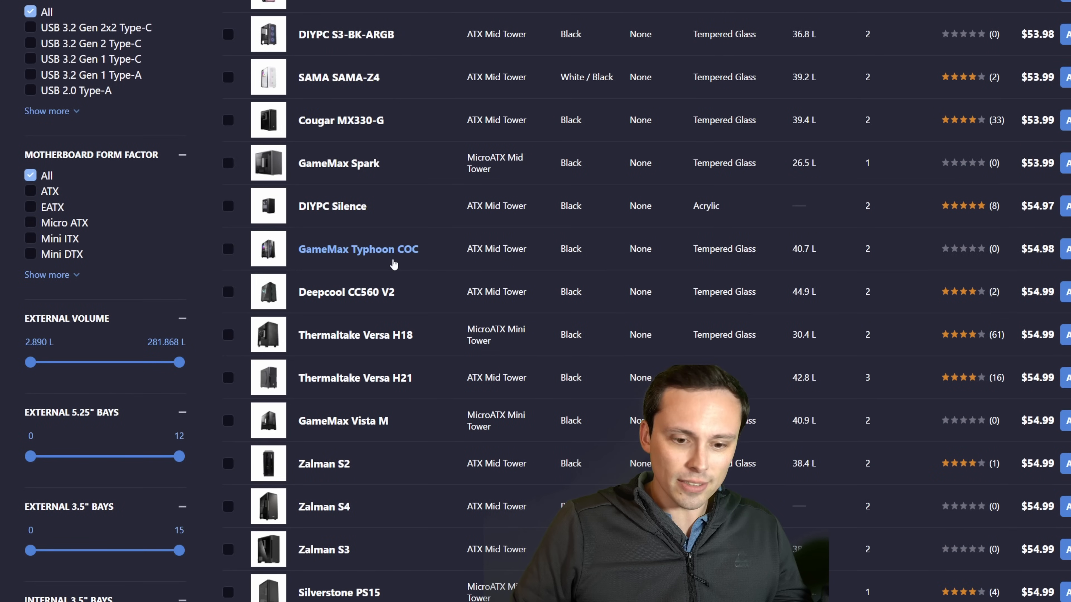
scroll("down", 3)
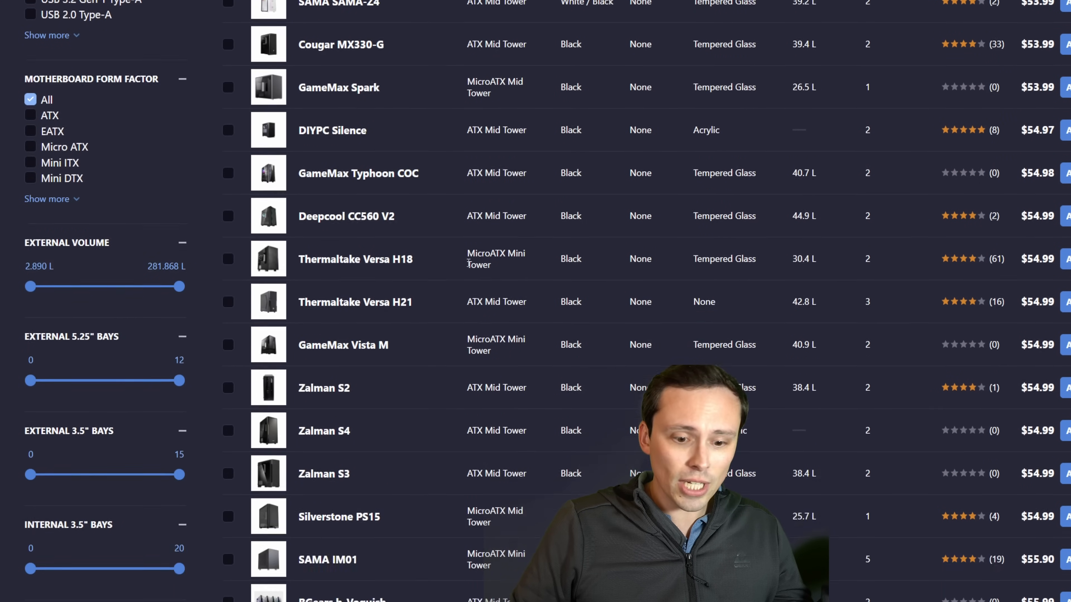
scroll("down", 3)
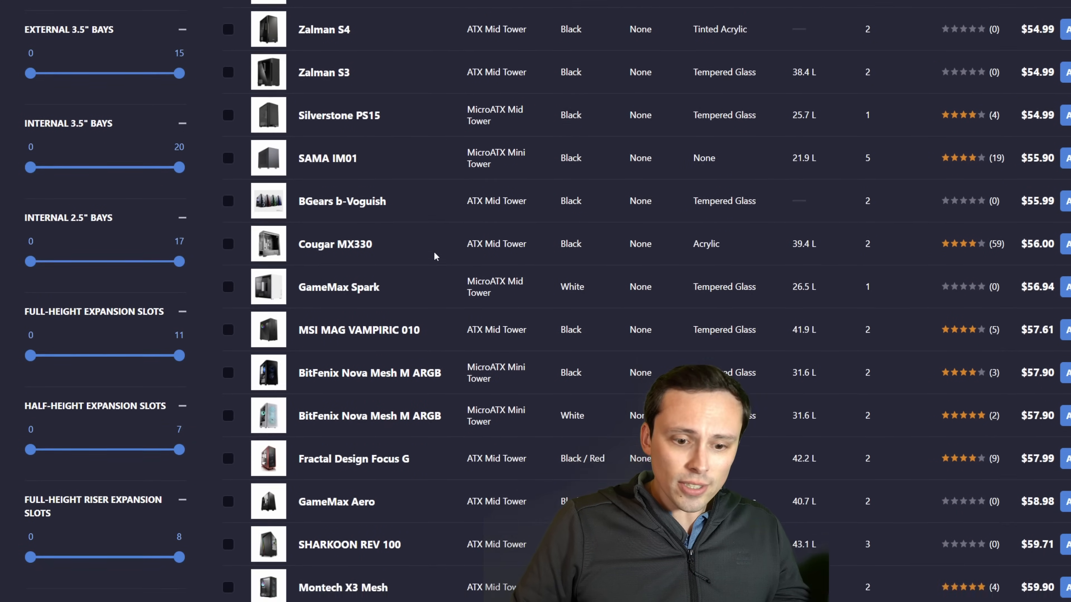
scroll("down", 3)
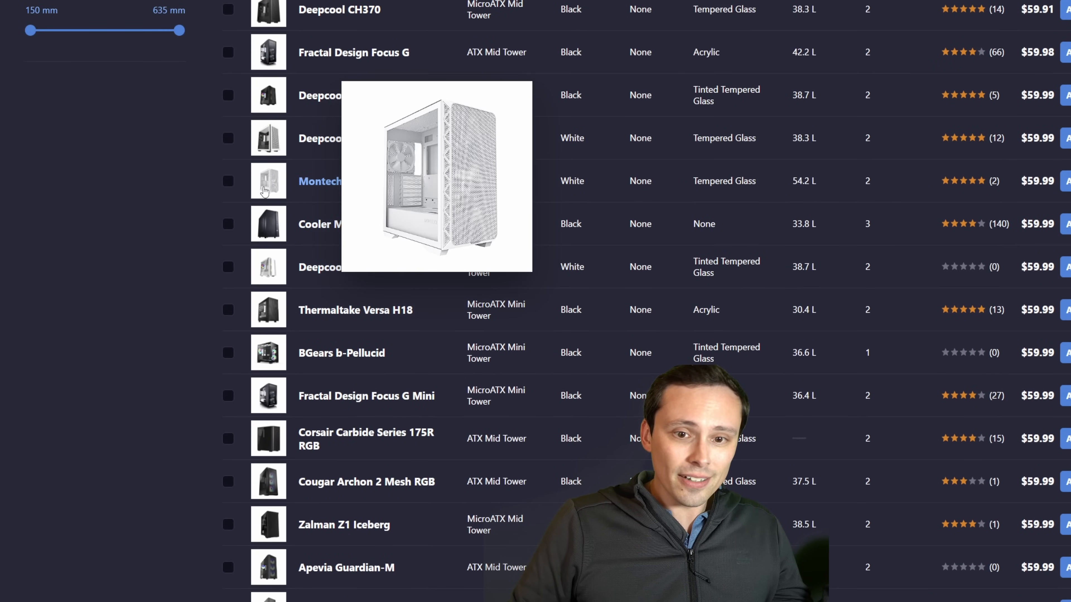
- Inspect the Montech AIR 903 BASE case's details and product photos
left_click(320, 181)
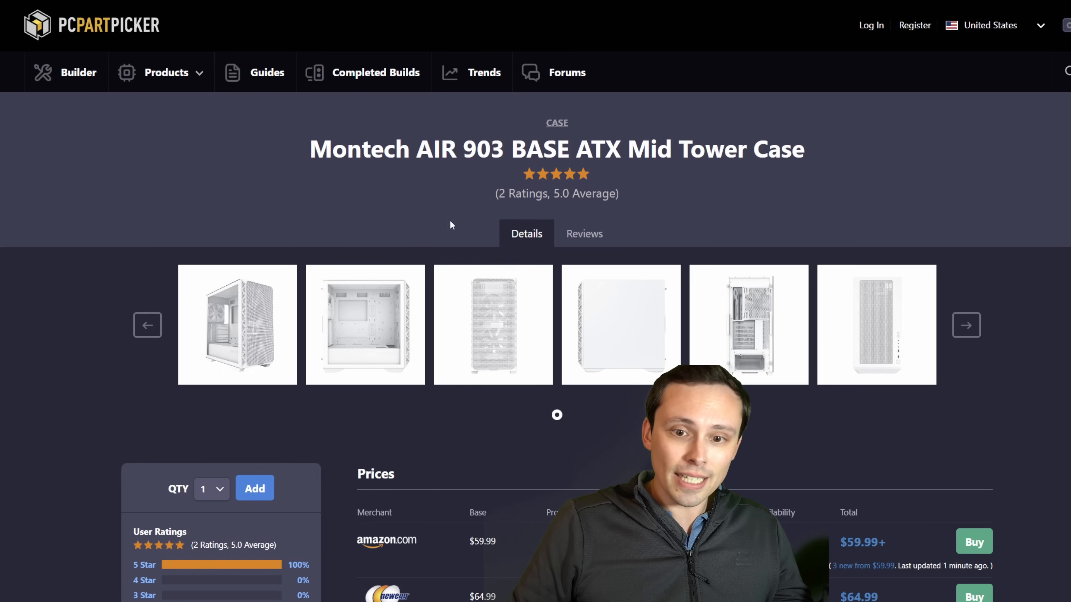
scroll("down", 3)
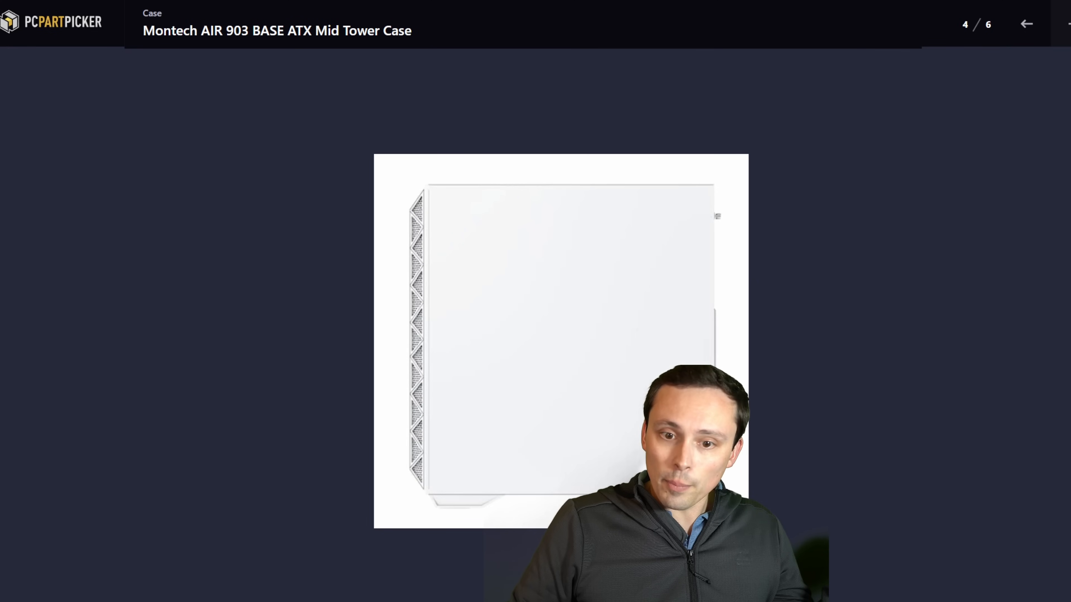
left_click(1025, 24)
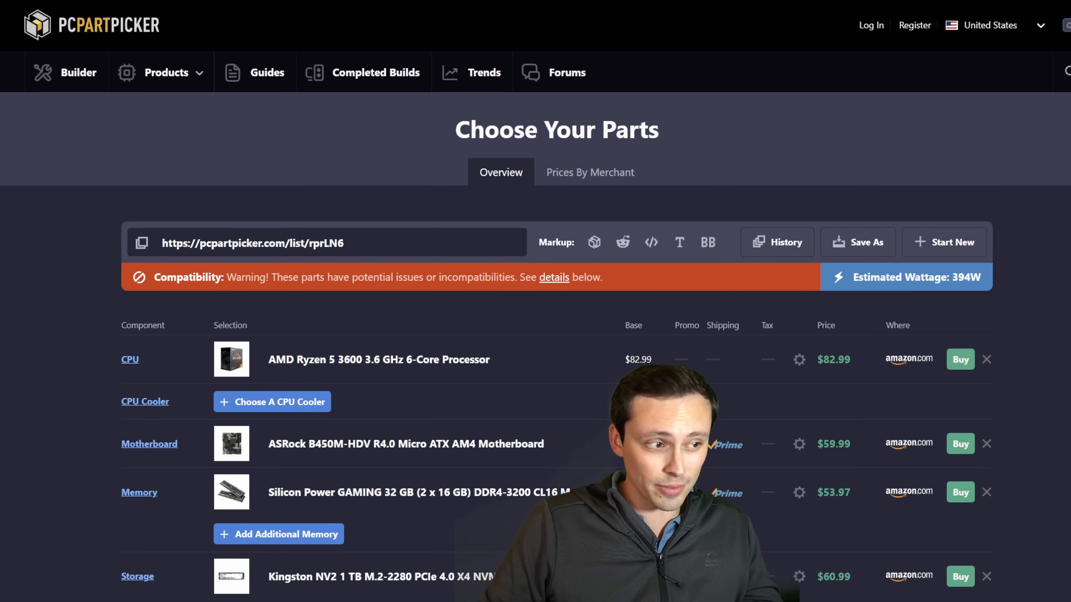
scroll("down", 3)
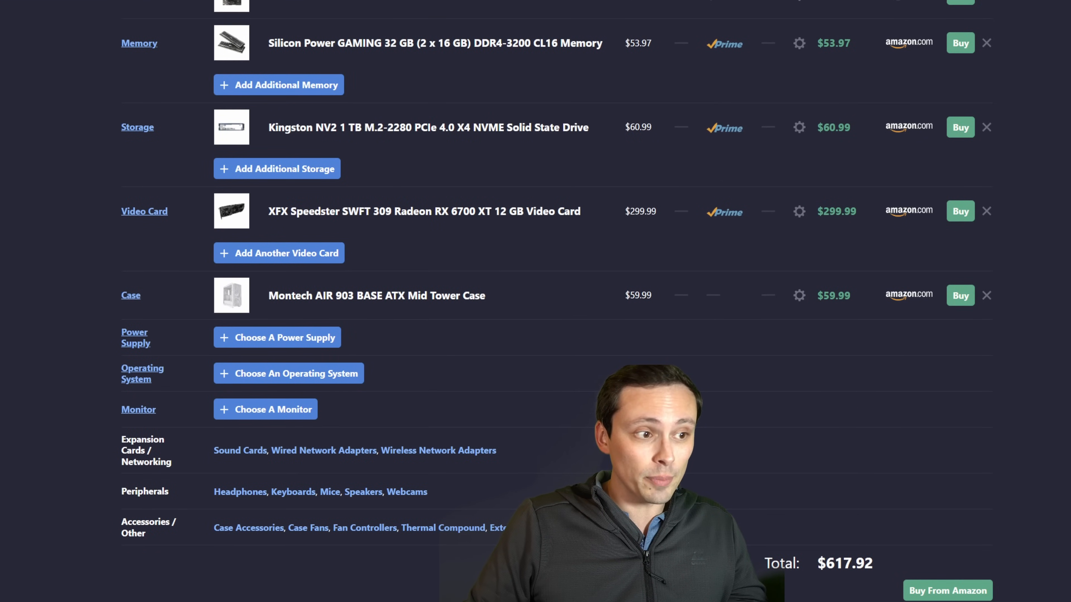
mouse_move(794, 308)
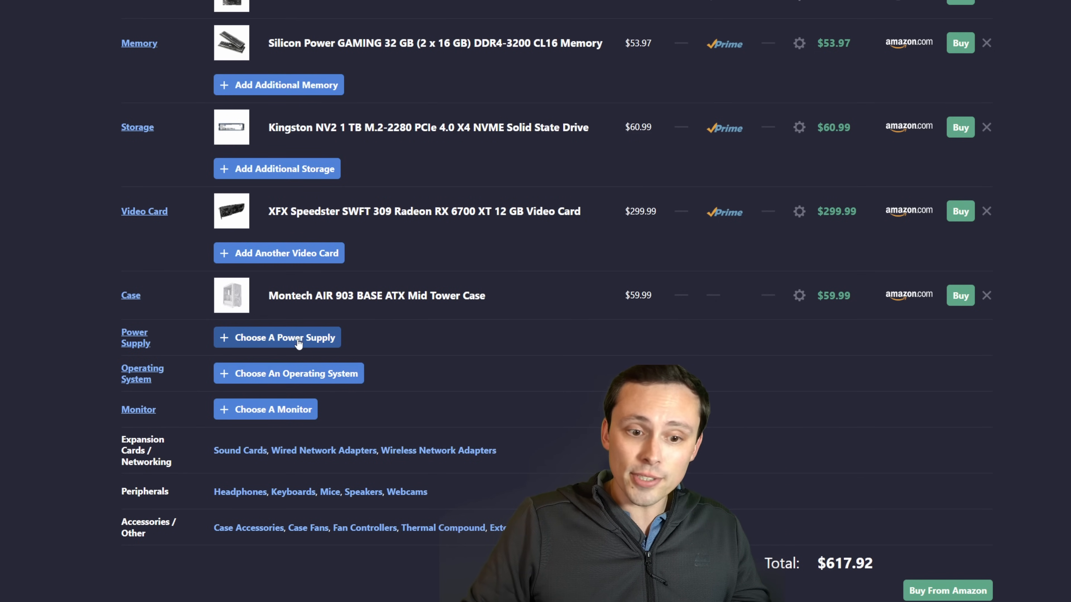
- Enter the Power Supply category and scan its product list and efficiency filters
left_click(277, 337)
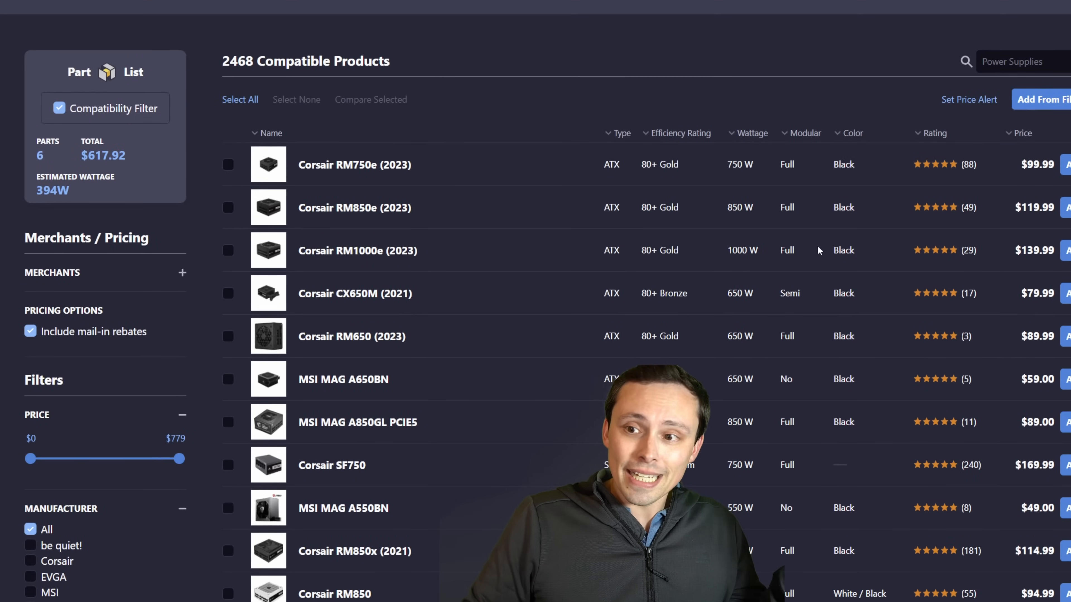
mouse_move(789, 191)
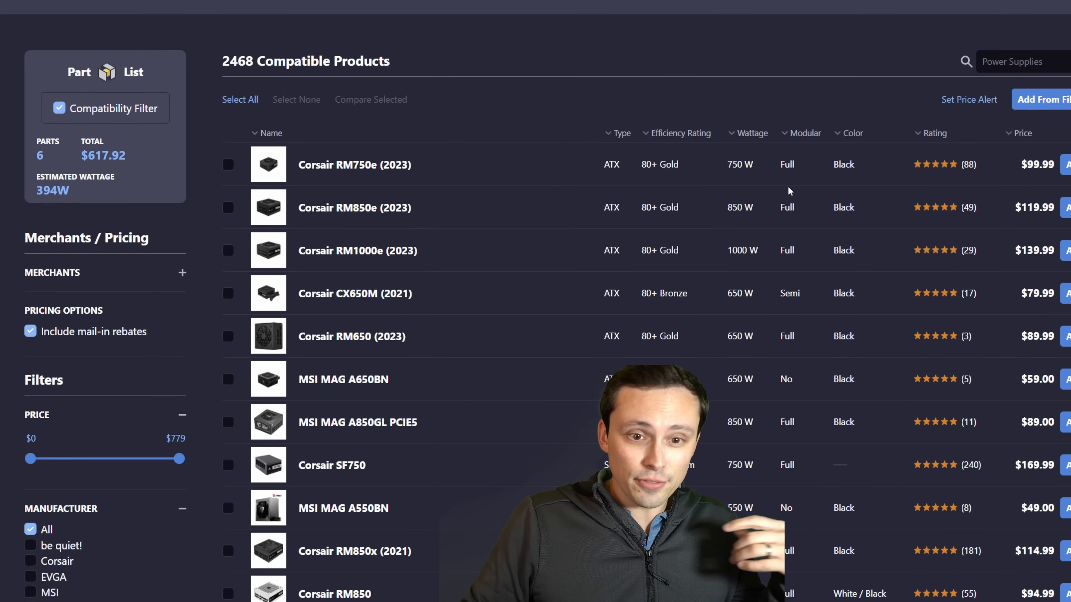
mouse_move(536, 241)
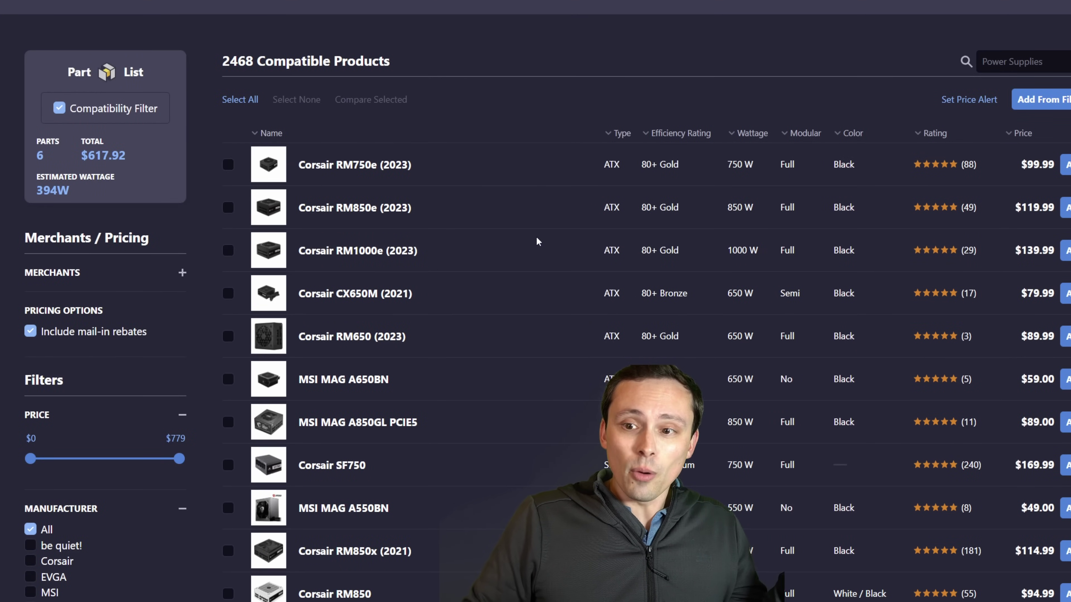
mouse_move(547, 203)
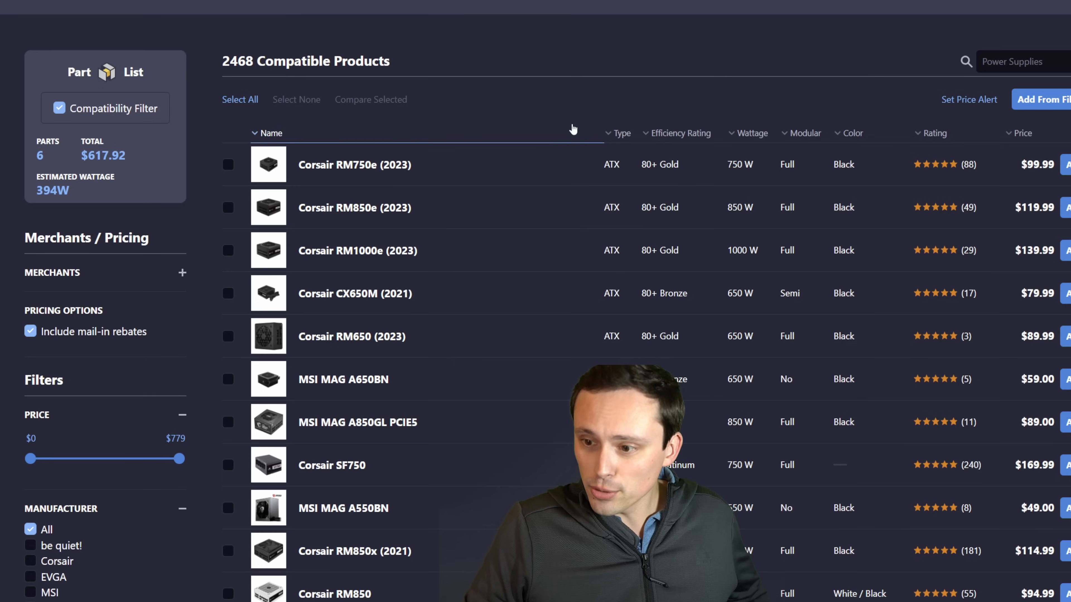
mouse_move(745, 319)
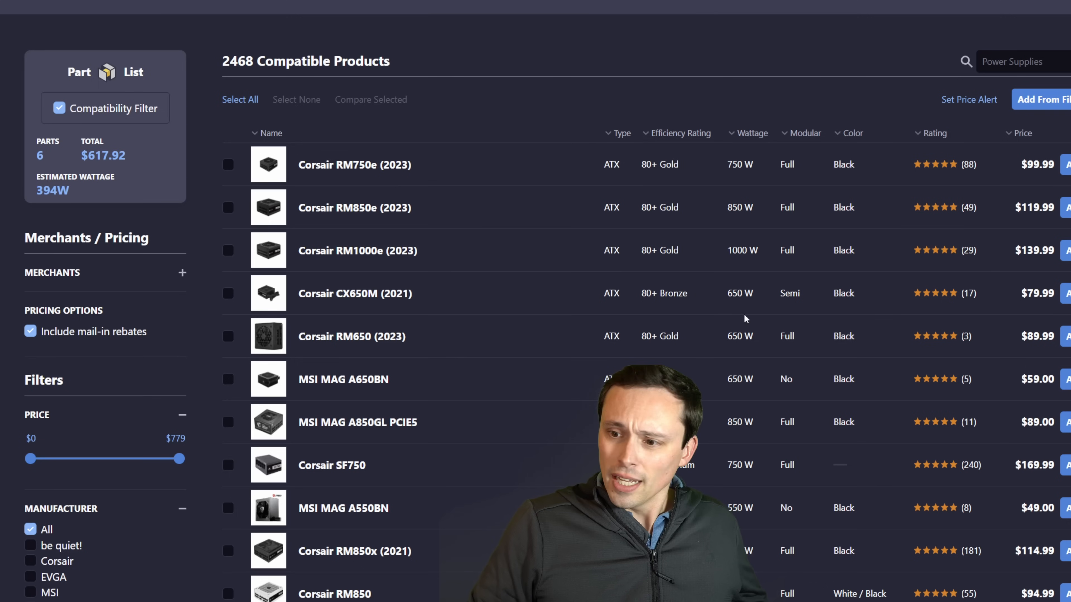
mouse_move(557, 367)
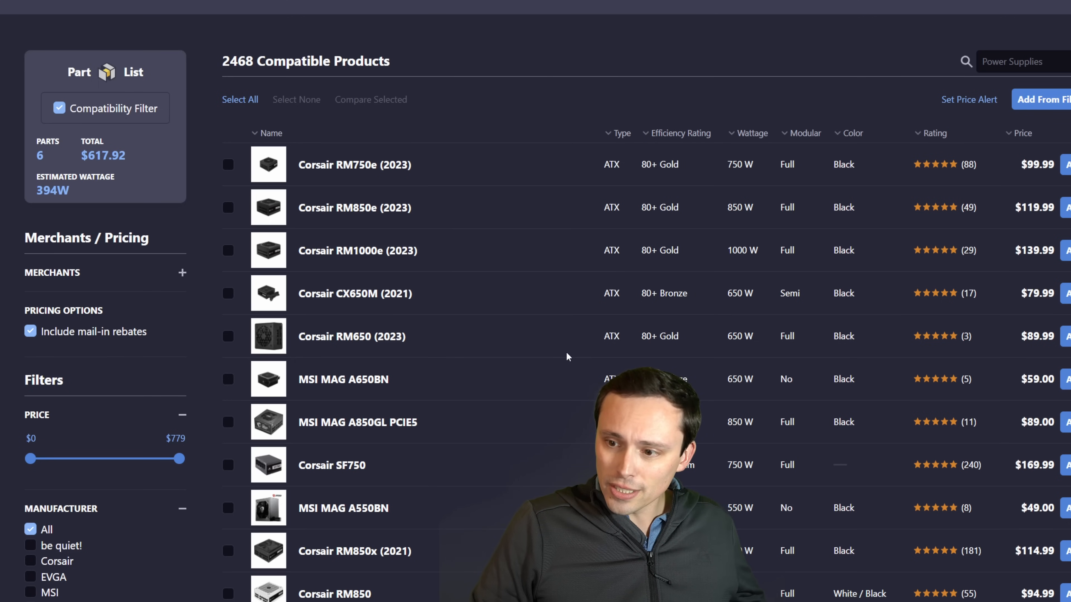
scroll("down", 3)
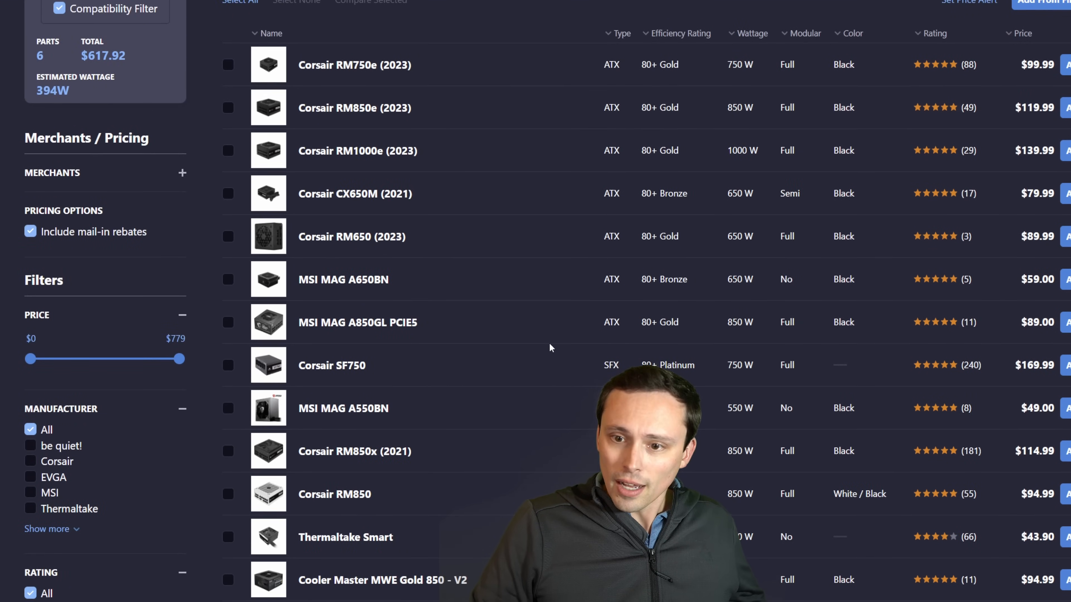
scroll("down", 3)
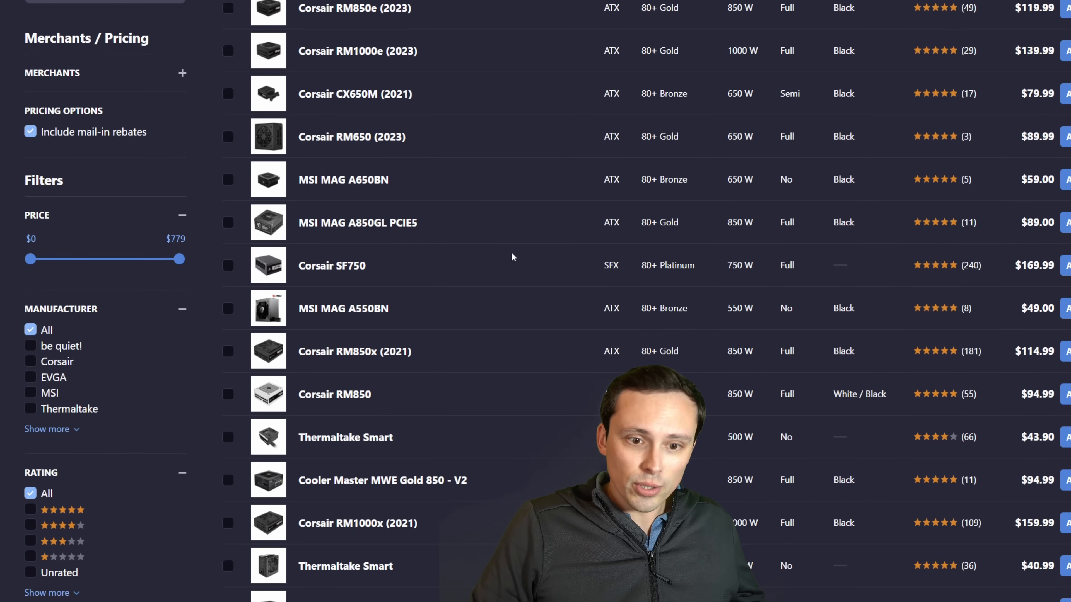
scroll("down", 3)
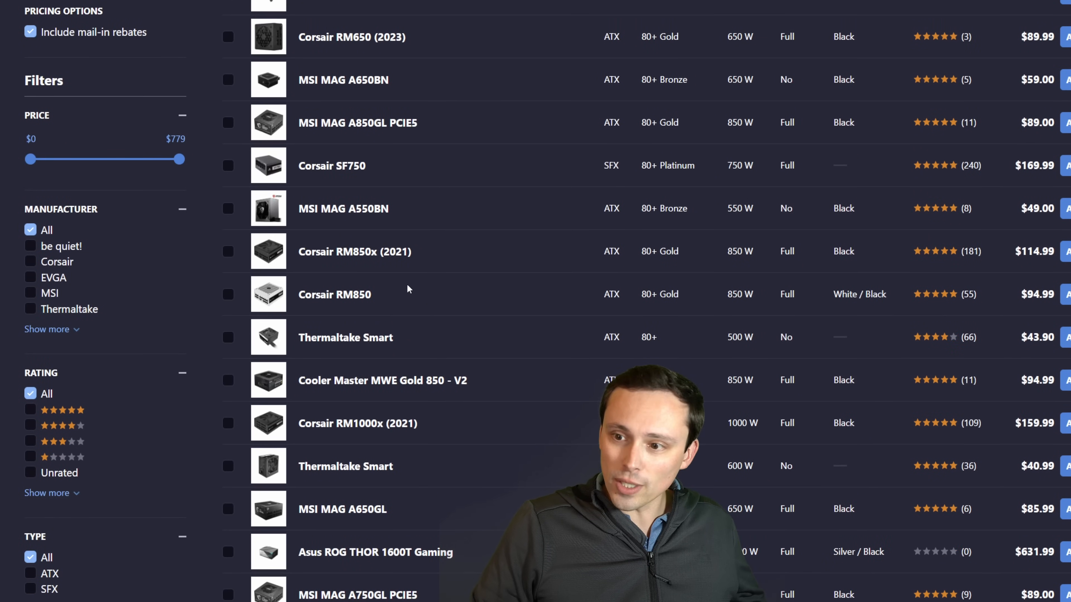
scroll("down", 3)
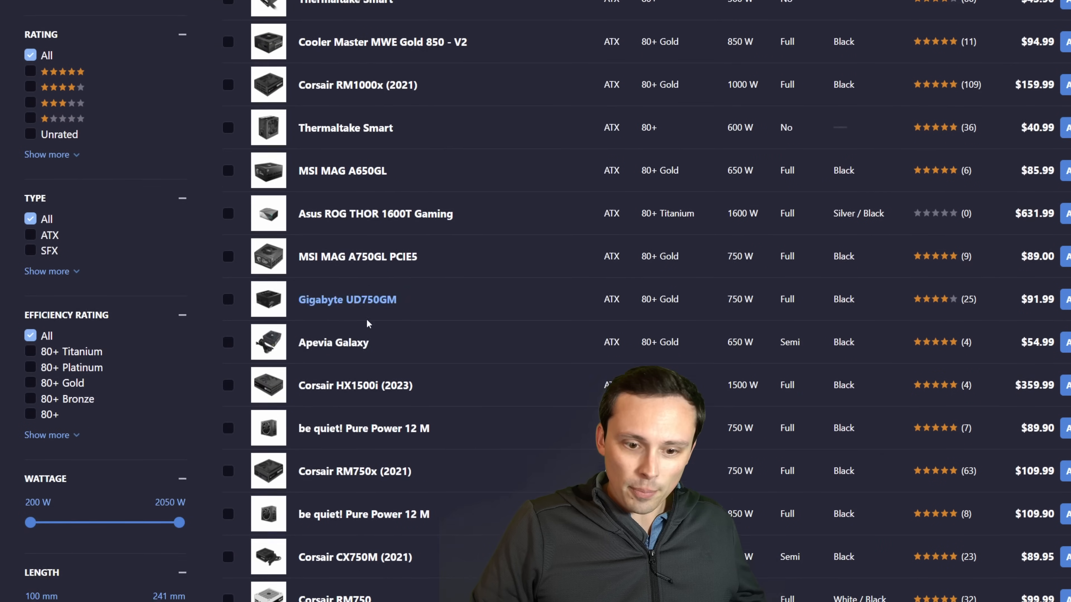
scroll("down", 3)
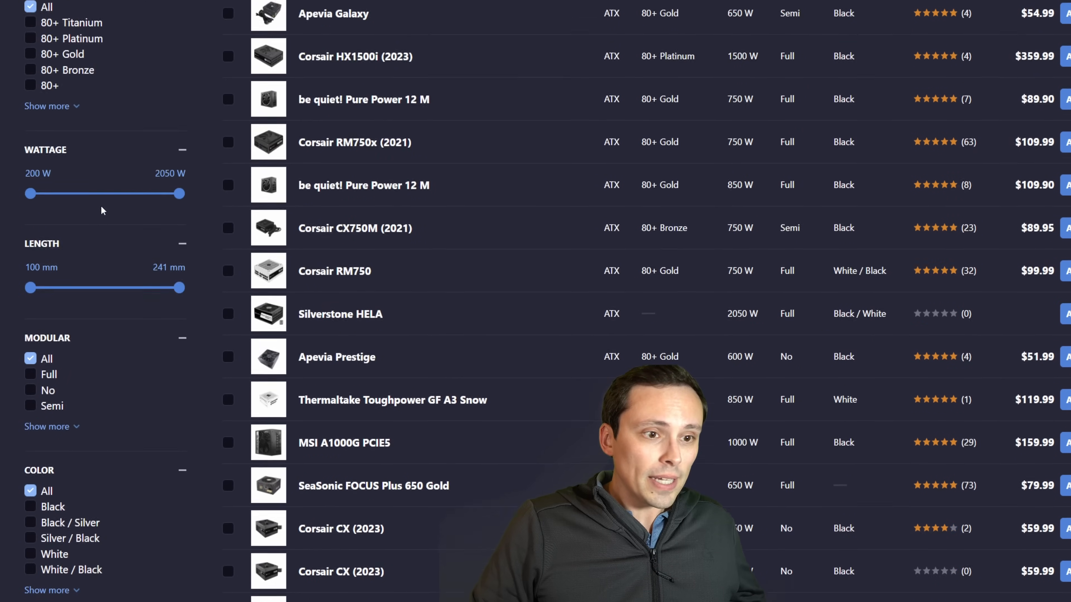
scroll("up", 3)
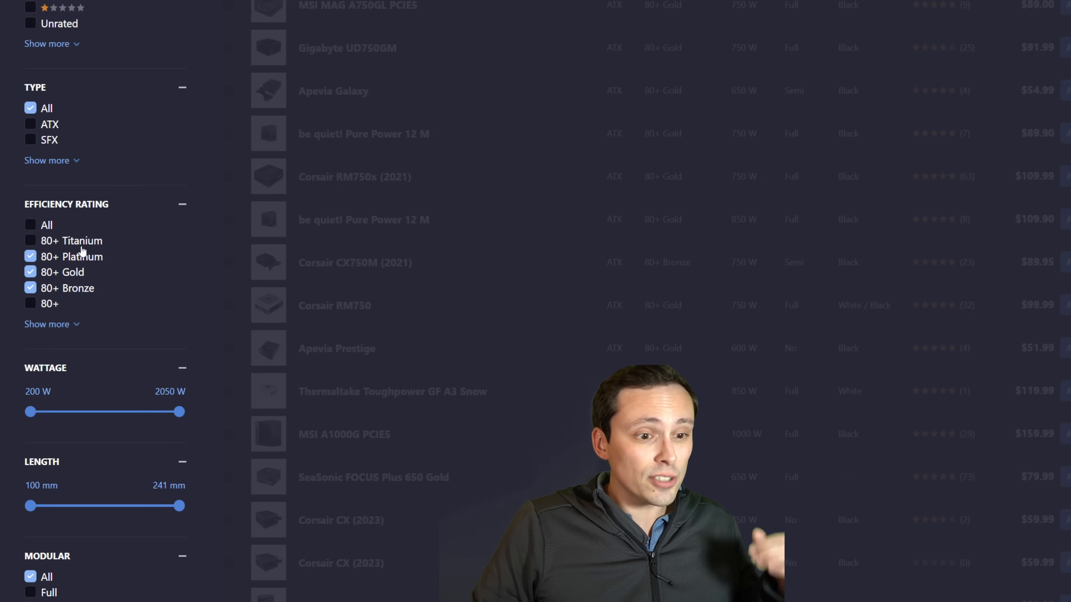
- Tick 80+ Titanium in the Efficiency Rating filter alongside Platinum, Gold and Bronze
left_click(31, 240)
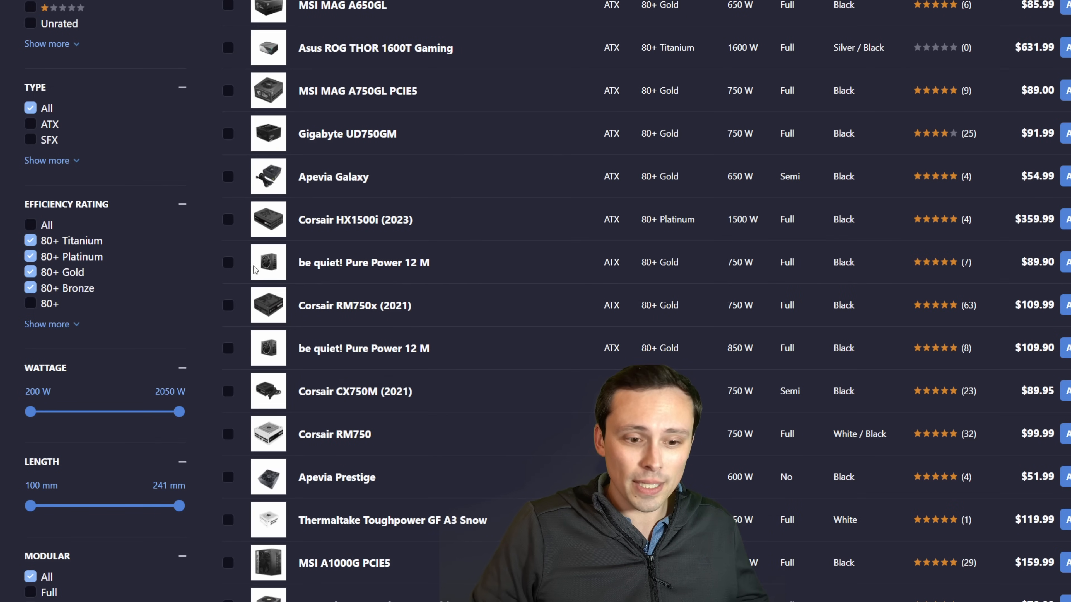
scroll("up", 3)
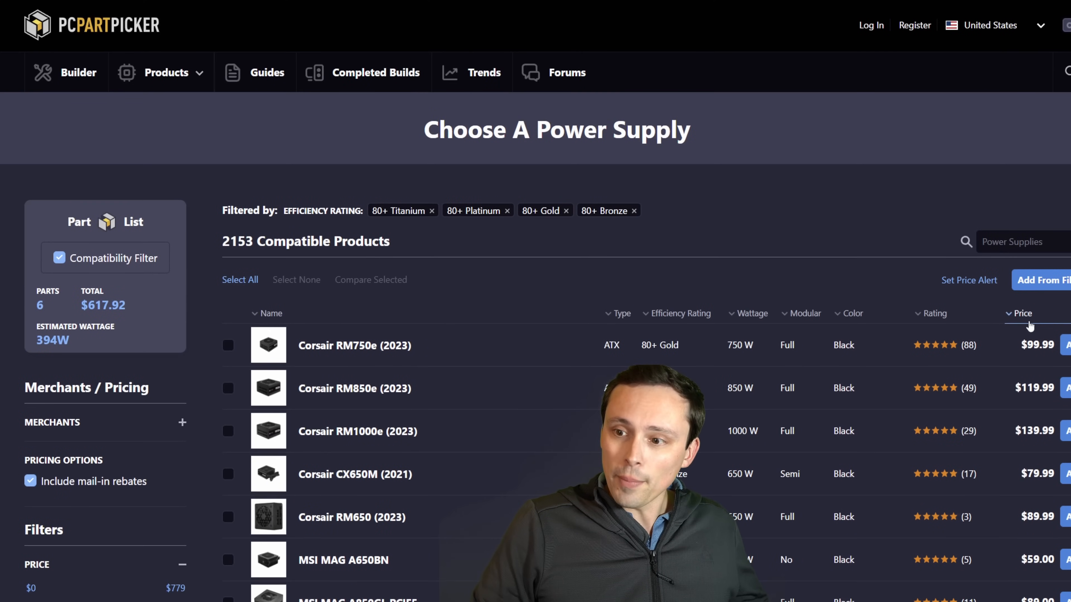
- Sort the power supplies by price ascending and scroll into the roughly $60 range
left_click(1022, 313)
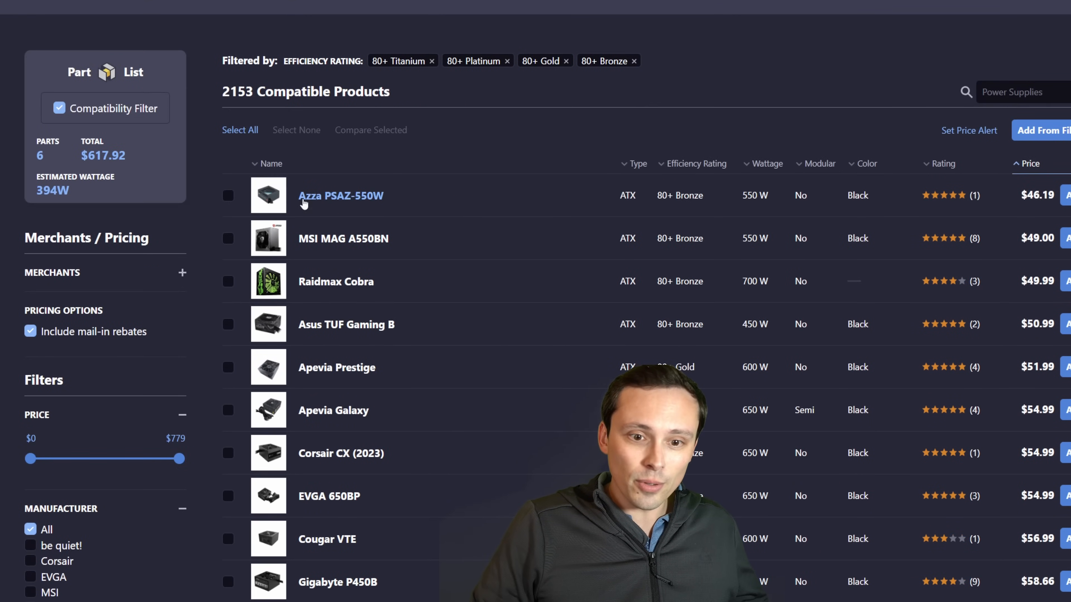
mouse_move(1020, 198)
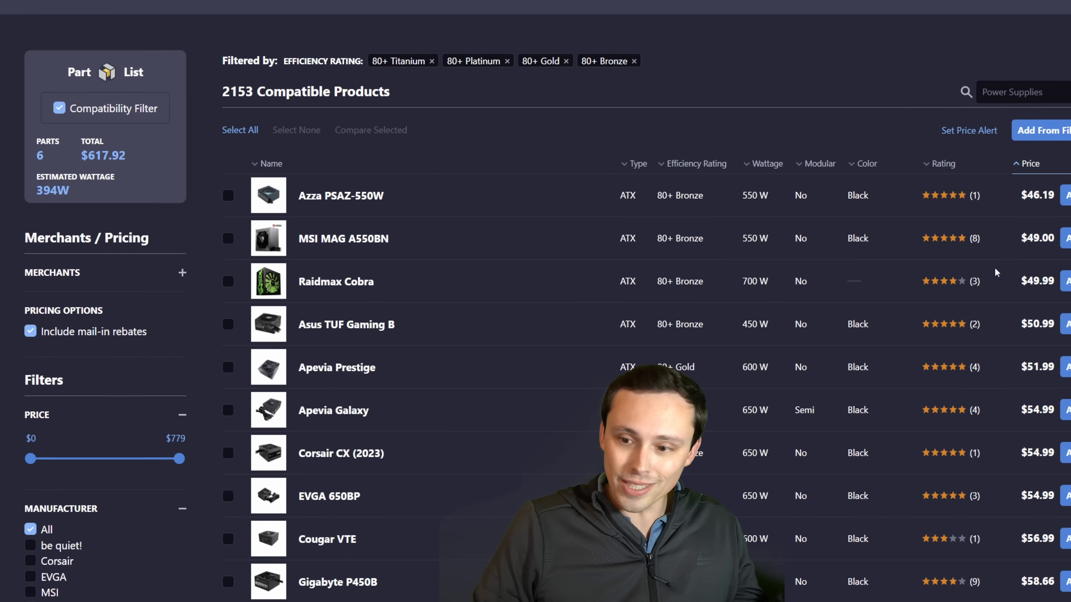
scroll("down", 3)
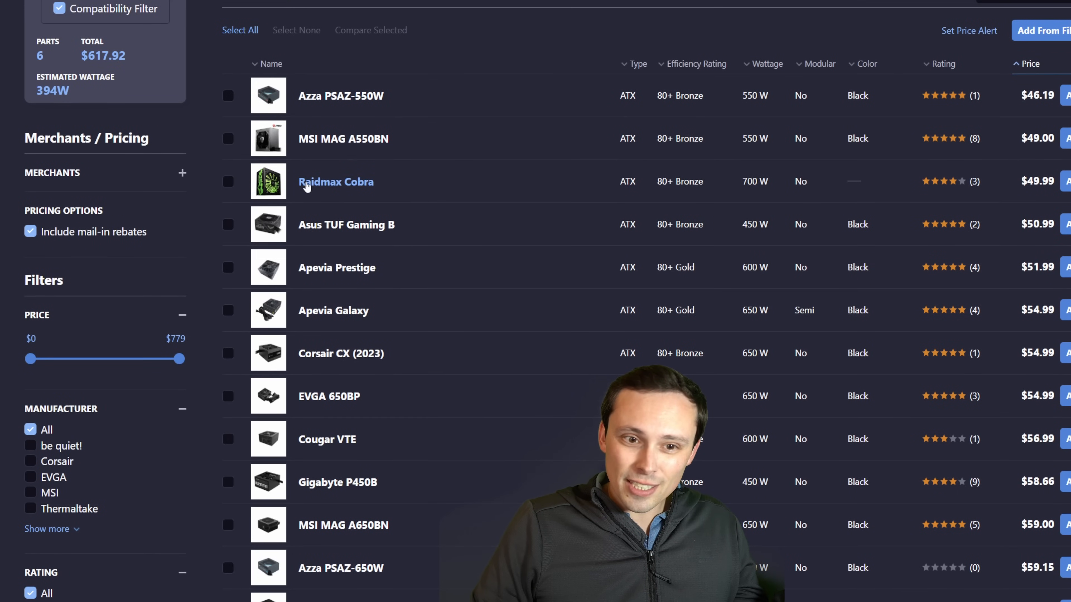
mouse_move(532, 240)
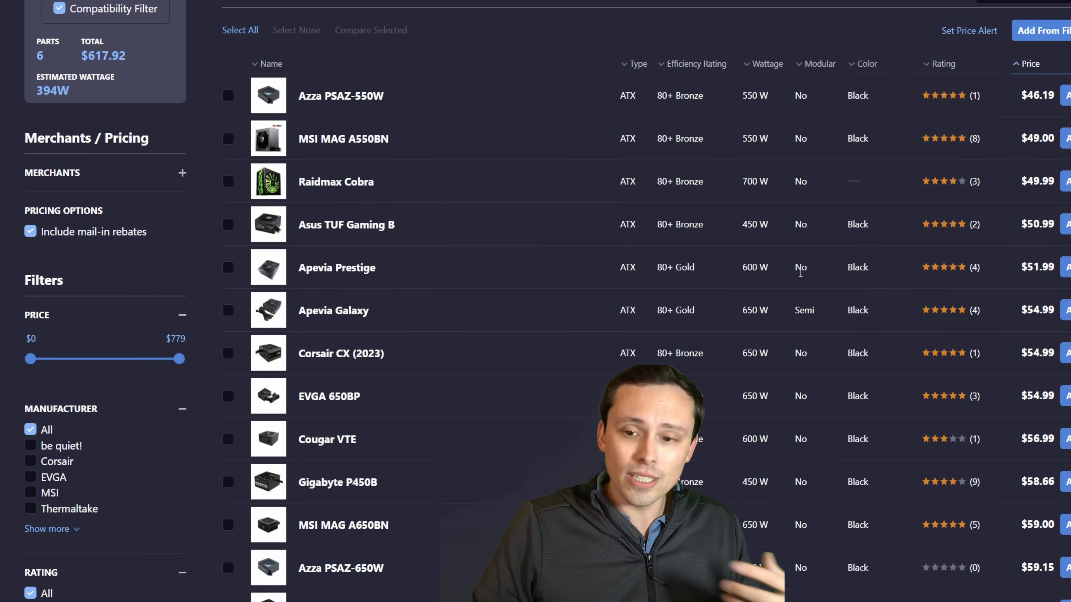
mouse_move(717, 374)
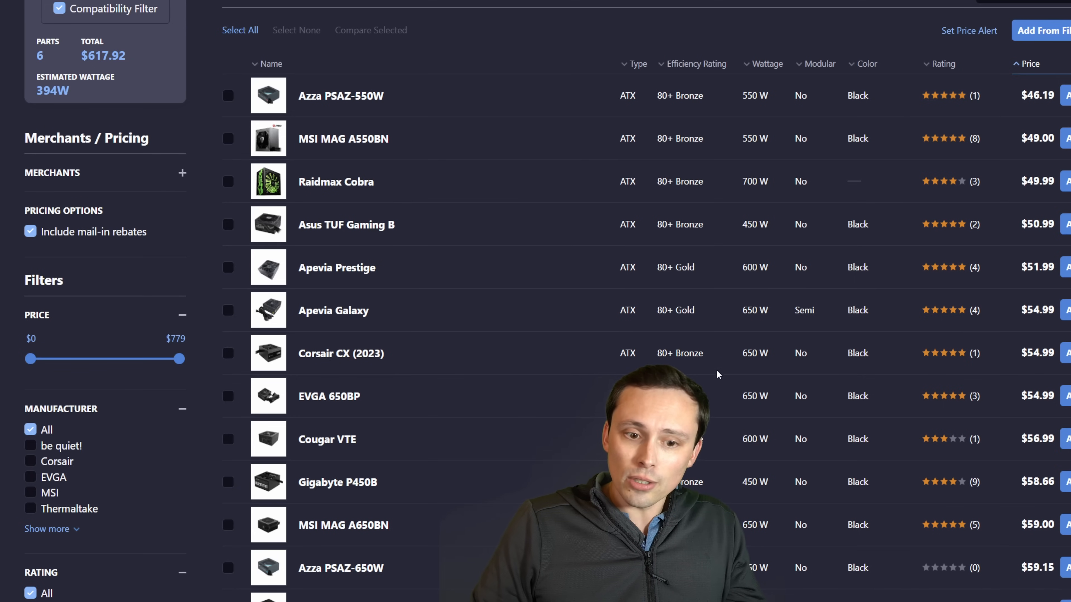
mouse_move(747, 365)
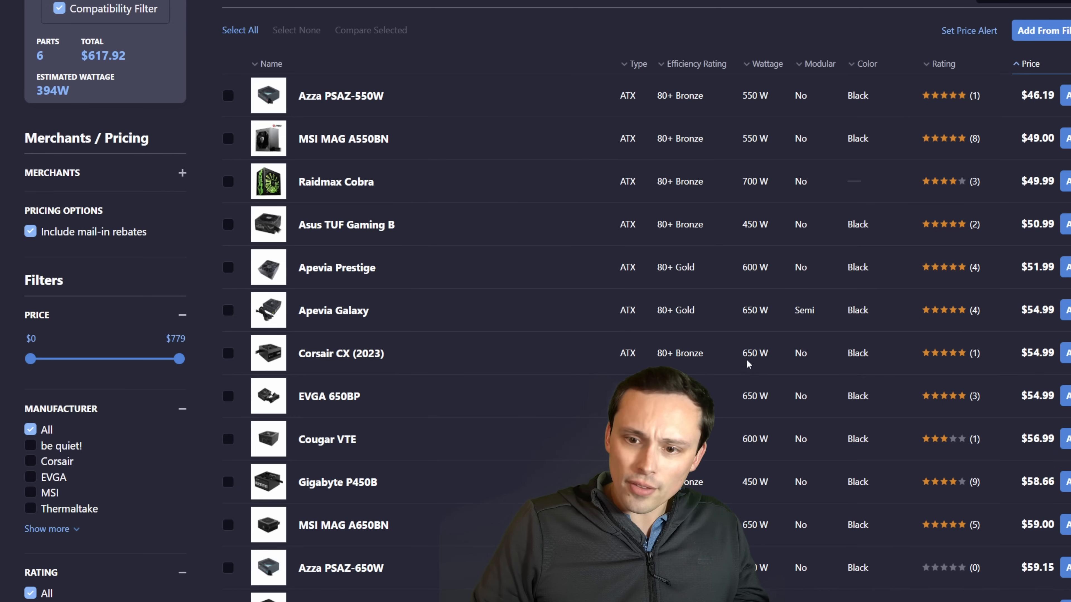
mouse_move(341, 354)
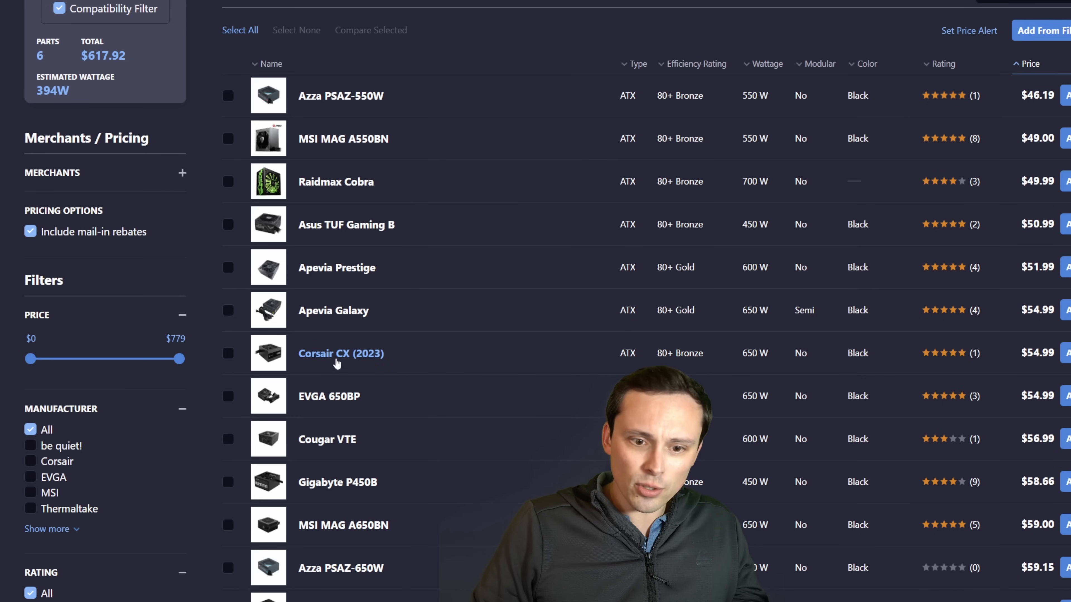
mouse_move(741, 368)
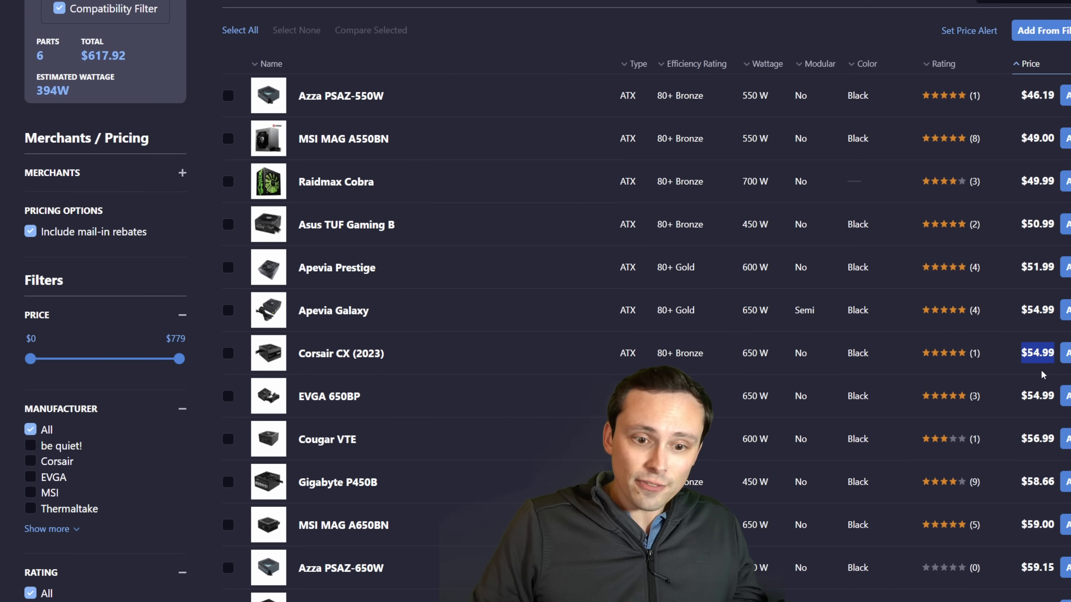
mouse_move(789, 380)
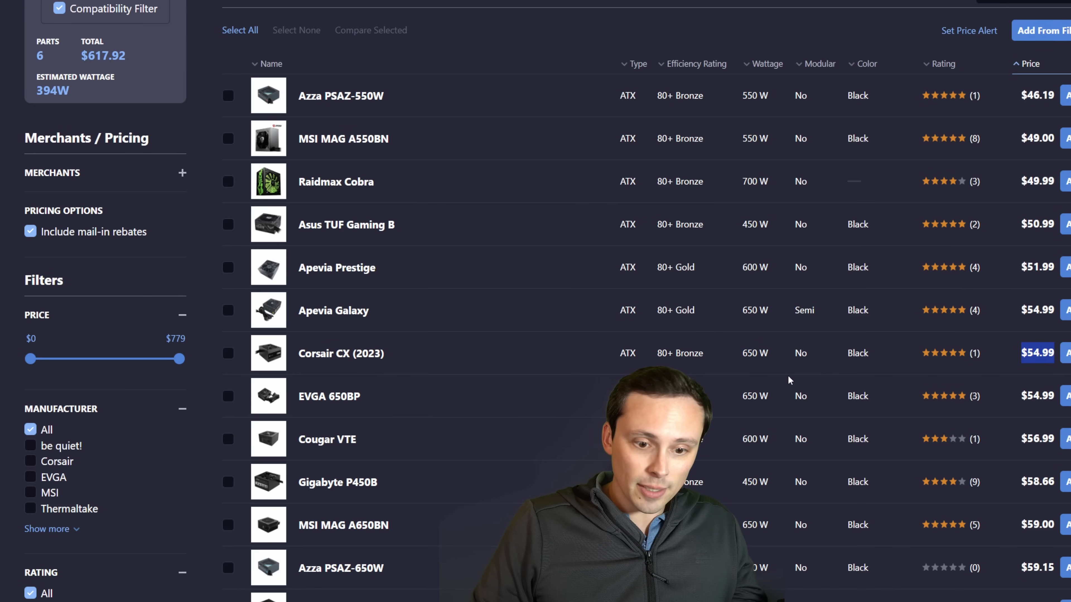
scroll("down", 3)
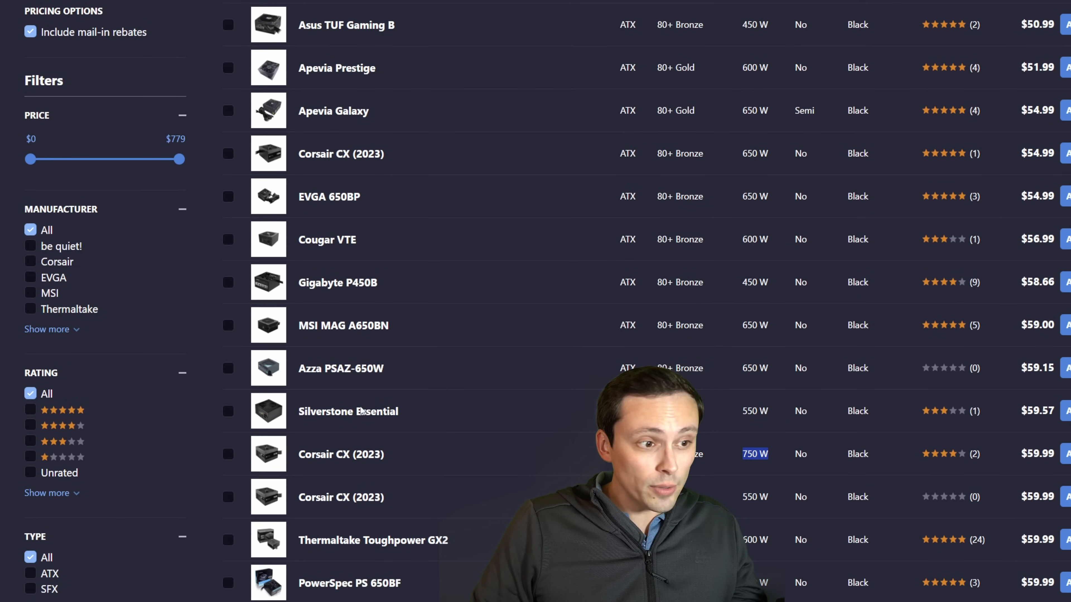
mouse_move(341, 453)
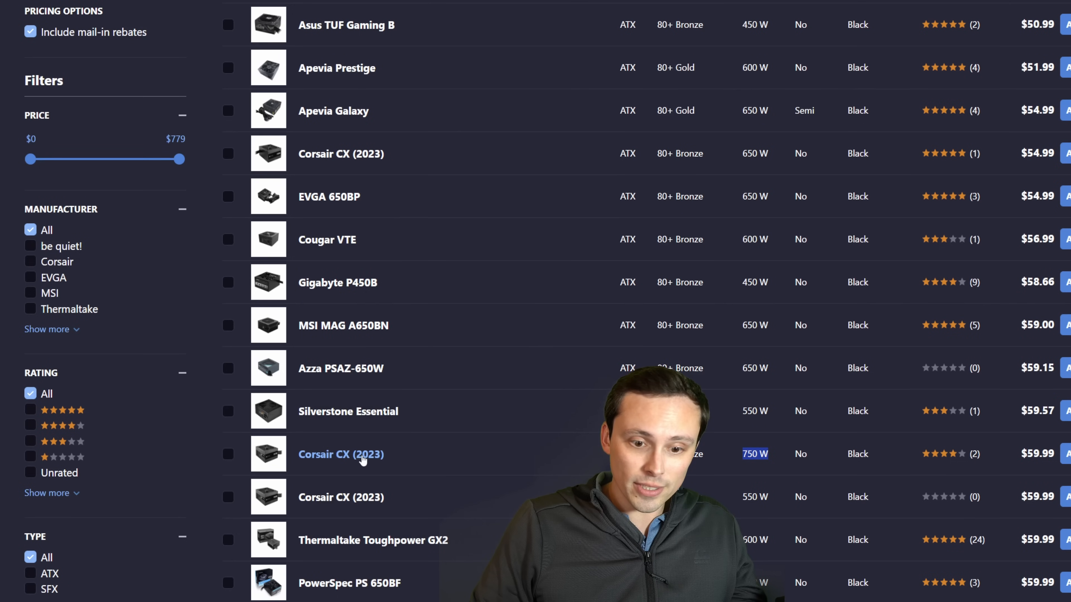
mouse_move(1021, 466)
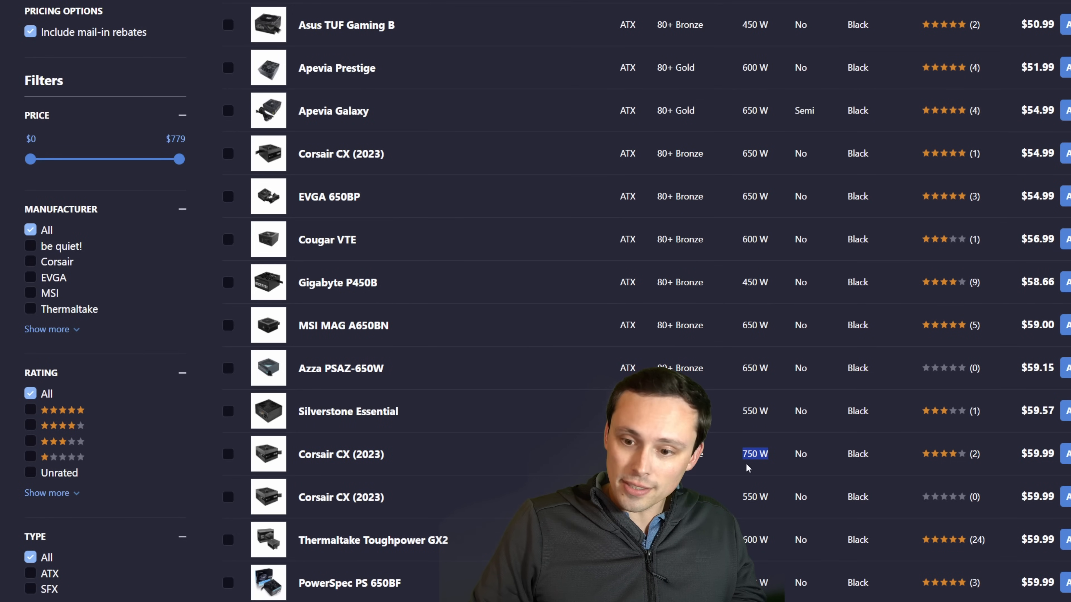
mouse_move(780, 462)
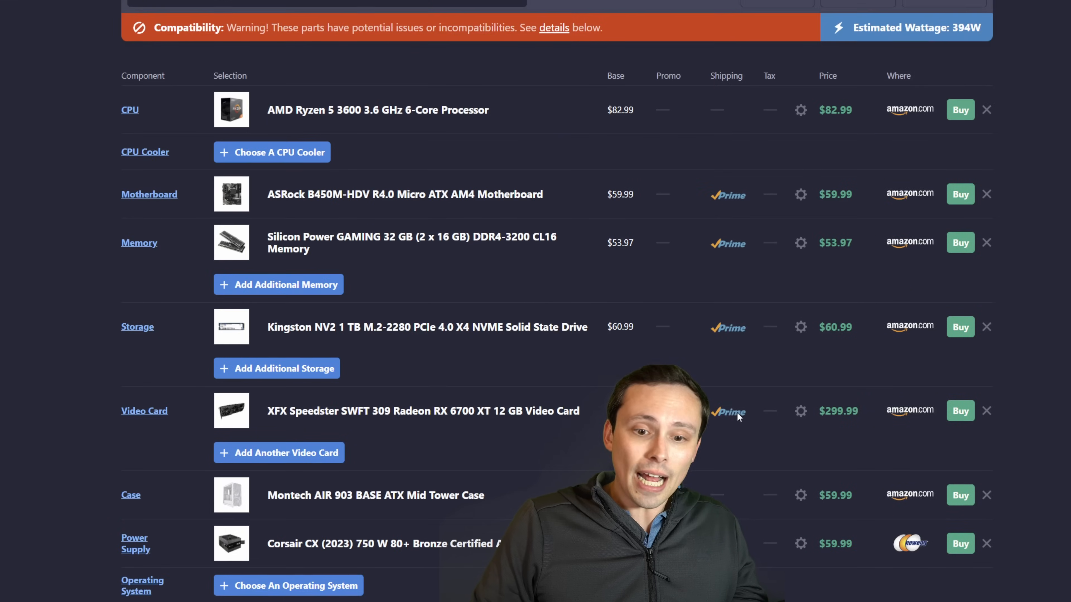
scroll("down", 3)
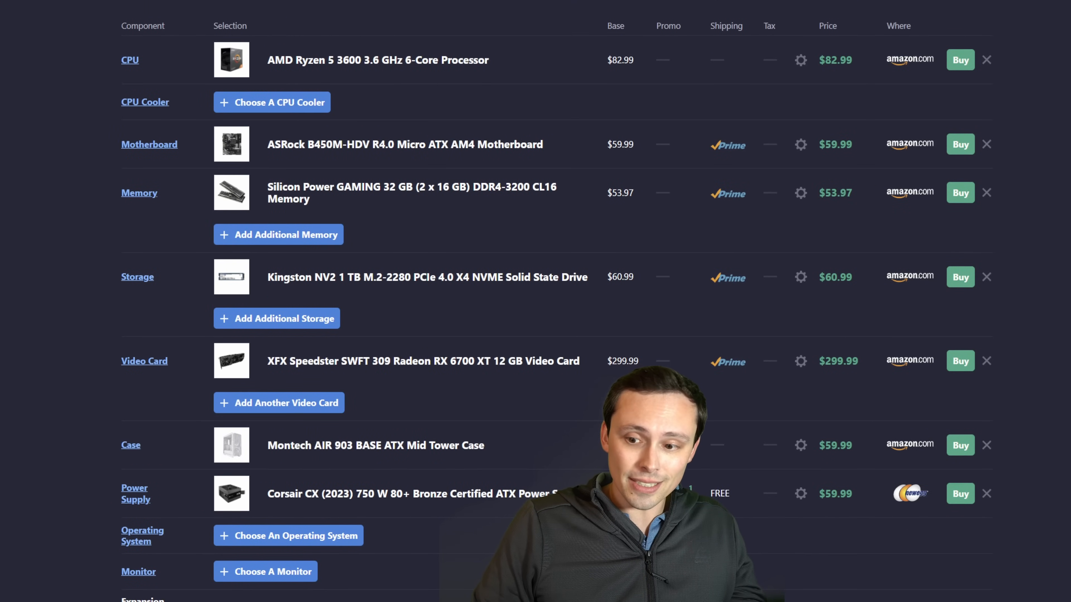
scroll("down", 3)
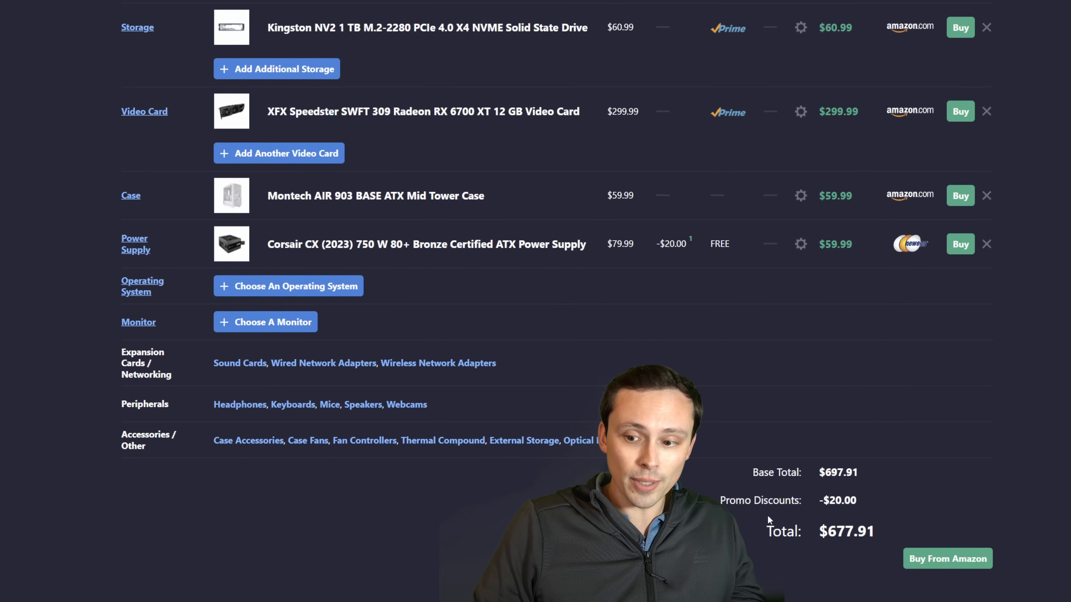
double_click(845, 531)
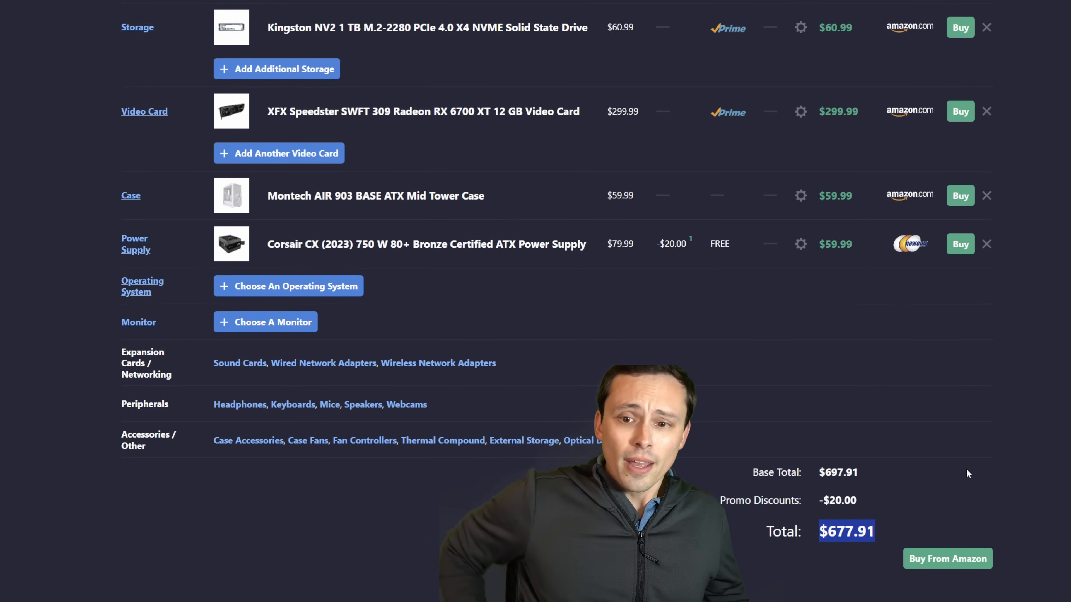
scroll("up", 3)
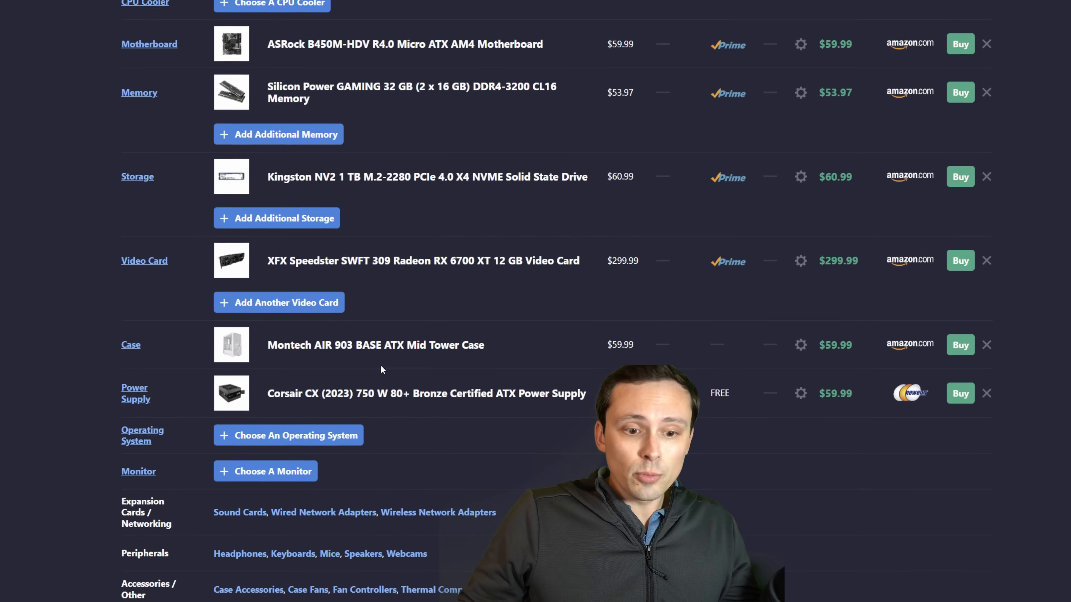
scroll("down", 3)
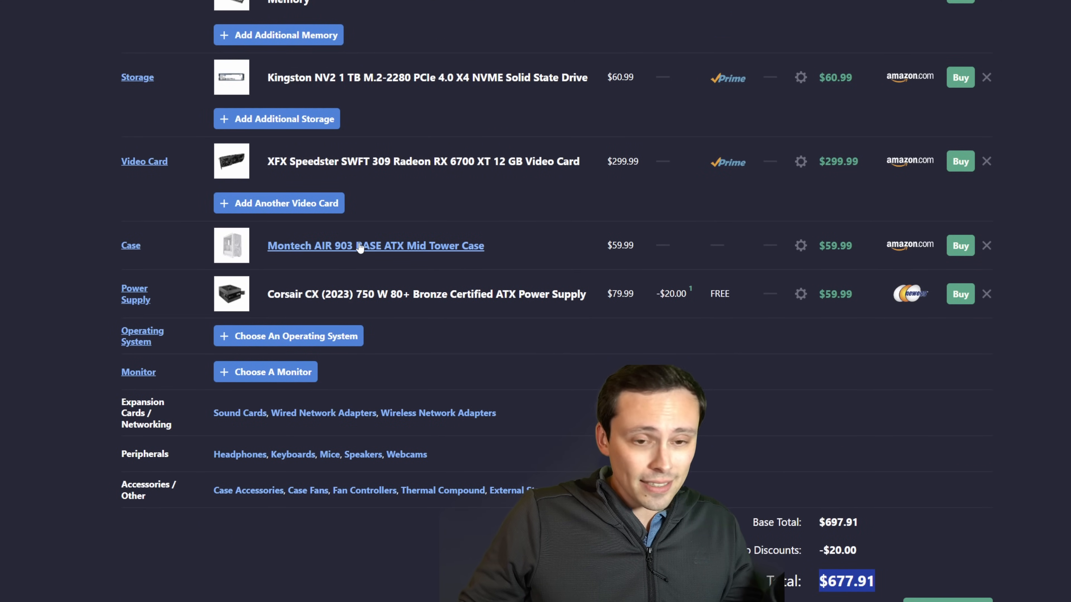
scroll("up", 3)
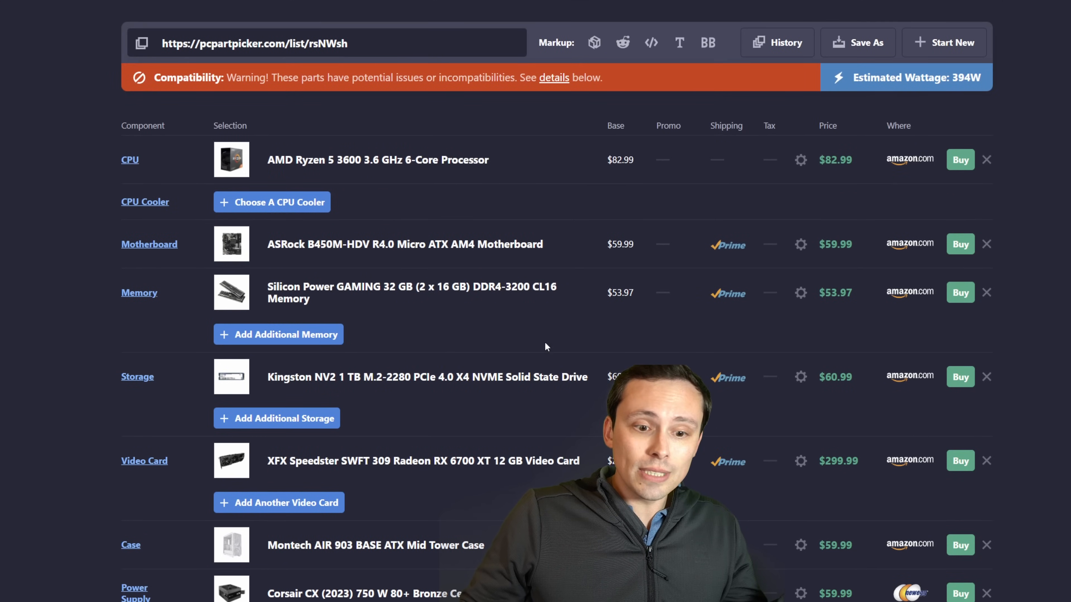
scroll("down", 3)
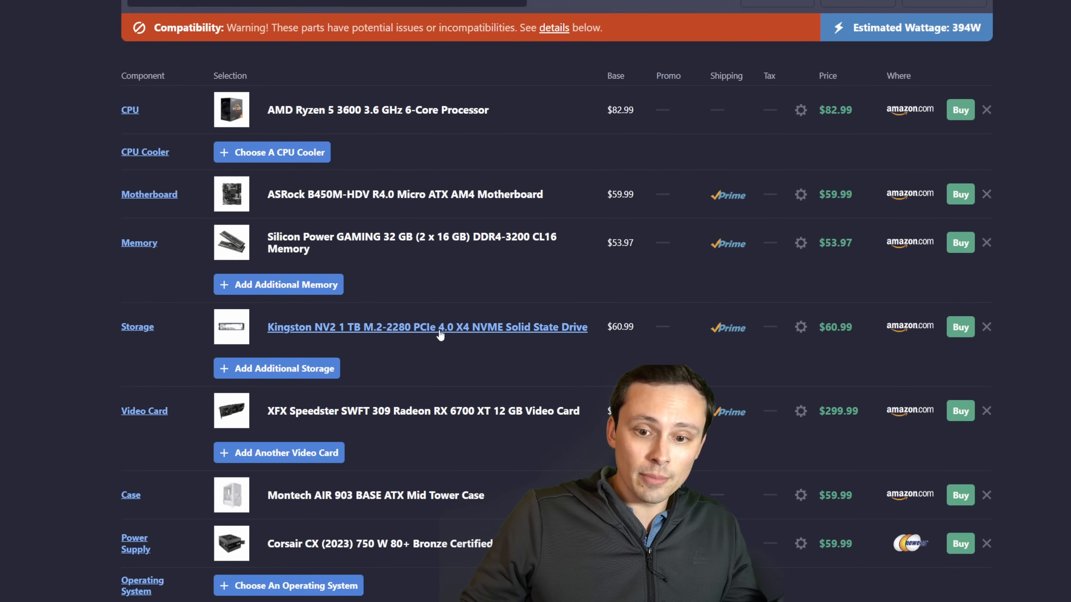
mouse_move(328, 237)
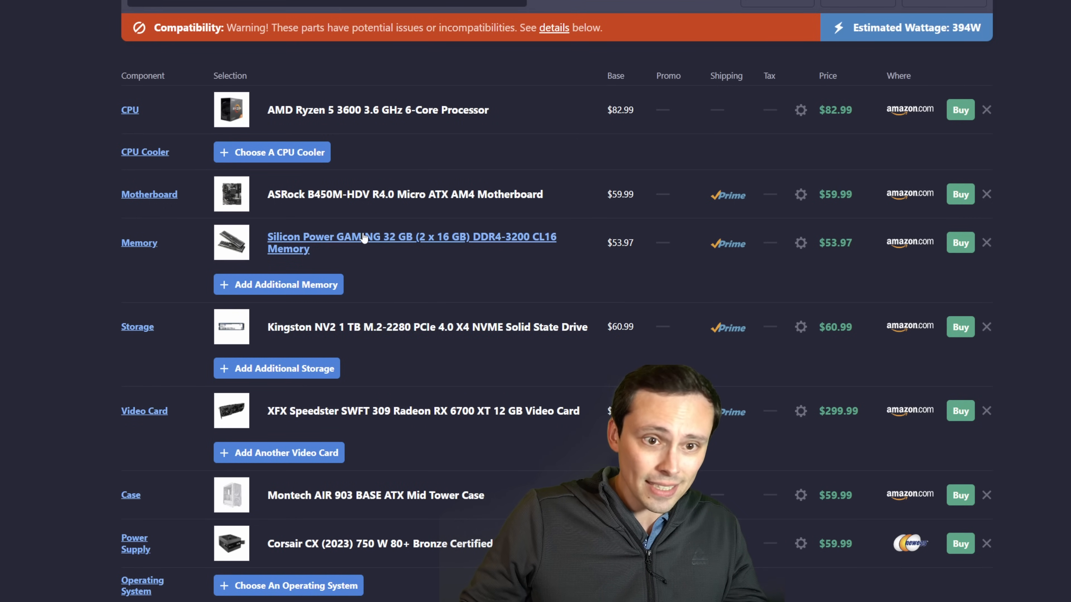
scroll("down", 3)
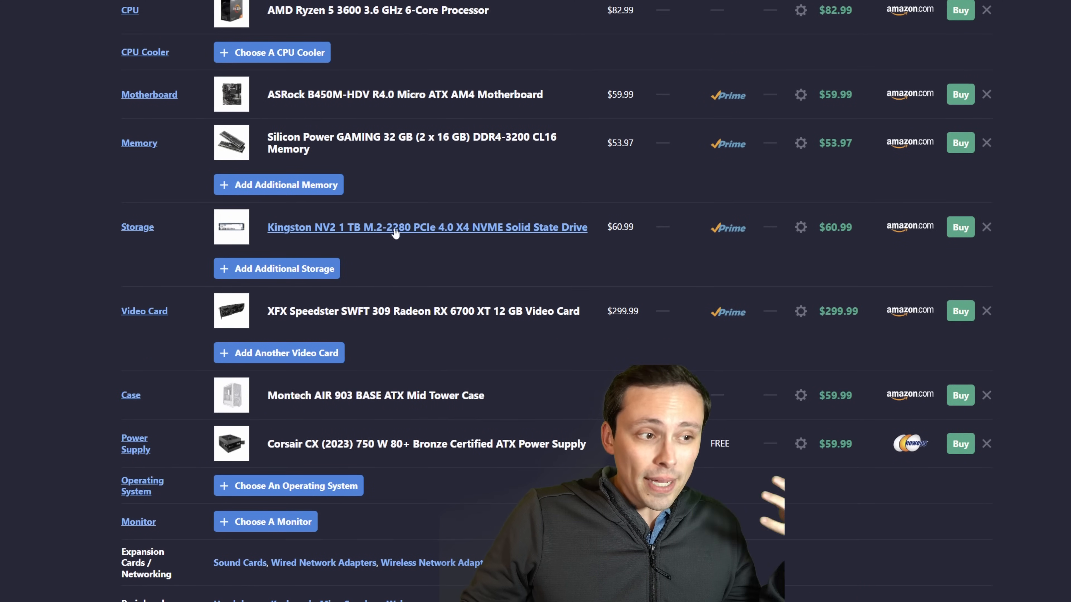
scroll("down", 3)
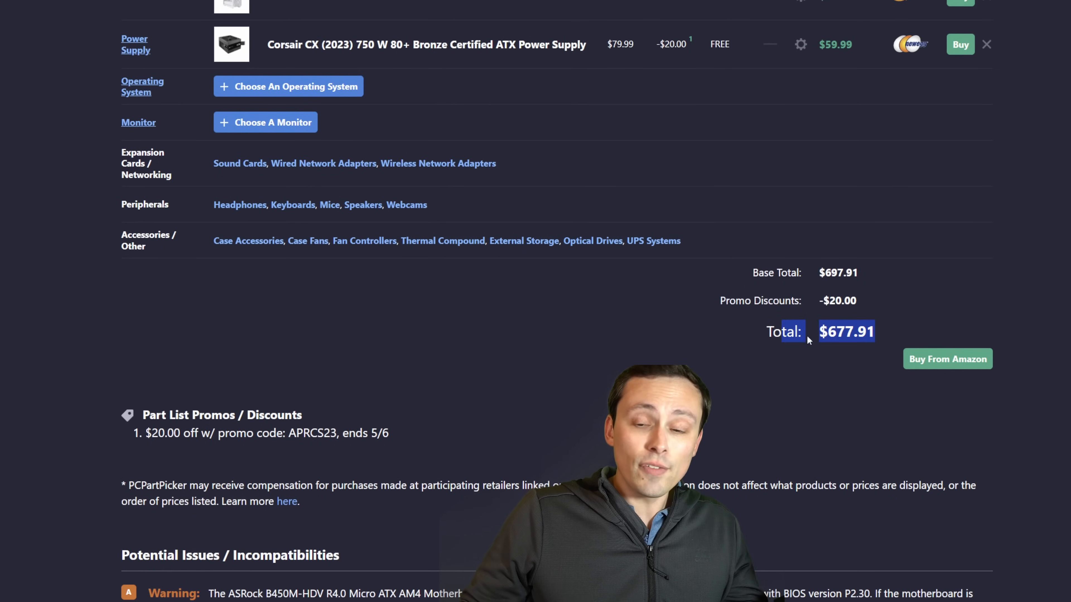
scroll("up", 3)
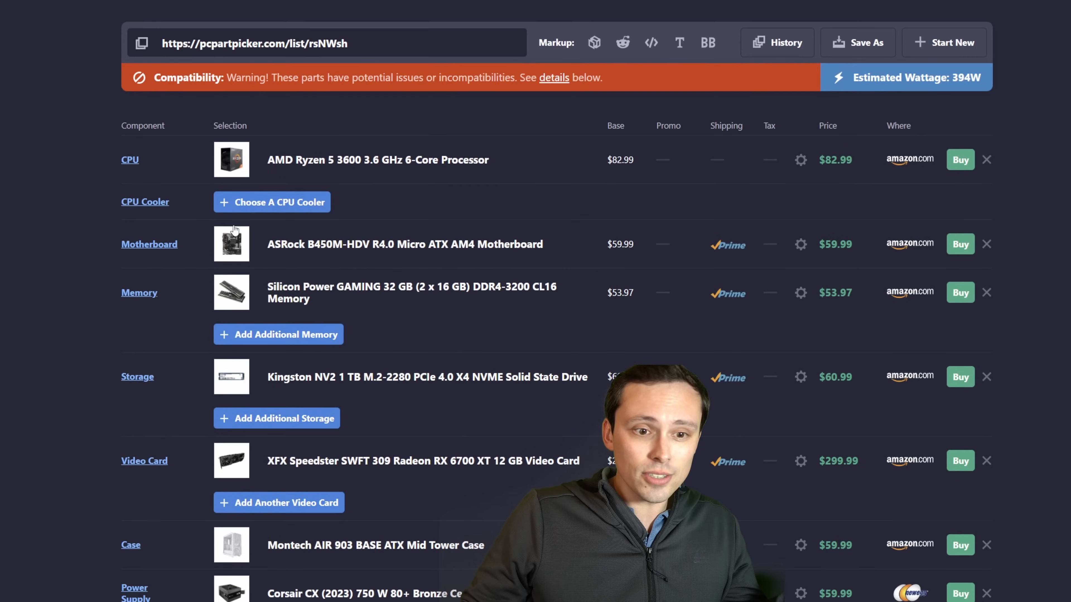
left_click(271, 202)
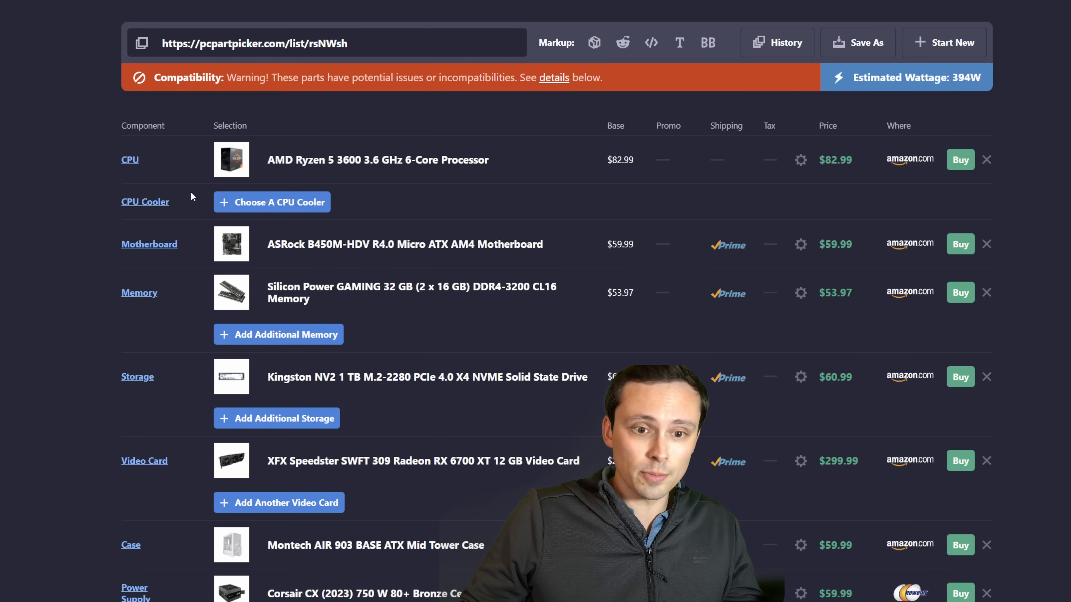
scroll("down", 3)
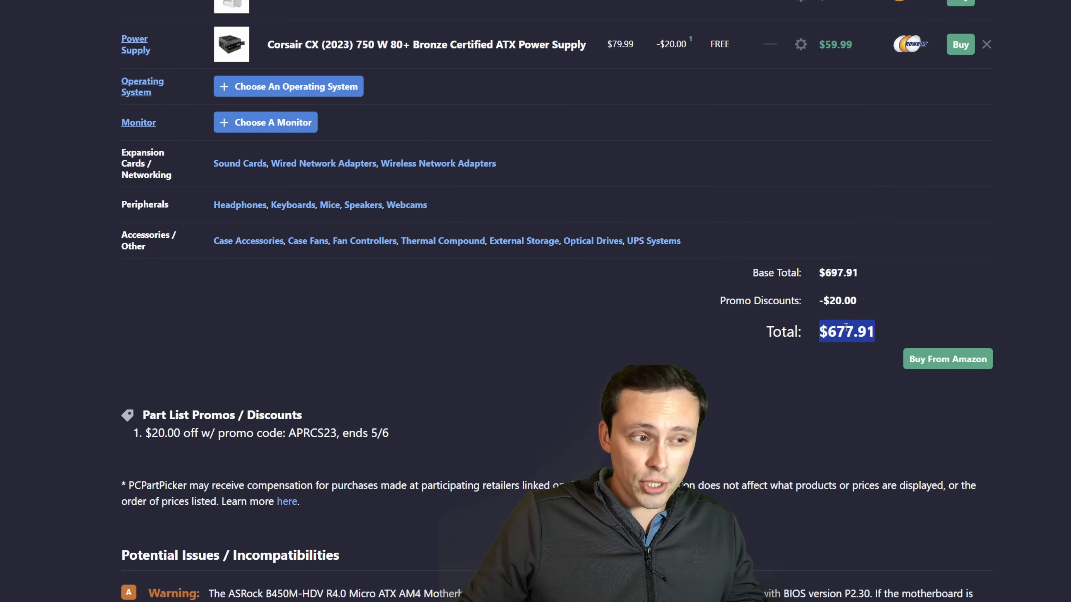
scroll("up", 3)
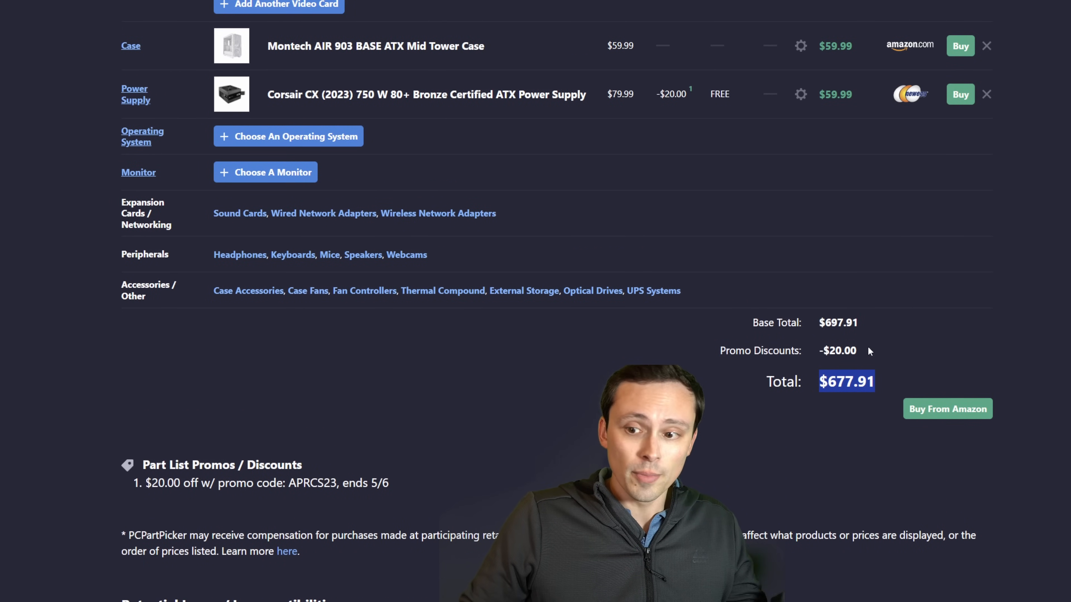
scroll("up", 3)
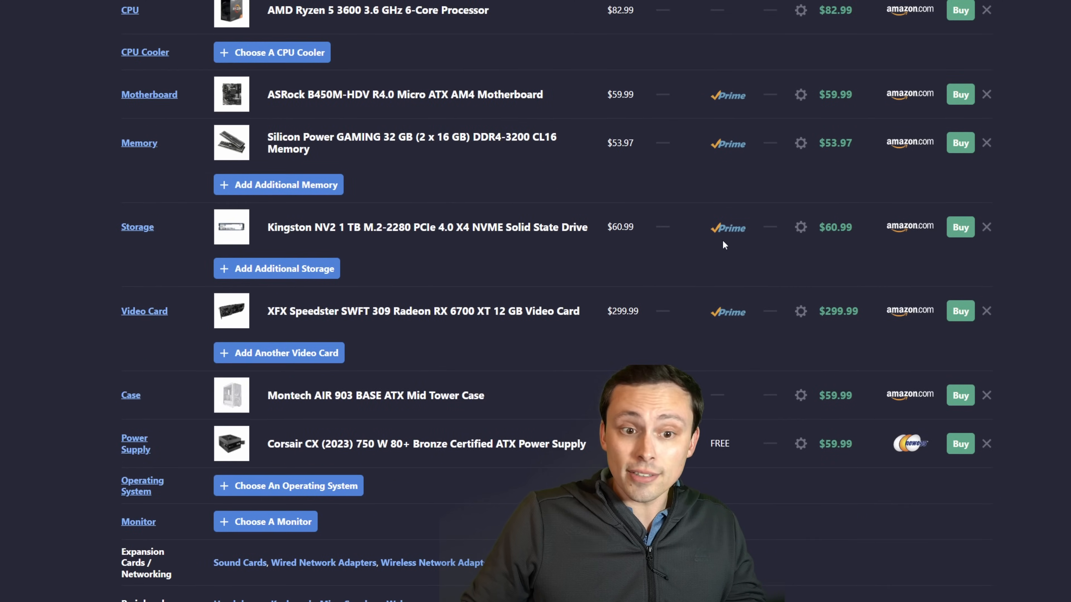
scroll("up", 3)
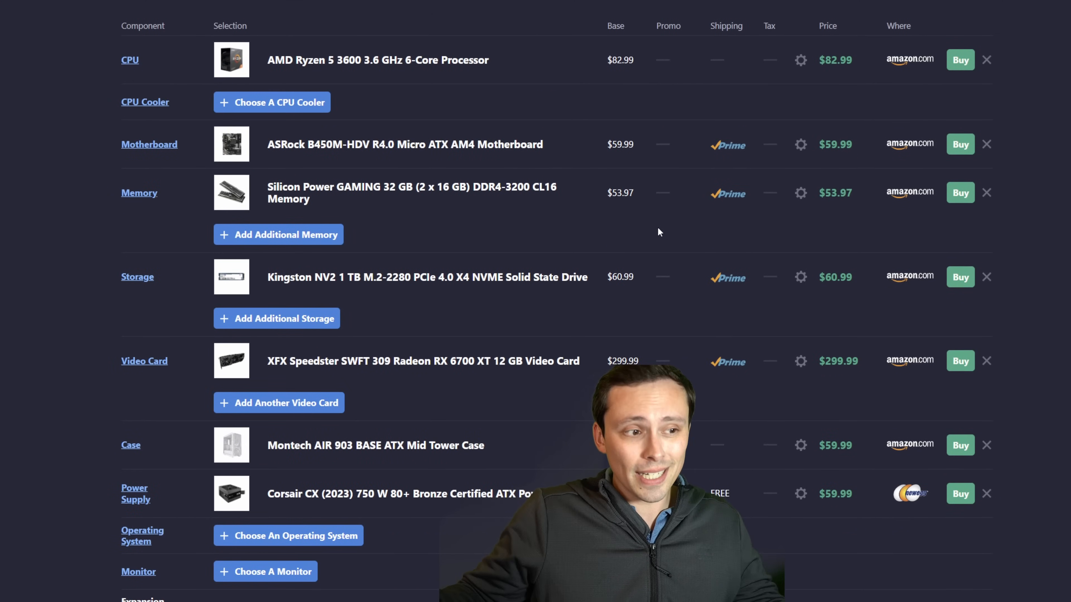
mouse_move(426, 241)
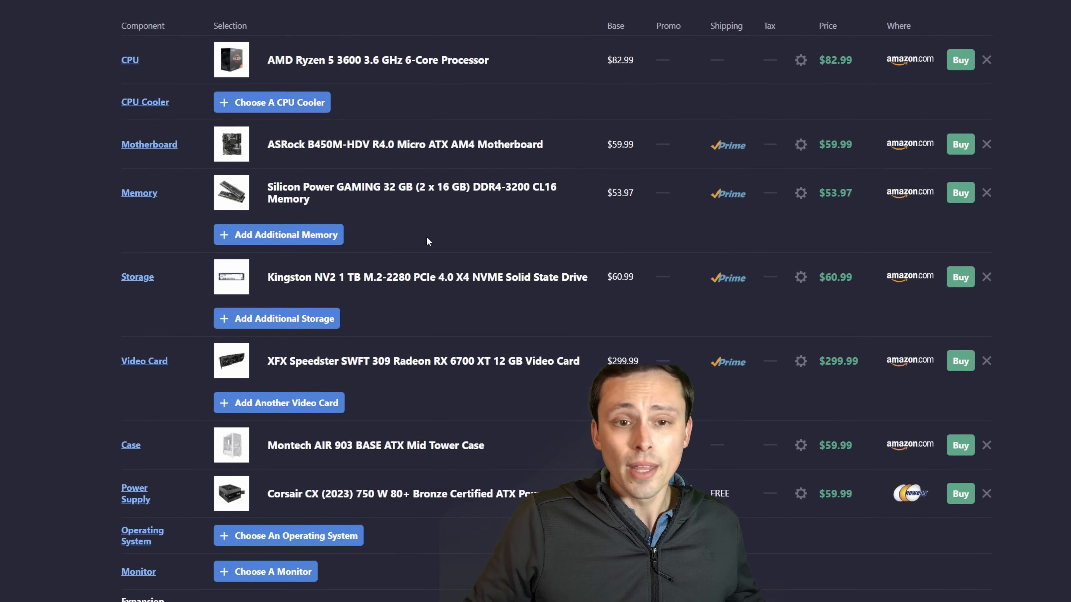
mouse_move(483, 246)
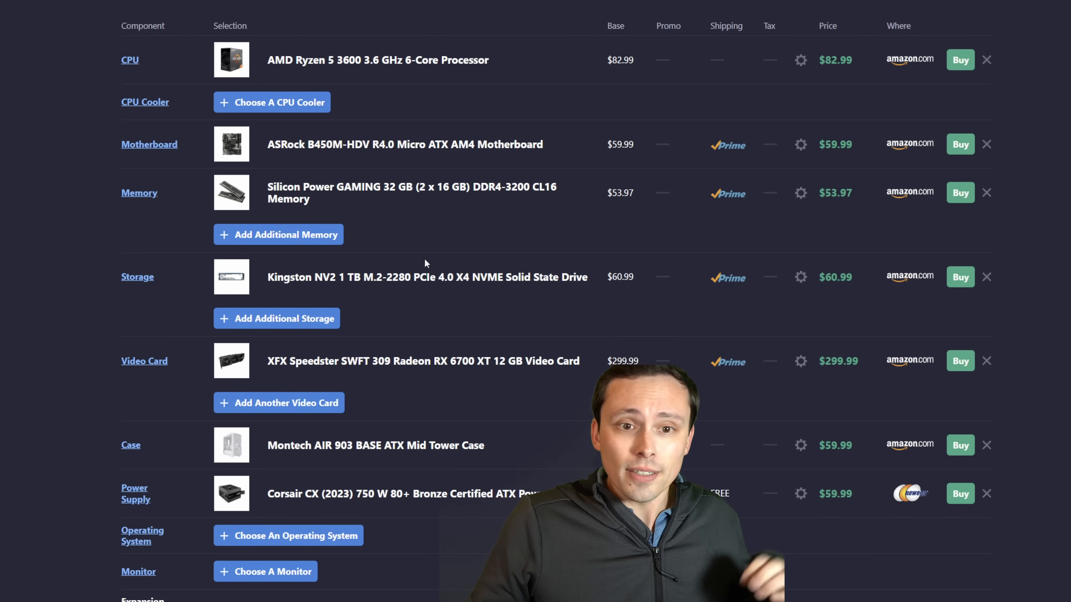
mouse_move(593, 210)
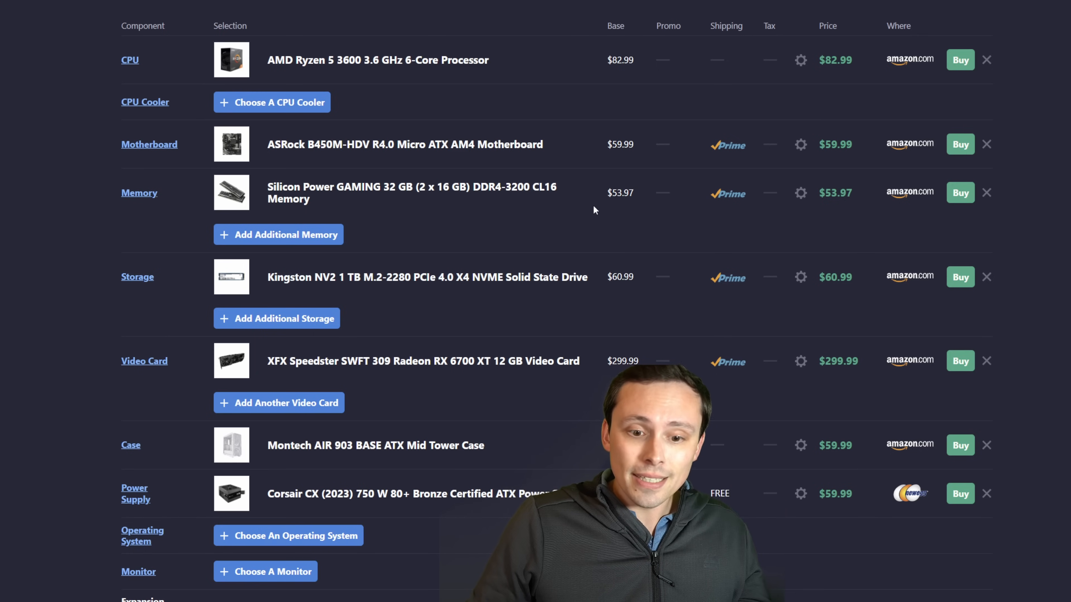
mouse_move(378, 60)
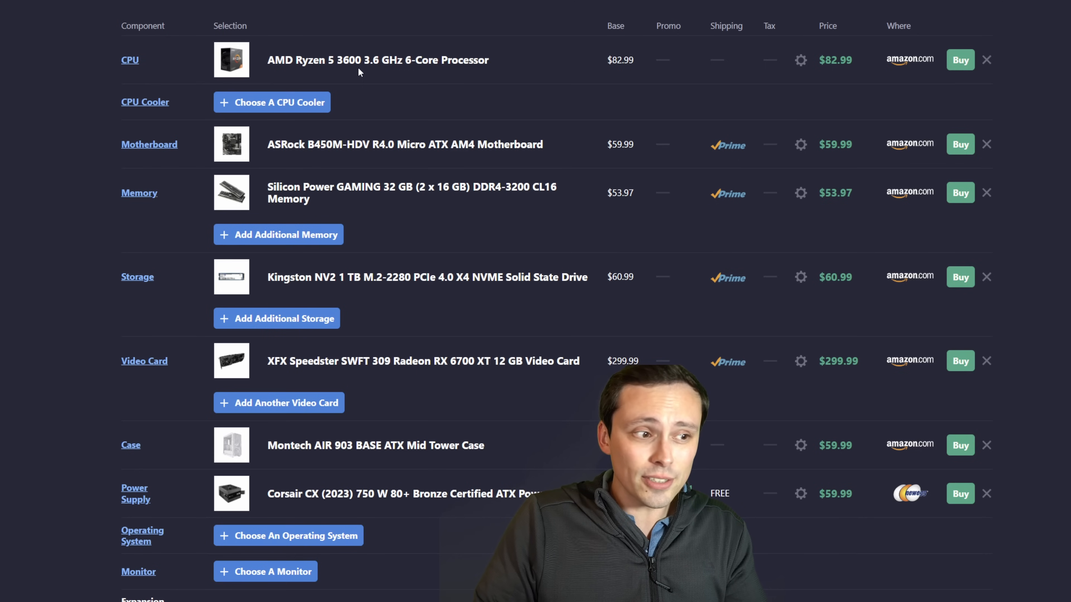
mouse_move(716, 246)
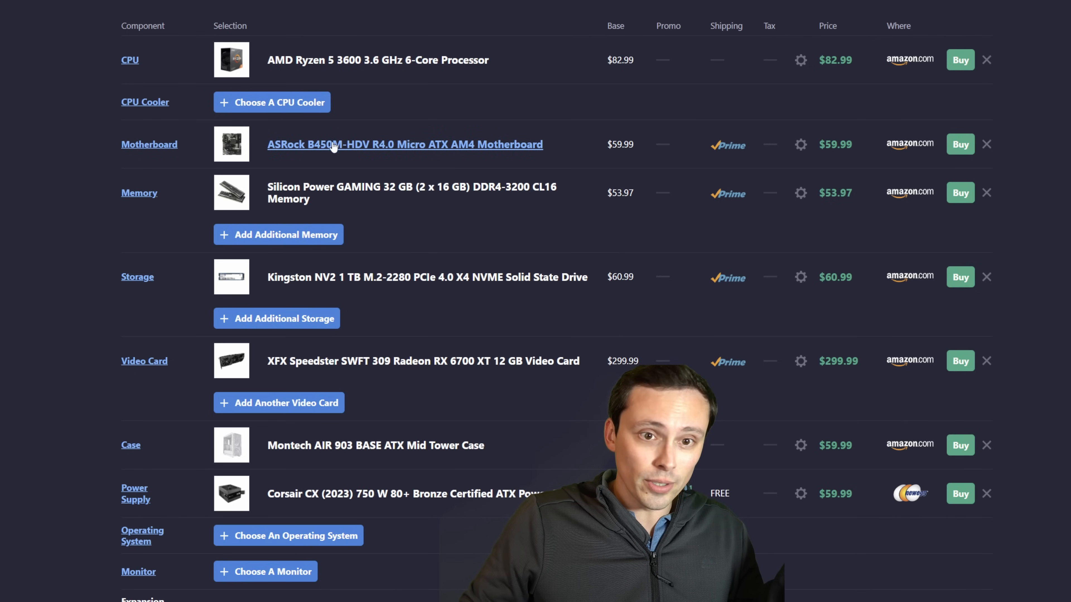
mouse_move(287, 212)
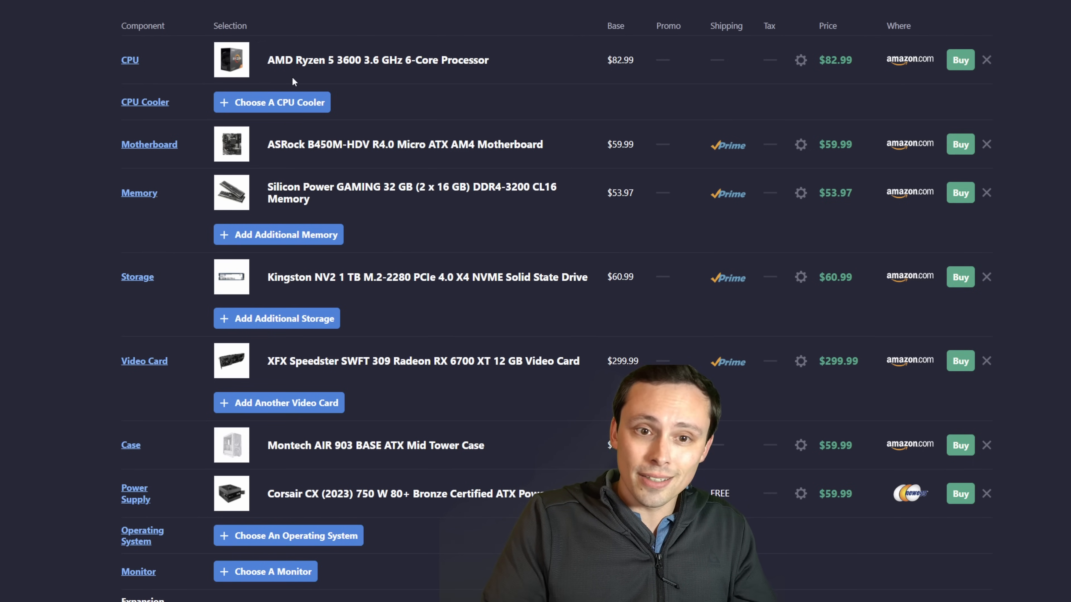
mouse_move(150, 380)
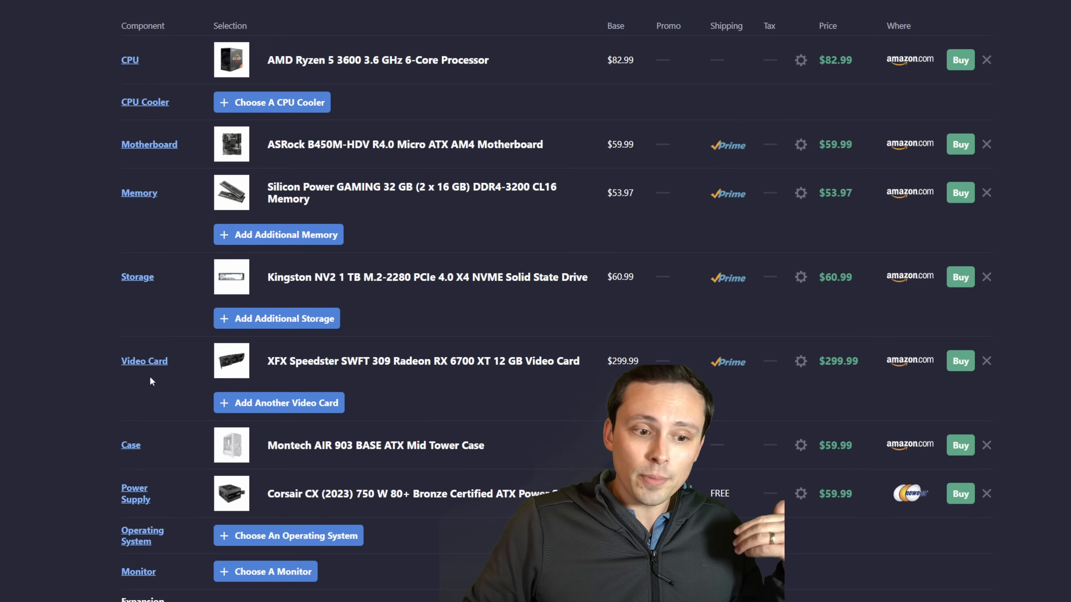
mouse_move(144, 361)
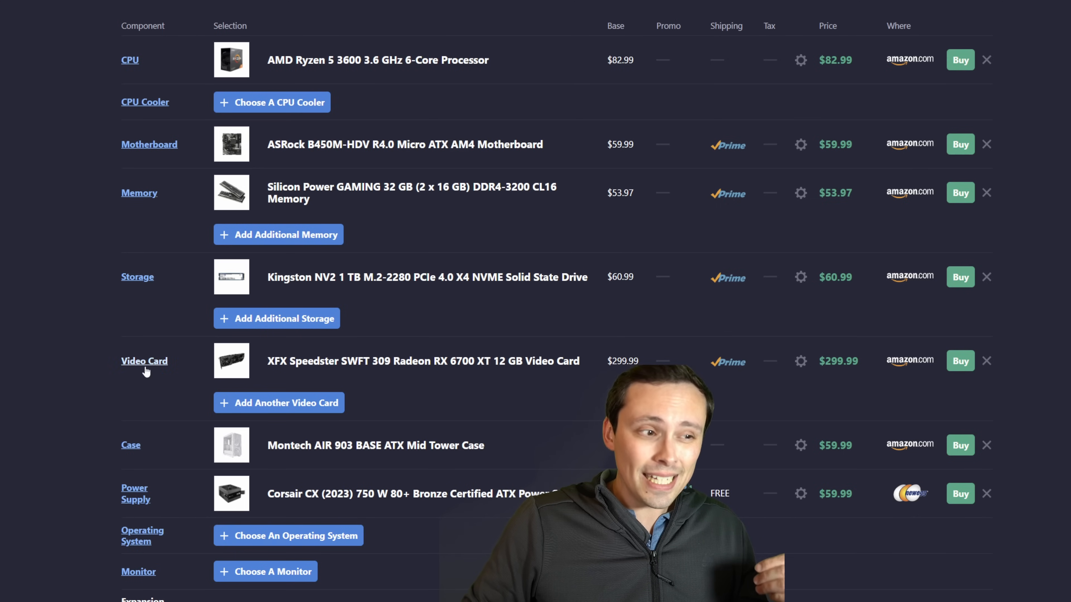
mouse_move(130, 60)
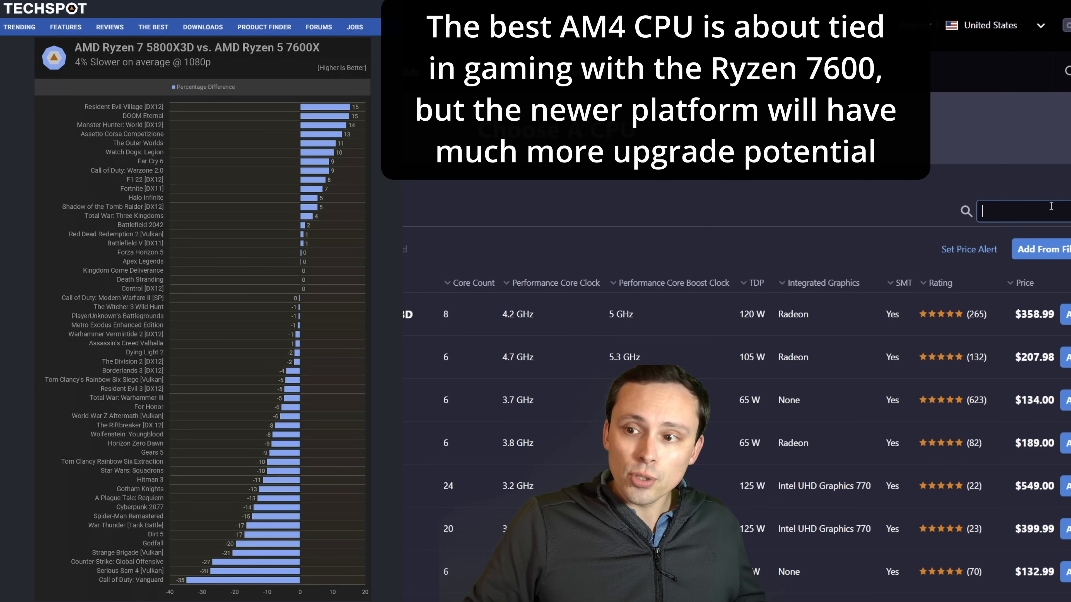
- Search the CPU catalogue for '760' to find the AMD Ryzen 5 7600
type("7600")
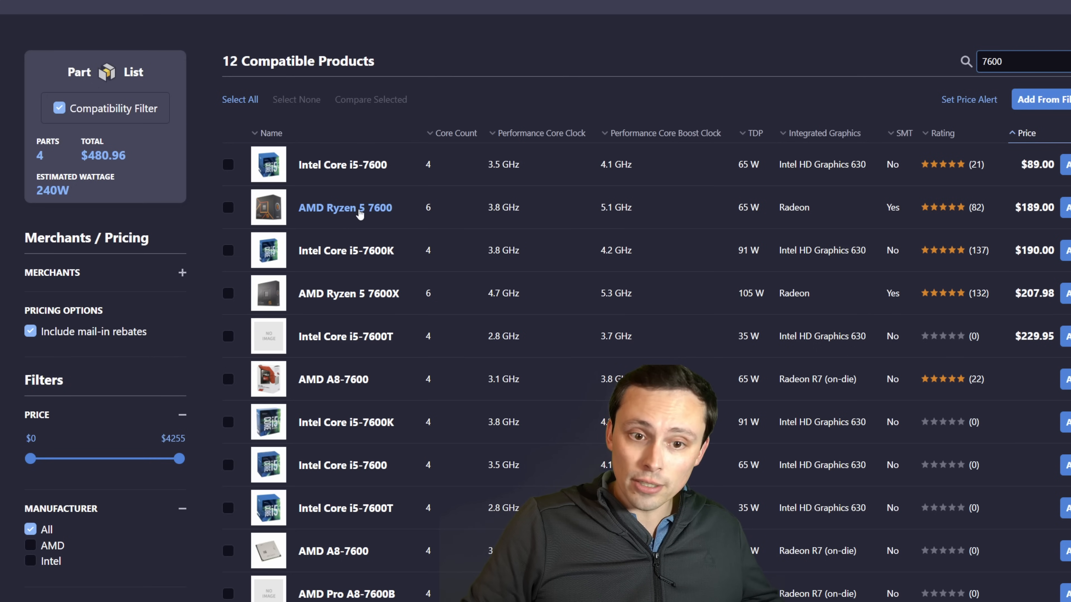
mouse_move(369, 217)
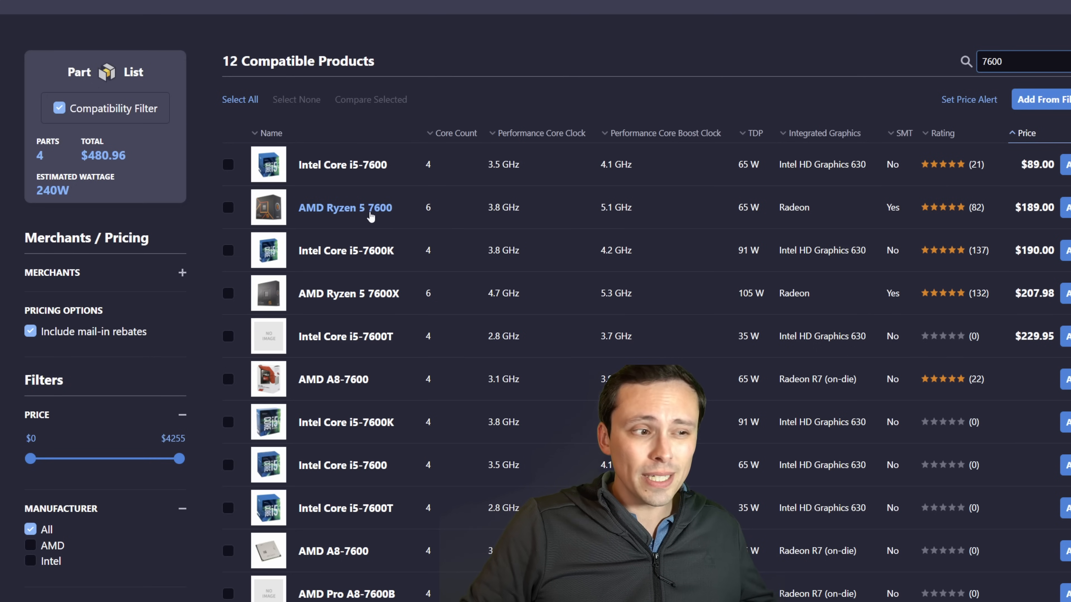
mouse_move(372, 218)
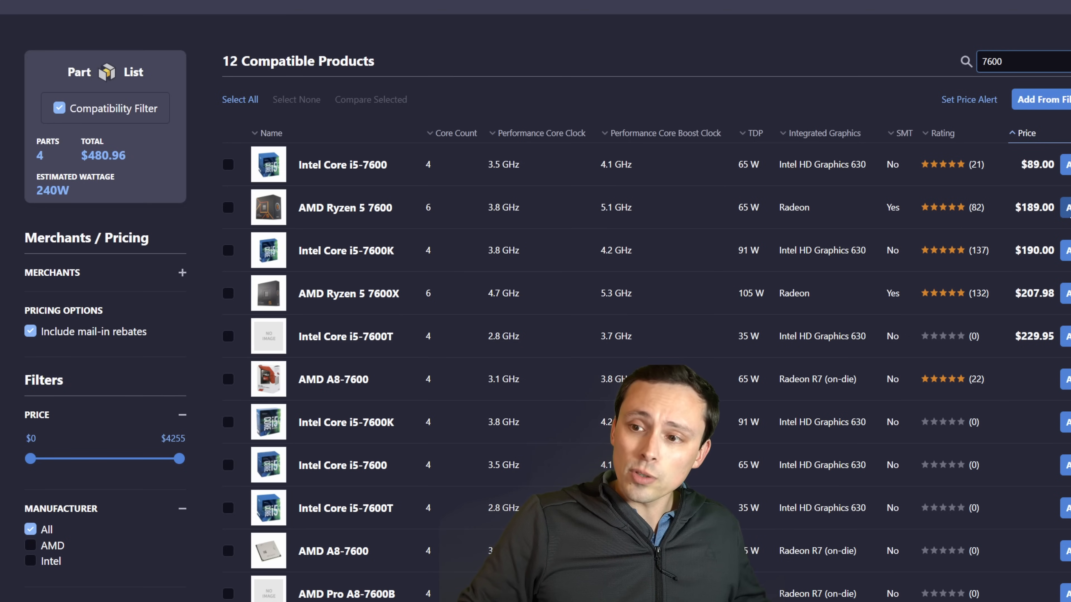
mouse_move(345, 208)
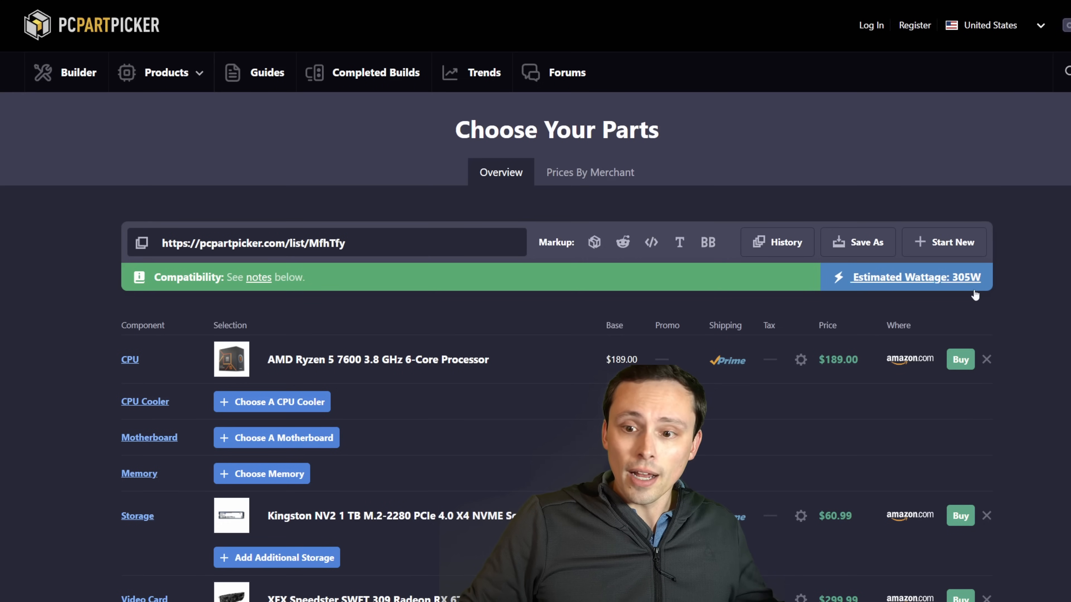
- Start choosing a motherboard, listing the 180 compatible AM5 boards
scroll("down", 3)
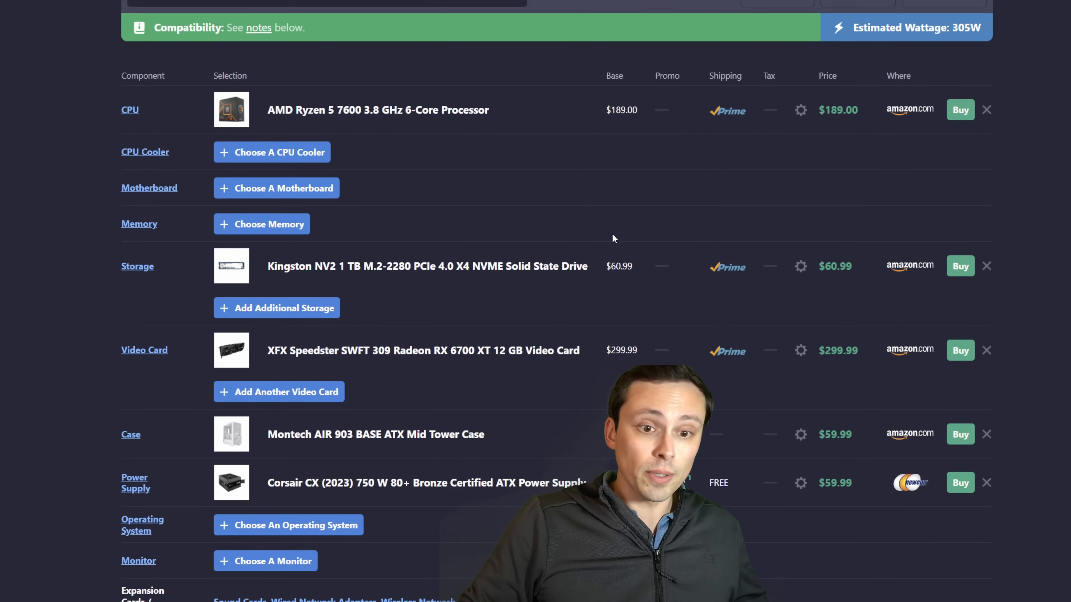
mouse_move(300, 189)
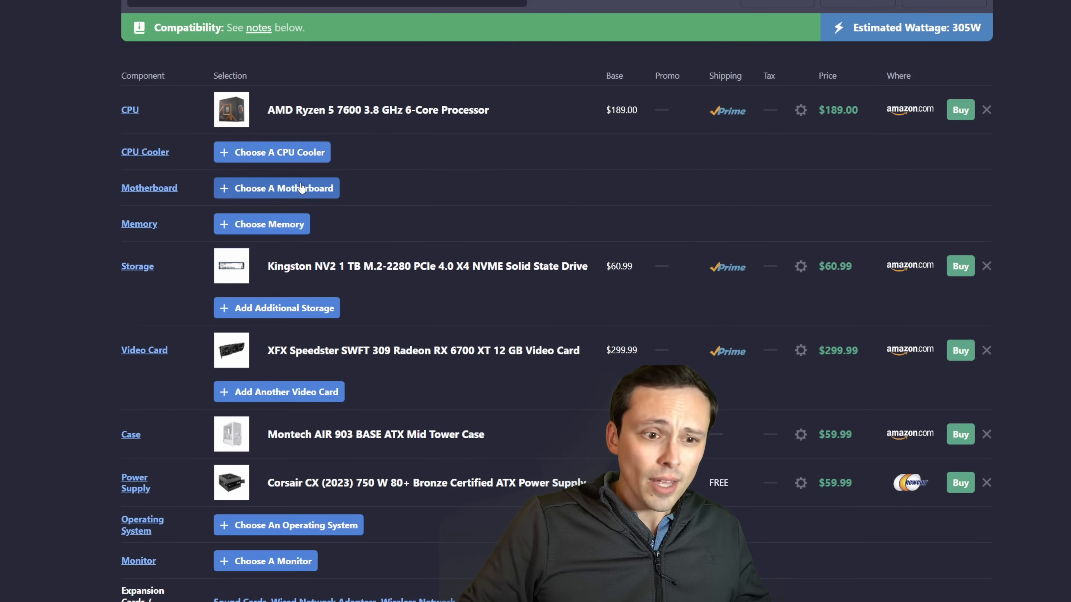
left_click(276, 188)
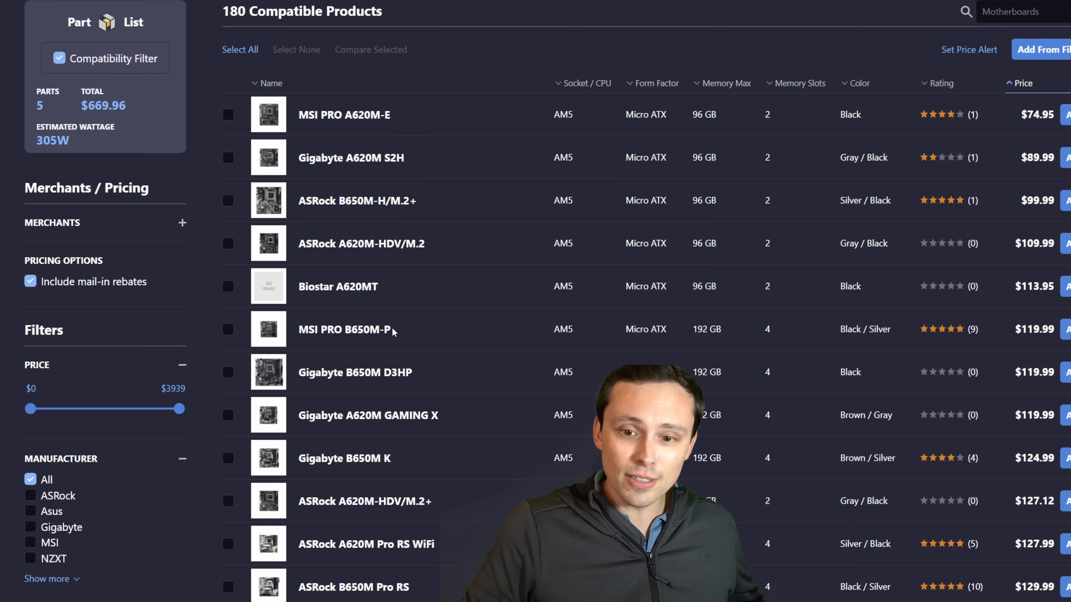
mouse_move(344, 114)
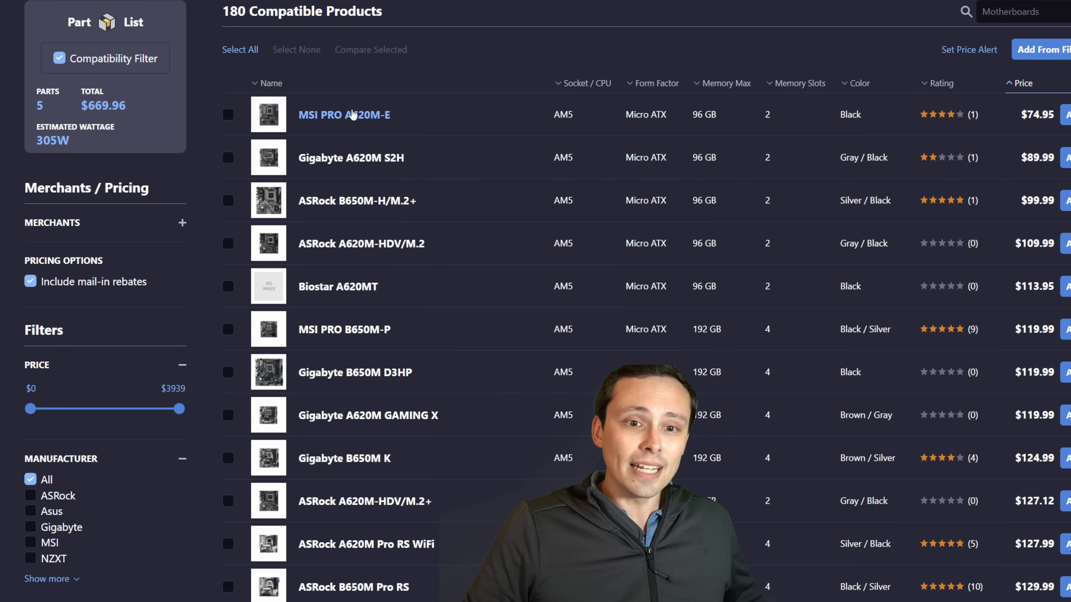
mouse_move(368, 200)
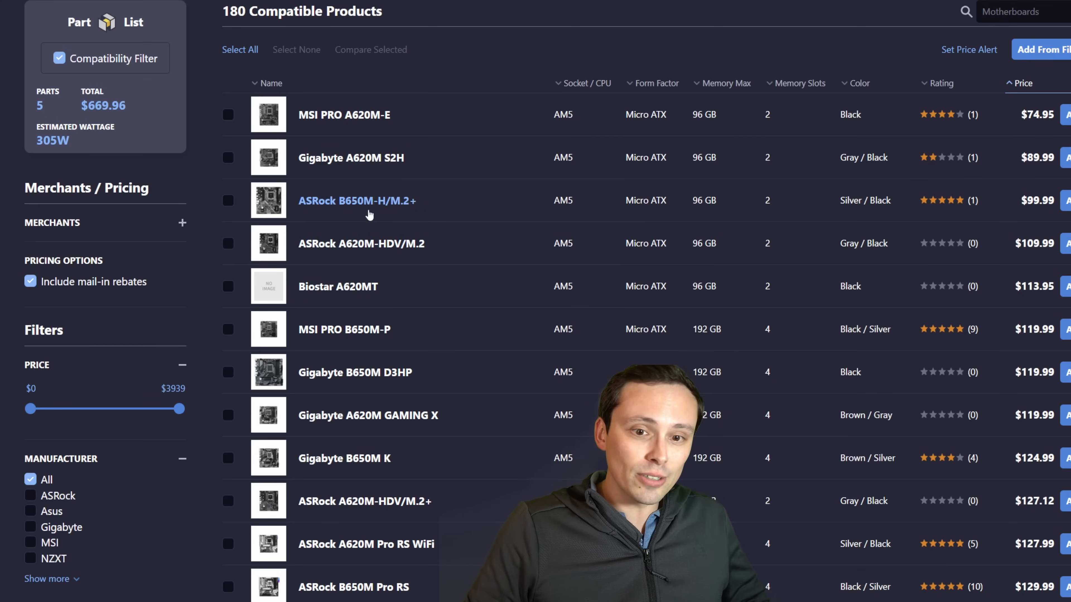
mouse_move(413, 190)
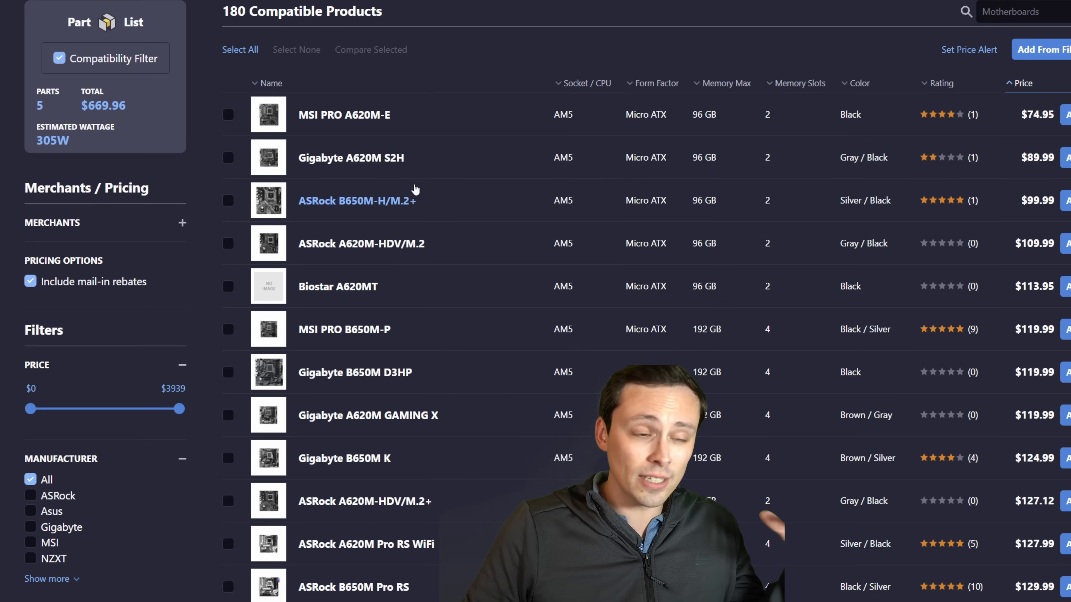
mouse_move(420, 202)
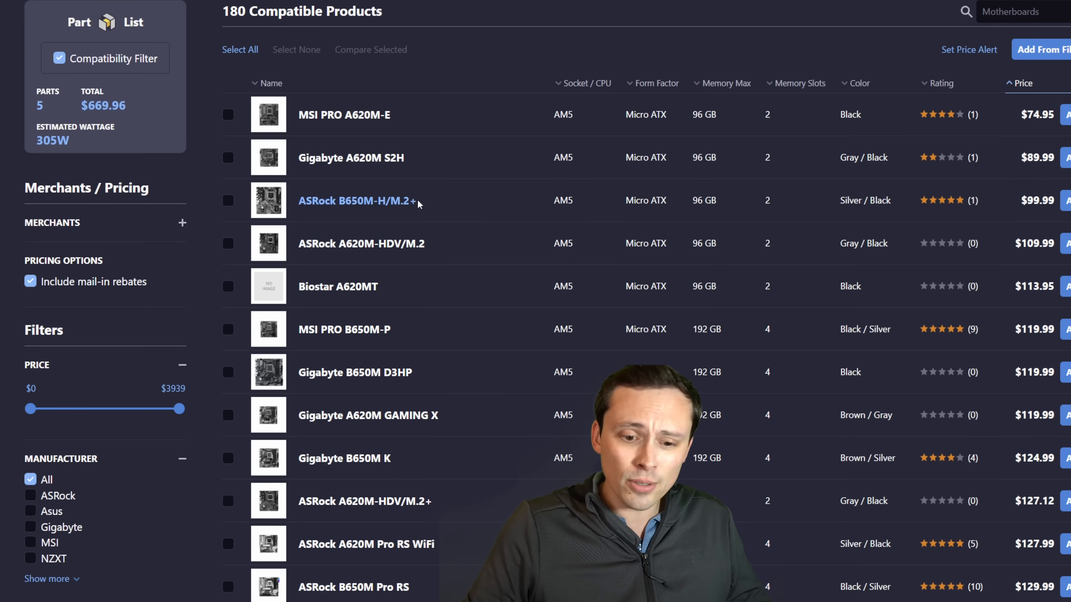
mouse_move(459, 252)
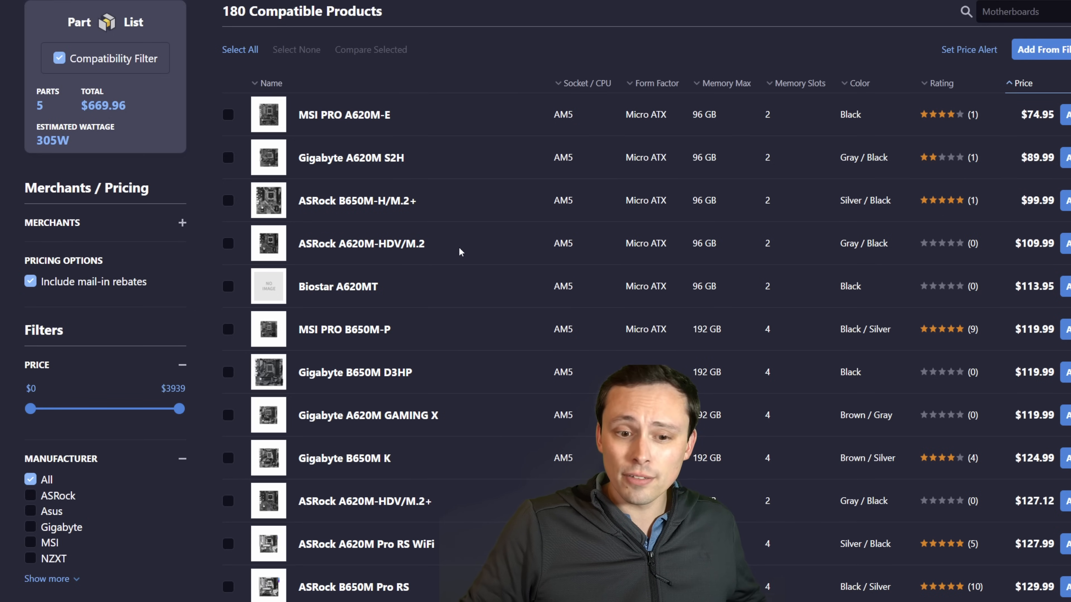
mouse_move(442, 370)
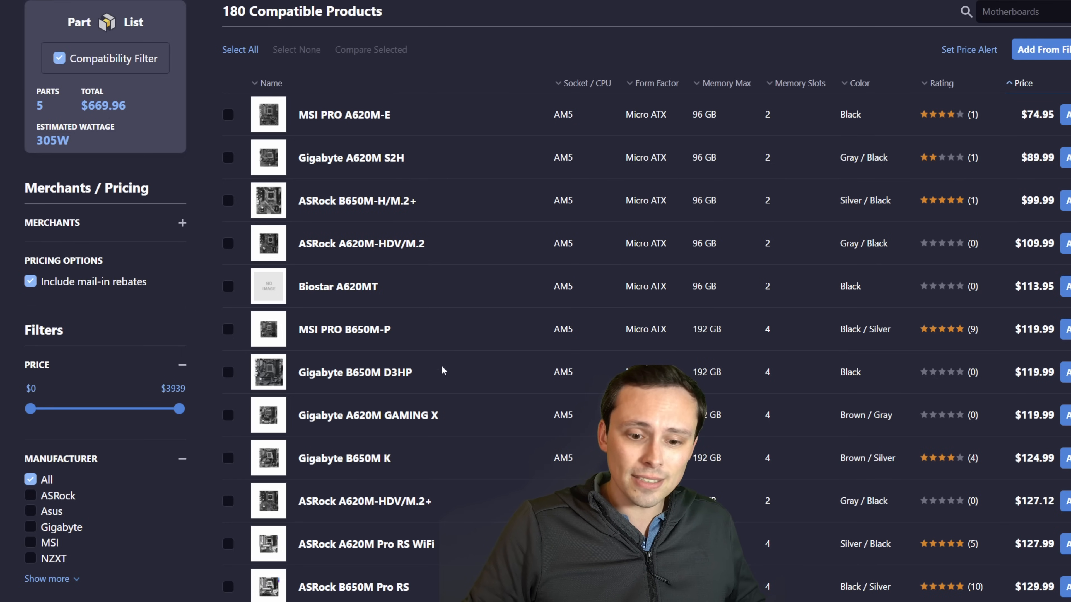
scroll("down", 3)
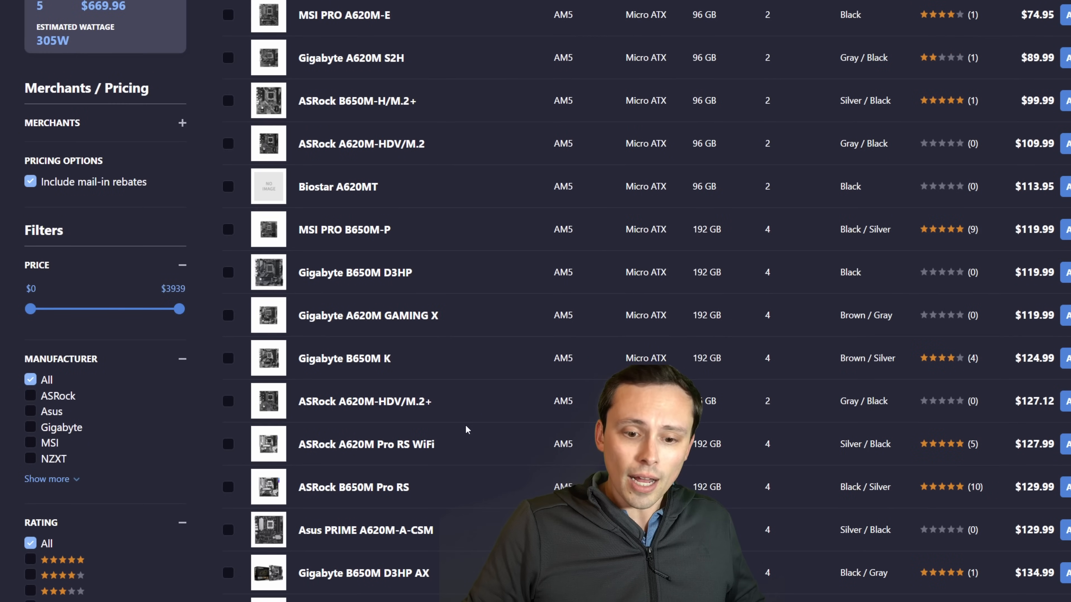
mouse_move(352, 401)
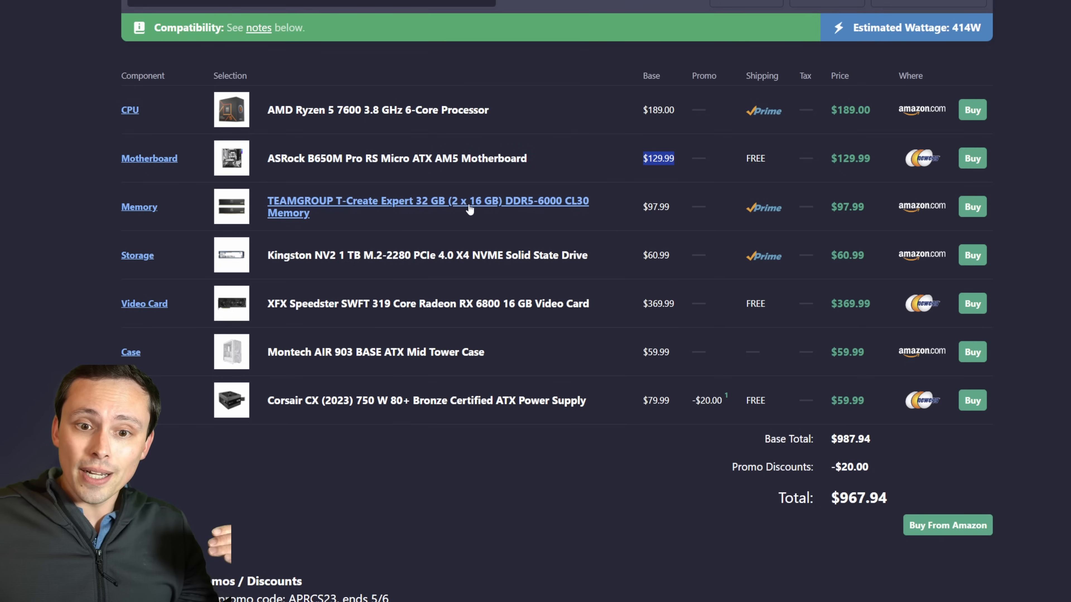
mouse_move(532, 210)
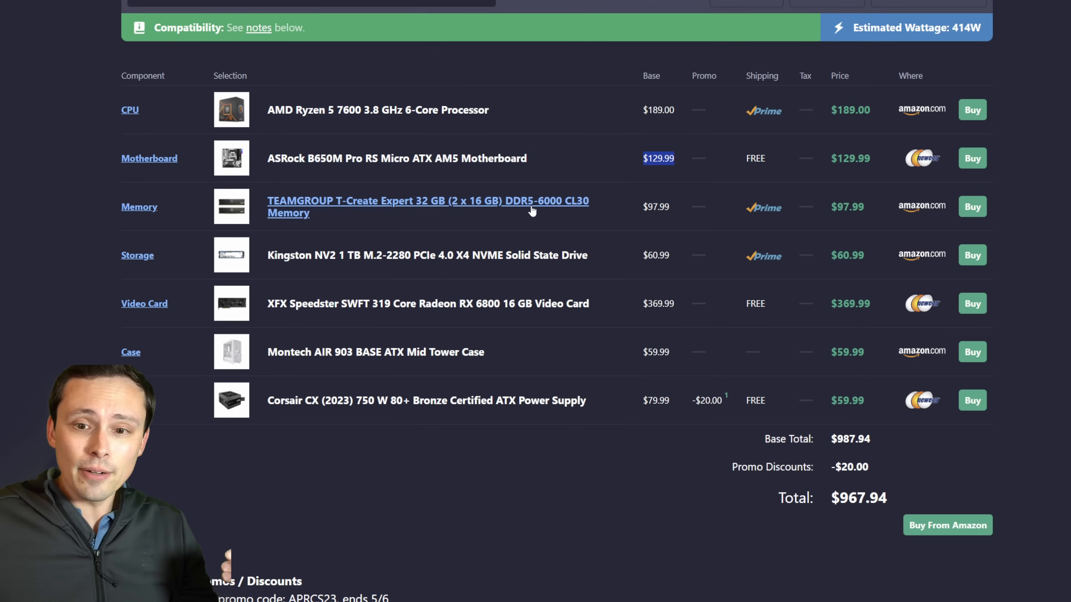
mouse_move(529, 213)
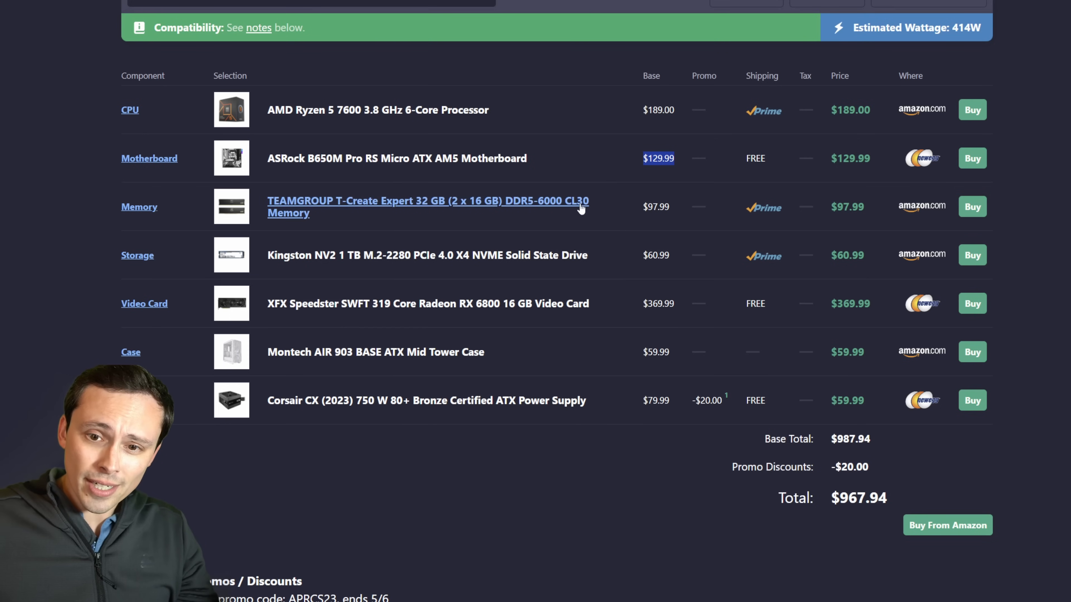
mouse_move(570, 208)
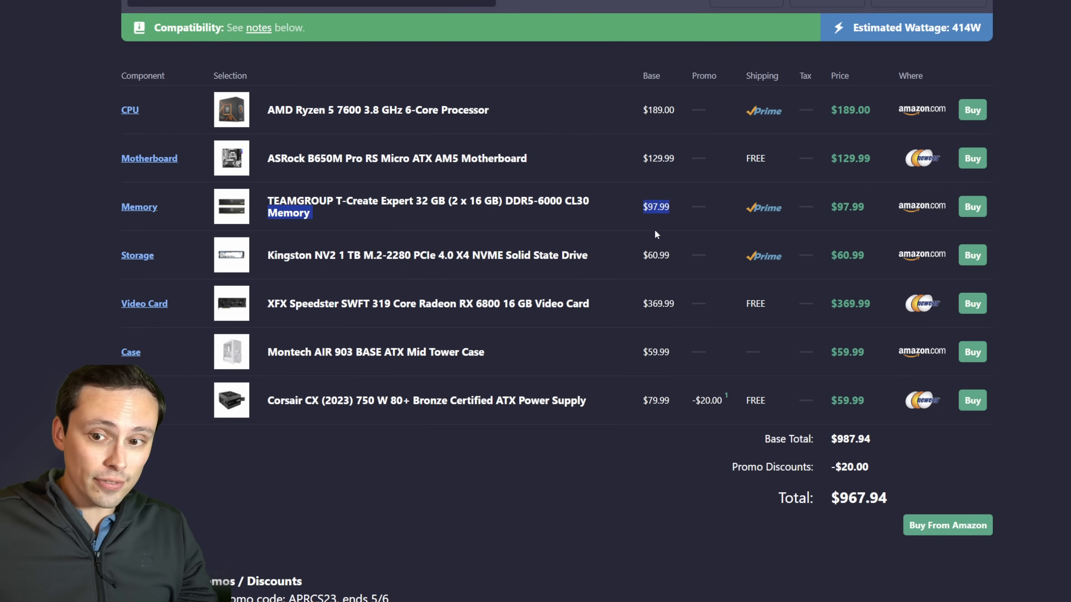
mouse_move(972, 304)
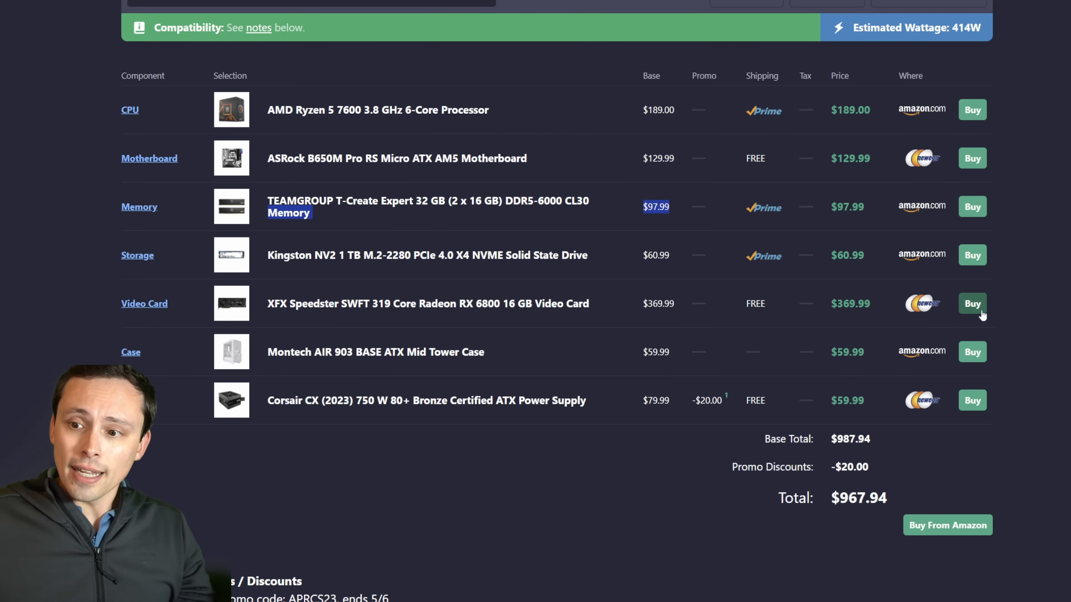
- Review the AM5 build, now without a video card and totaling $597.95
scroll("up", 3)
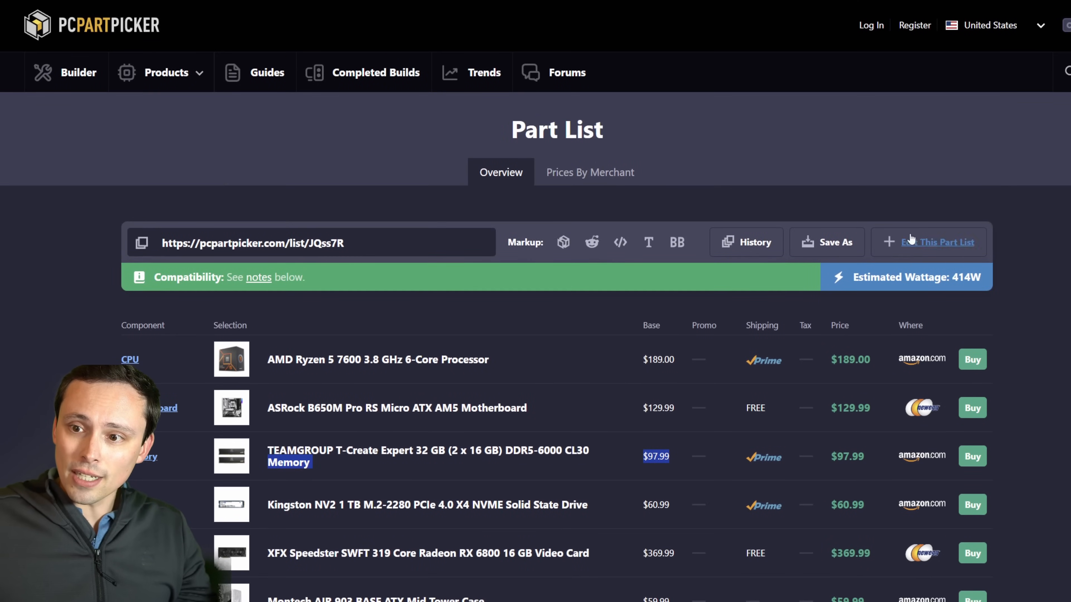
scroll("down", 3)
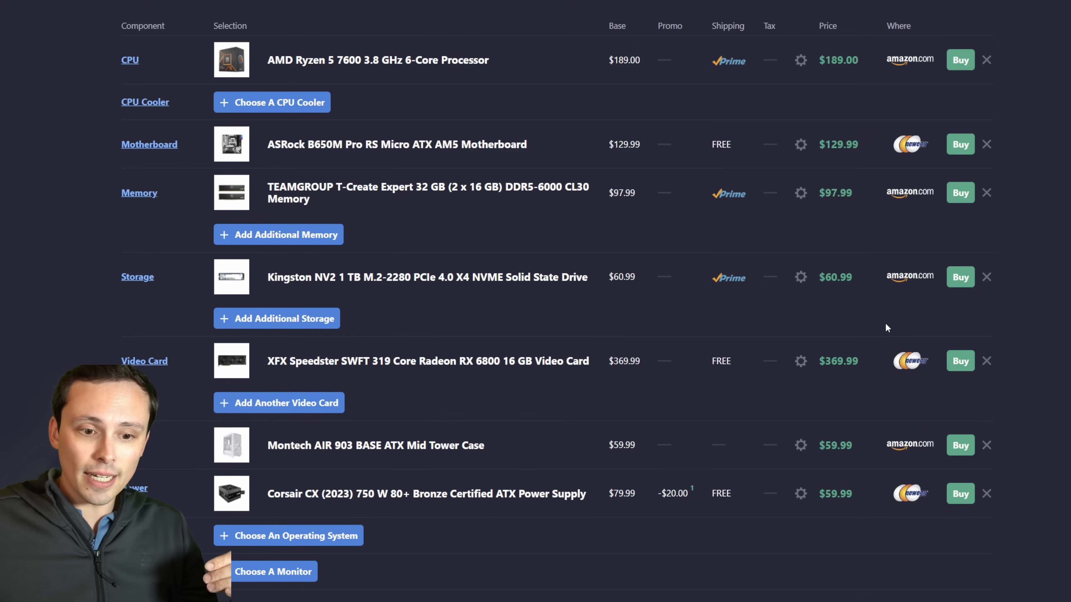
scroll("up", 3)
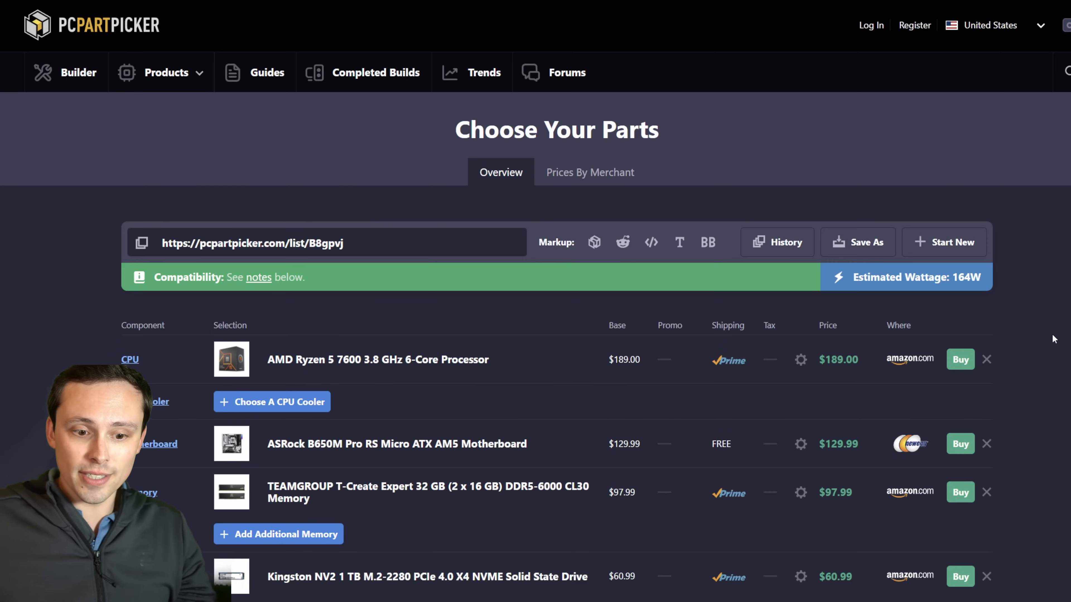
scroll("down", 3)
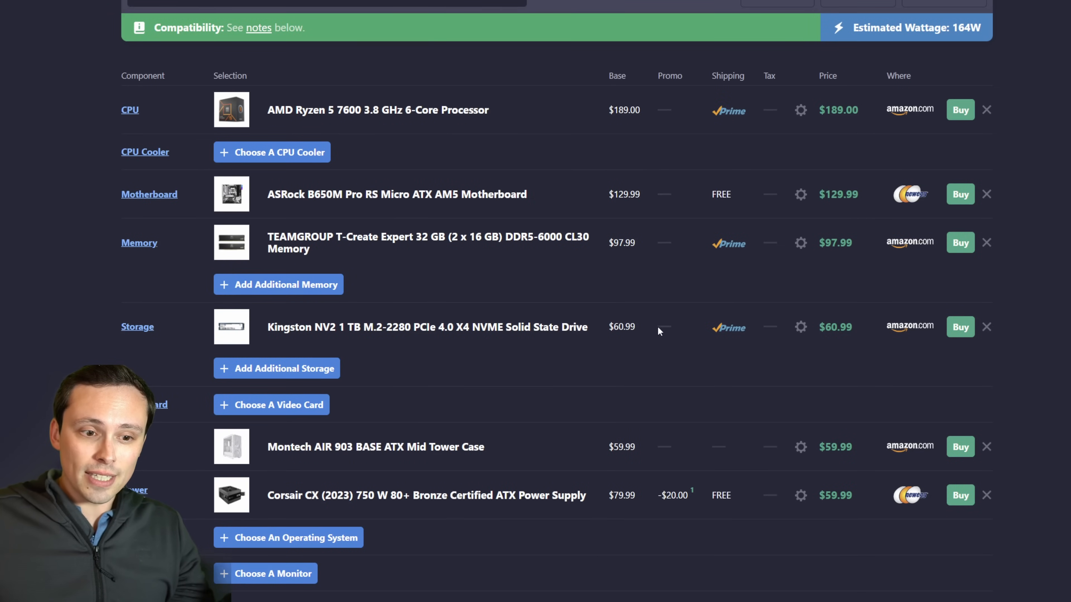
mouse_move(606, 328)
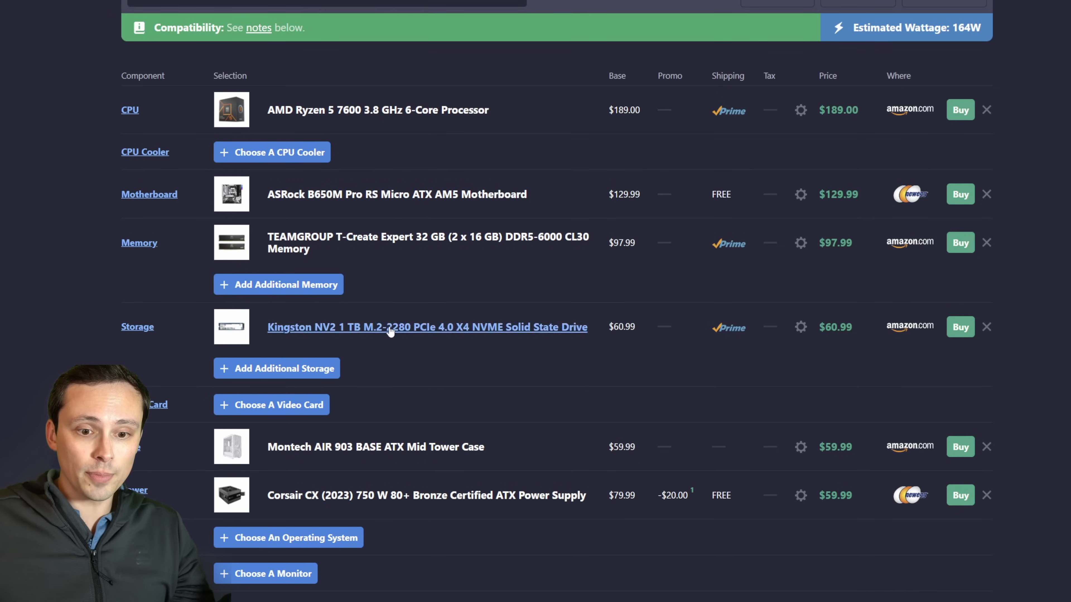
scroll("down", 3)
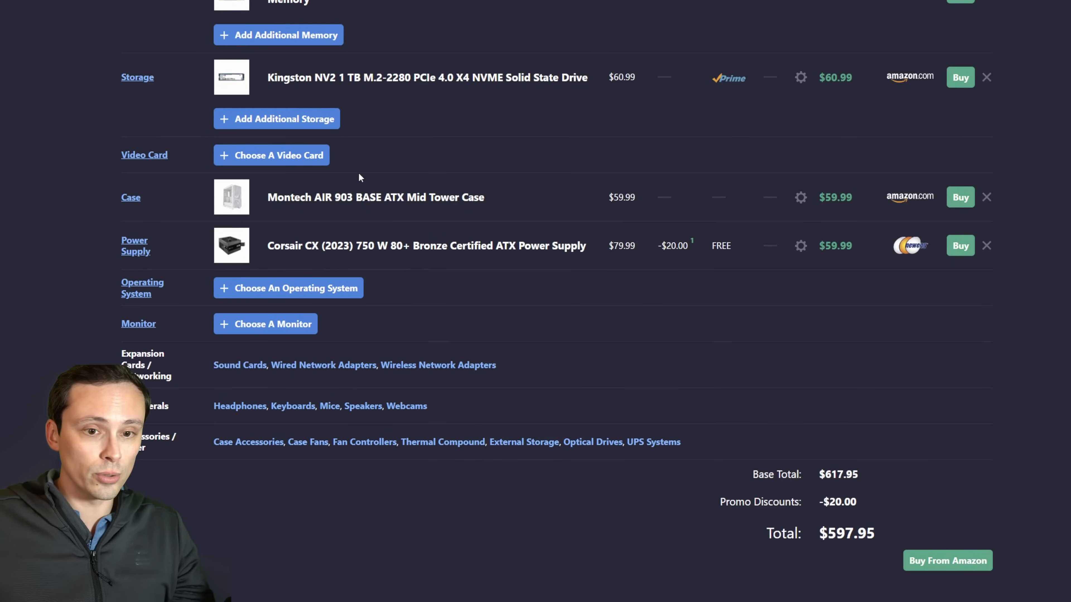
left_click(271, 155)
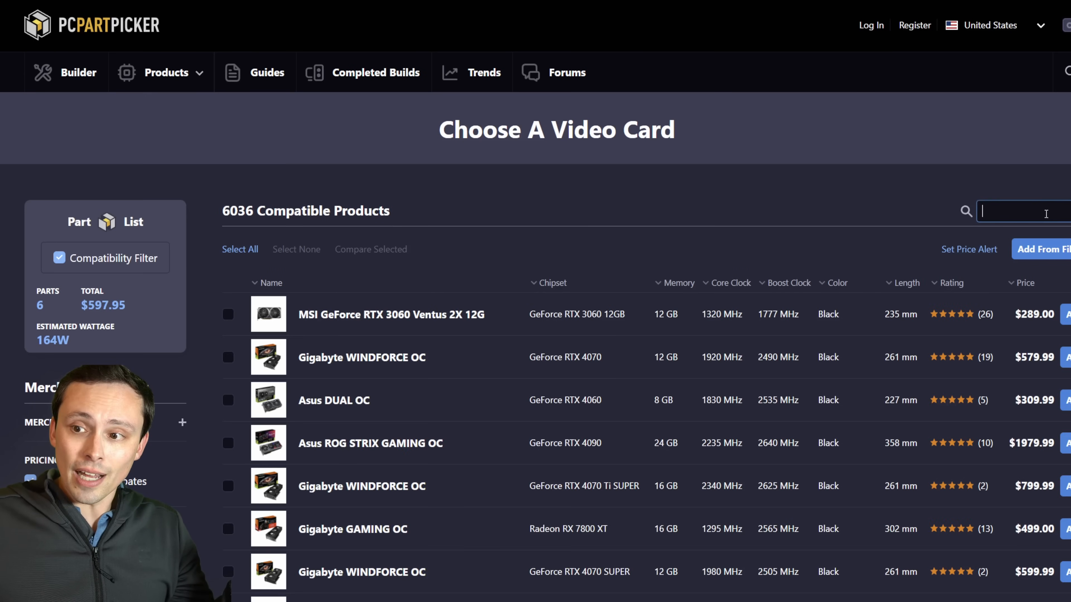
type("6700")
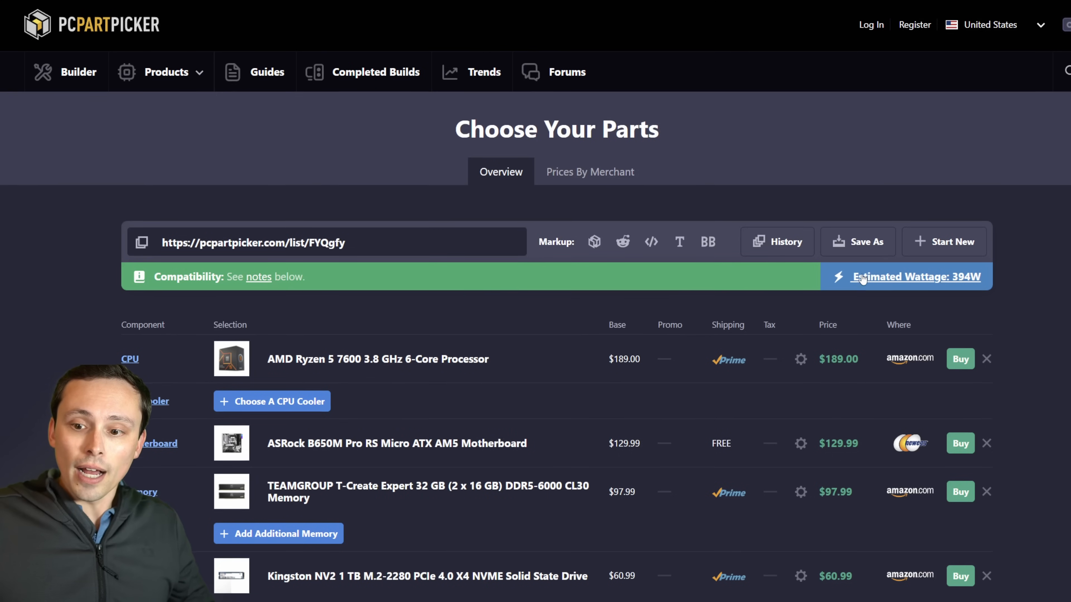
scroll("down", 3)
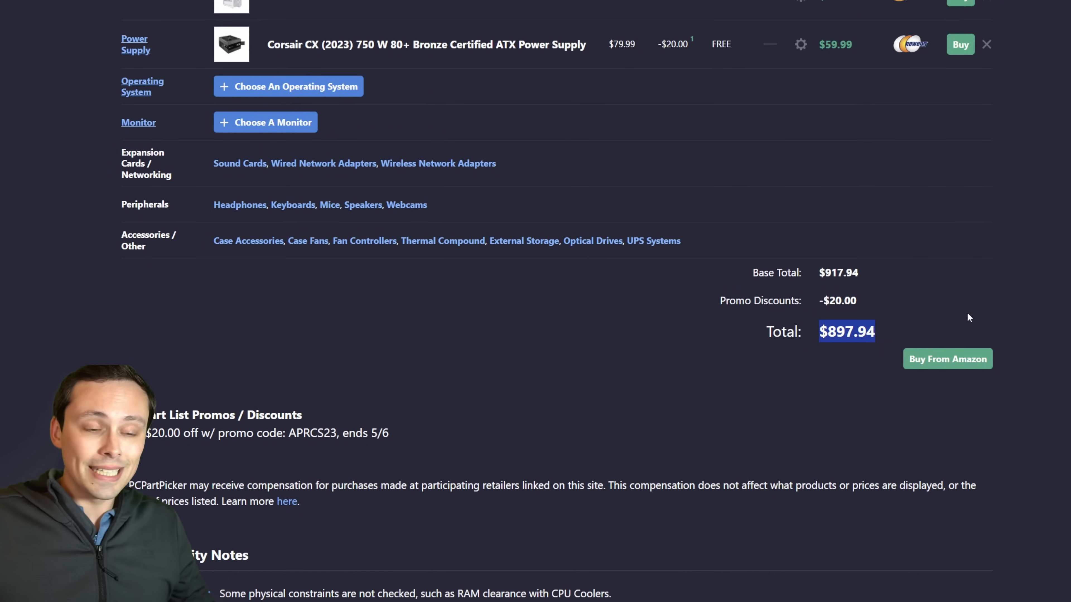
scroll("up", 3)
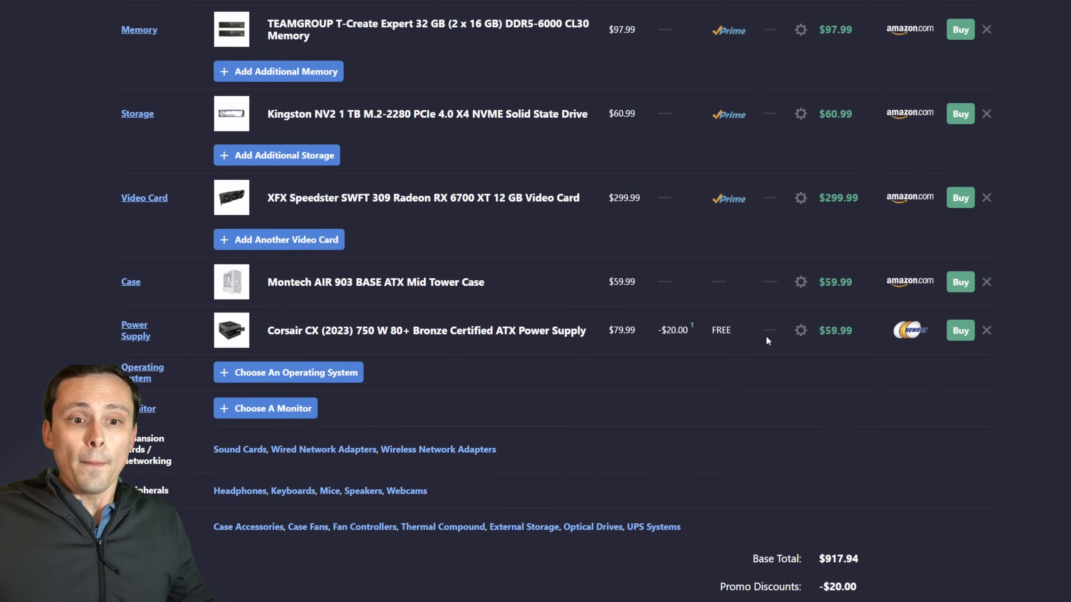
scroll("up", 3)
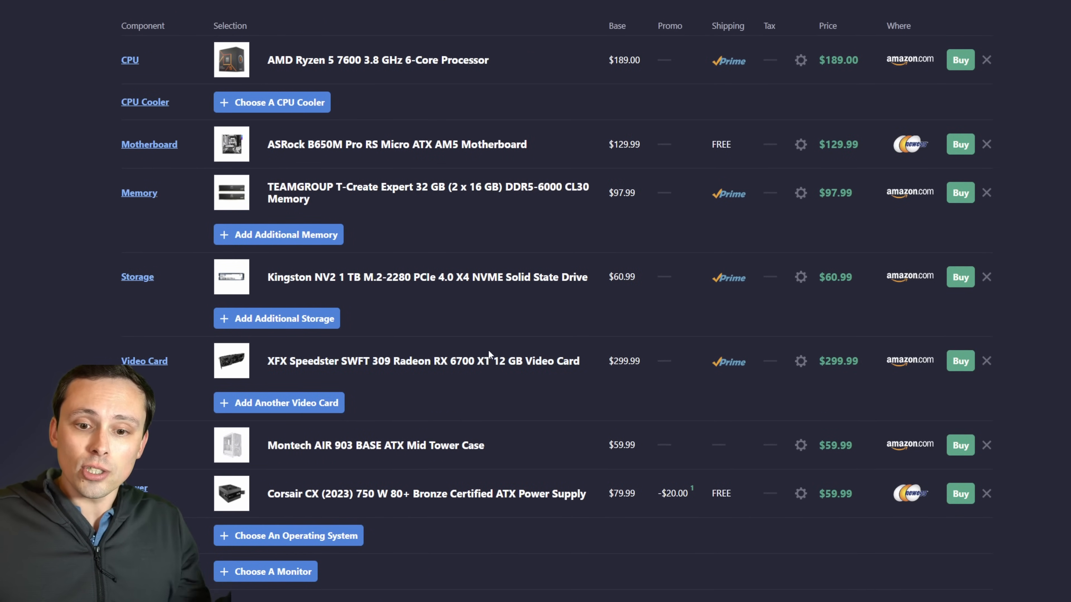
scroll("down", 3)
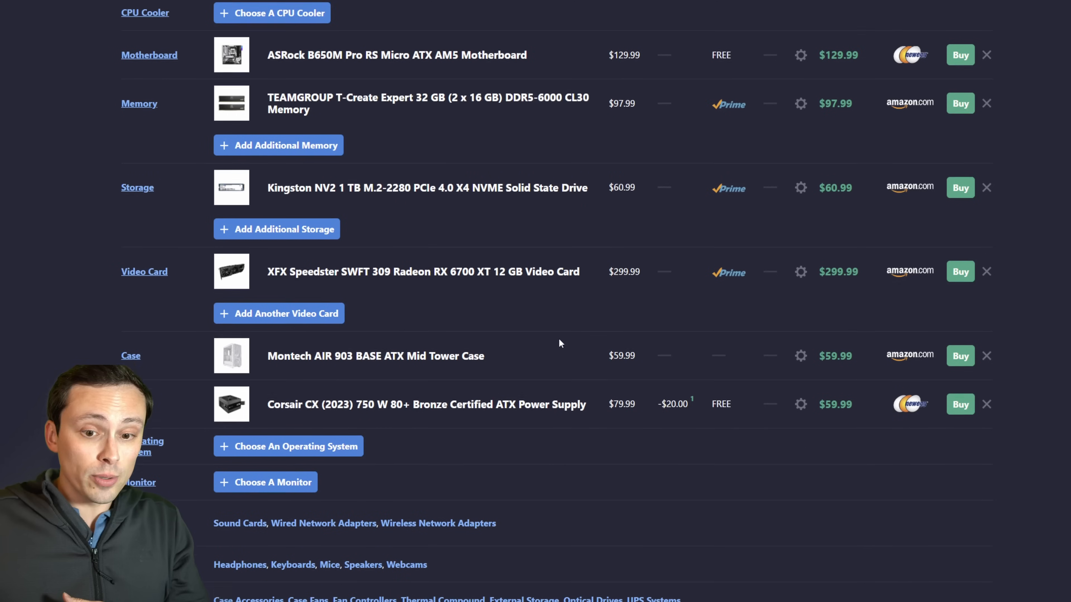
scroll("up", 3)
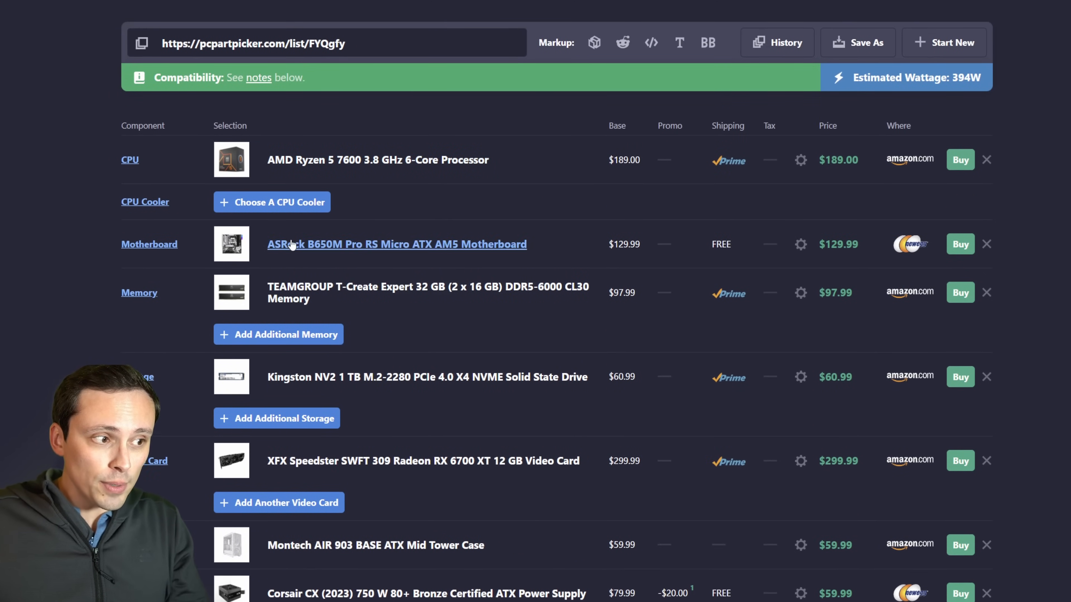
scroll("down", 3)
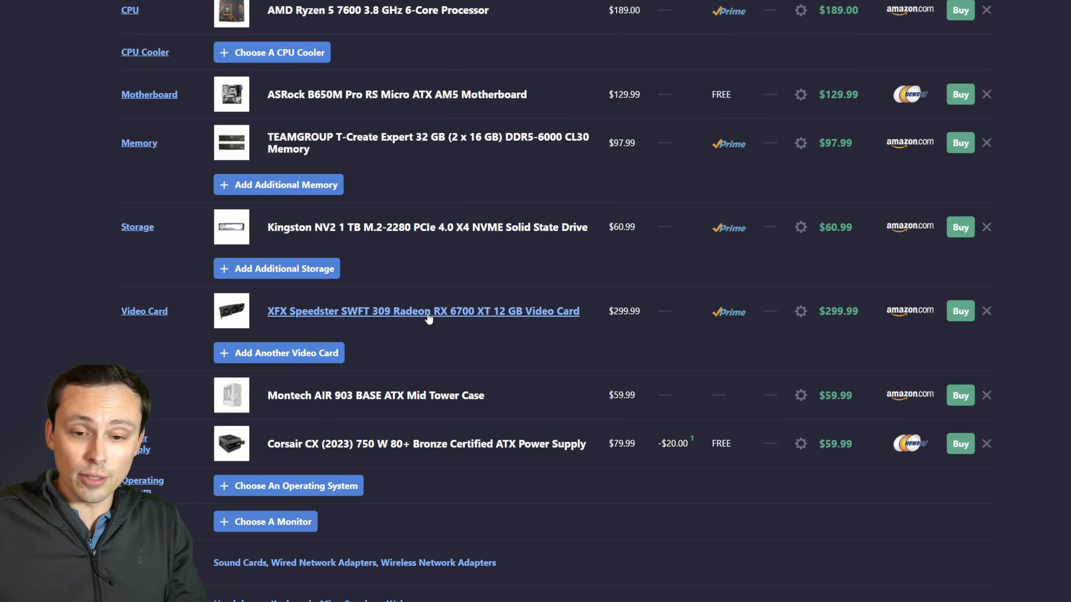
mouse_move(986, 312)
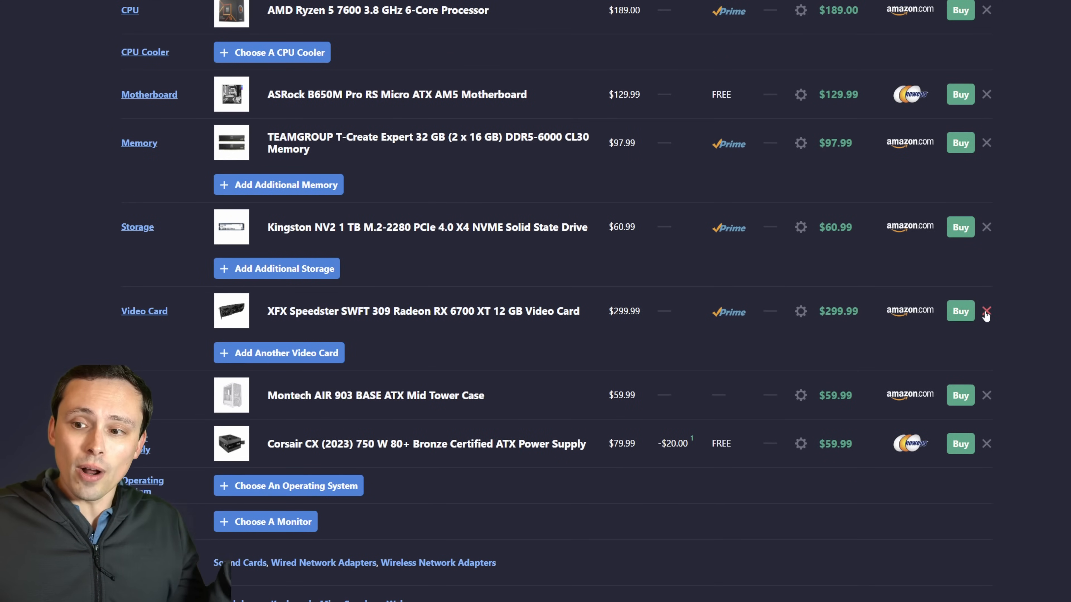
left_click(986, 311)
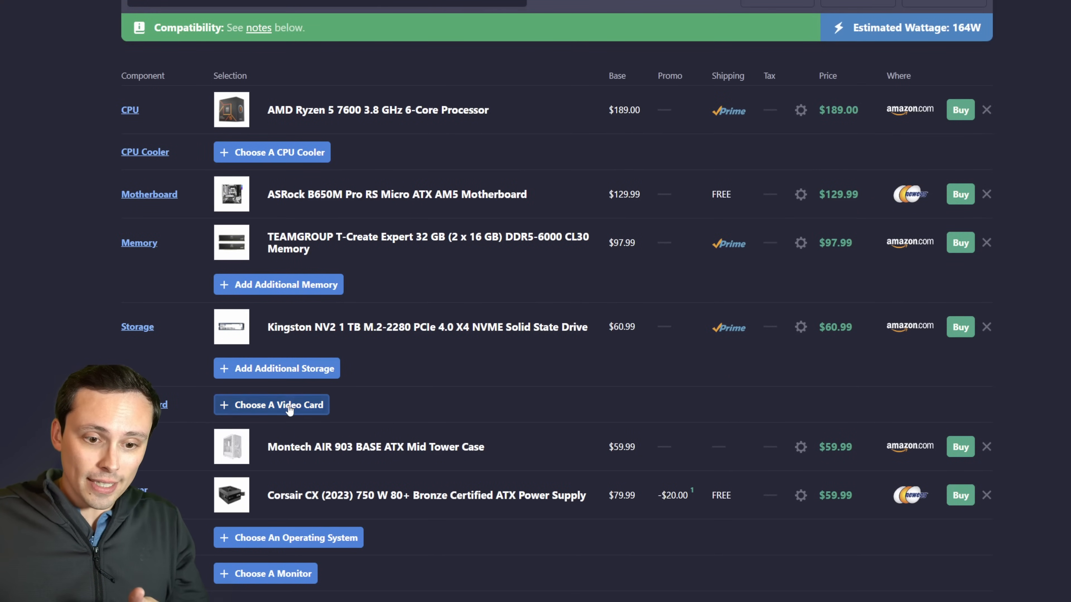
- Search video cards for '4060 ti' and '7700', then sort the matches by price
left_click(271, 404)
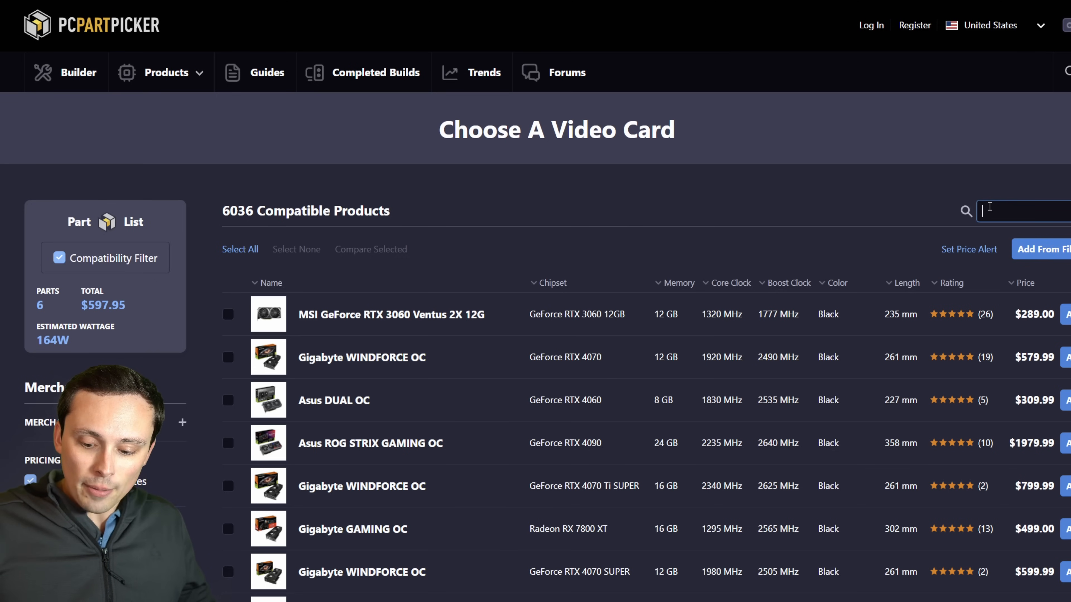
type("4060")
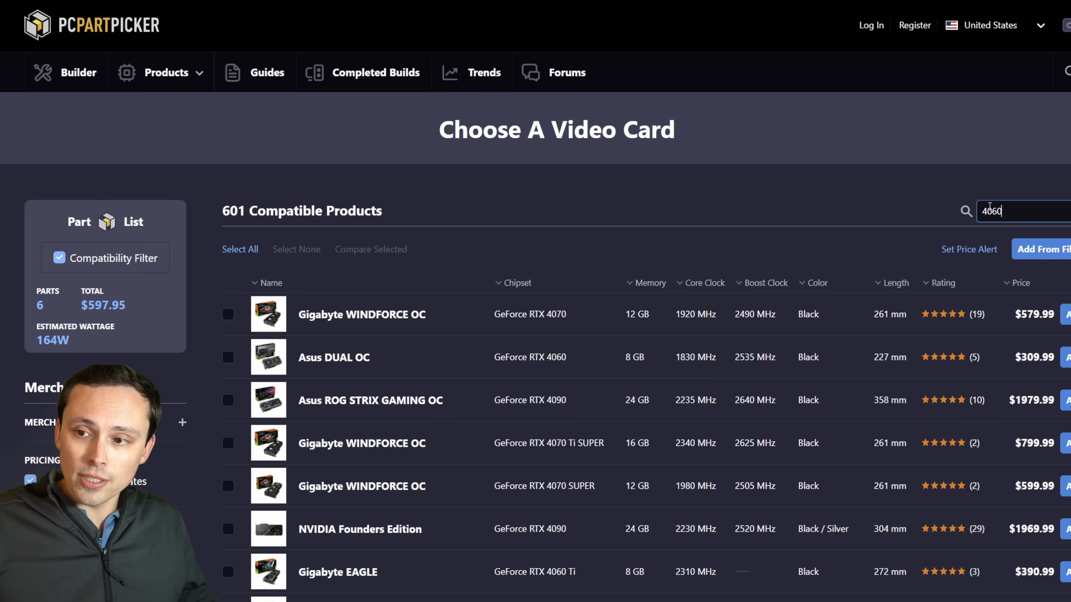
type("ti")
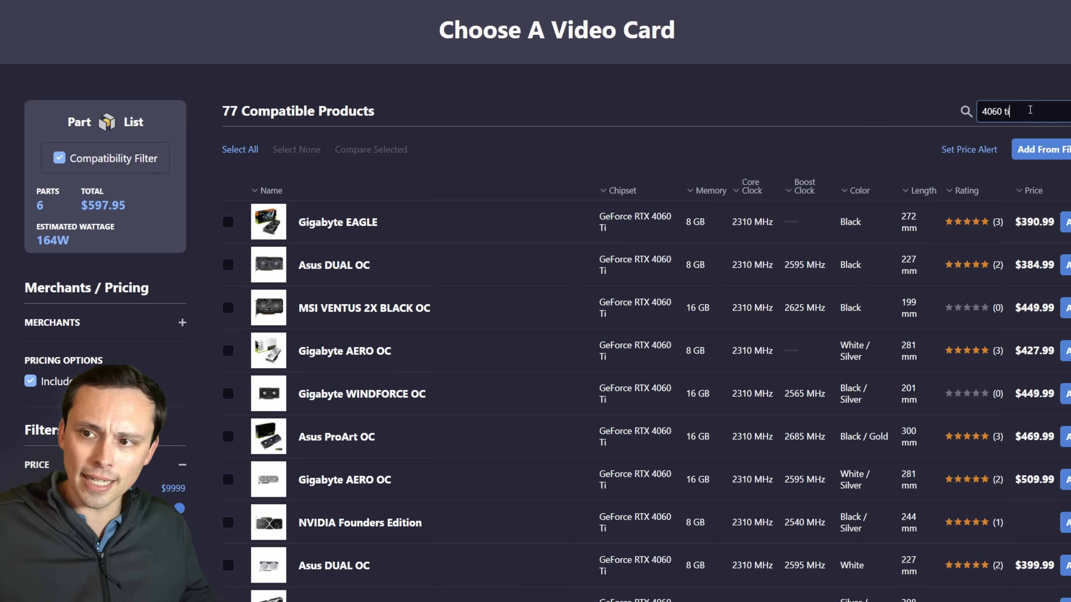
type("7")
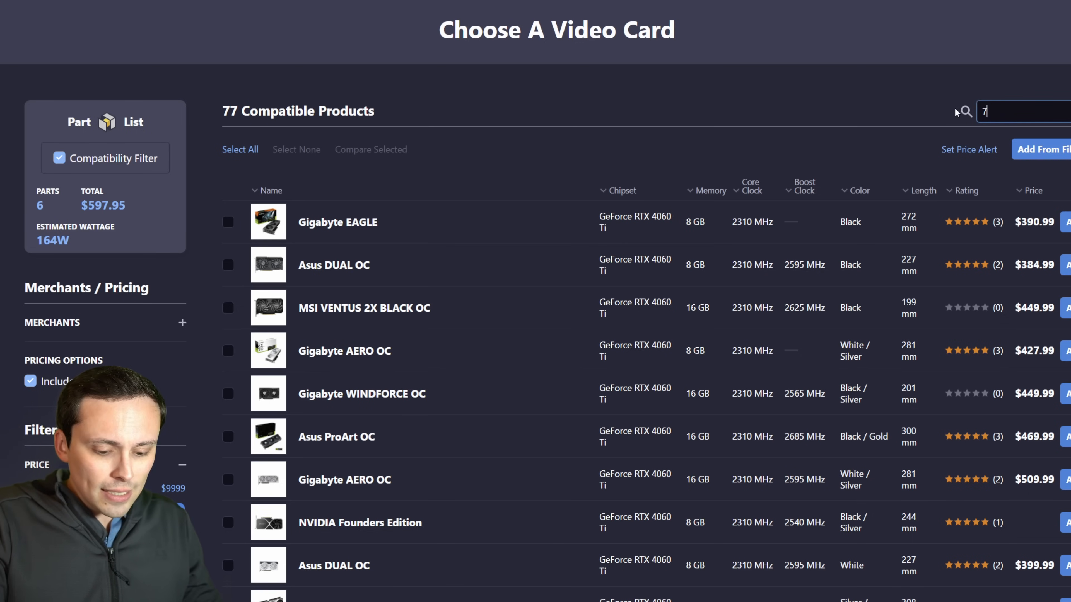
type("700")
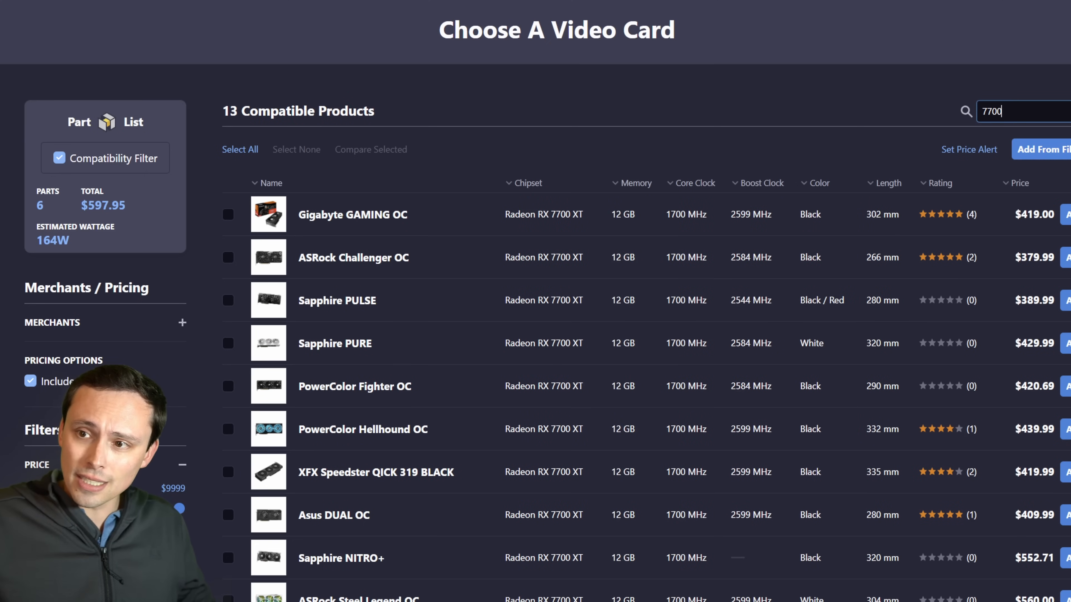
left_click(1019, 183)
type("6800")
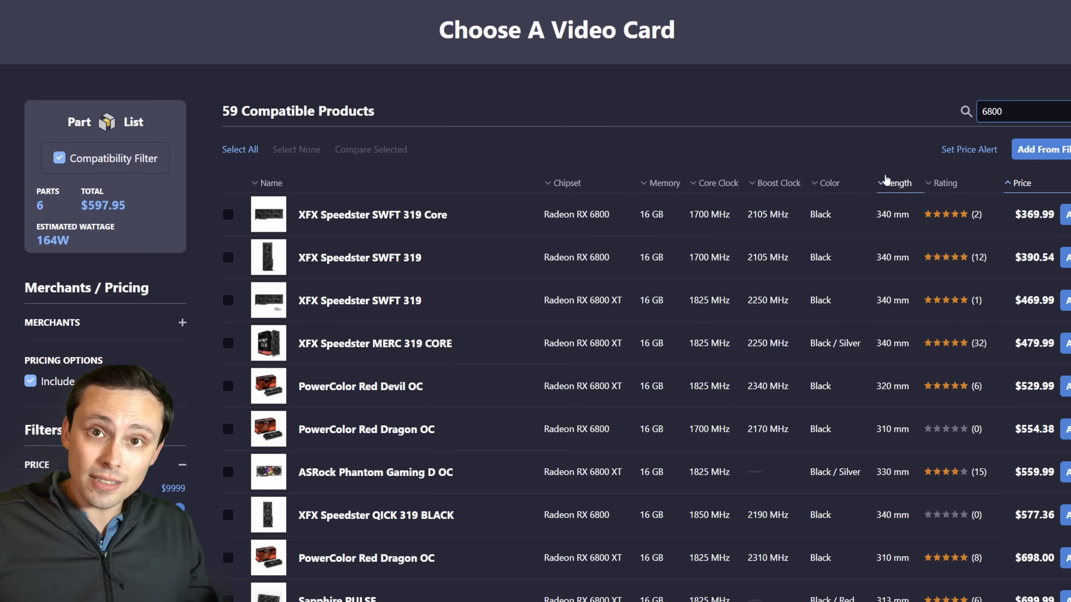
mouse_move(842, 175)
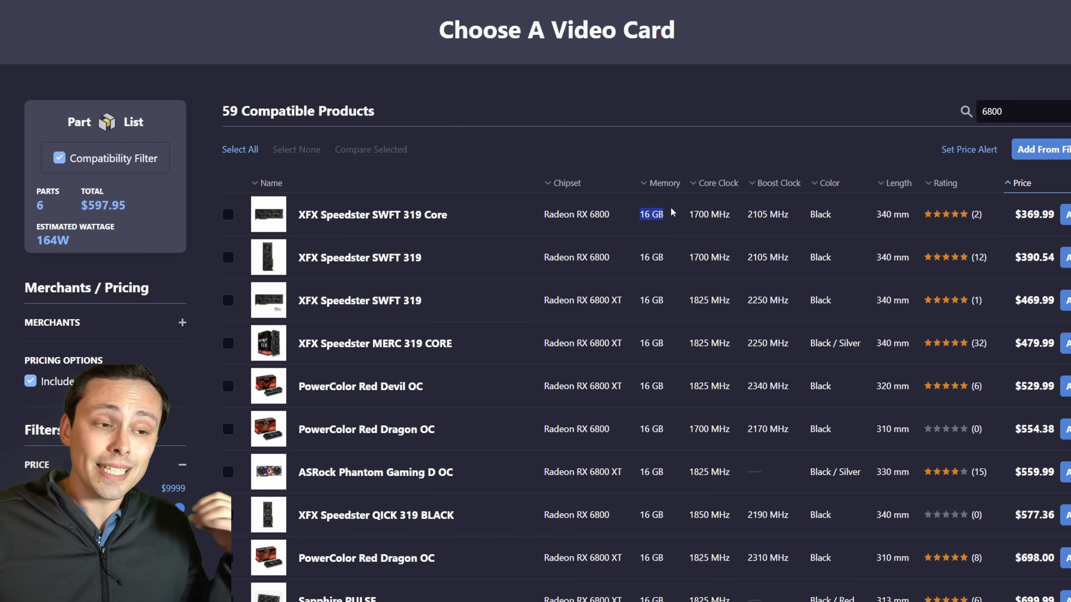
mouse_move(1017, 218)
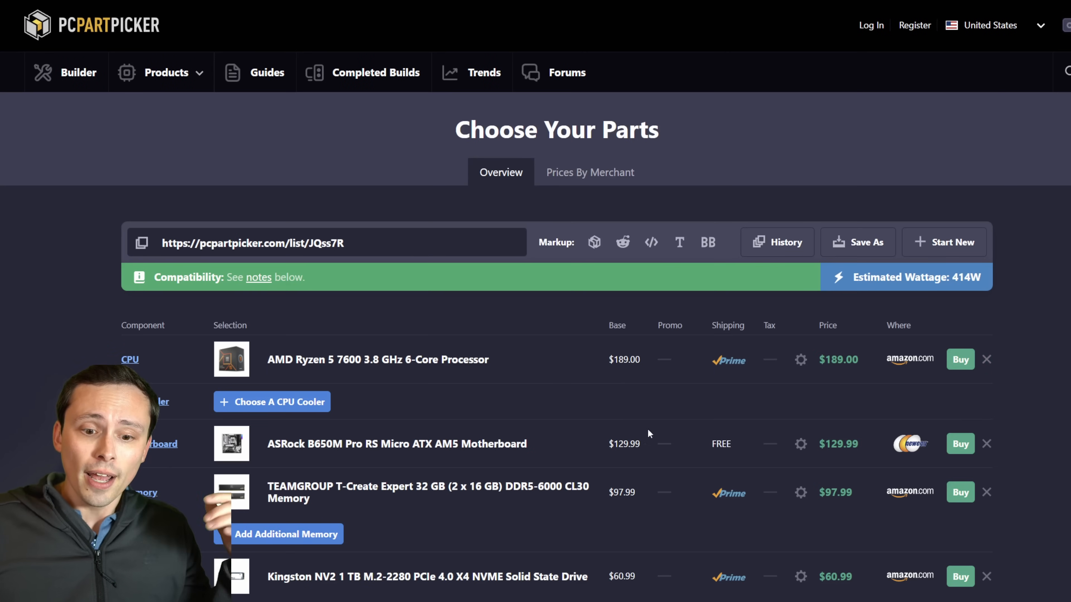
scroll("down", 3)
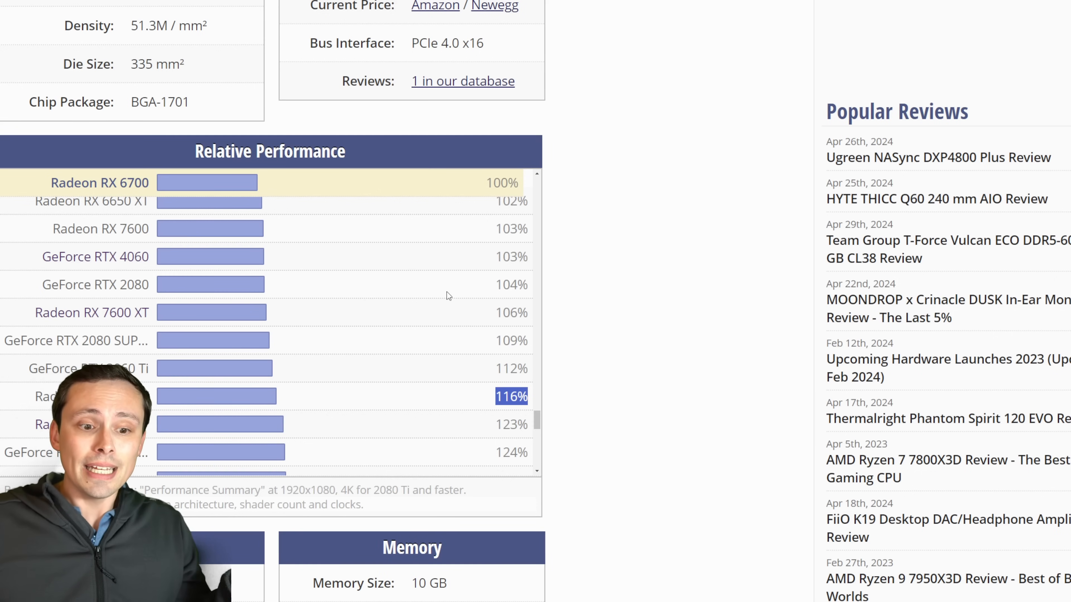
- Scroll the Relative Performance chart past RX 6800 (144%) up to RTX 4070 SUPER (186%)
scroll("down", 3)
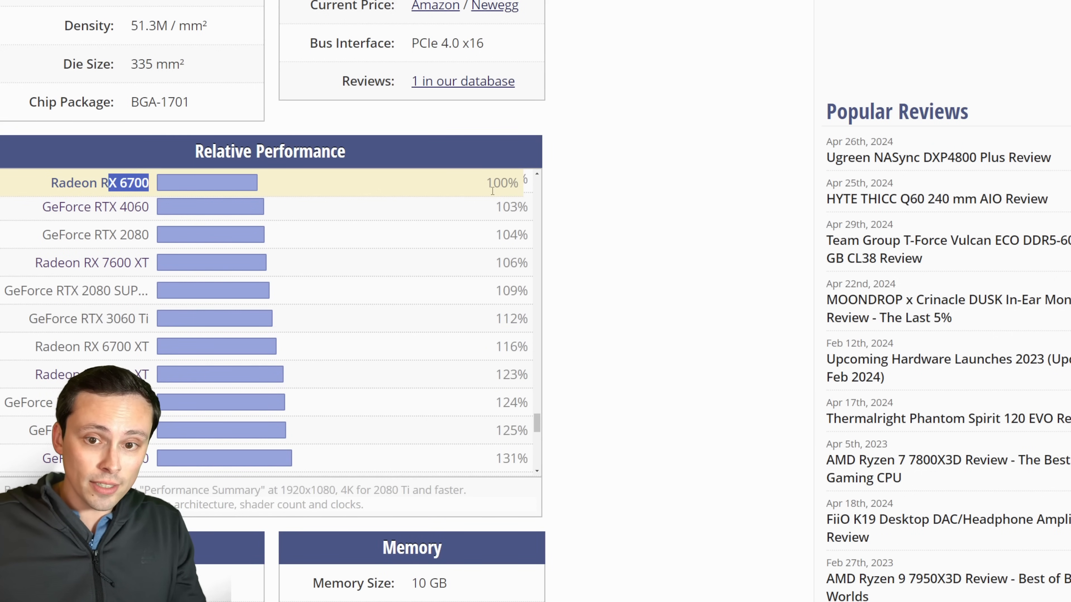
scroll("down", 3)
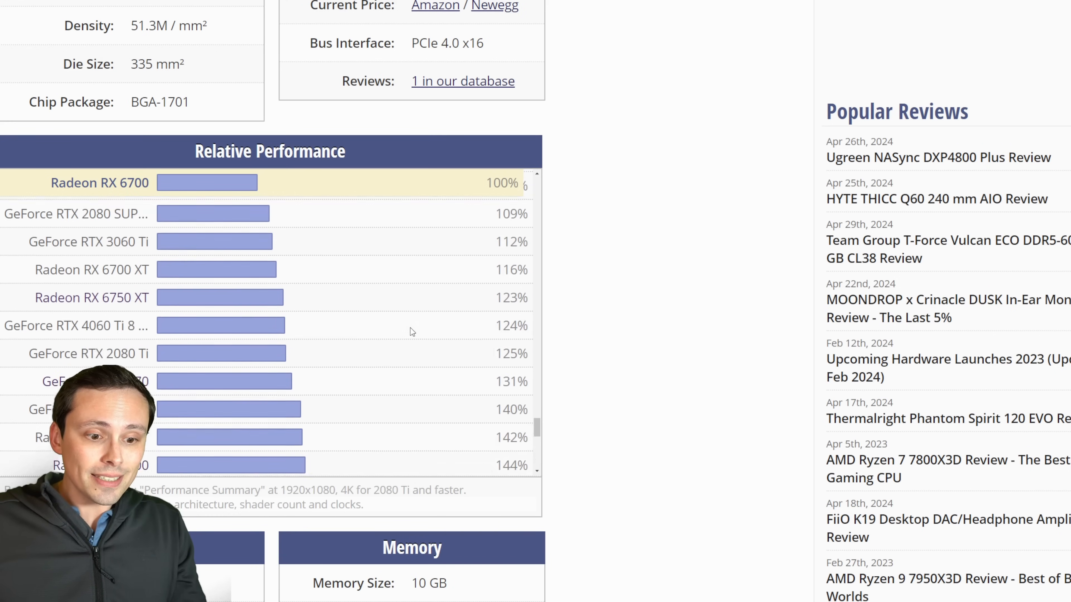
scroll("down", 3)
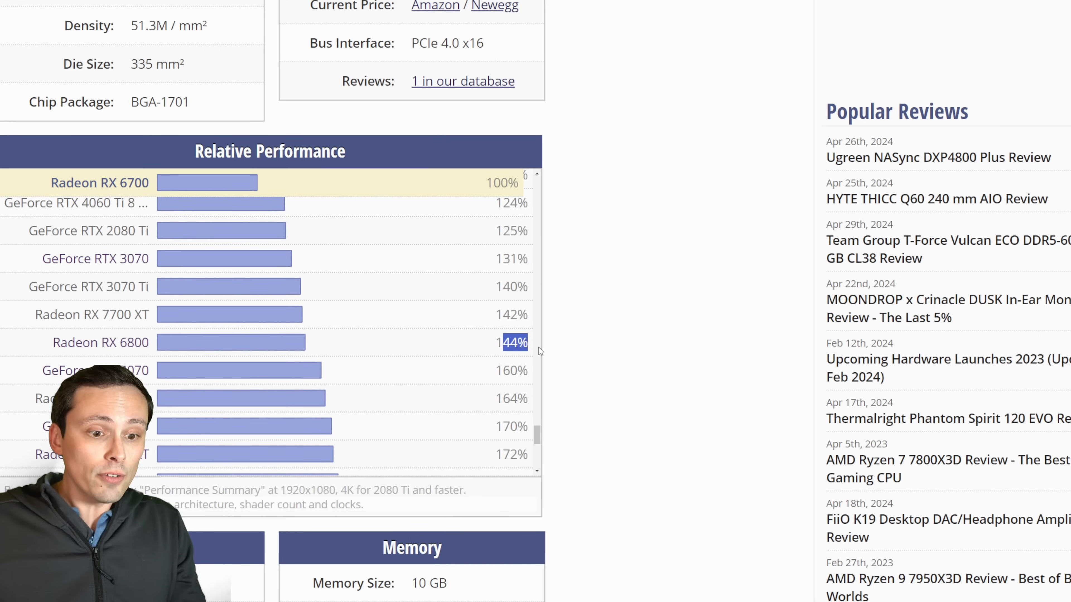
scroll("down", 3)
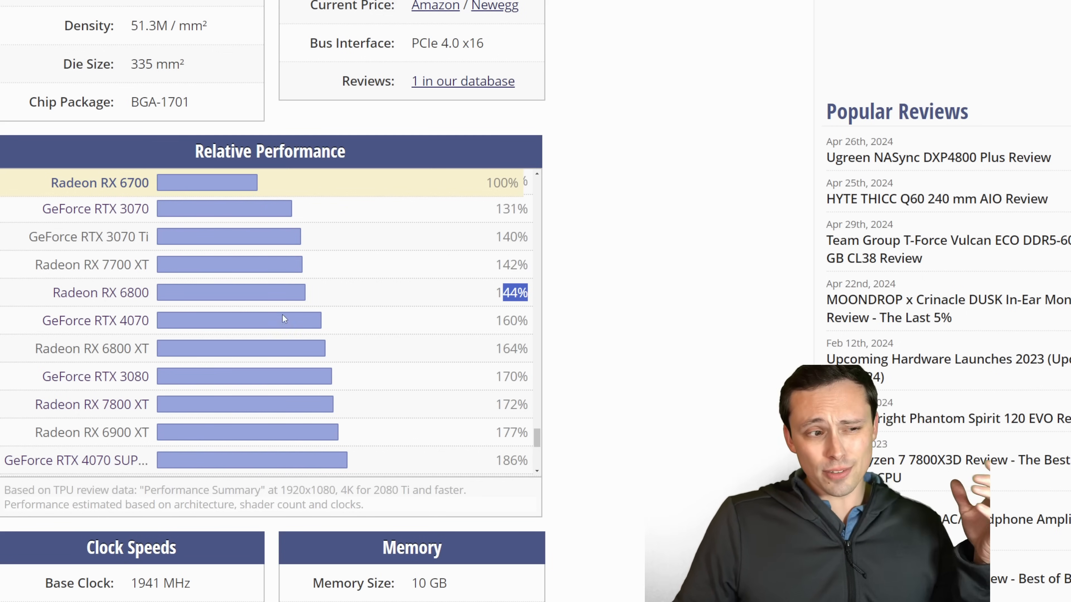
mouse_move(710, 323)
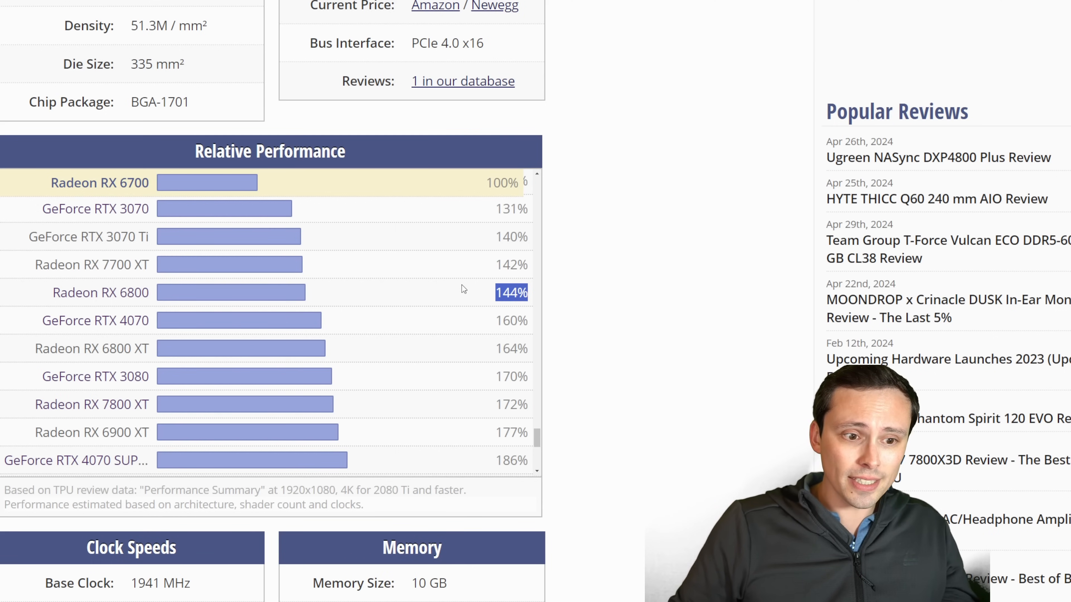
scroll("up", 3)
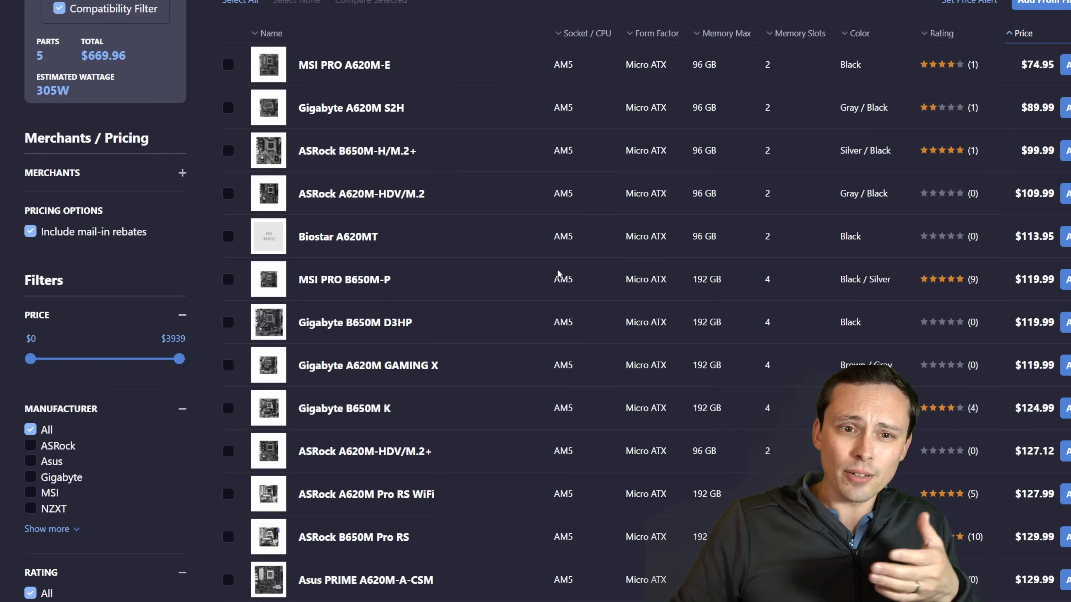
- Review the build list with the ASRock B650M Pro RS and Radeon RX 6800 at 414W
scroll("up", 3)
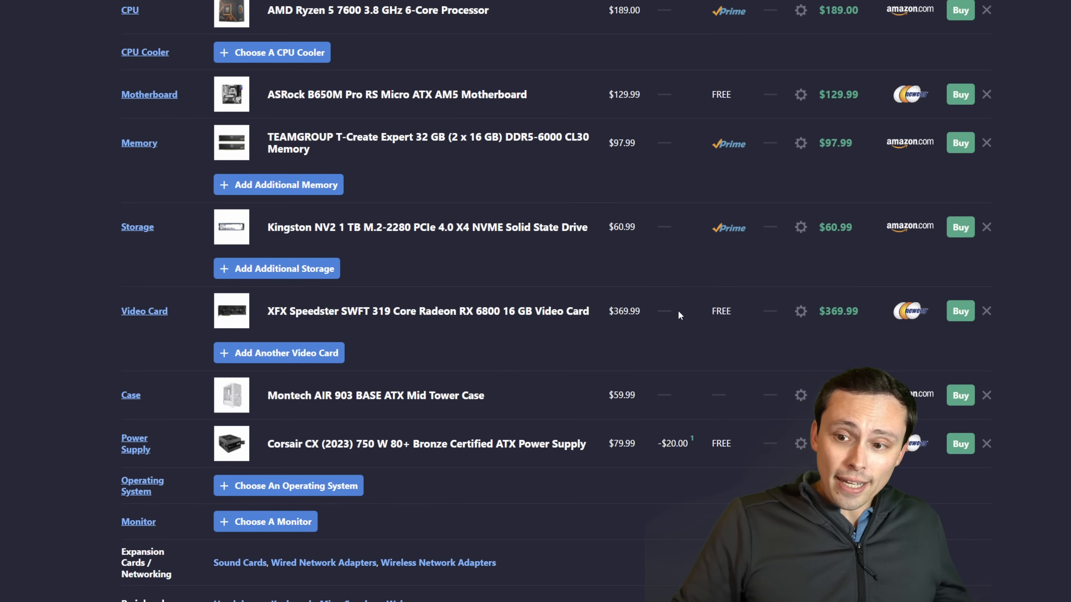
scroll("down", 3)
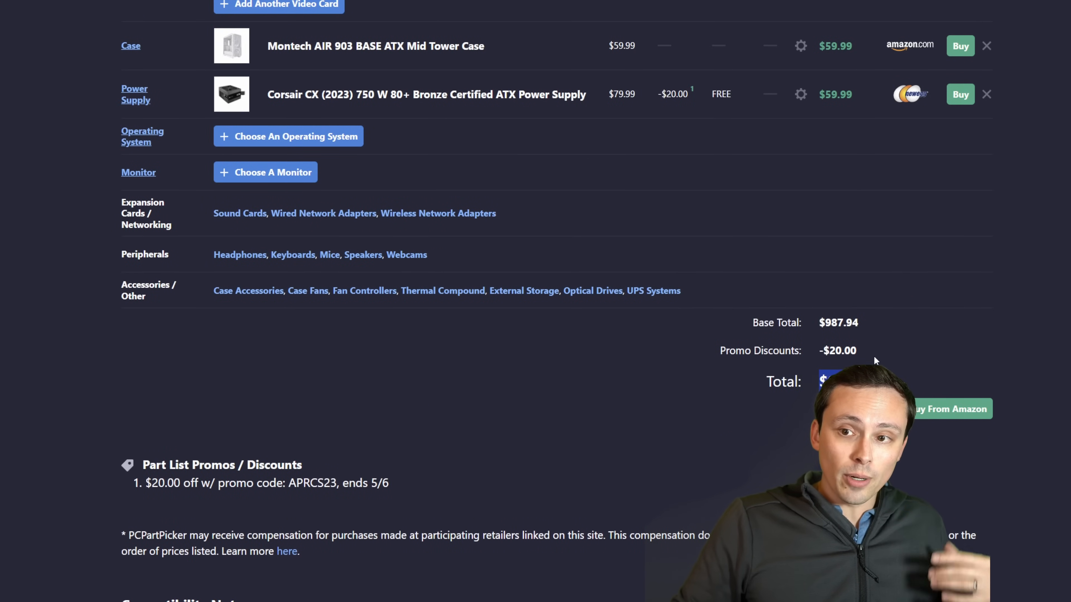
scroll("up", 3)
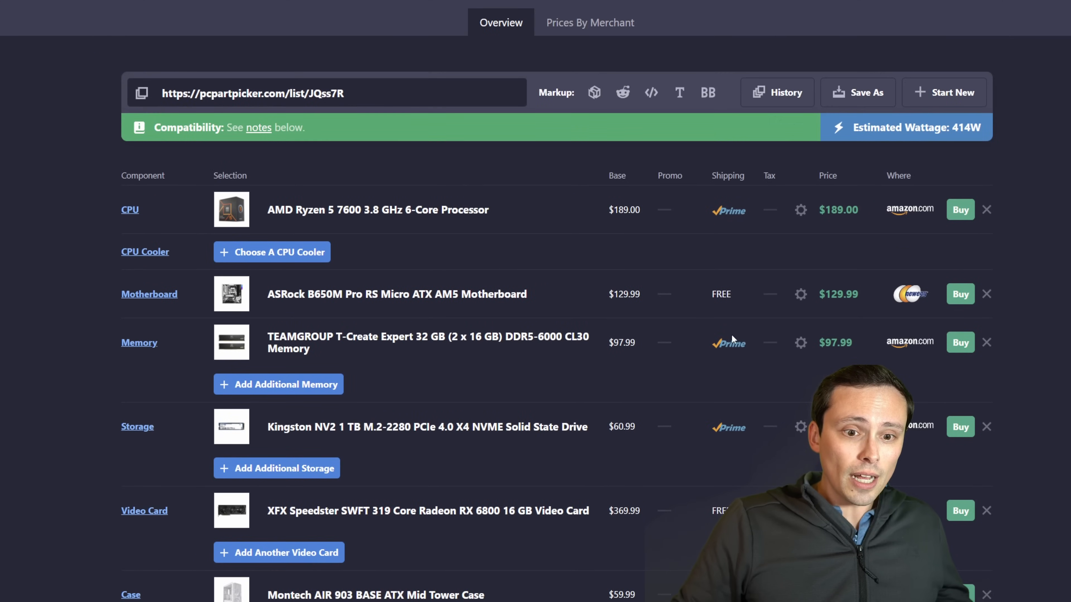
scroll("down", 3)
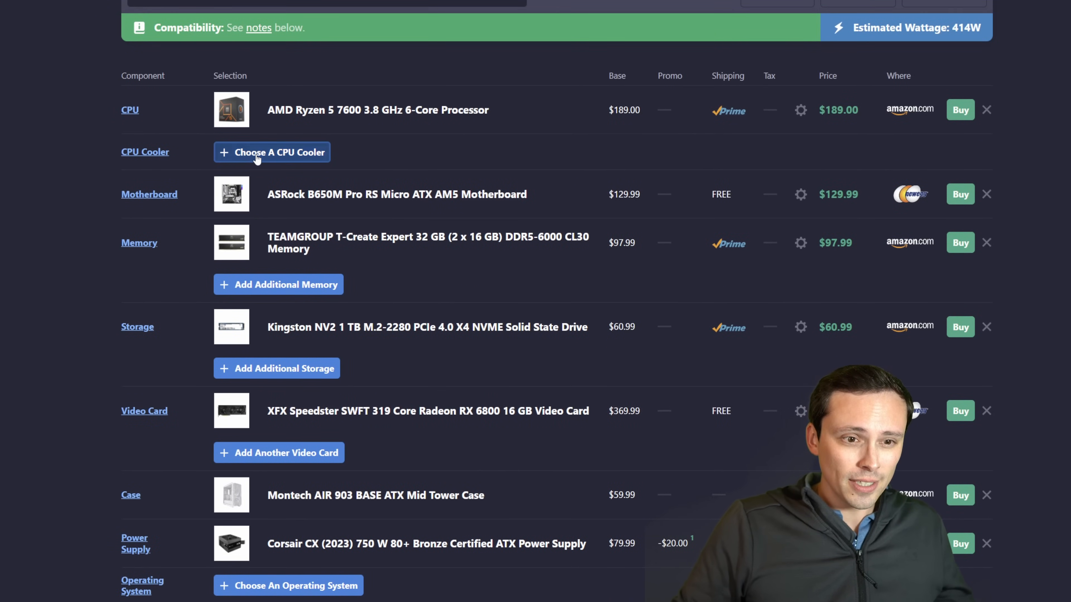
- Add the Thermalright Peerless Assassin 120 SE cooler, bringing the total to $1001.84
left_click(271, 151)
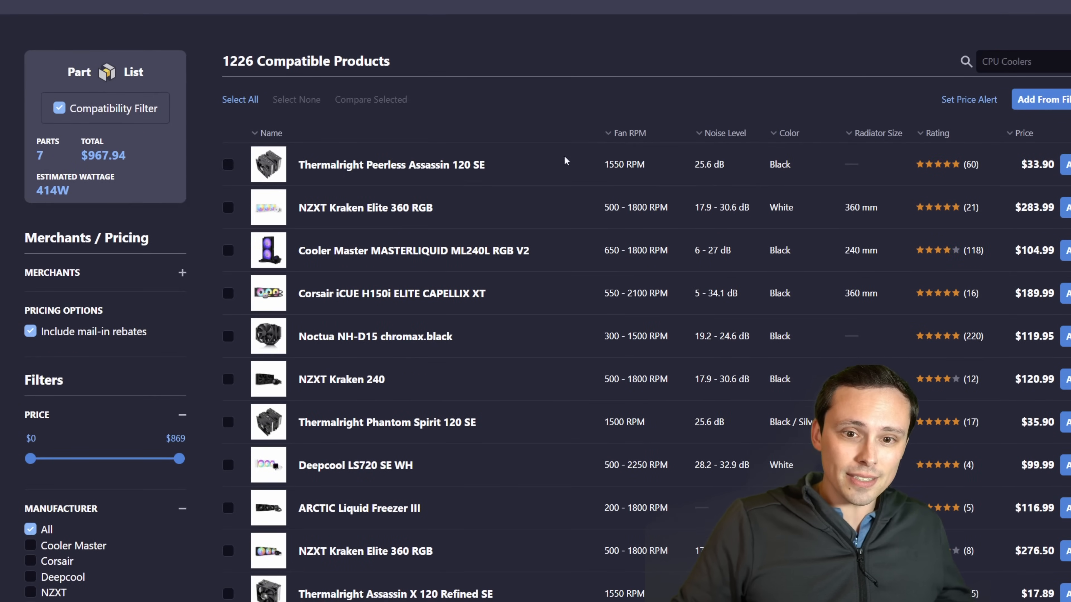
mouse_move(1056, 173)
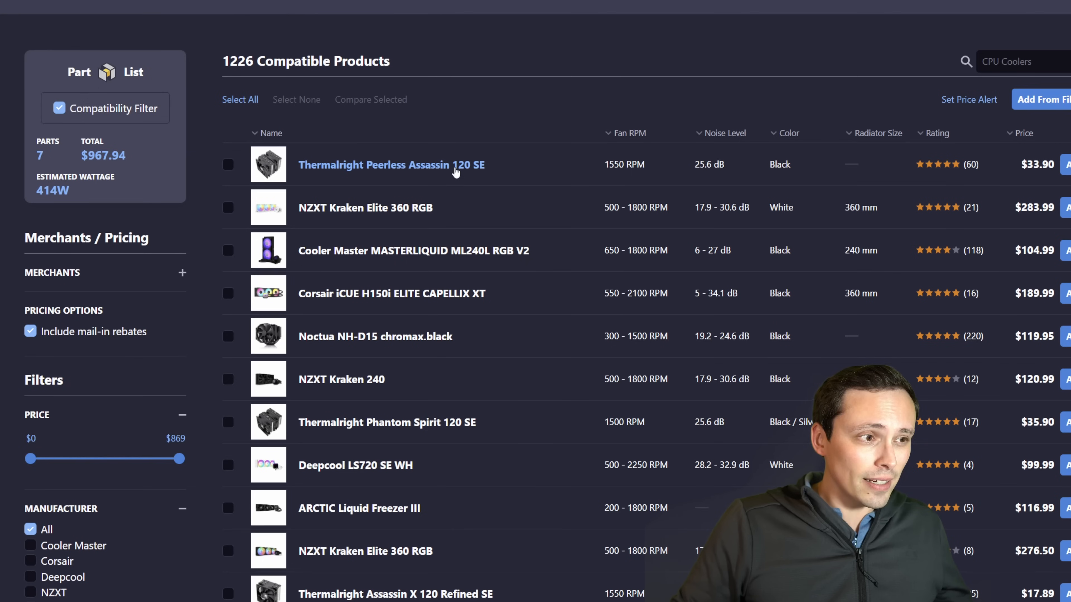
mouse_move(422, 168)
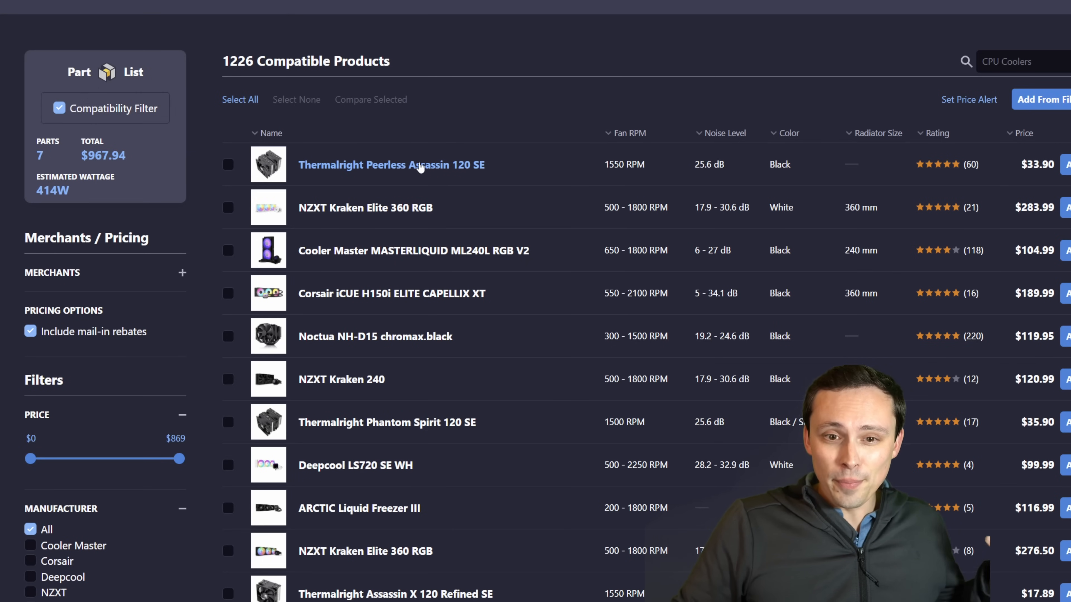
mouse_move(687, 195)
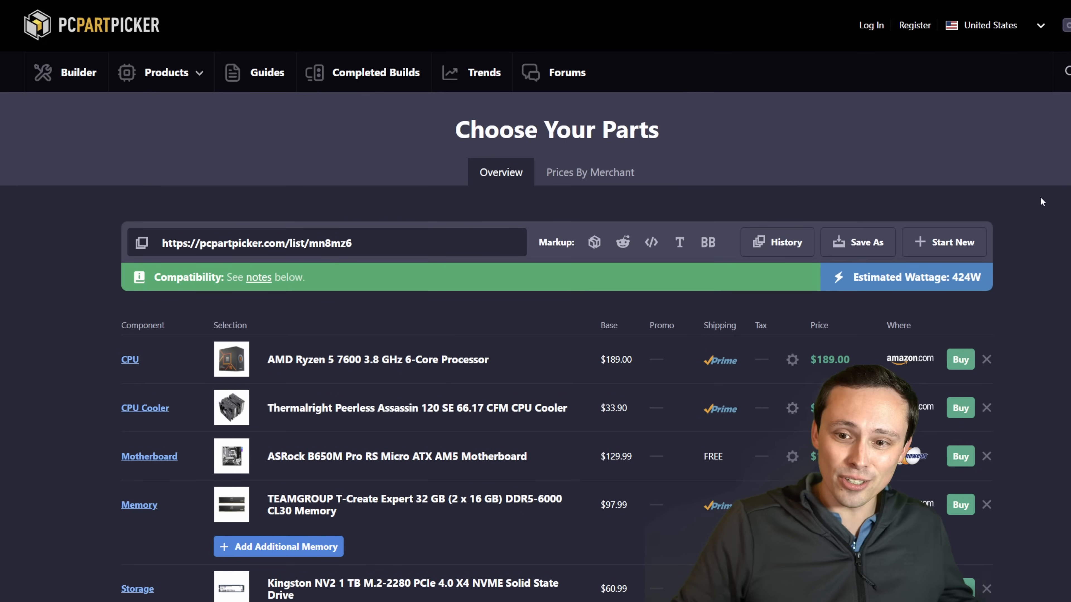
scroll("down", 3)
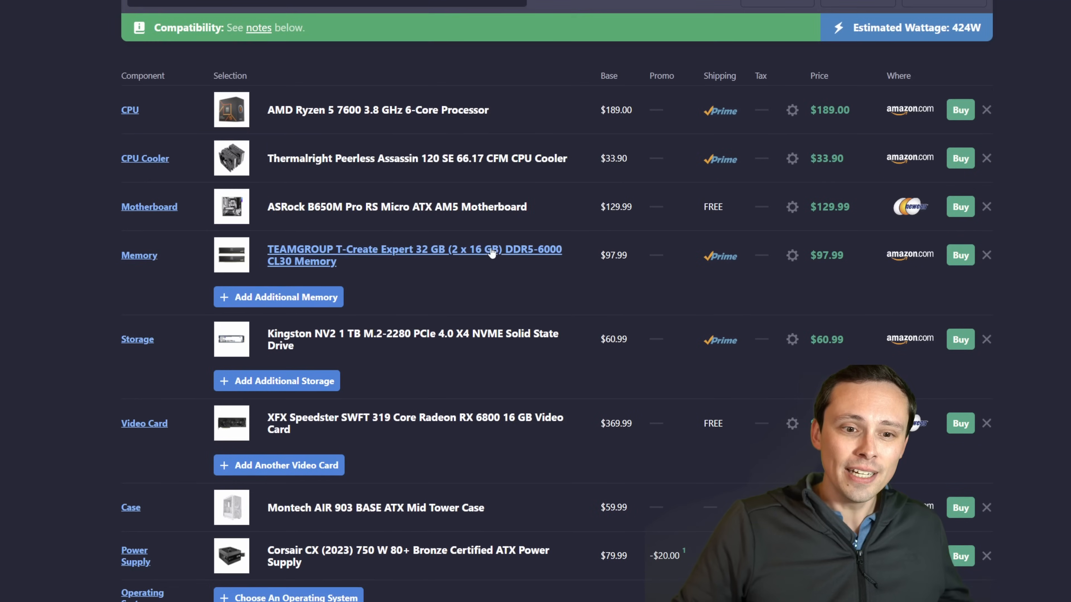
mouse_move(416, 157)
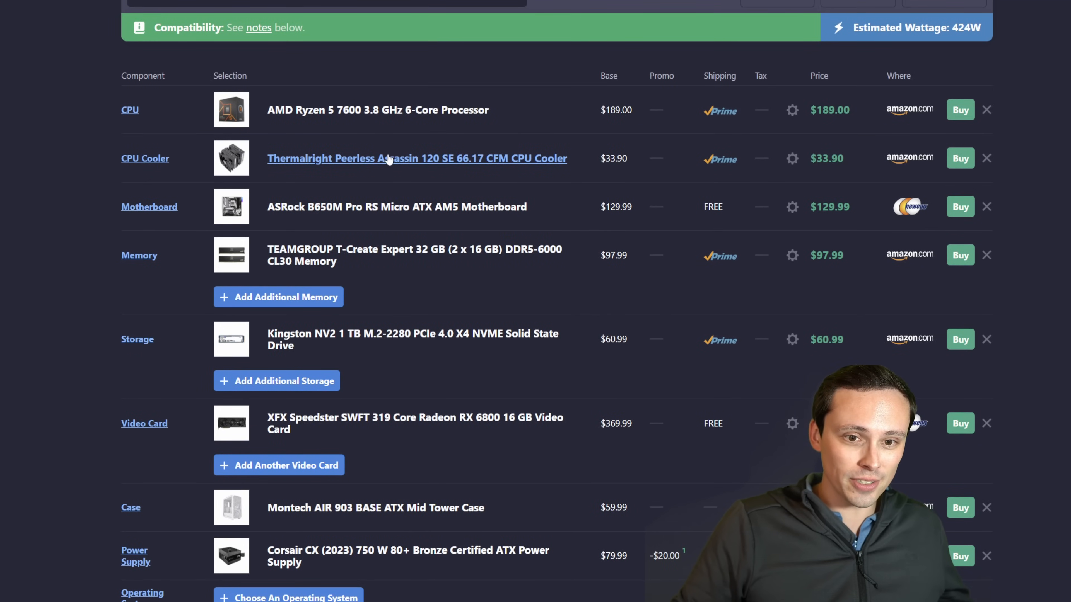
mouse_move(432, 141)
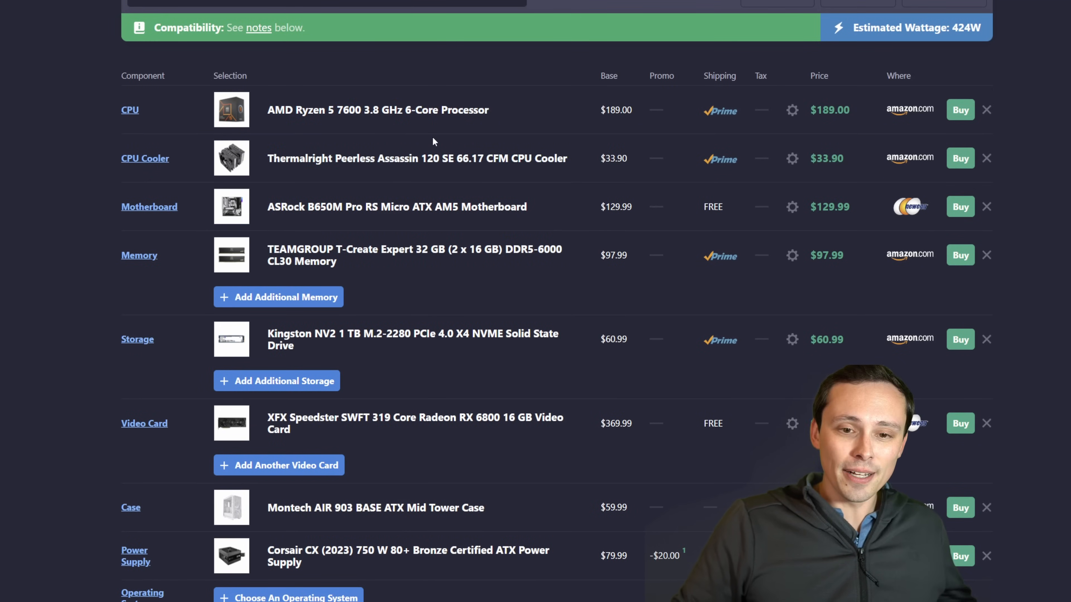
scroll("down", 3)
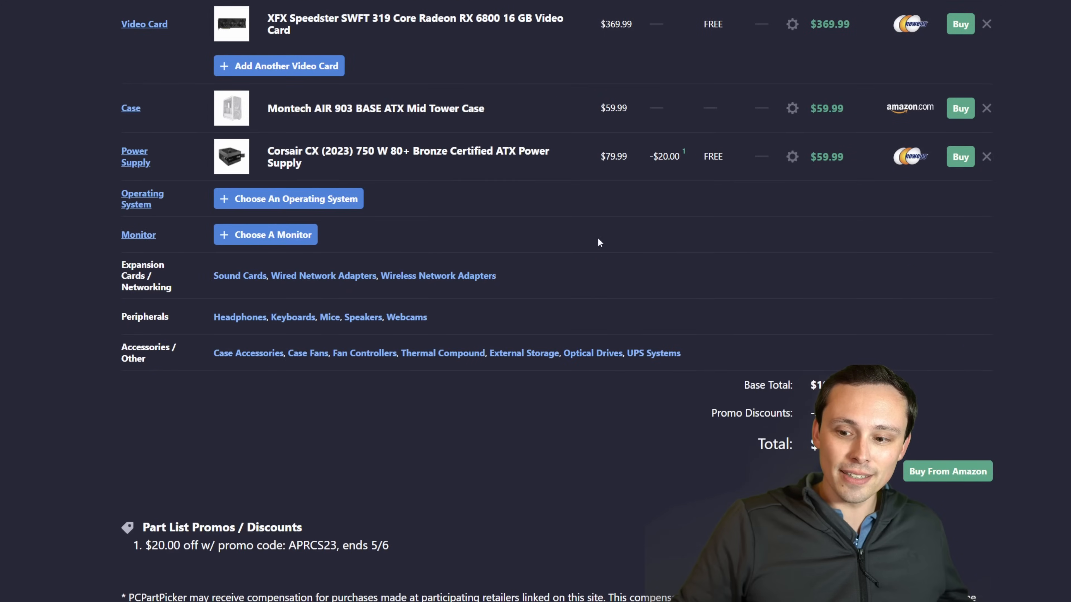
scroll("down", 3)
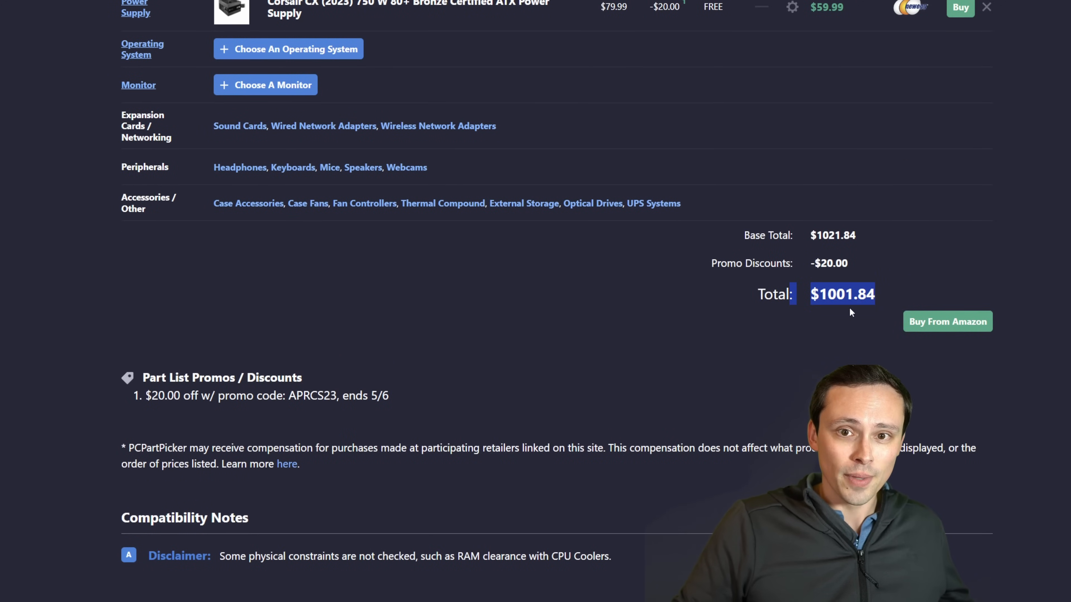
scroll("up", 3)
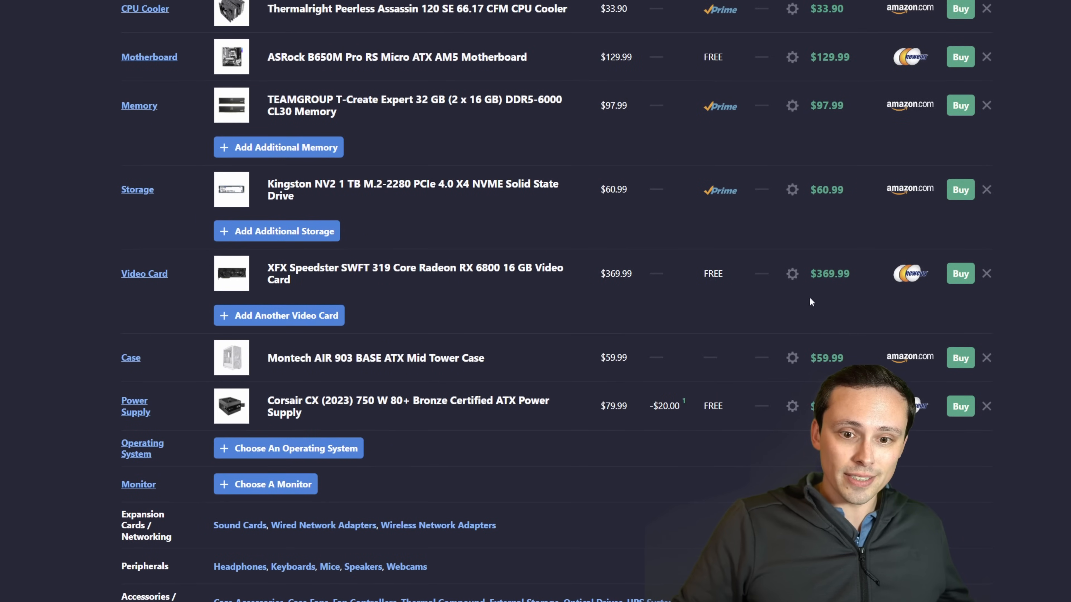
scroll("down", 3)
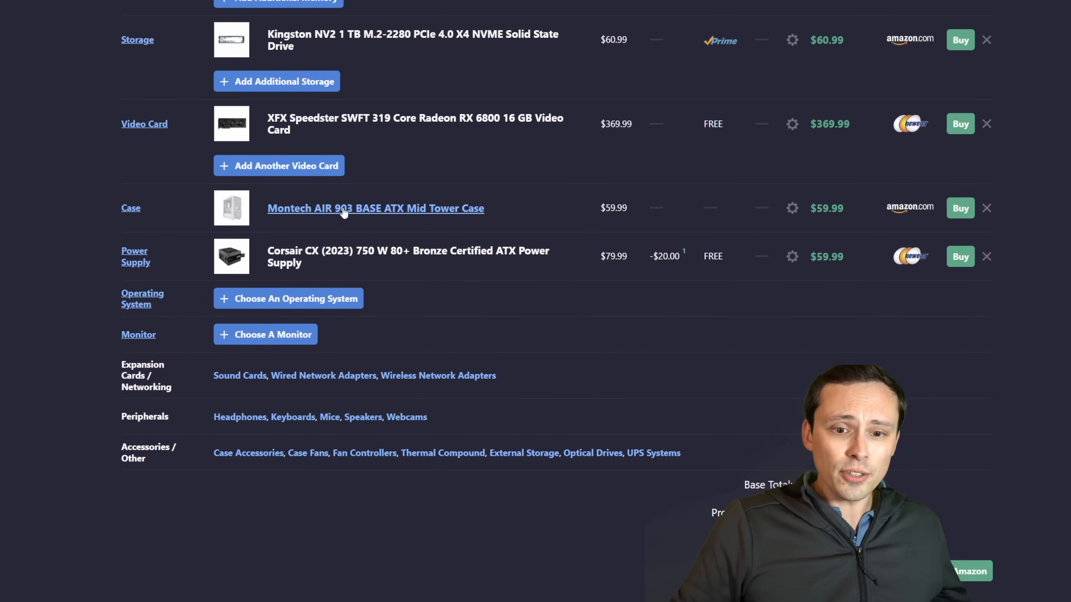
mouse_move(395, 244)
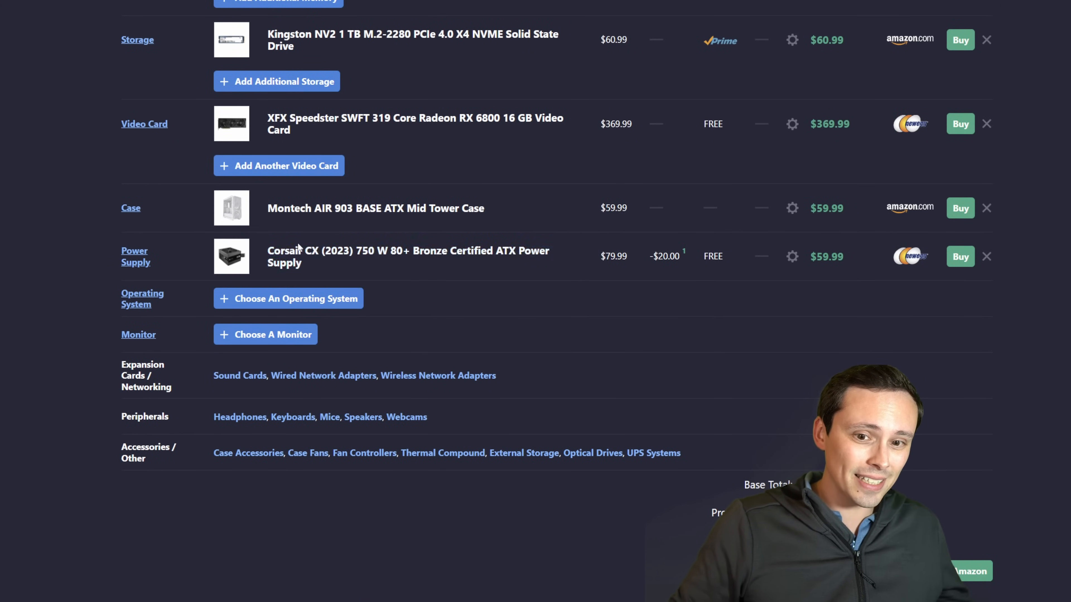
scroll("up", 3)
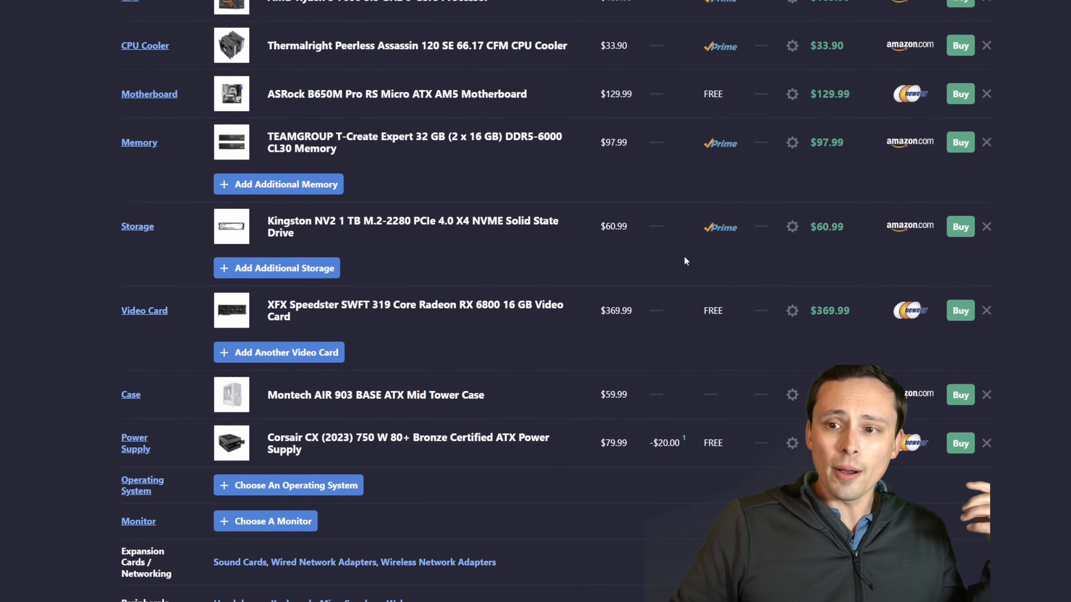
scroll("up", 3)
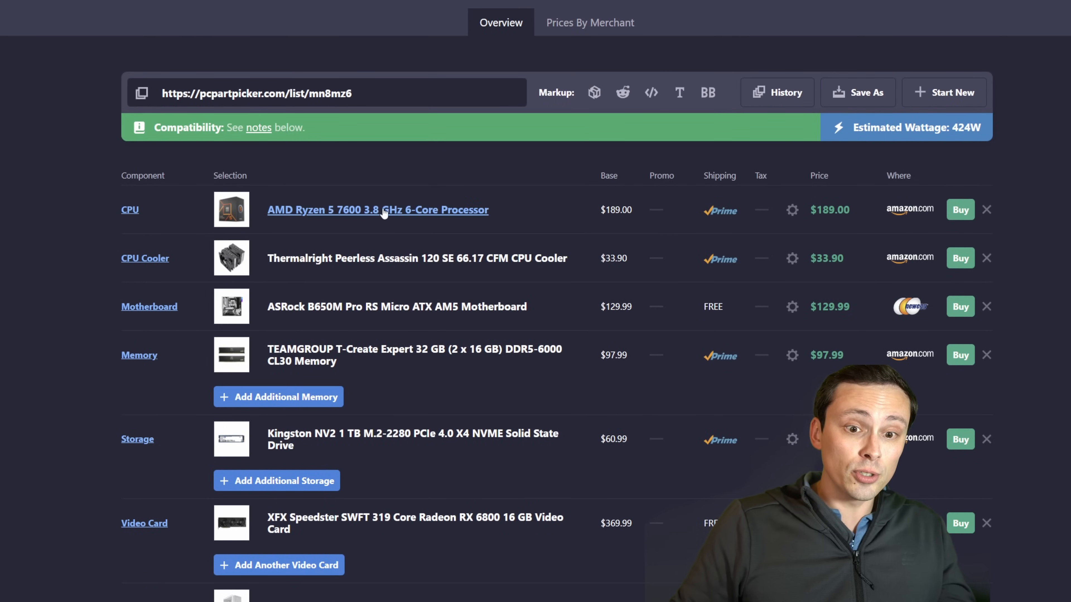
mouse_move(410, 213)
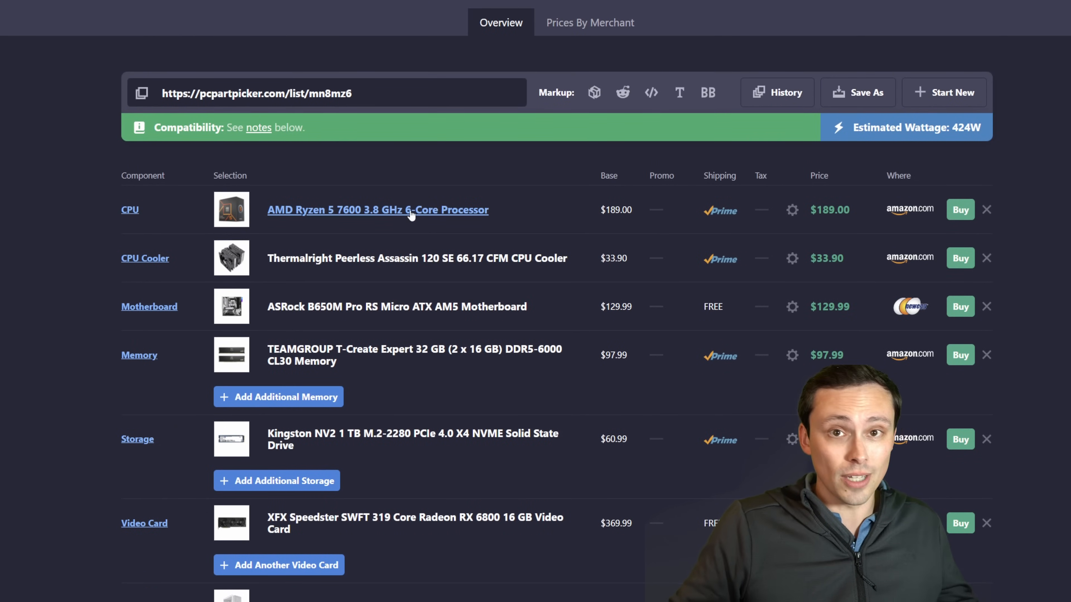
scroll("down", 3)
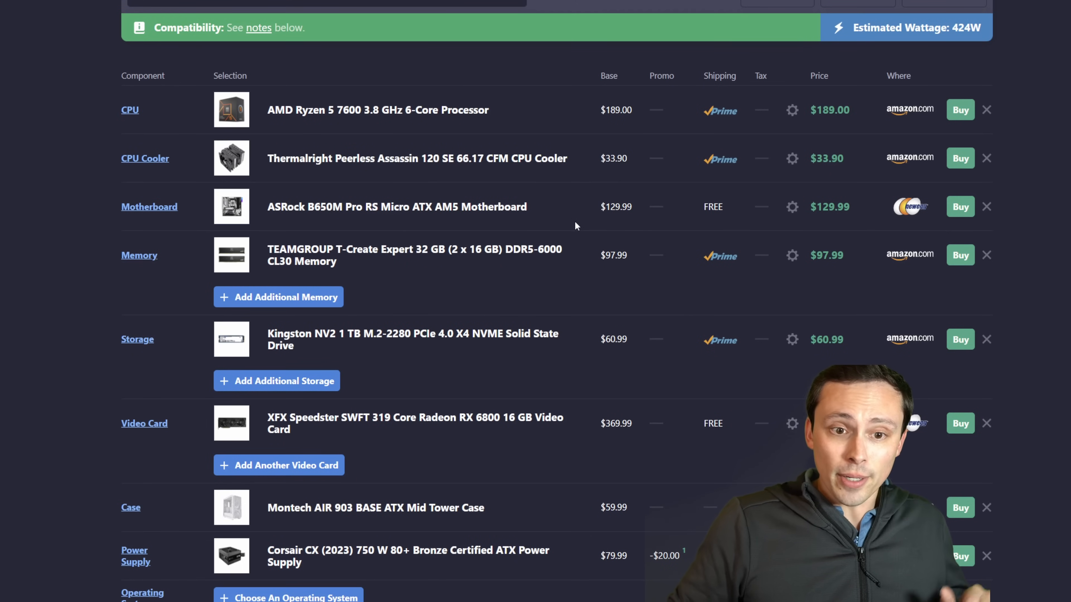
mouse_move(808, 164)
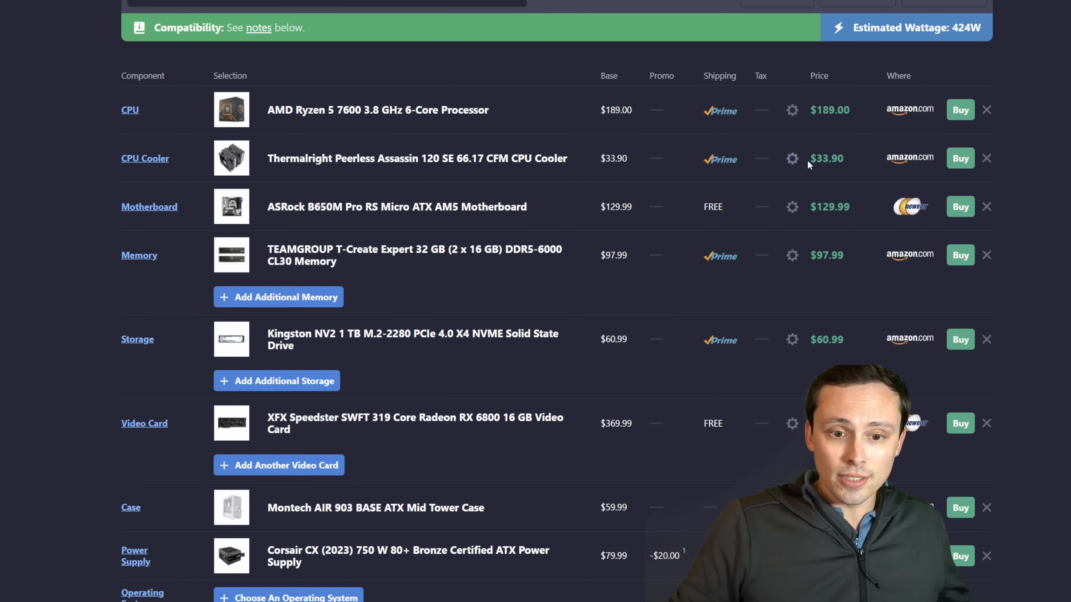
mouse_move(643, 177)
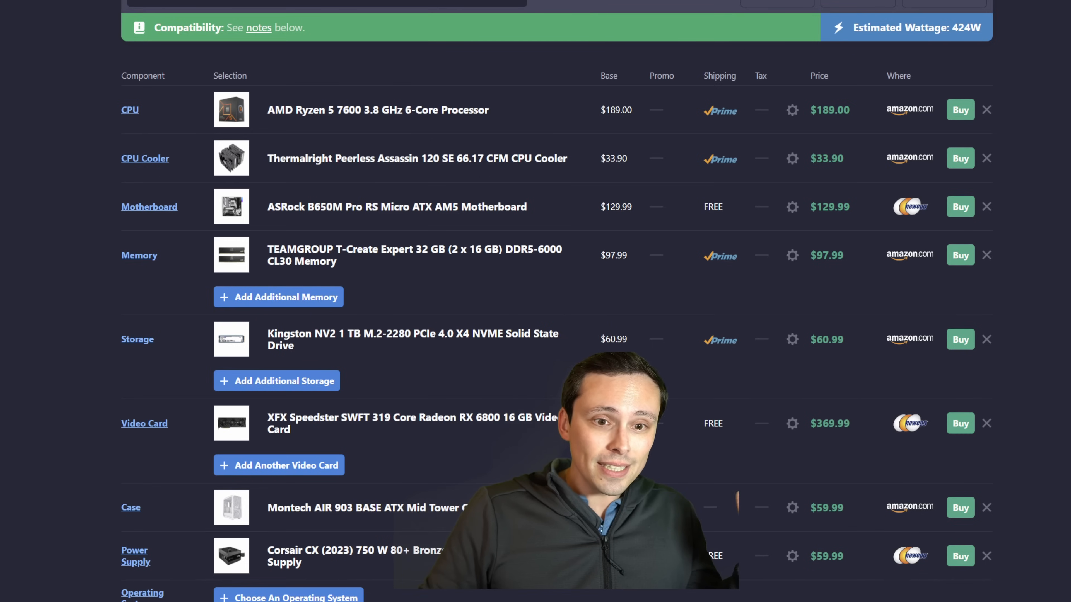
mouse_move(378, 110)
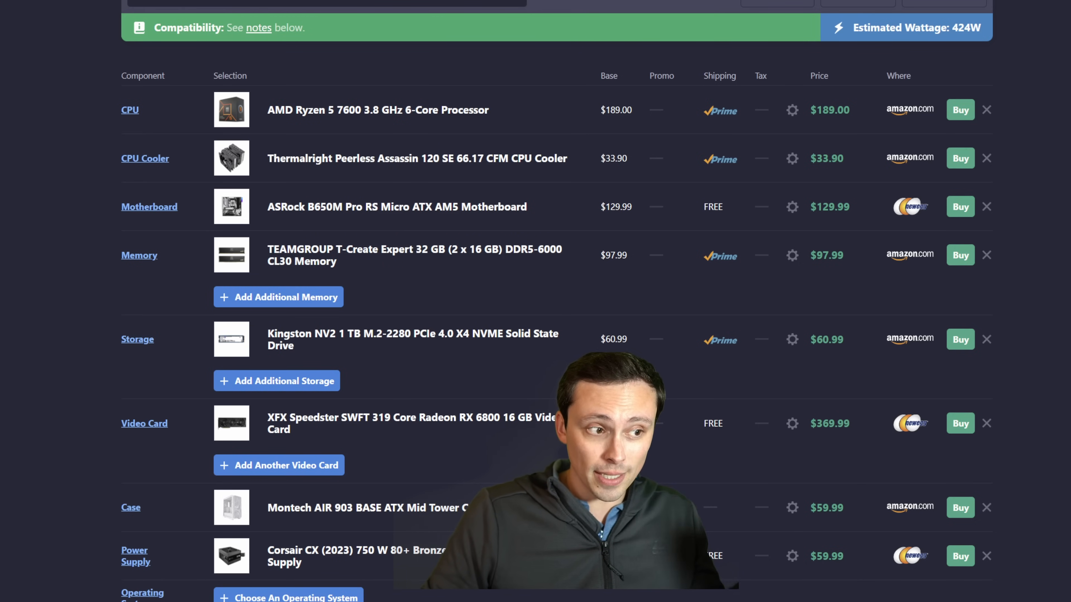
scroll("down", 3)
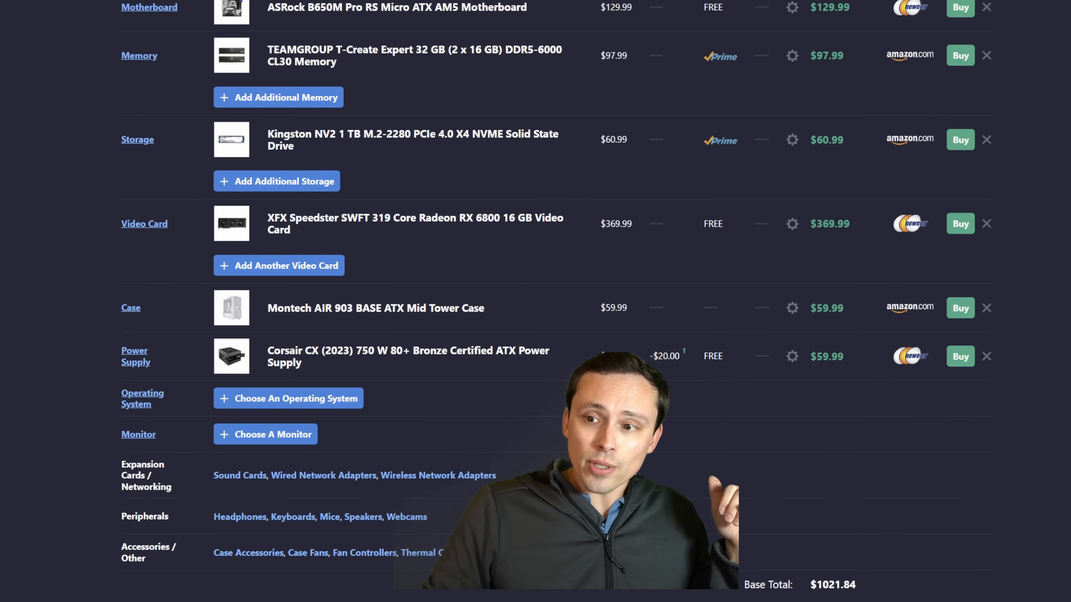
scroll("up", 3)
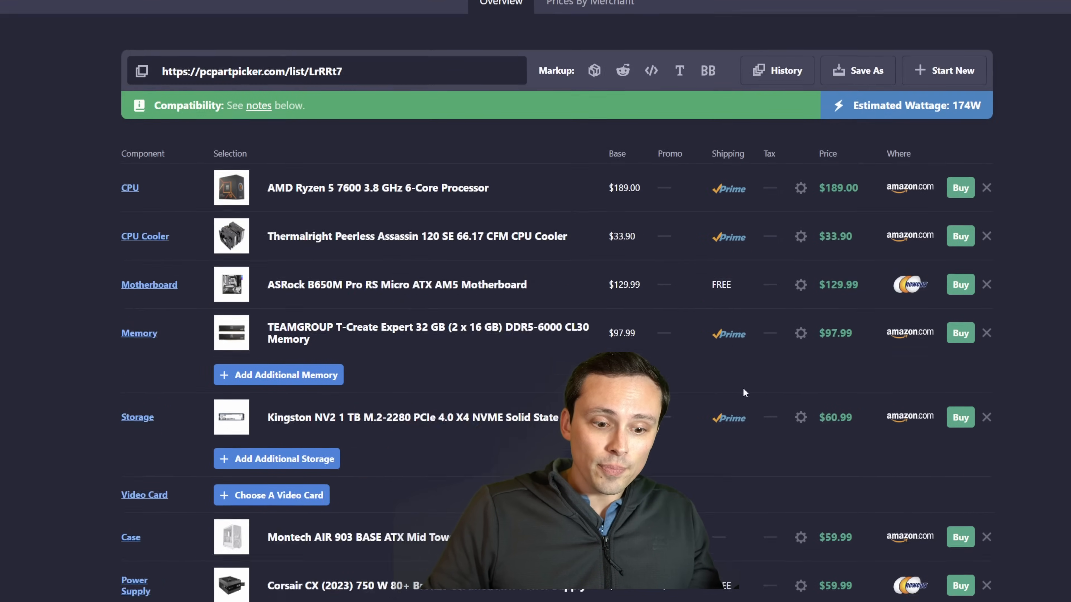
- Search the compatible video cards for '4070 super' and sort them by price
left_click(270, 495)
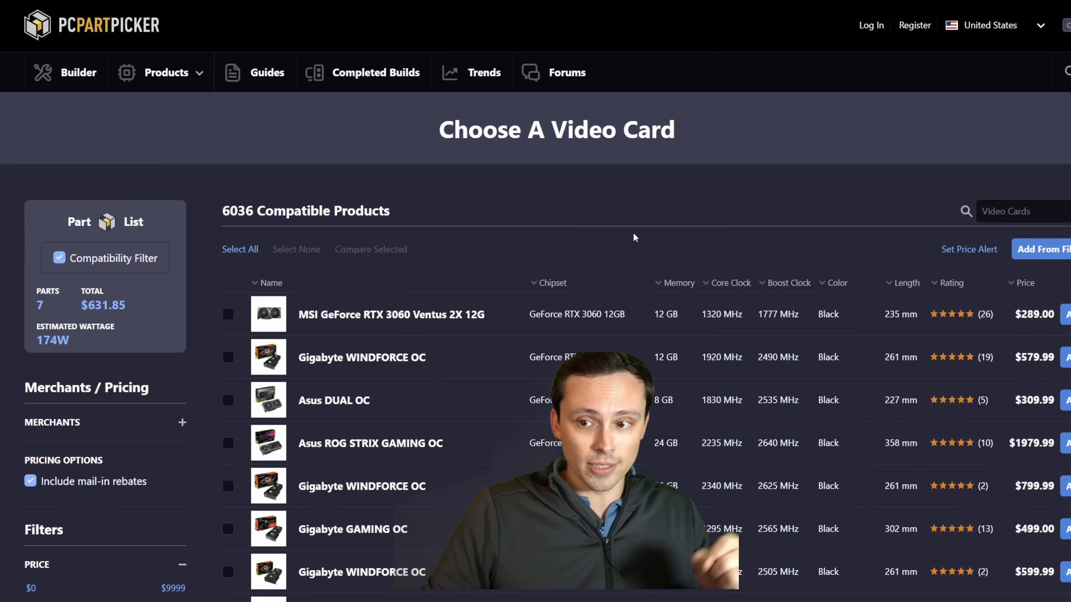
scroll("down", 3)
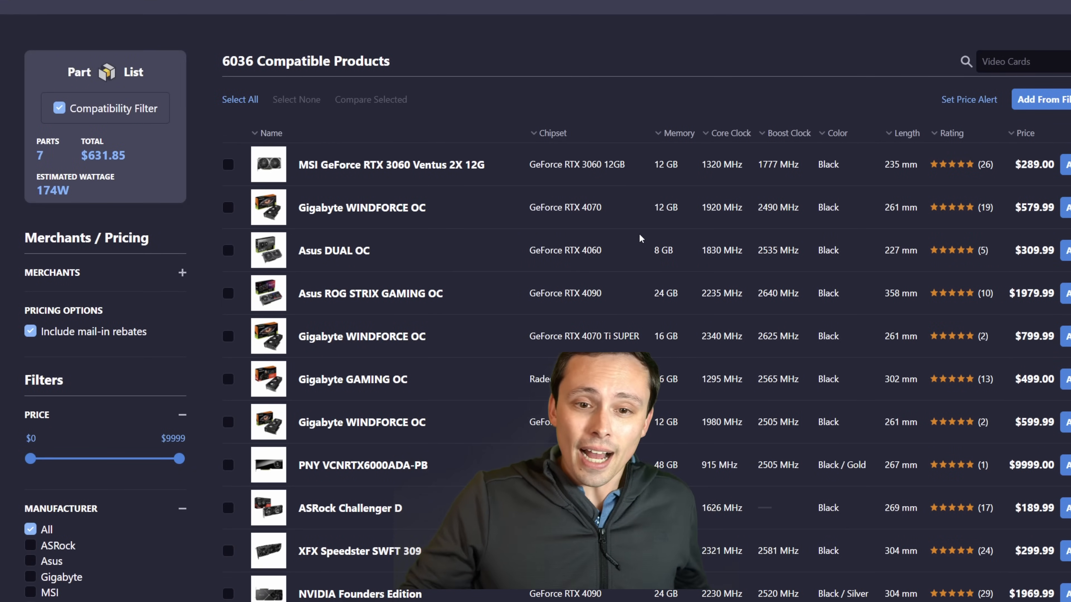
left_click(1018, 61)
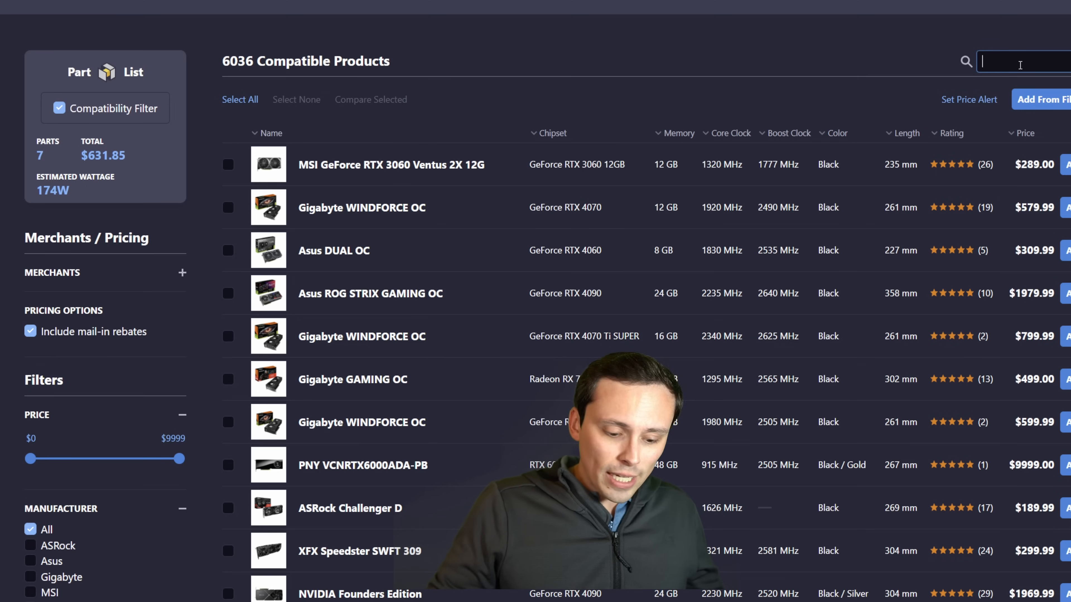
type("4070")
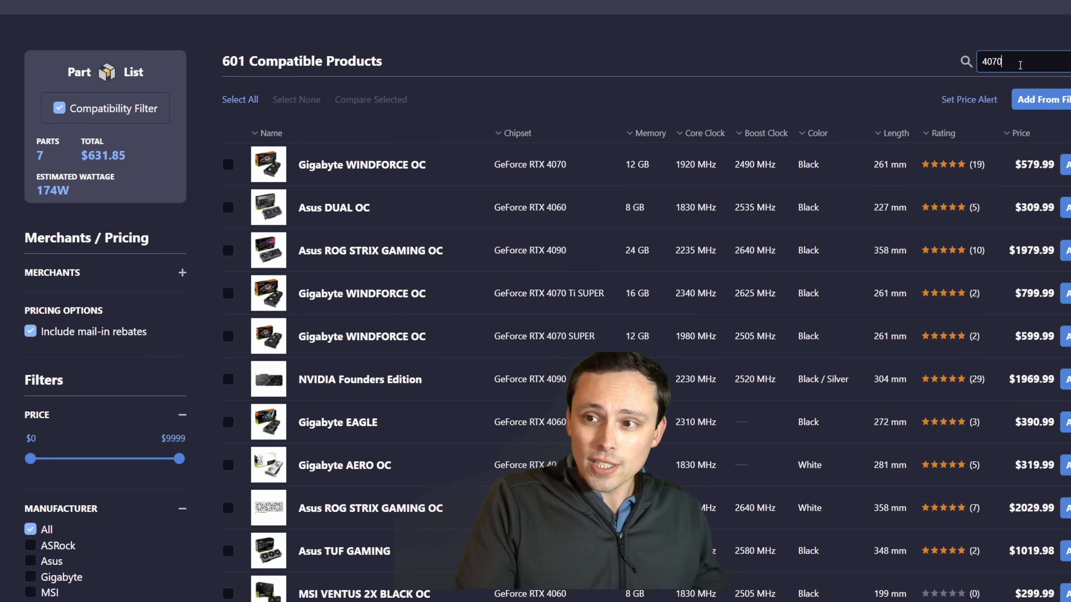
left_click(1017, 132)
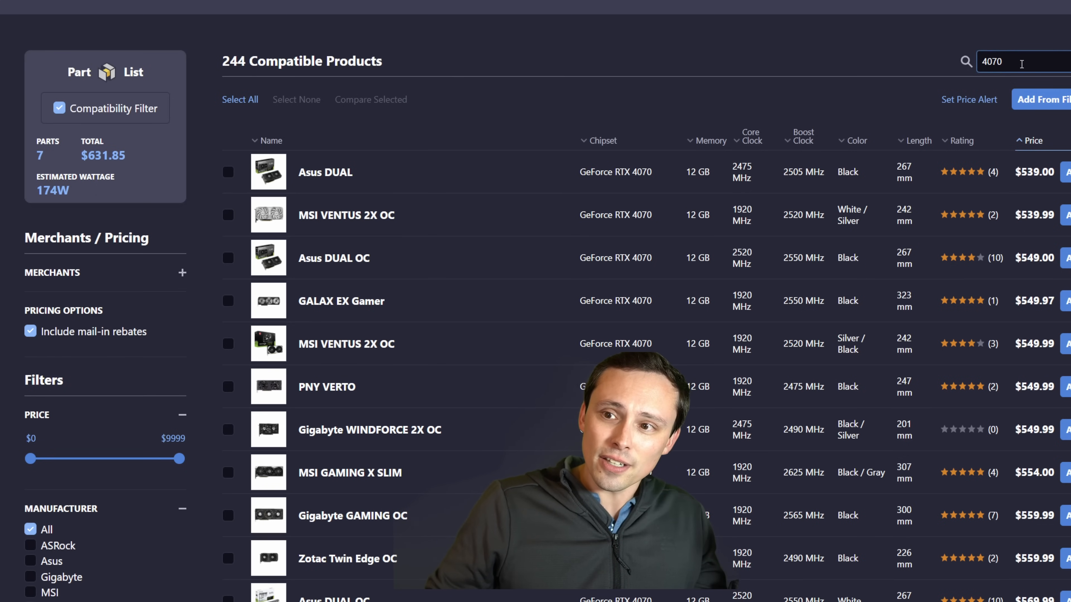
type("super")
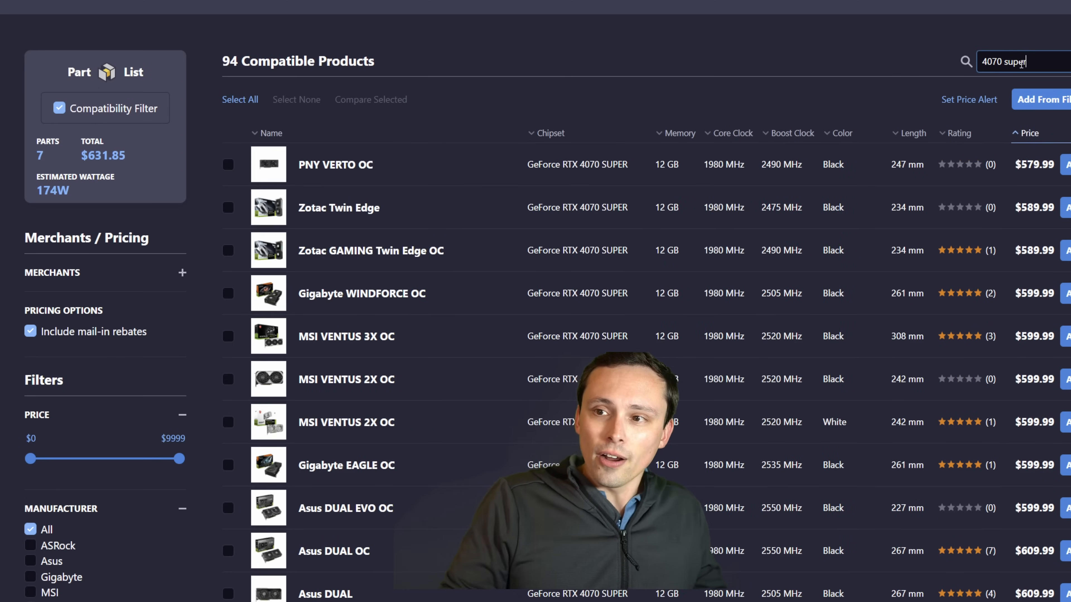
mouse_move(902, 185)
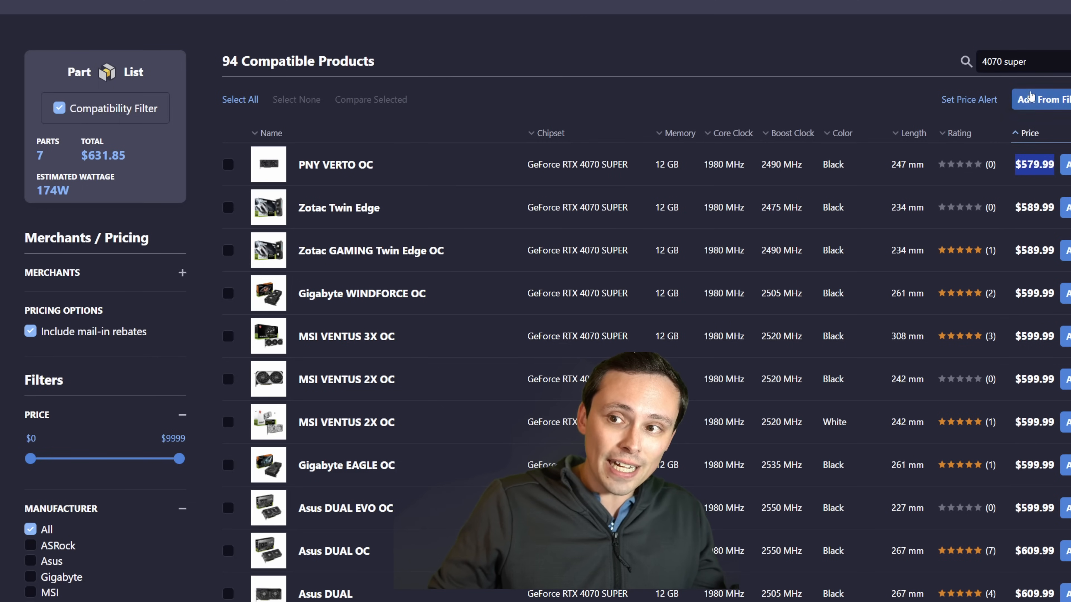
mouse_move(1021, 121)
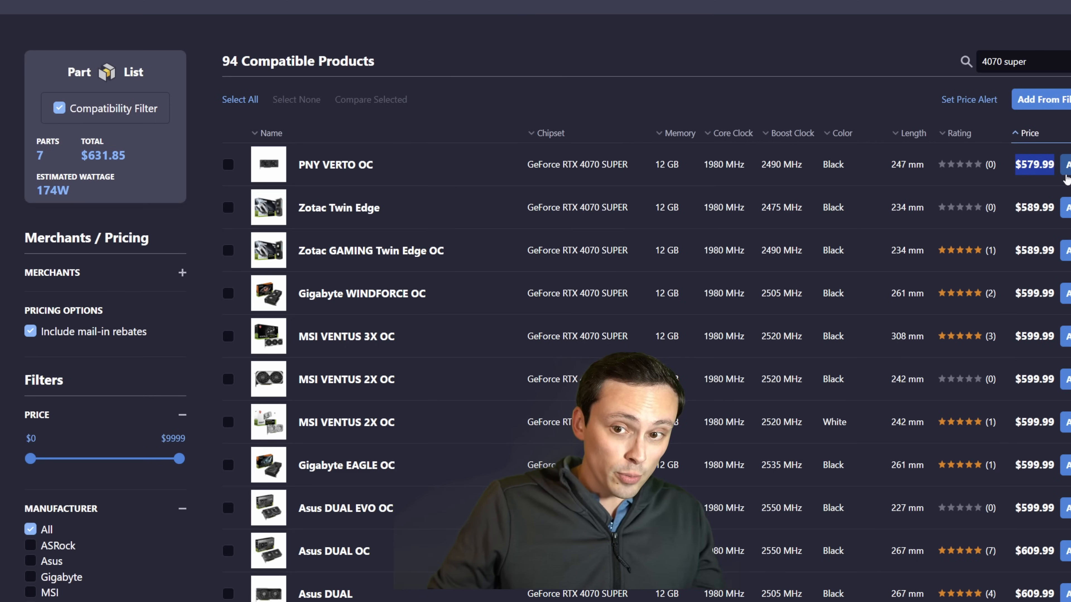
- Add the PNY VERTO OC RTX 4070 SUPER to the build, bringing the total to $1211.84
left_click(1067, 164)
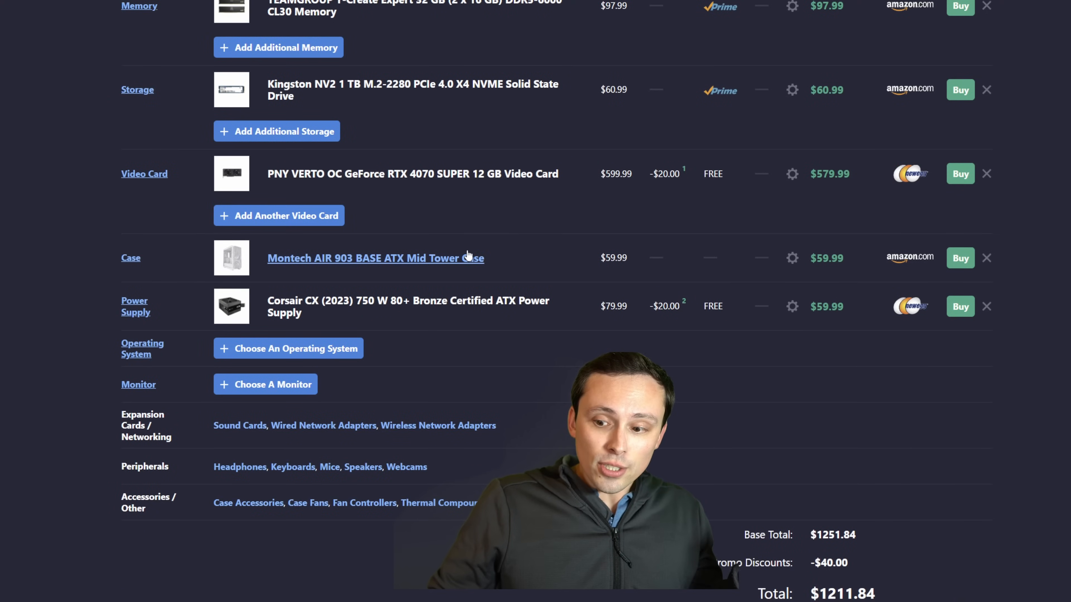
scroll("down", 3)
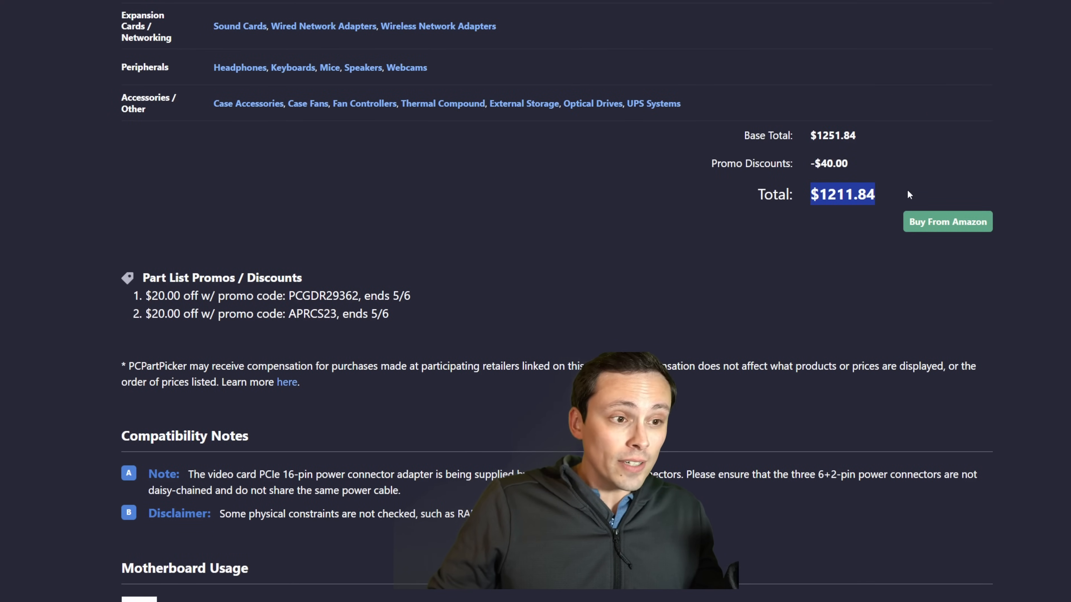
scroll("up", 3)
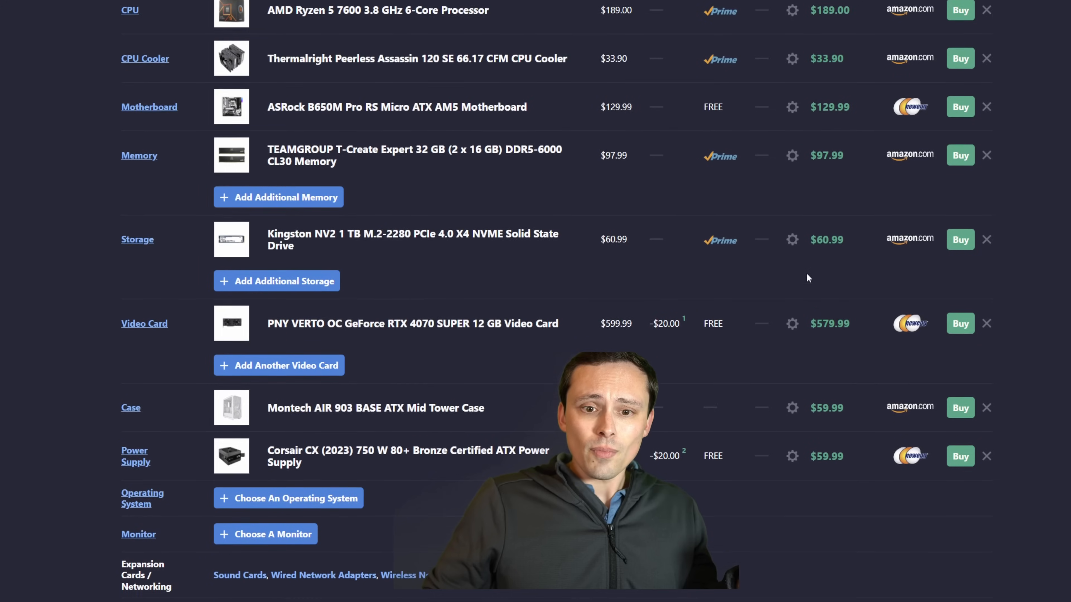
scroll("down", 3)
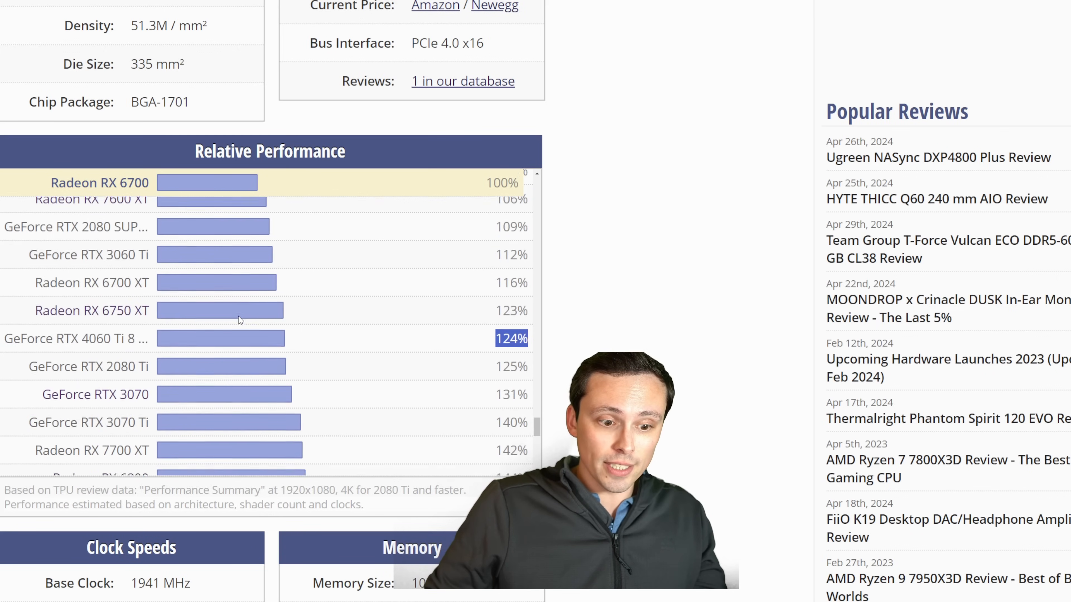
scroll("down", 3)
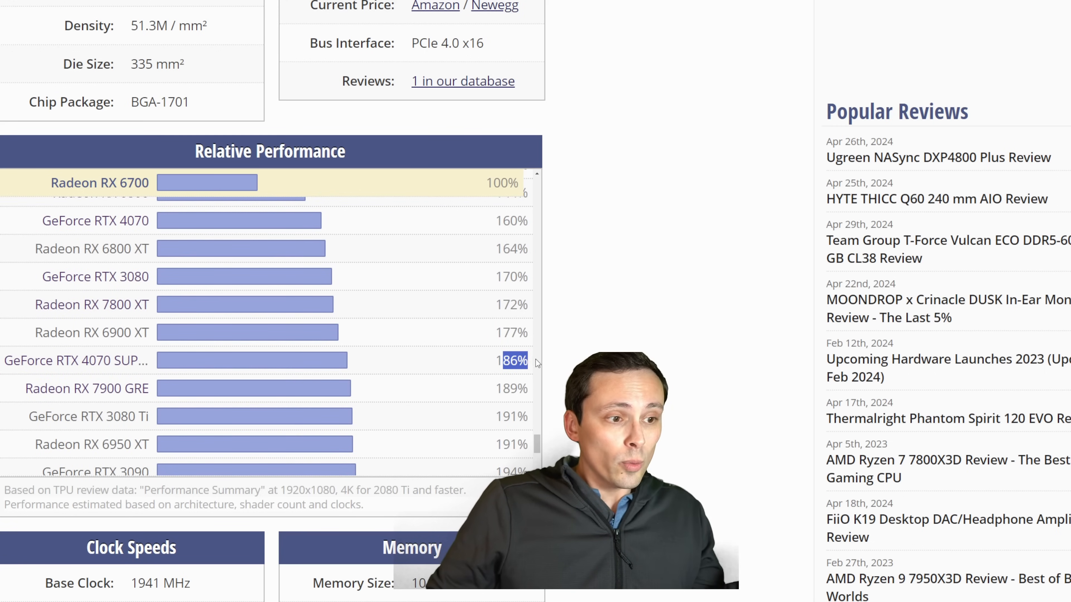
mouse_move(559, 407)
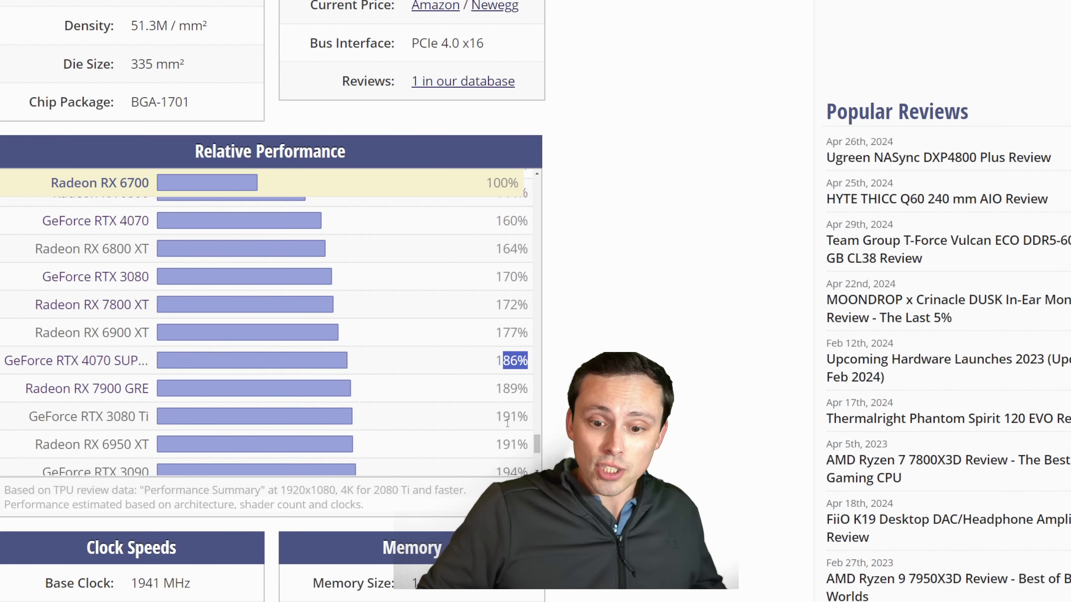
scroll("down", 3)
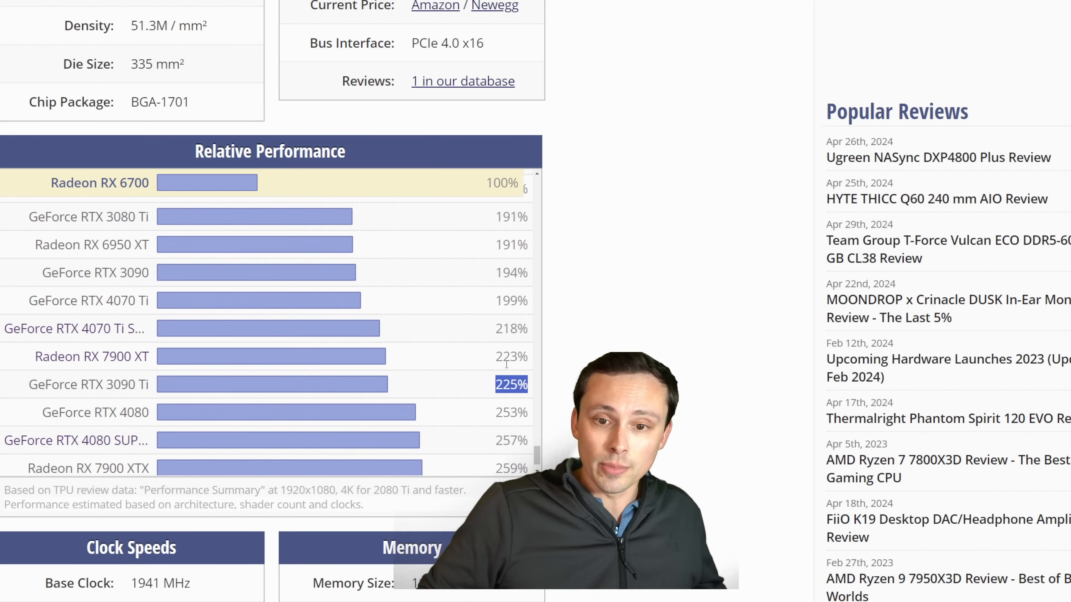
scroll("up", 3)
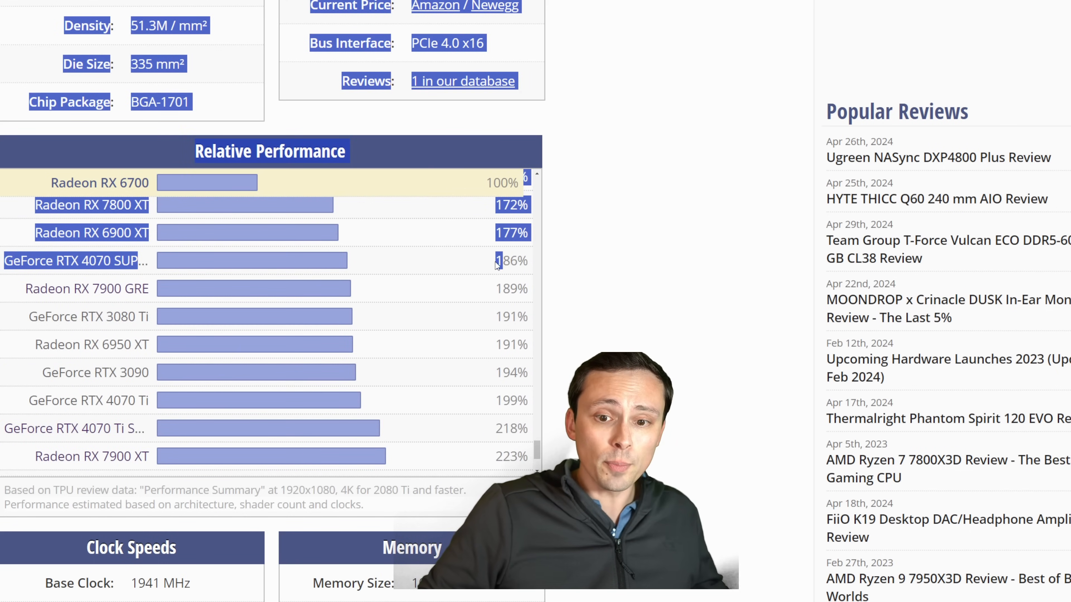
left_click(542, 256)
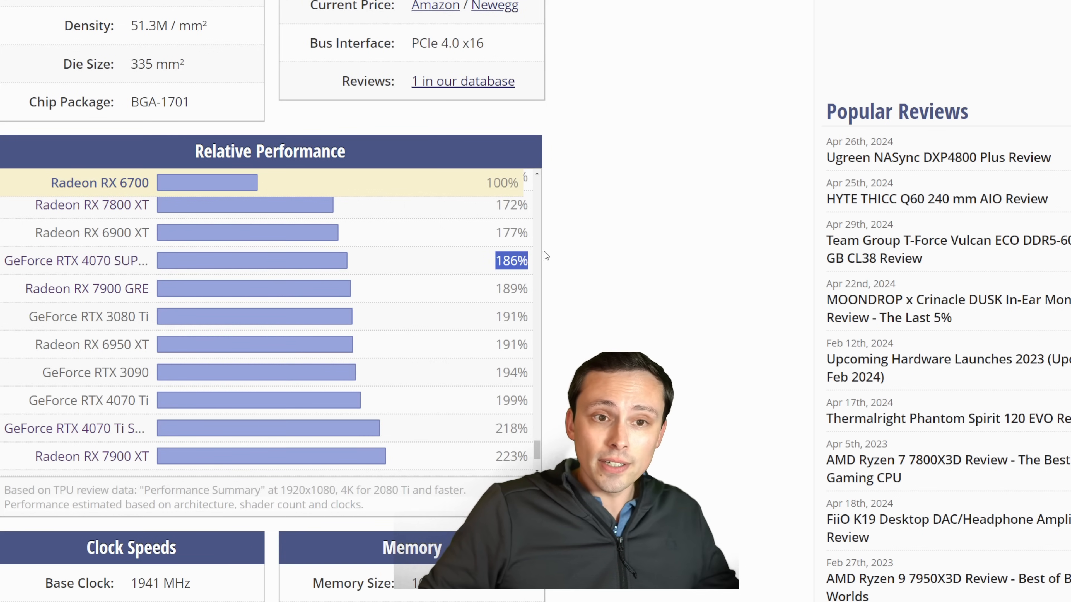
scroll("up", 3)
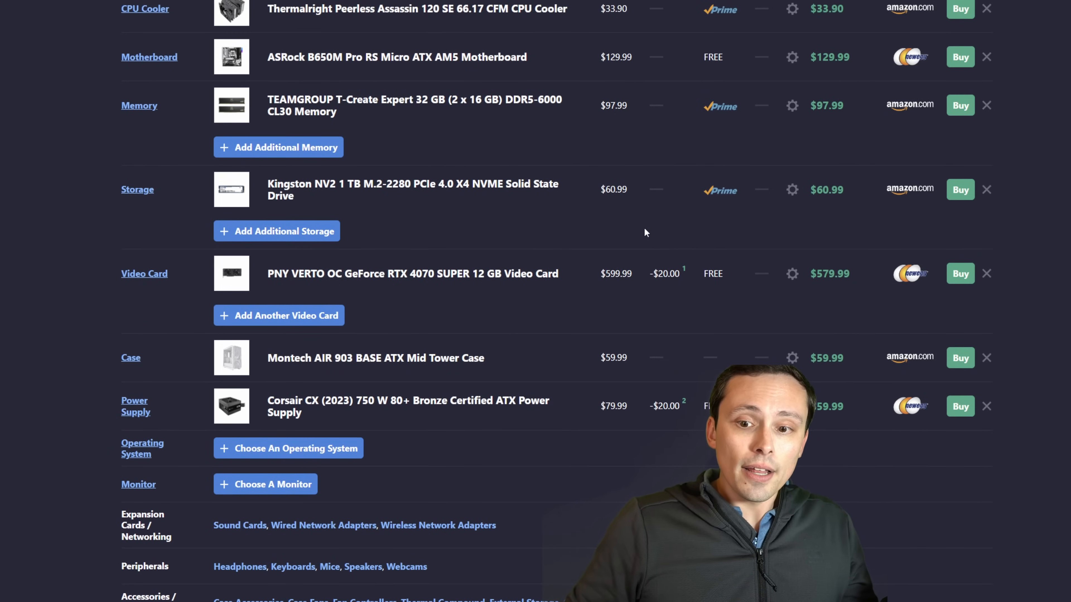
- Remove the RTX 4070 SUPER from the build and list compatible video cards
scroll("up", 3)
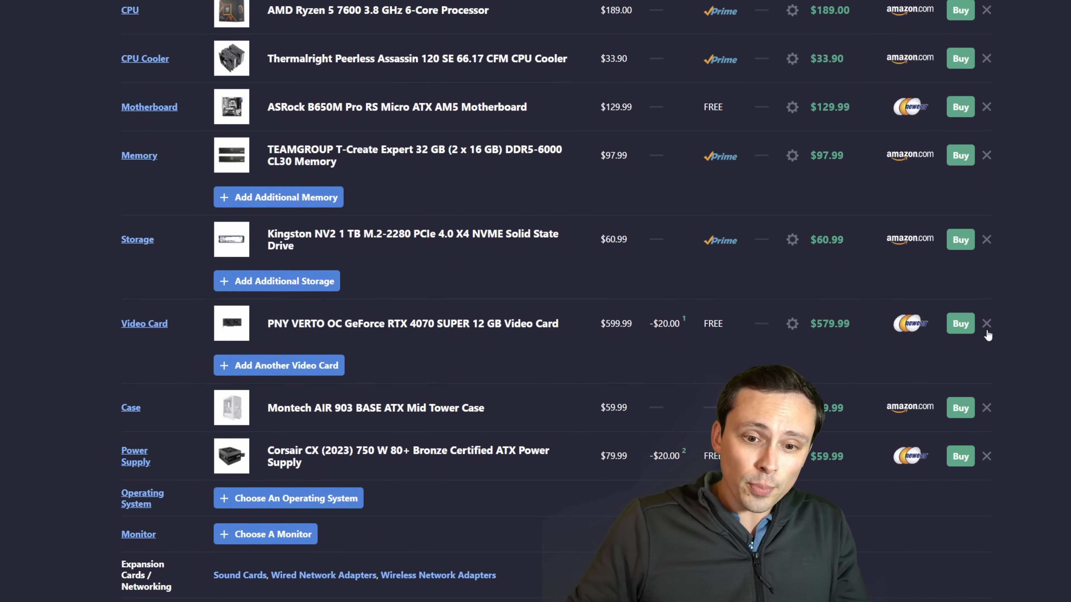
left_click(986, 323)
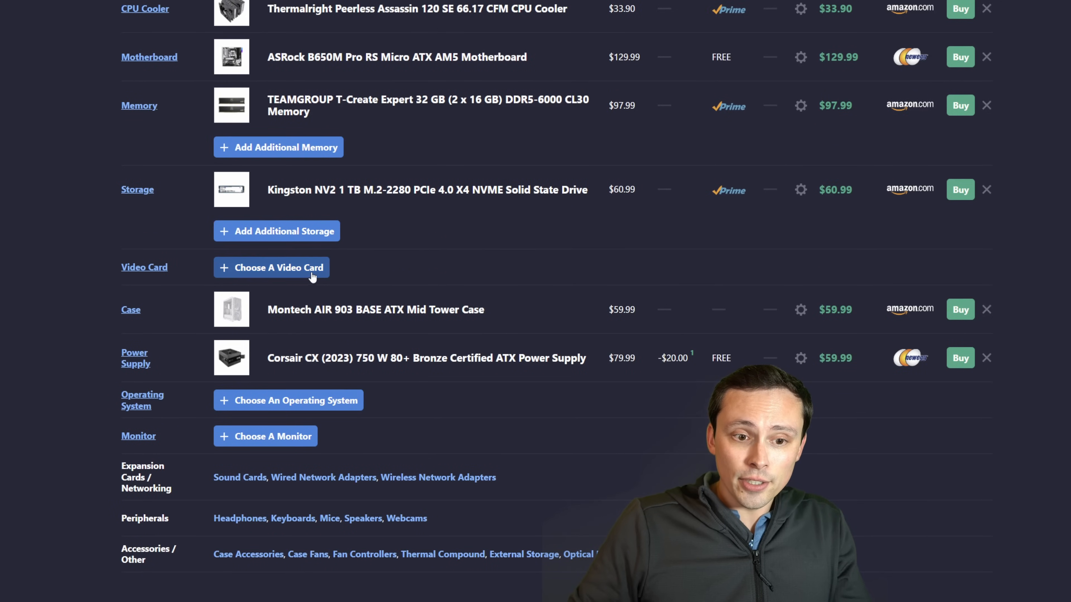
left_click(270, 267)
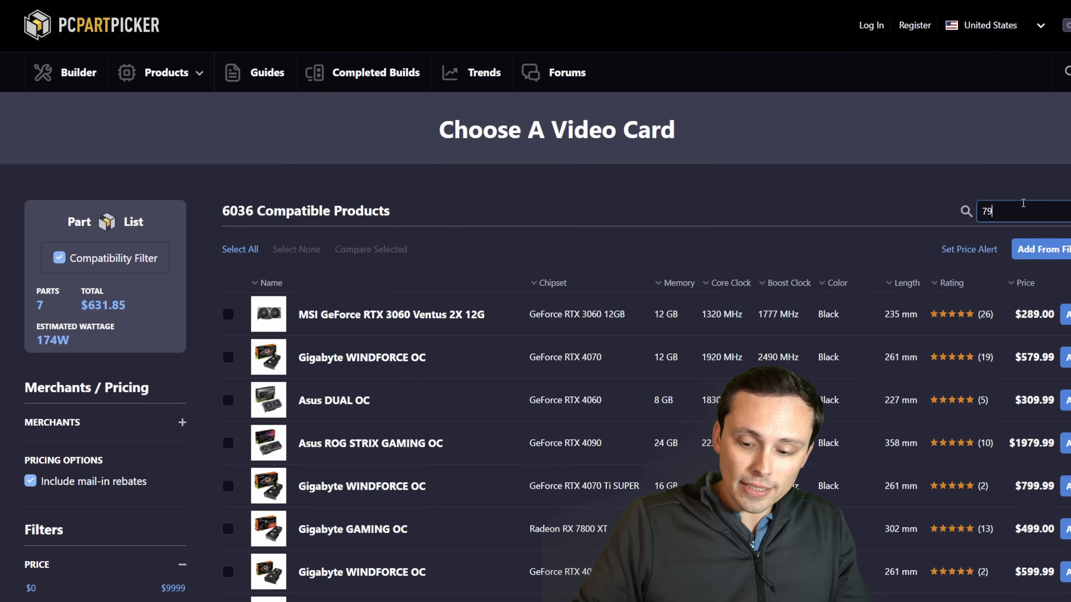
- Search the video cards for '7900 gre', then return to the TechPowerUp GPU performance chart
type("00 gre")
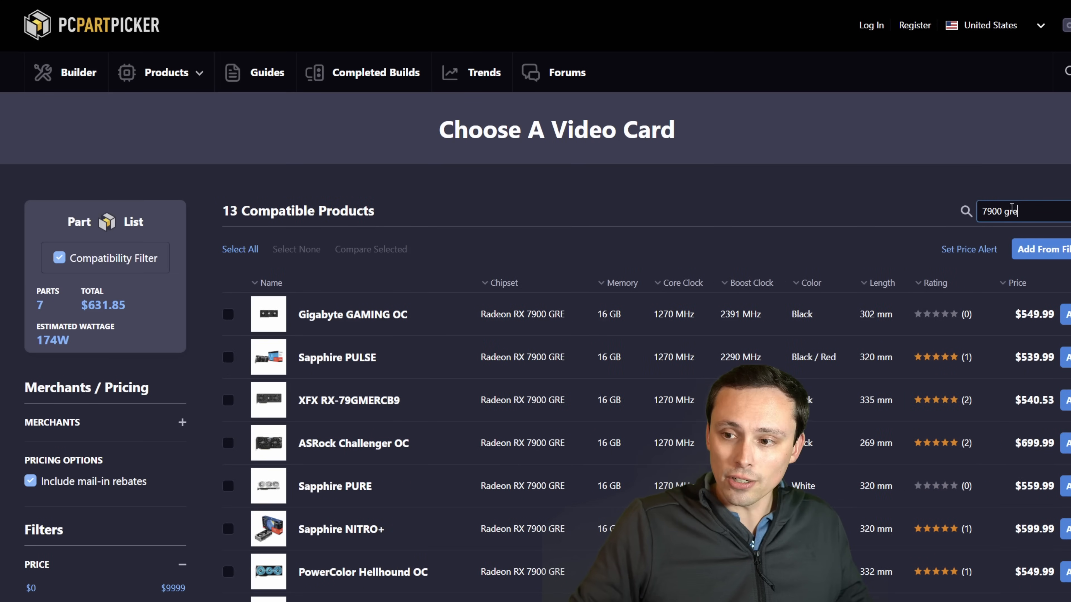
scroll("down", 3)
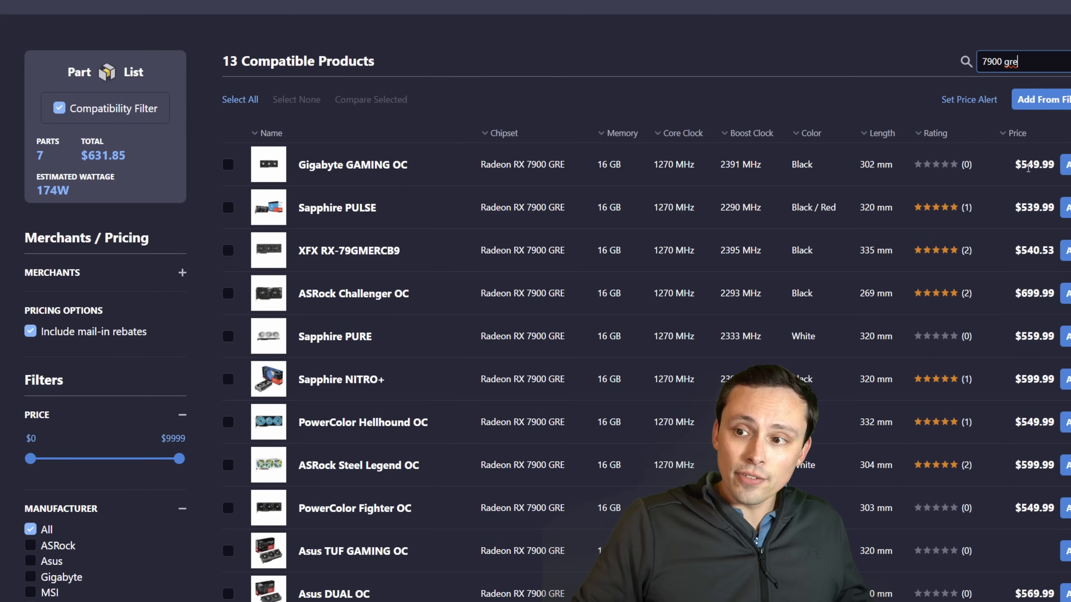
left_click(1017, 134)
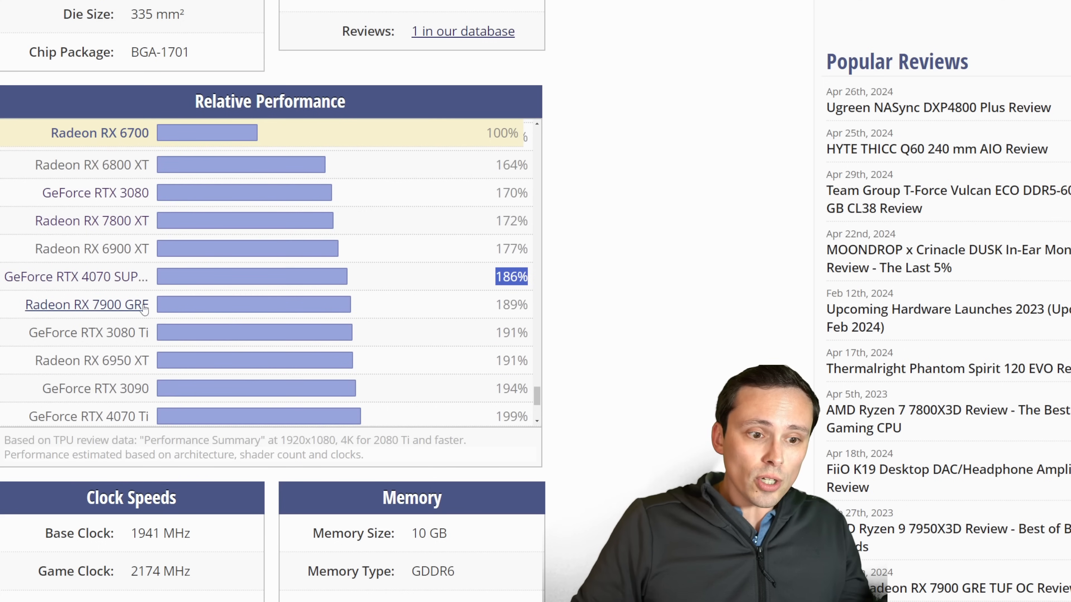
- Read the GeForce RTX 4070 SUPER details page, then return to the PCPartPicker build
left_click(76, 277)
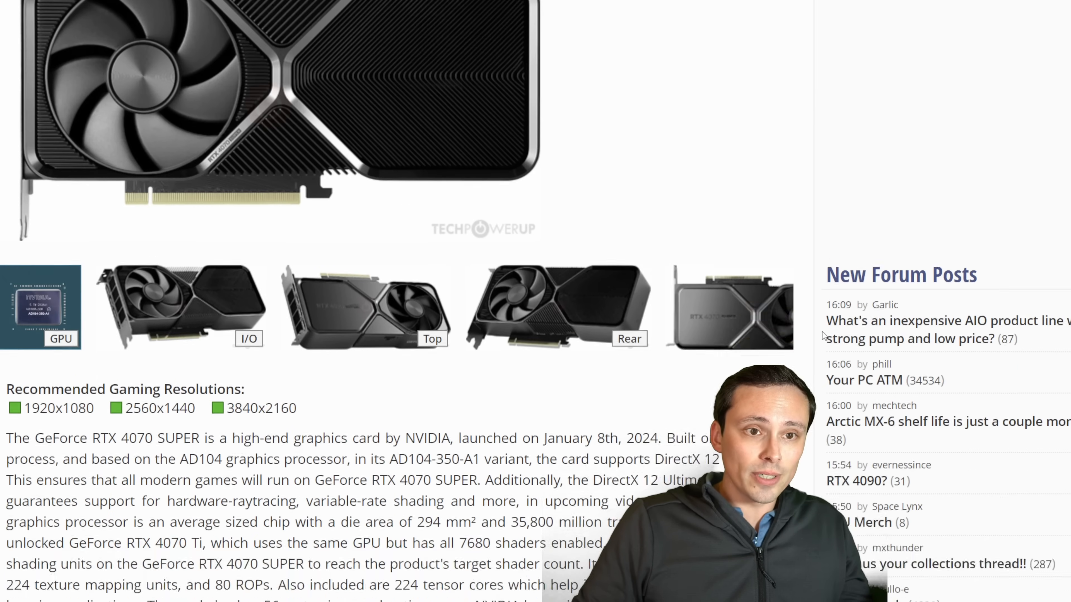
scroll("down", 3)
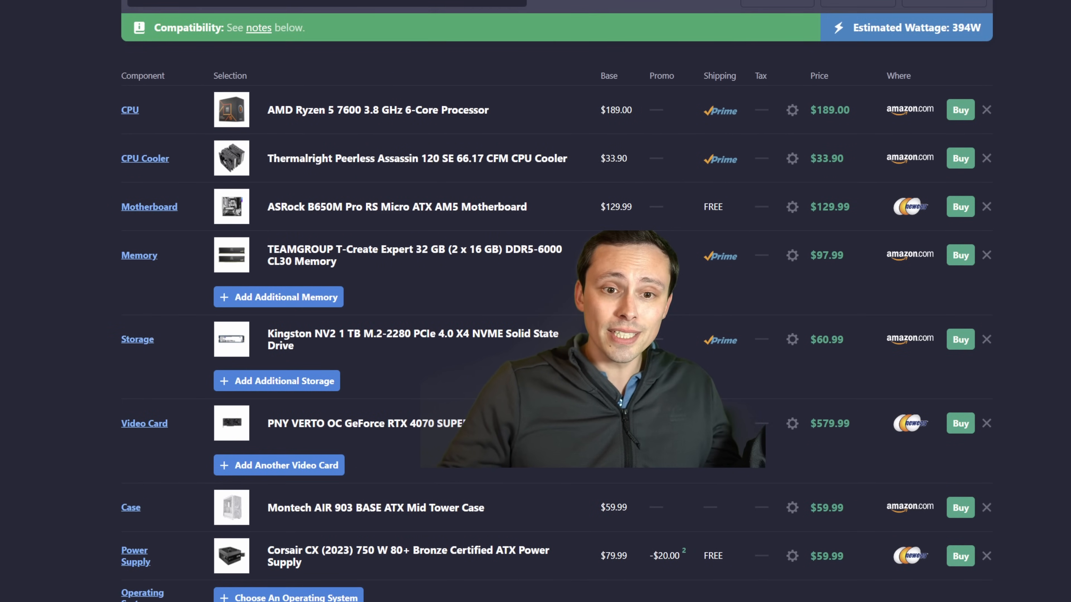
scroll("down", 3)
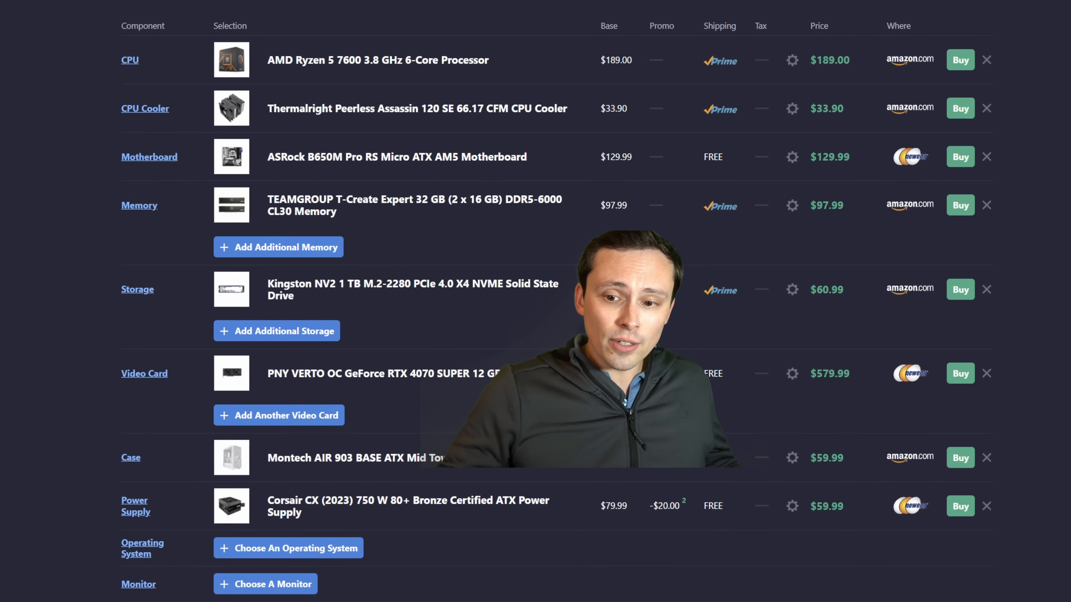